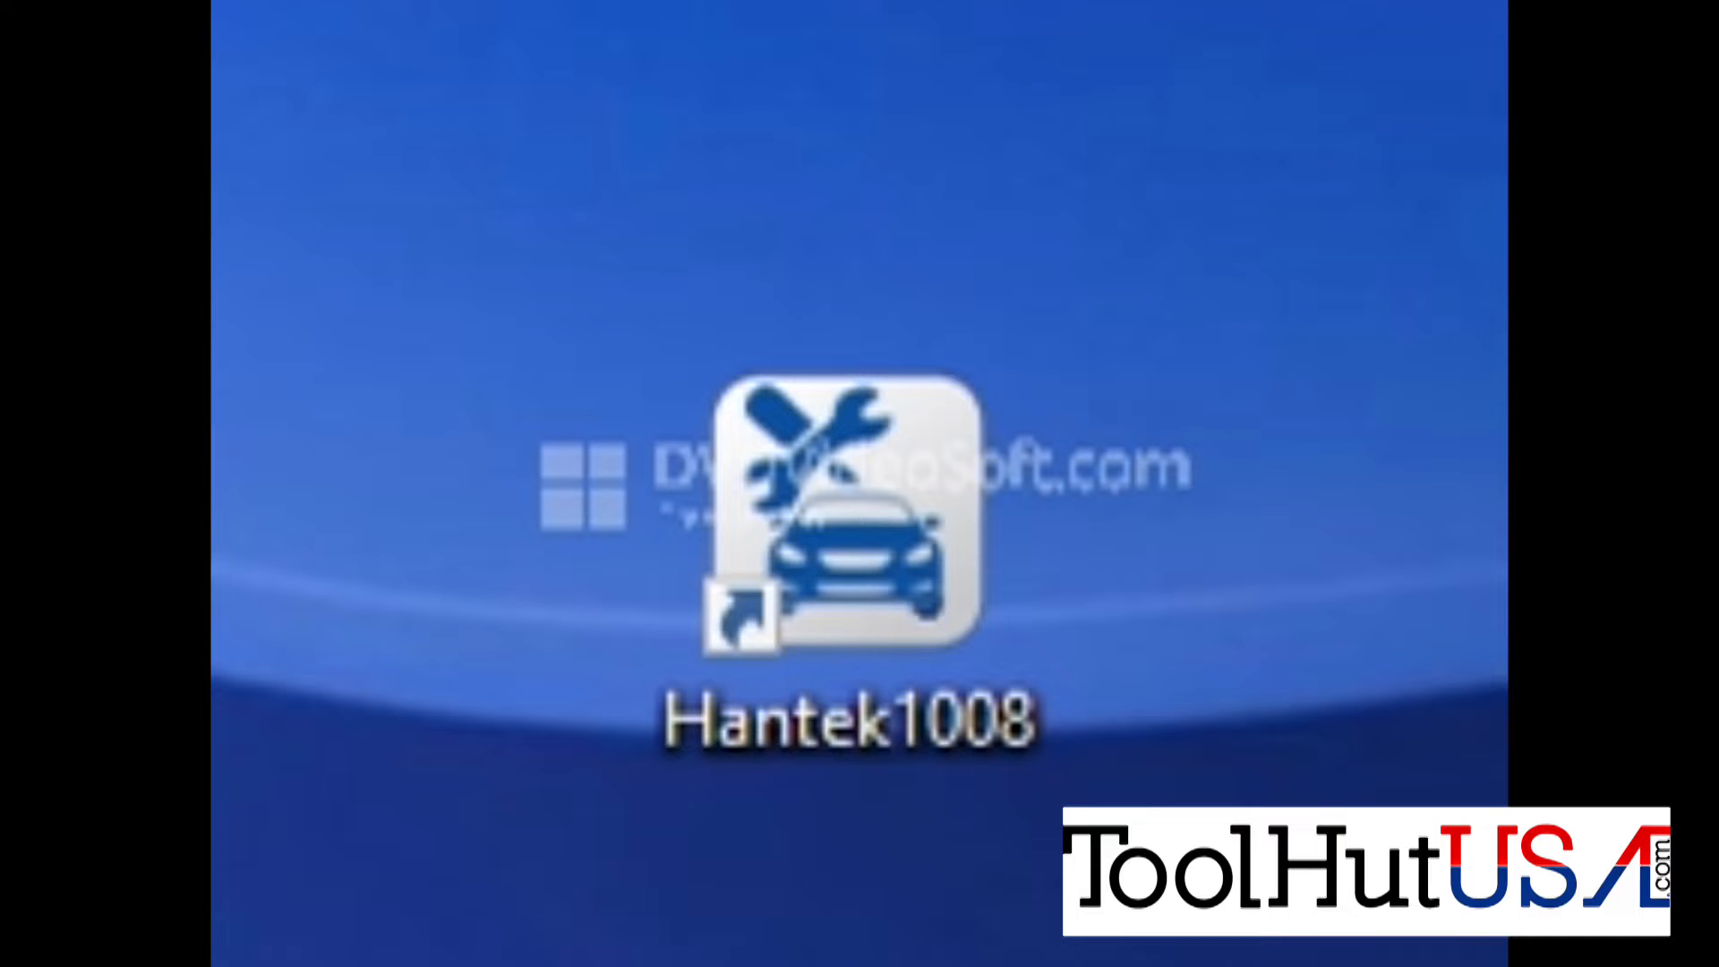
Launch the Hantek1008 software from its desktop shortcut.
left_click(849, 548)
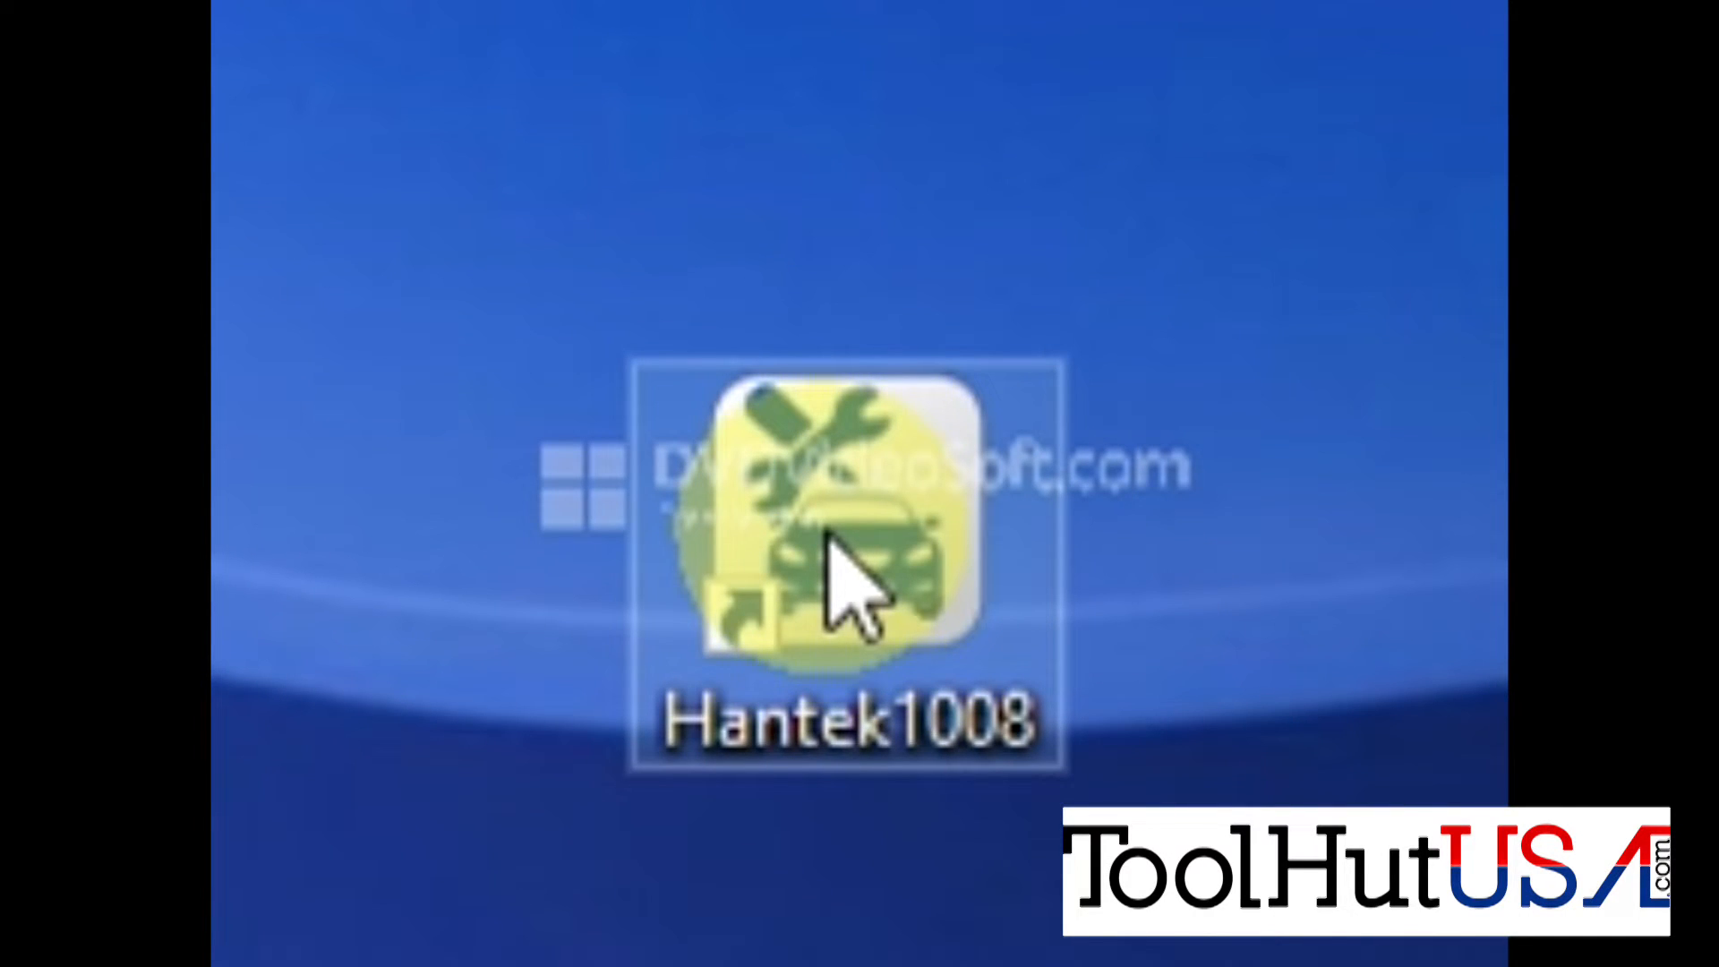
double_click(843, 537)
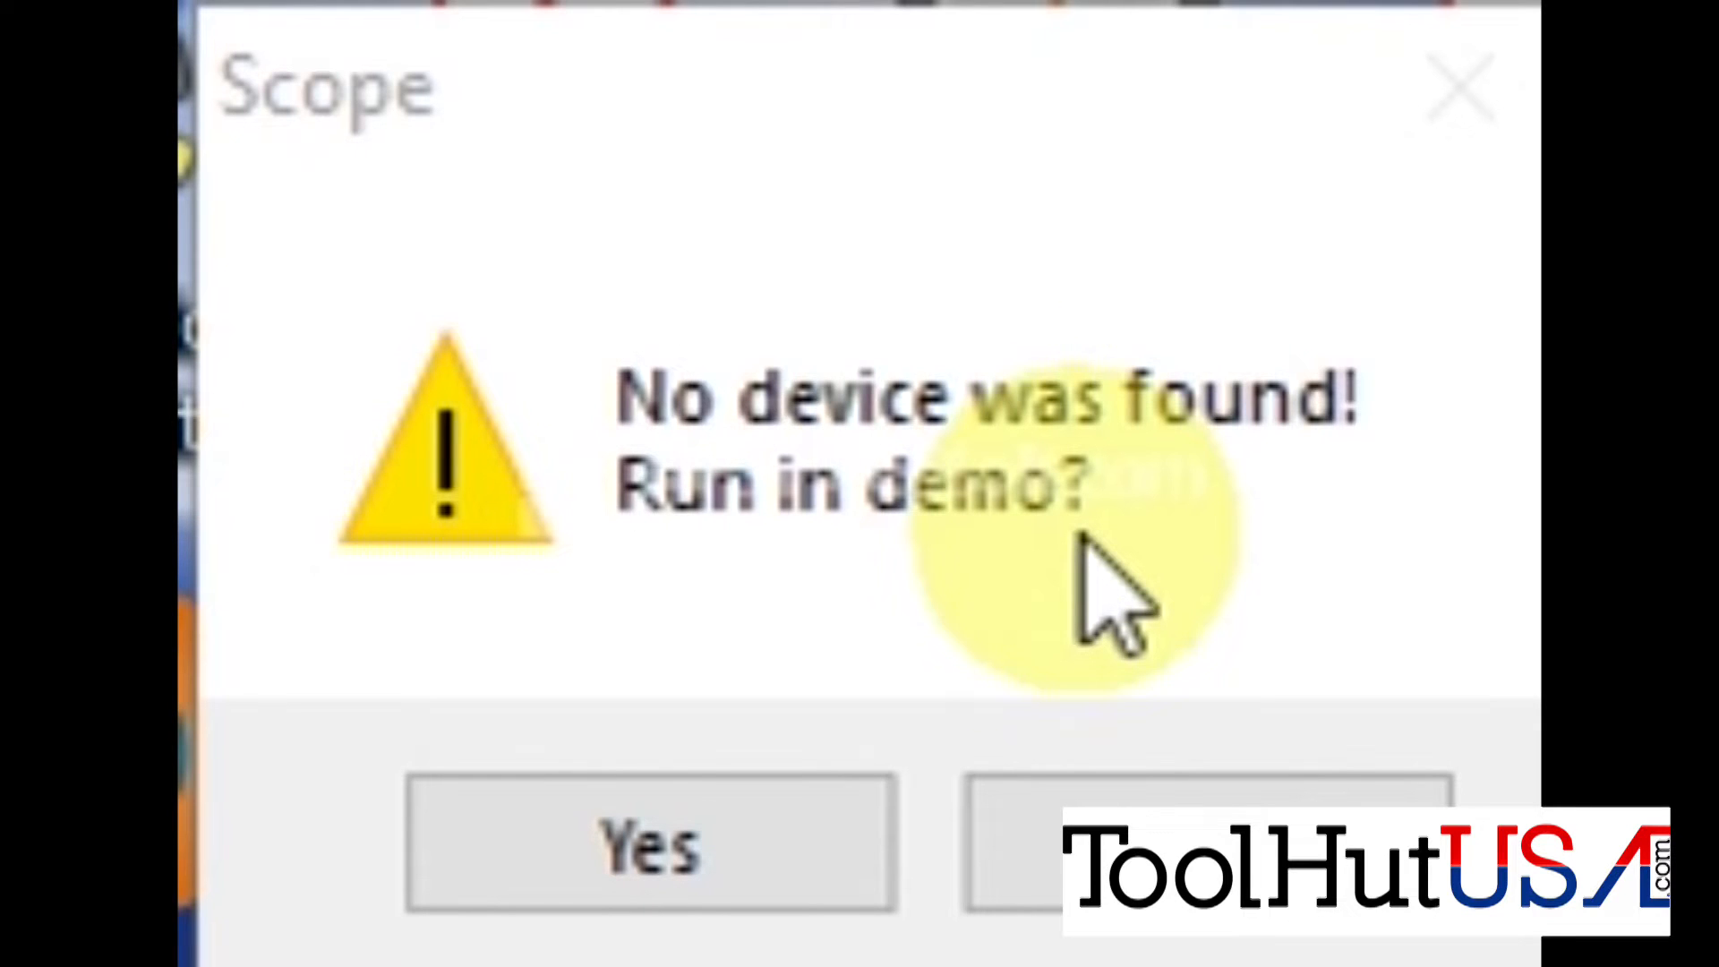
mouse_move(992, 450)
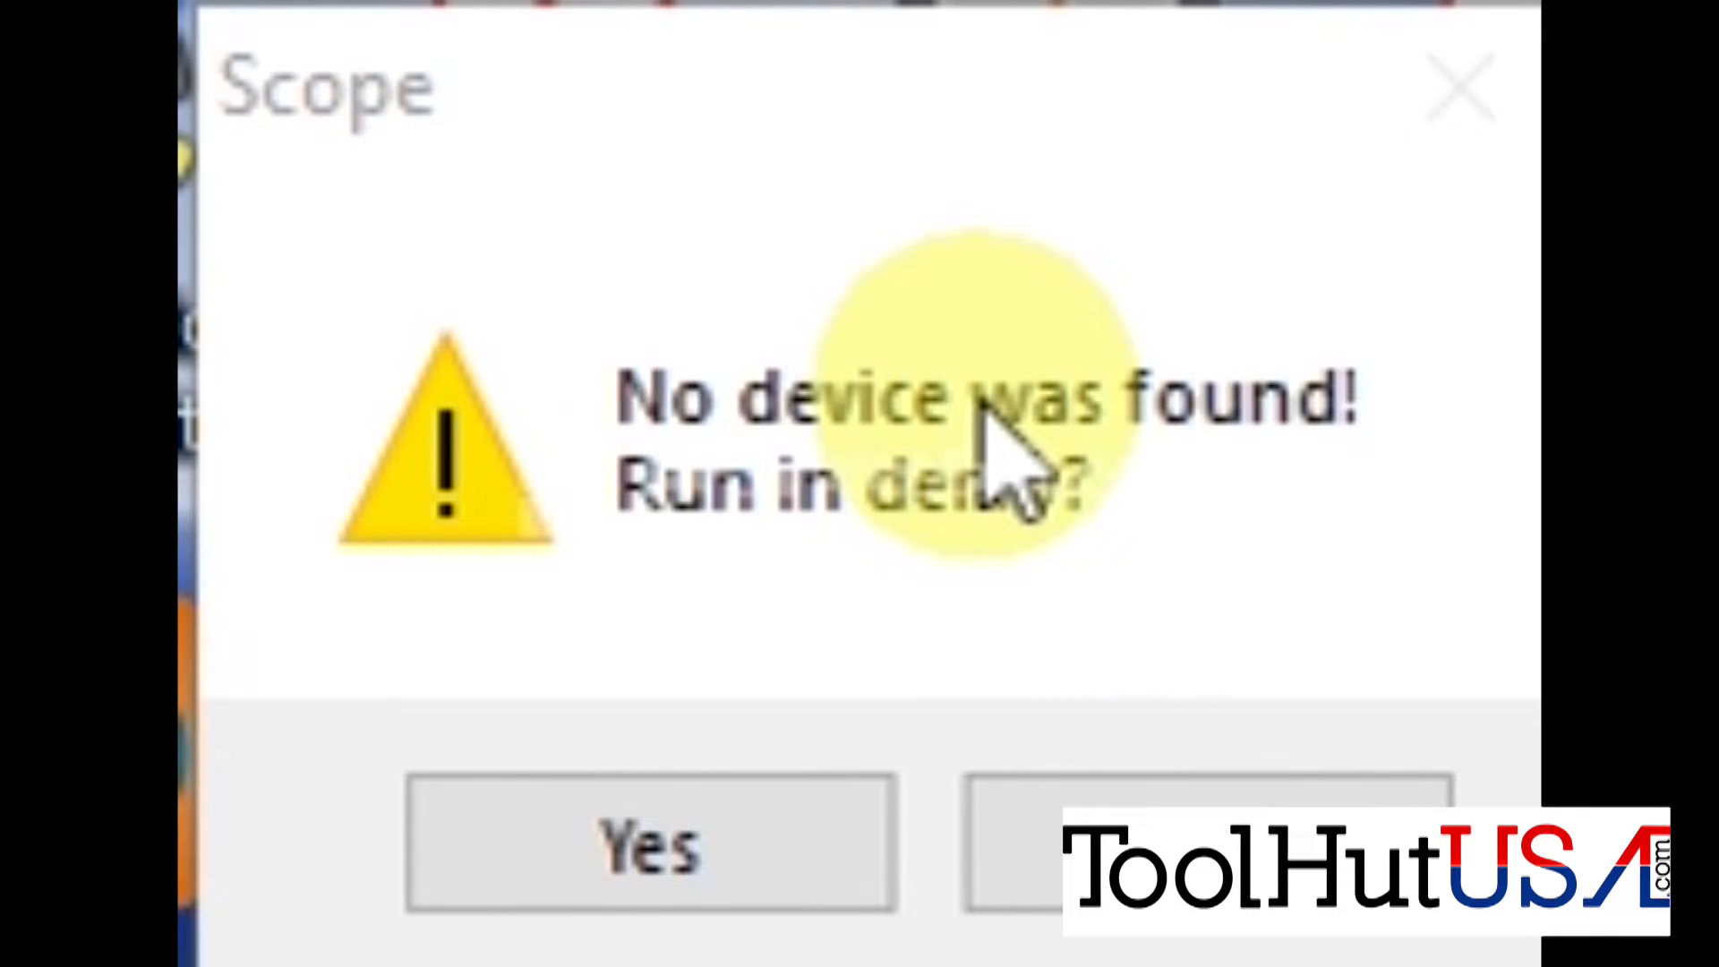
mouse_move(965, 516)
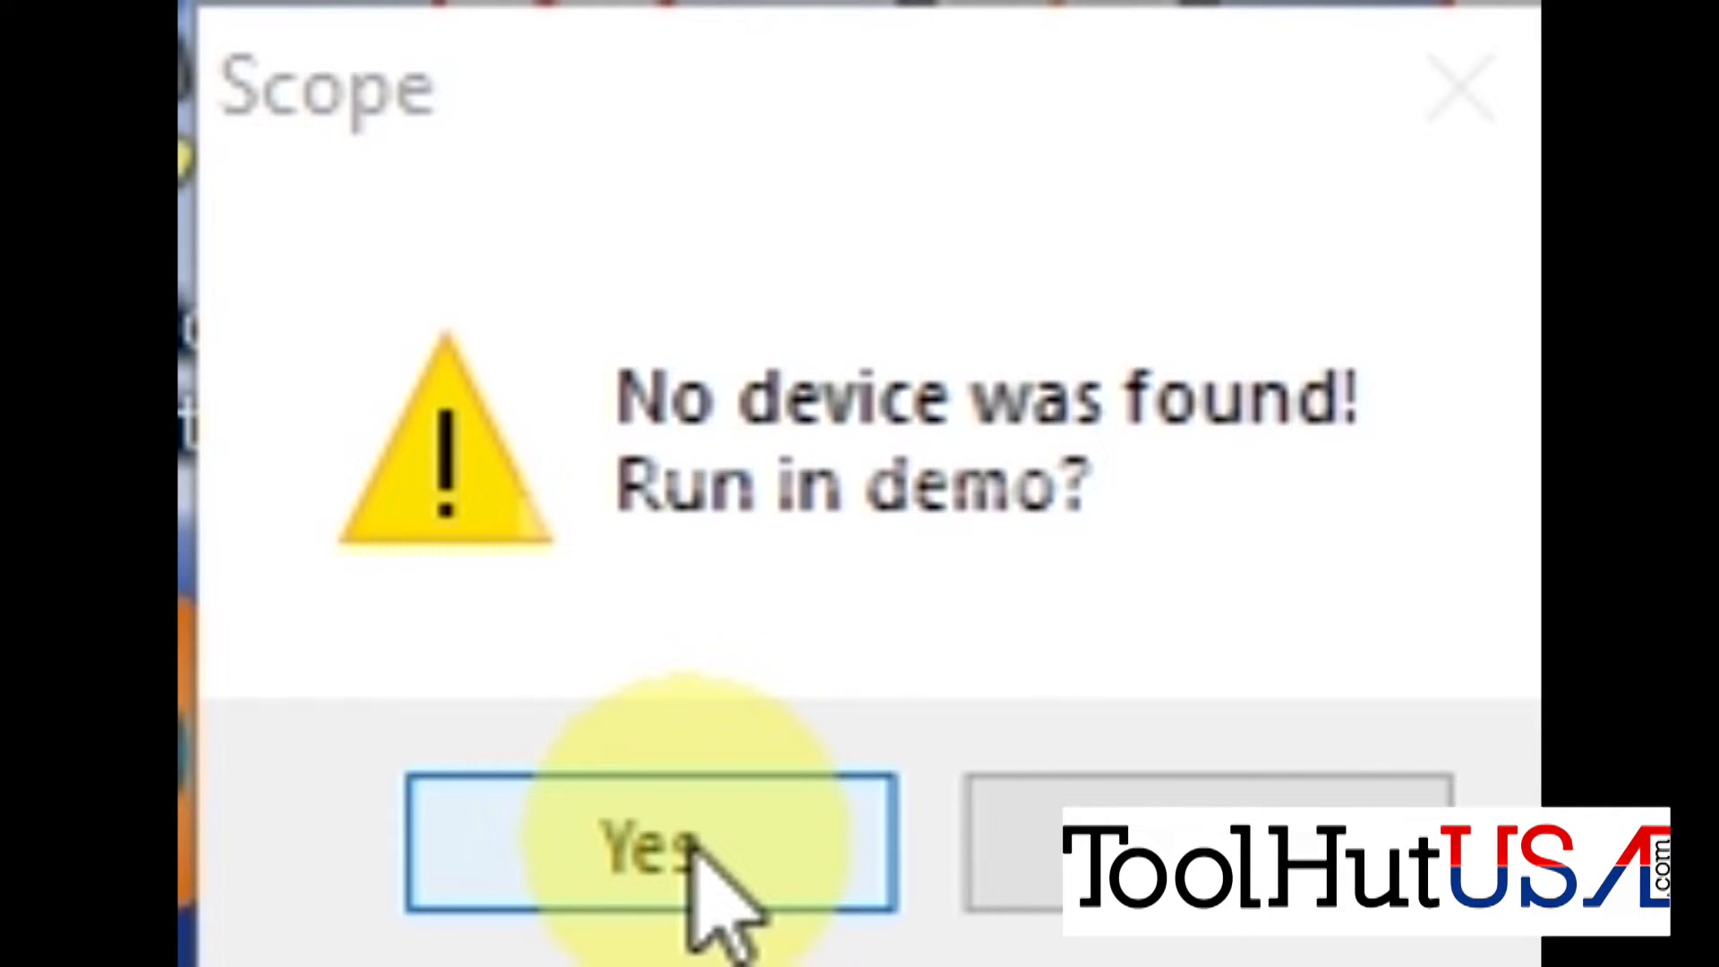
Run in demo mode and expand the Ignition and Sensors categories under Vehicle Diagnosis.
left_click(650, 843)
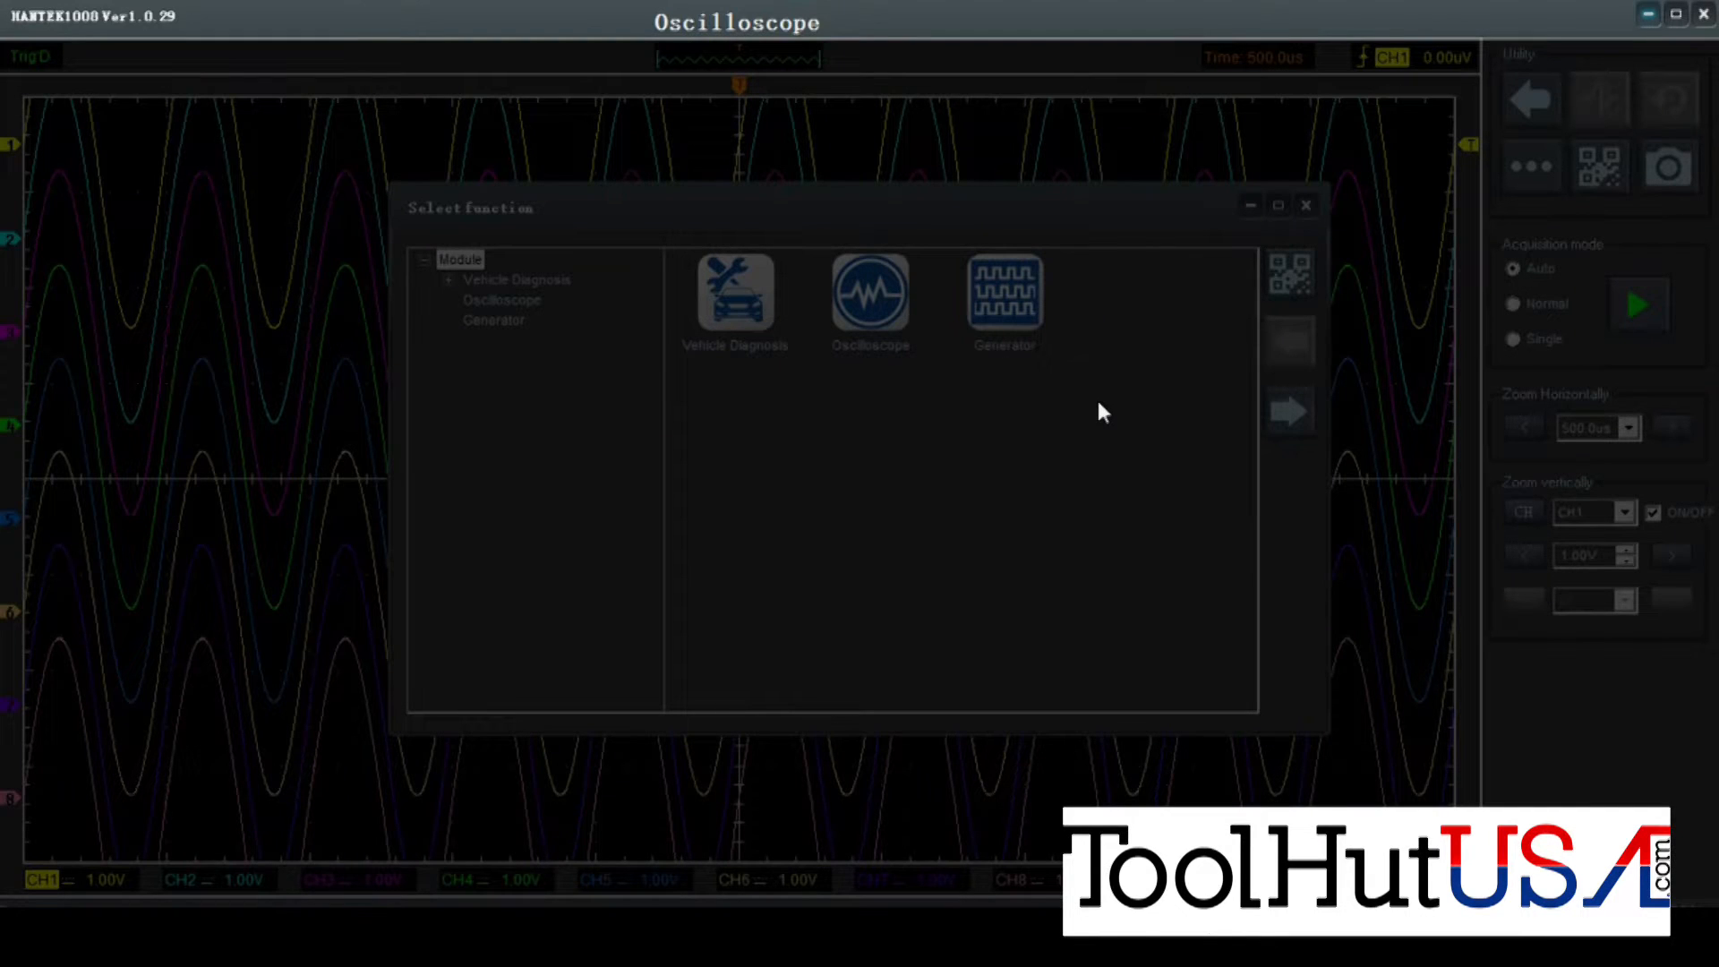
mouse_move(798, 432)
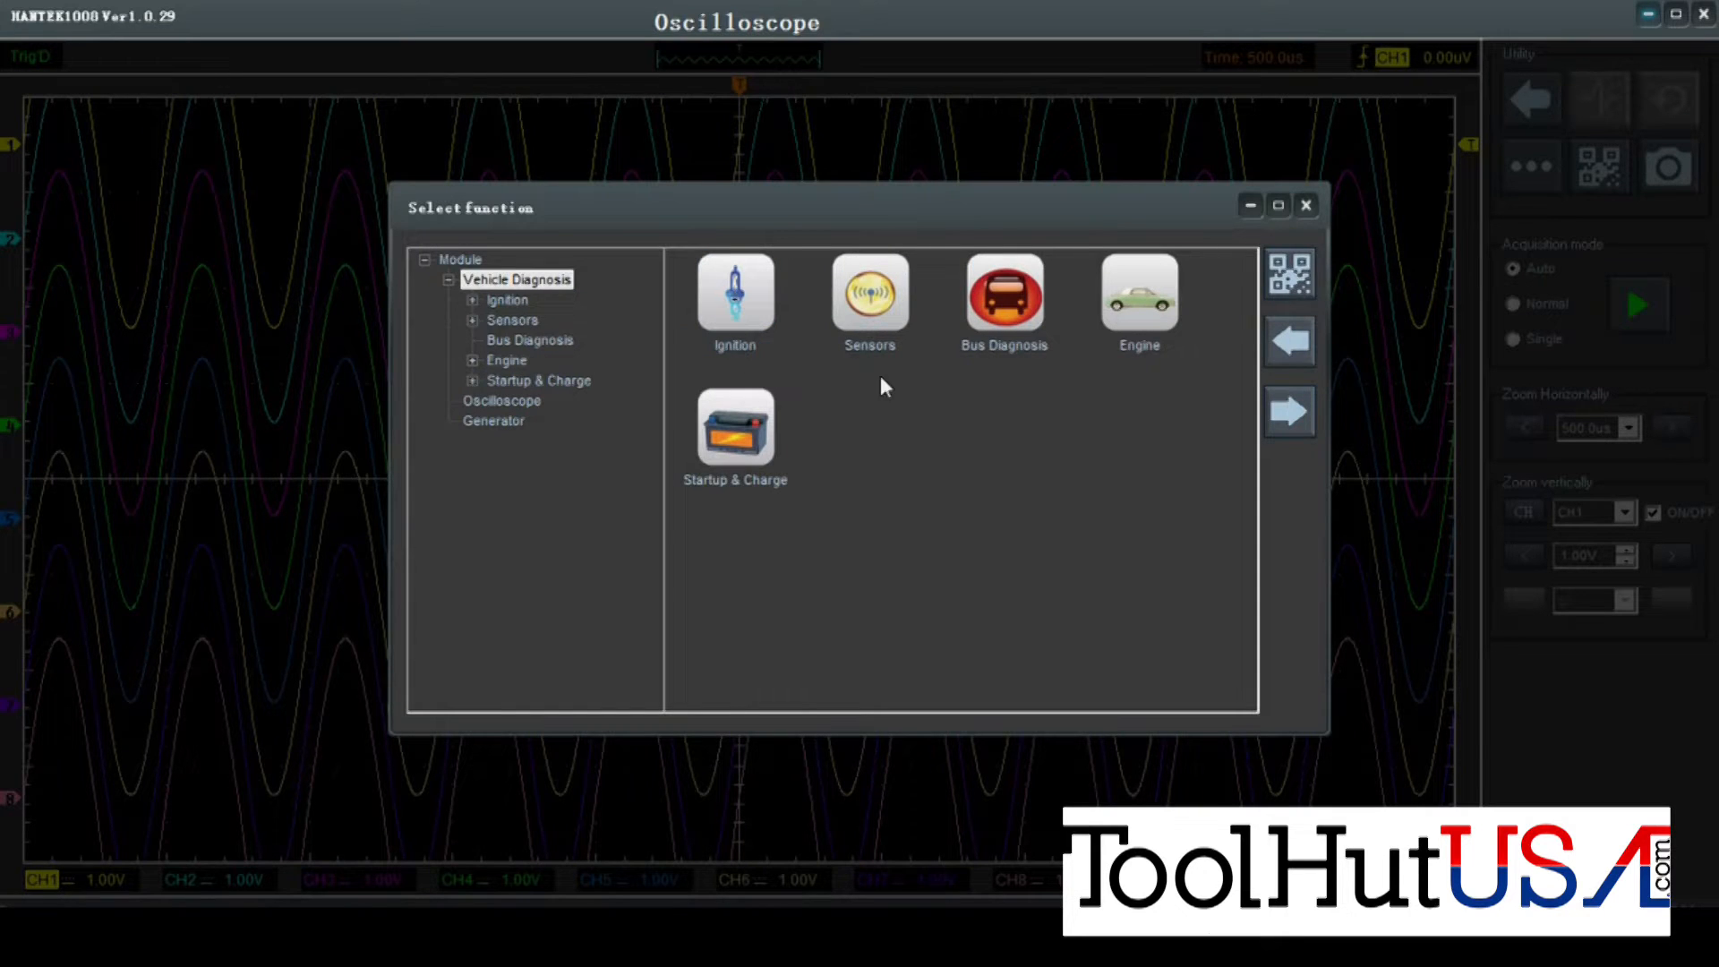
mouse_move(926, 432)
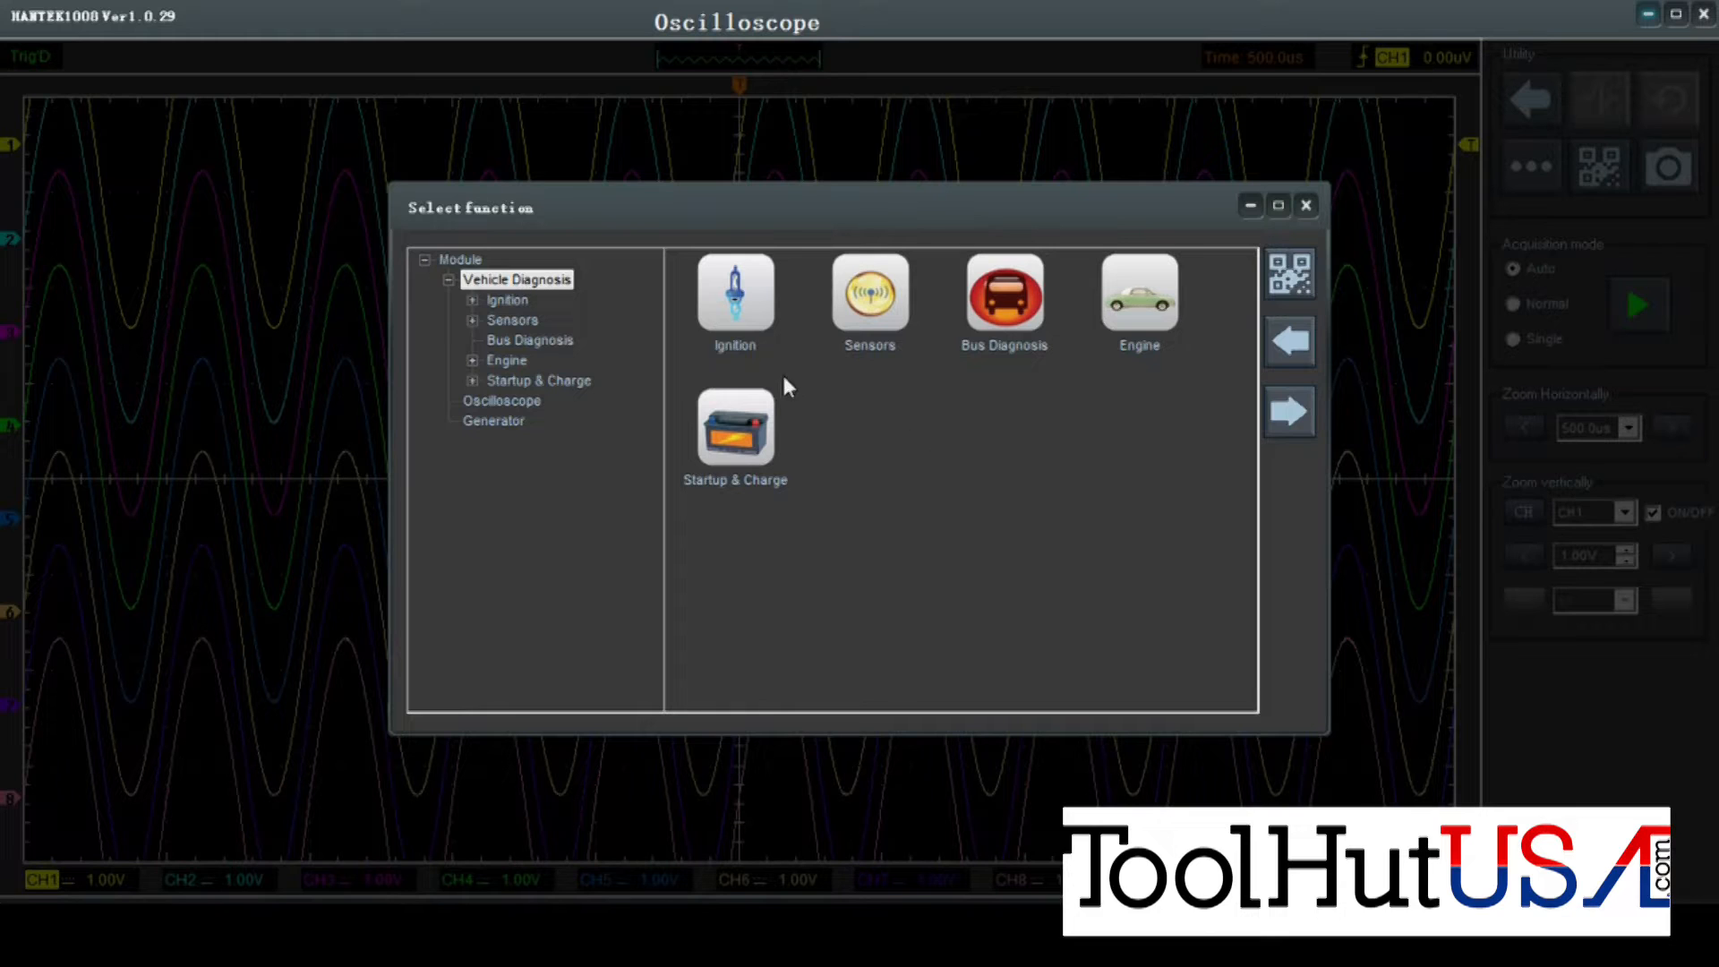
mouse_move(759, 312)
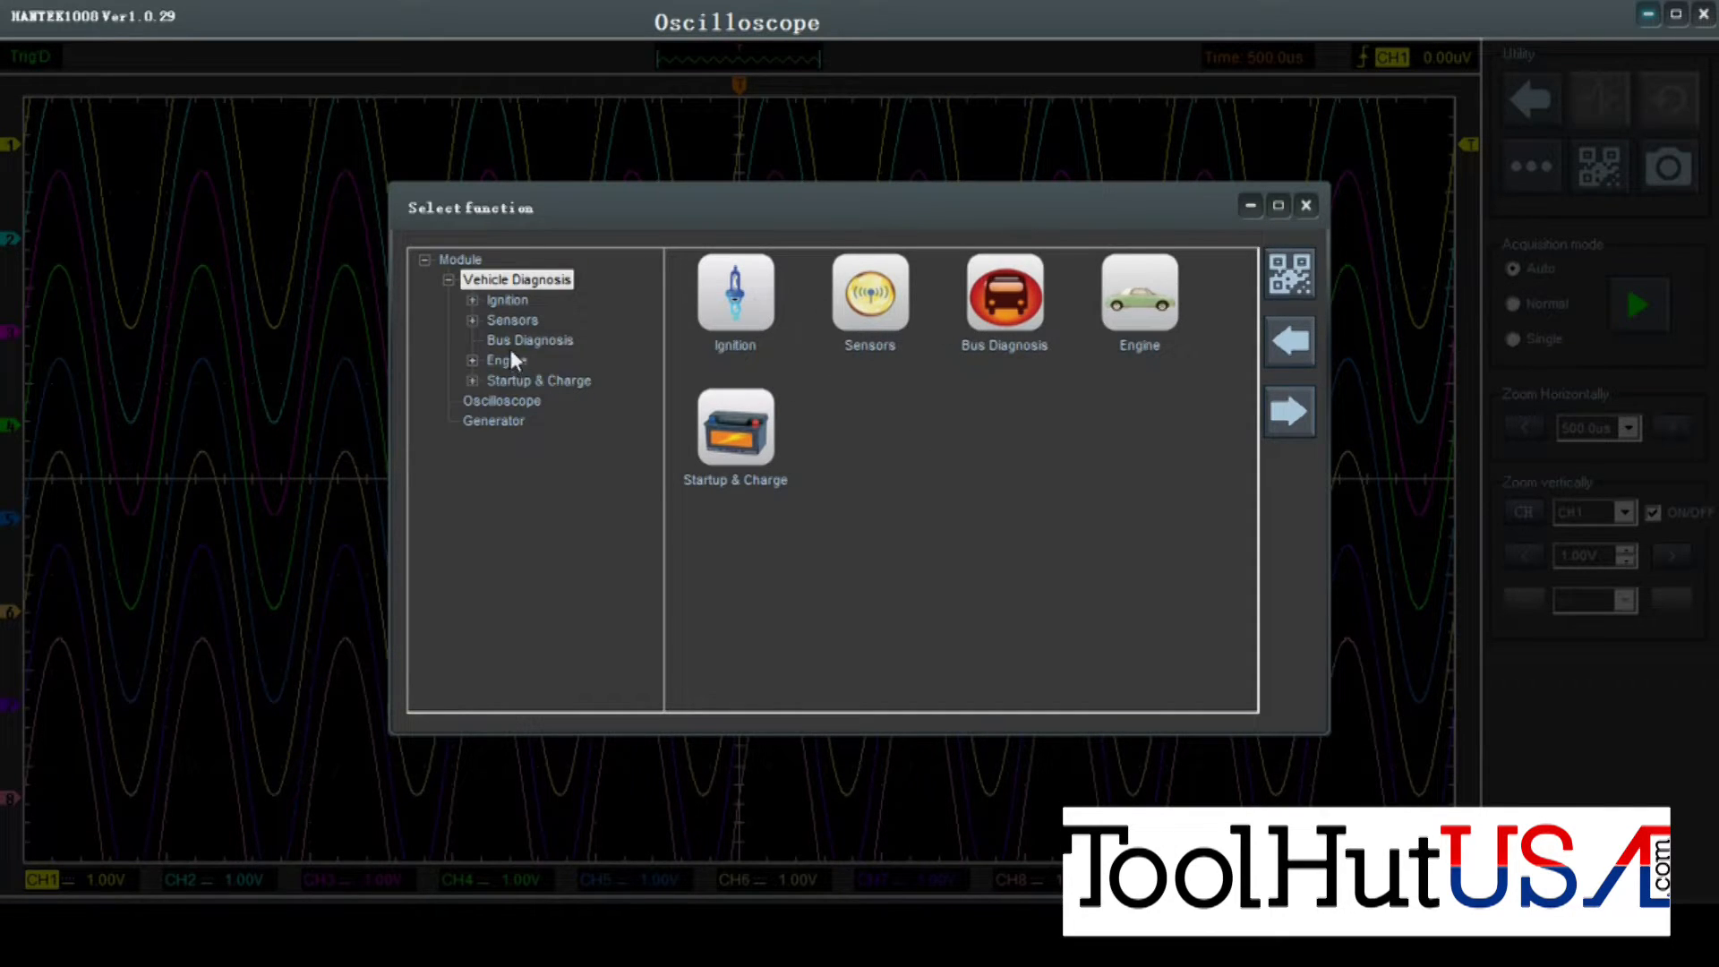
left_click(471, 299)
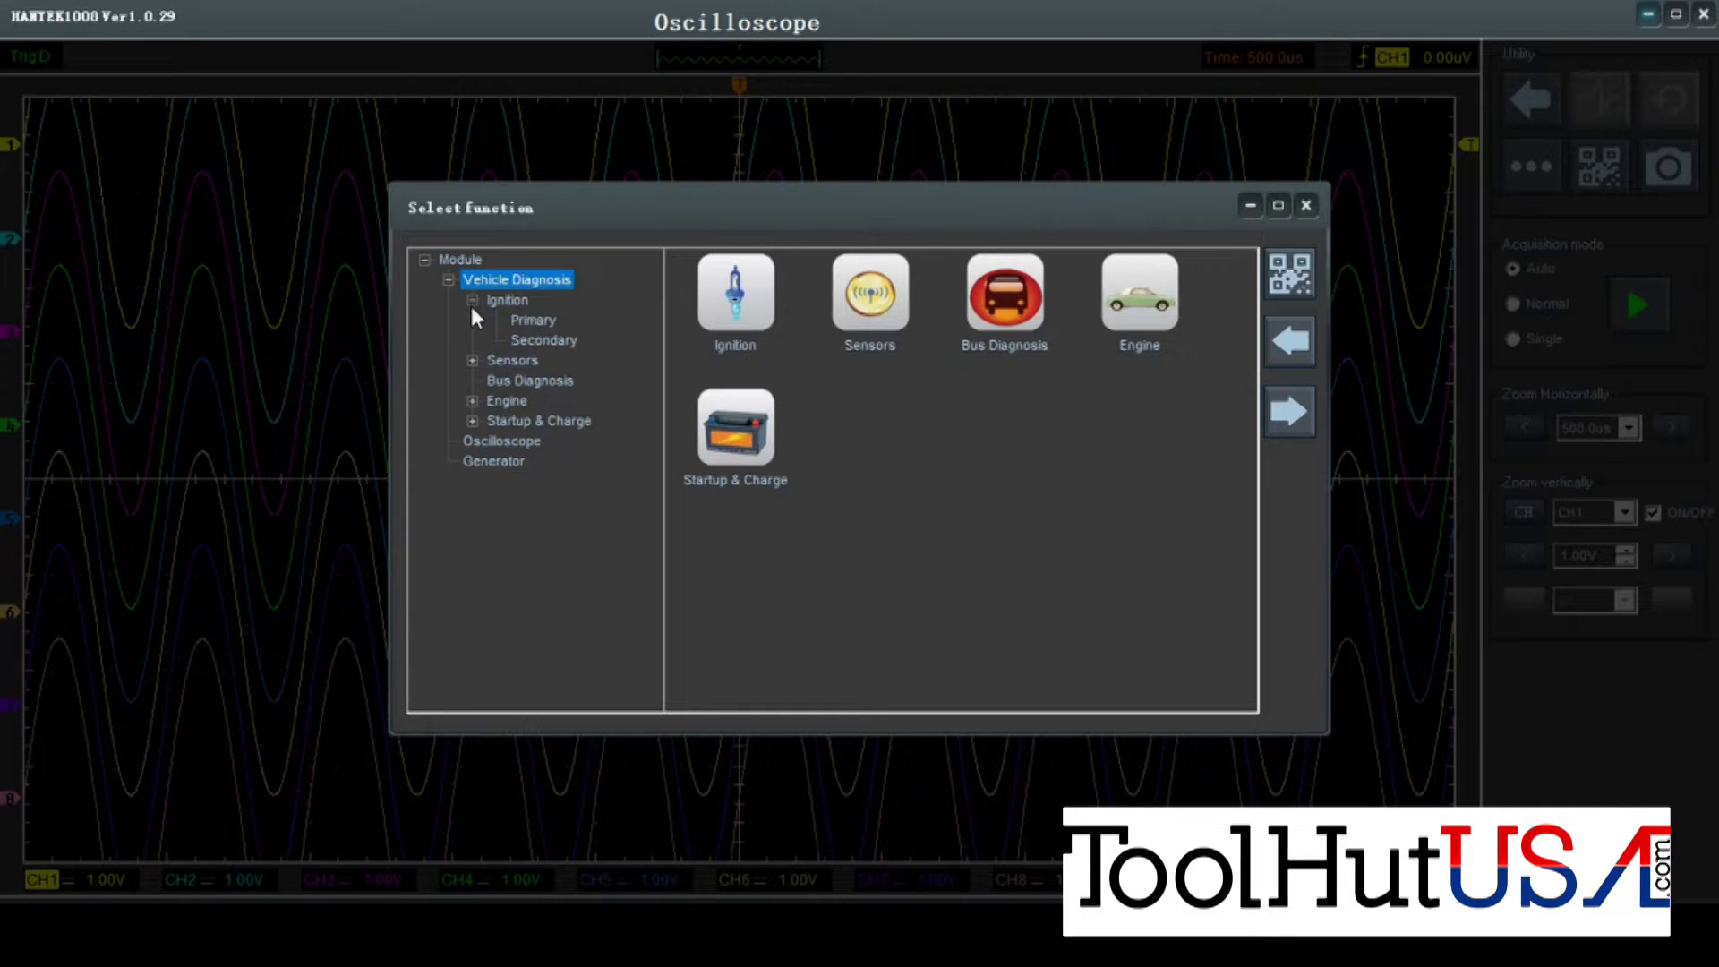
left_click(473, 360)
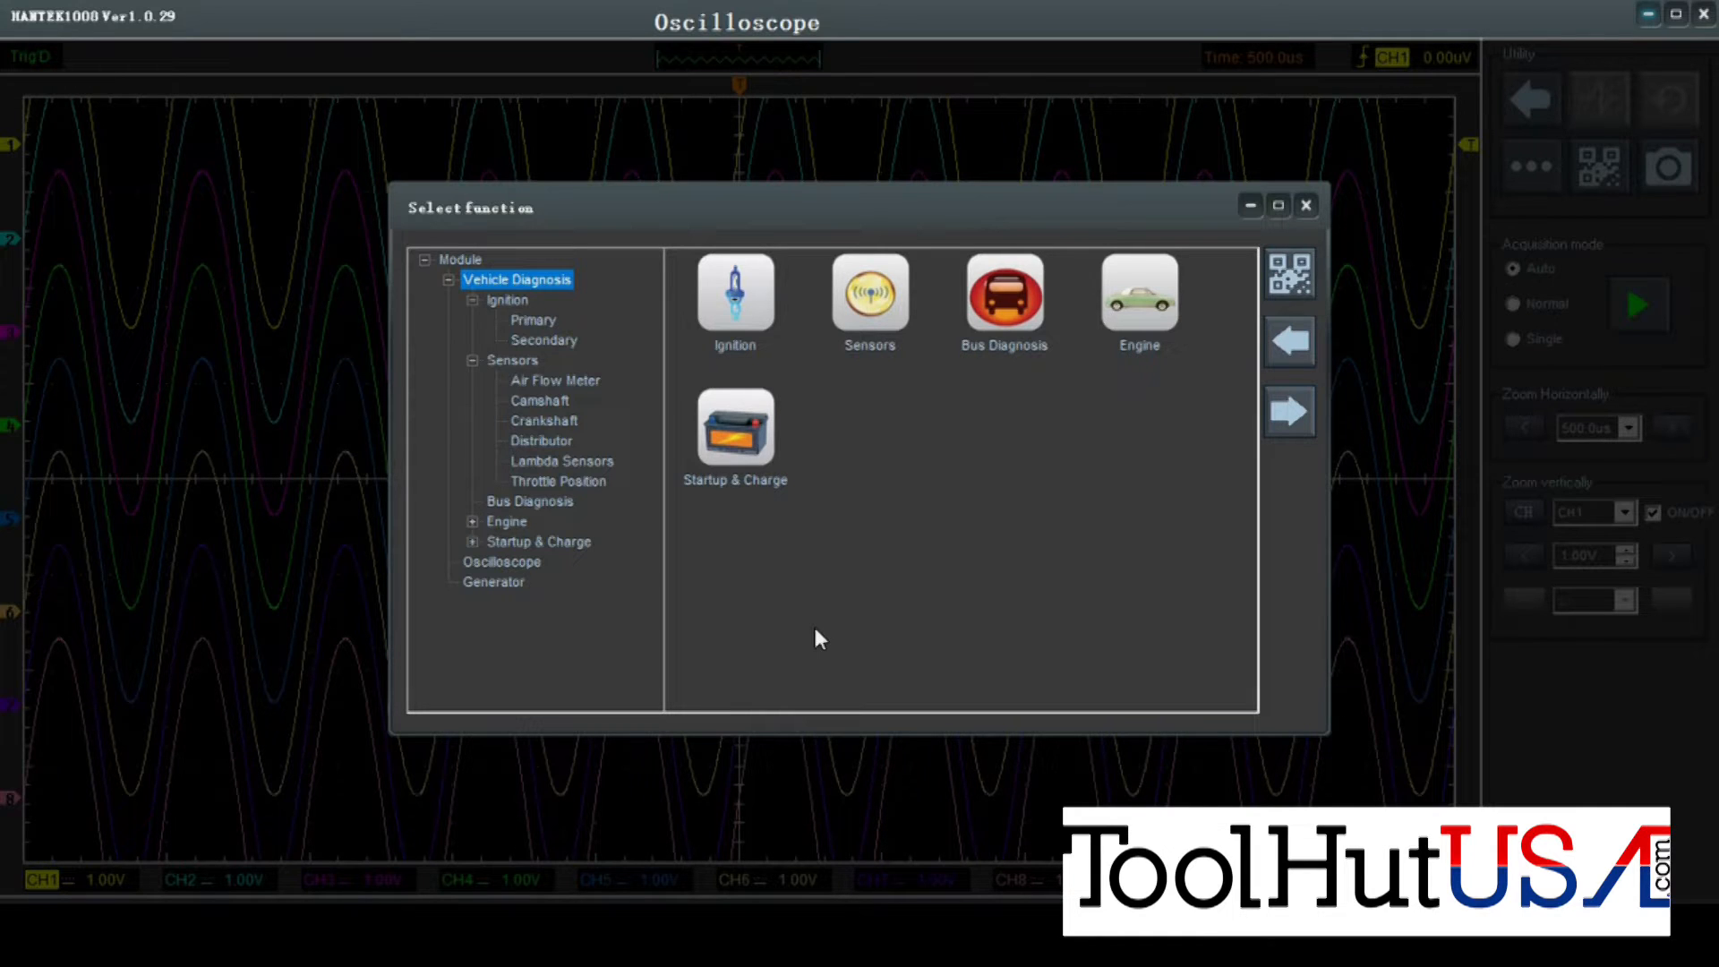
mouse_move(965, 550)
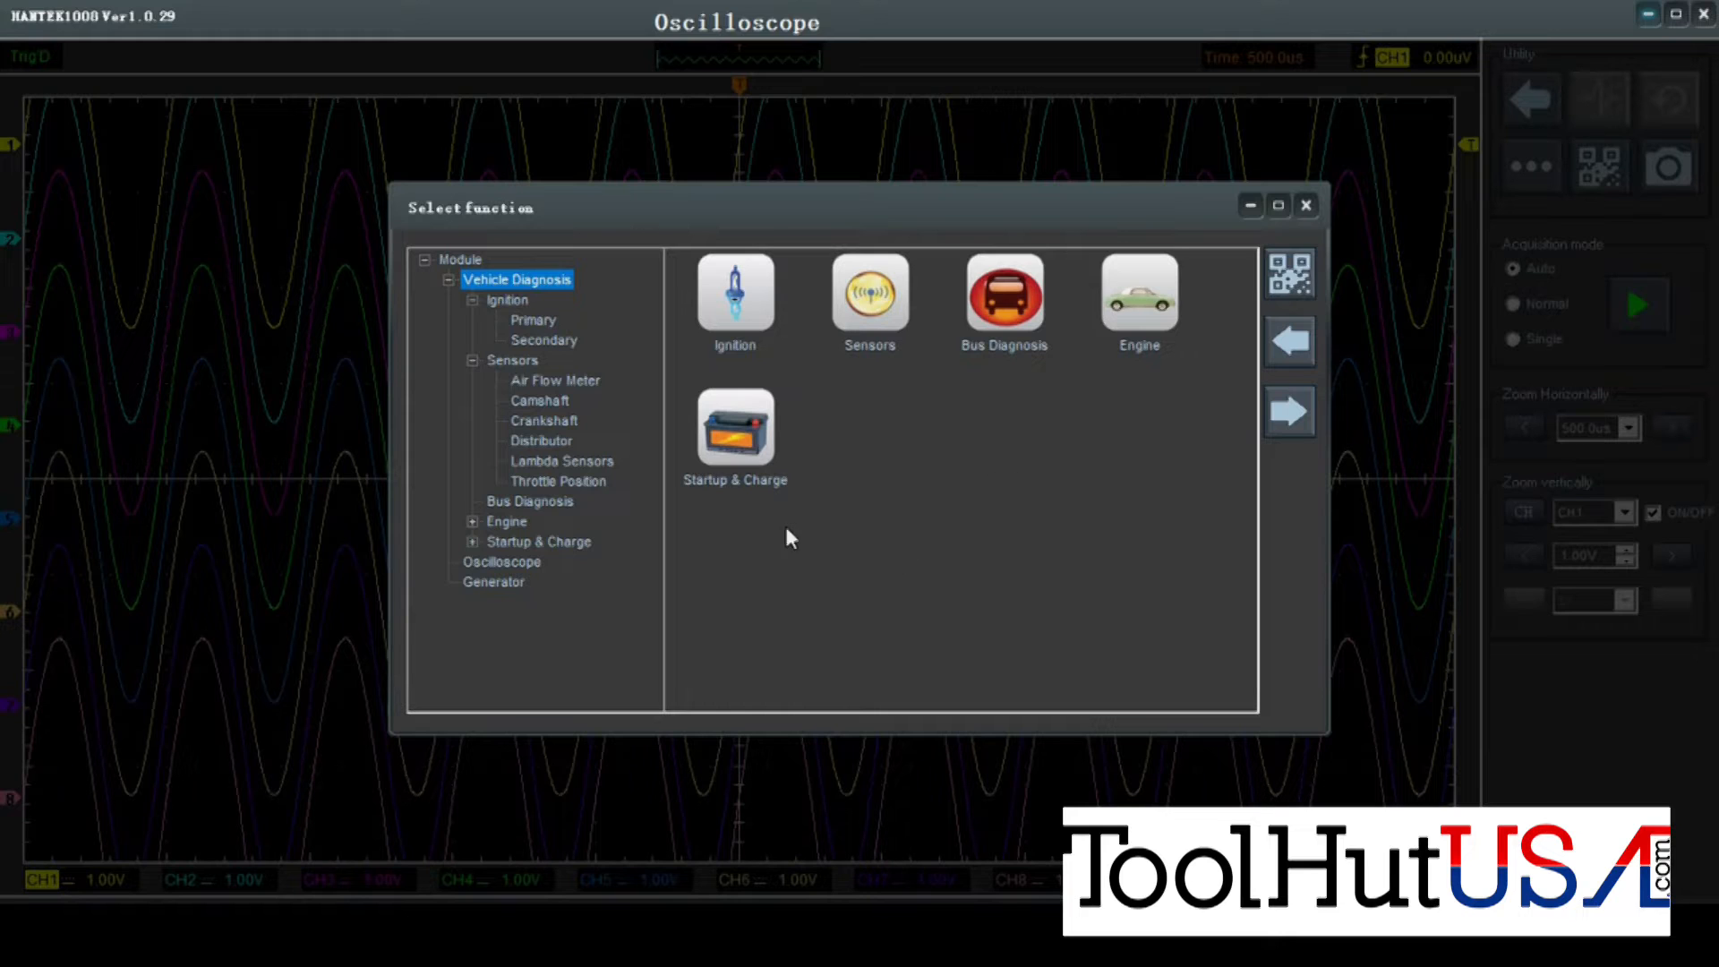
mouse_move(476, 360)
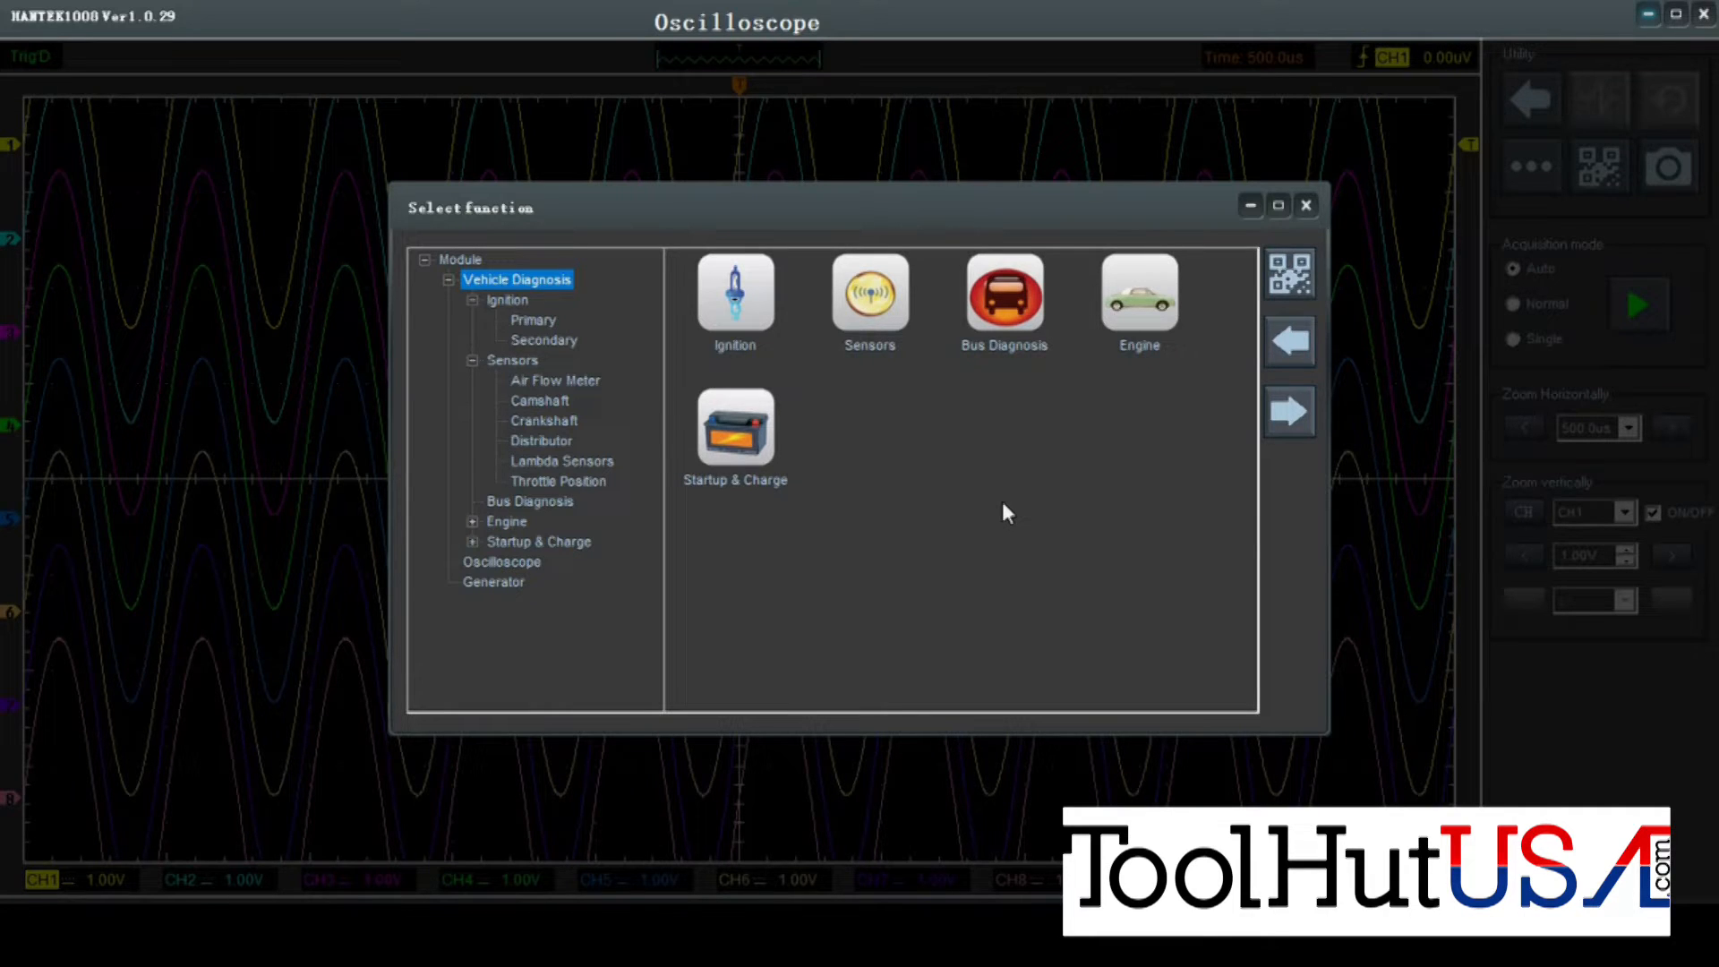
mouse_move(532, 537)
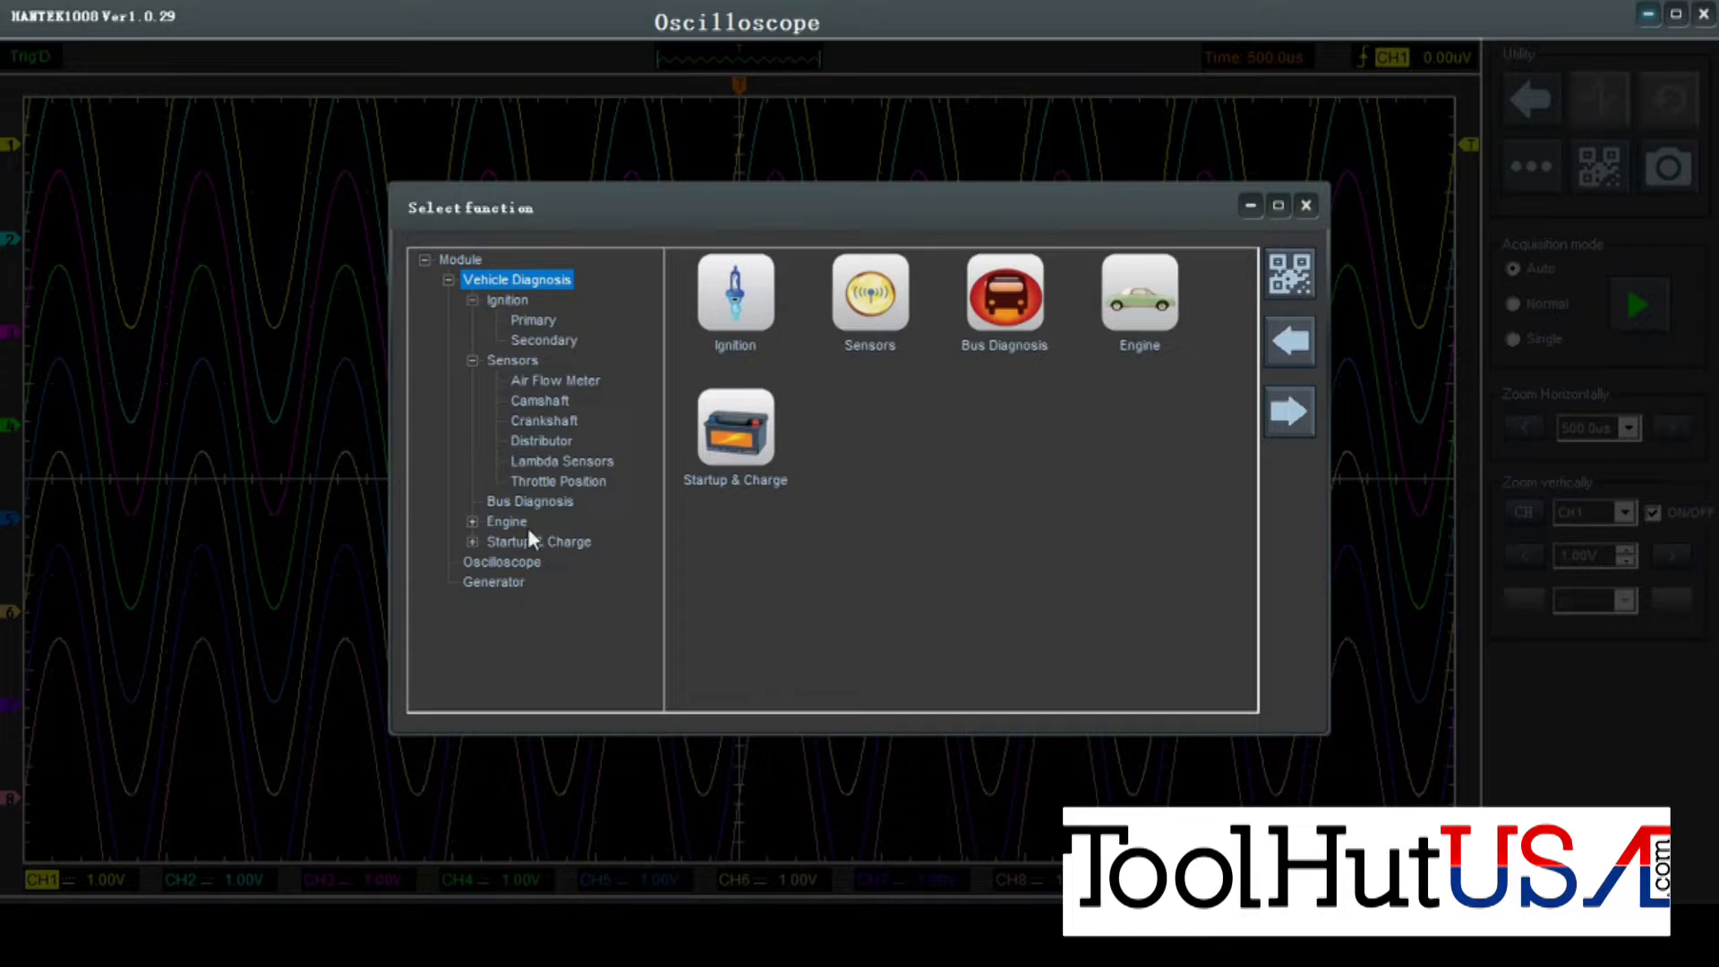
Peek into the Engine (Injector Diagnosis) and Startup & Charge categories, then collapse them again.
left_click(471, 521)
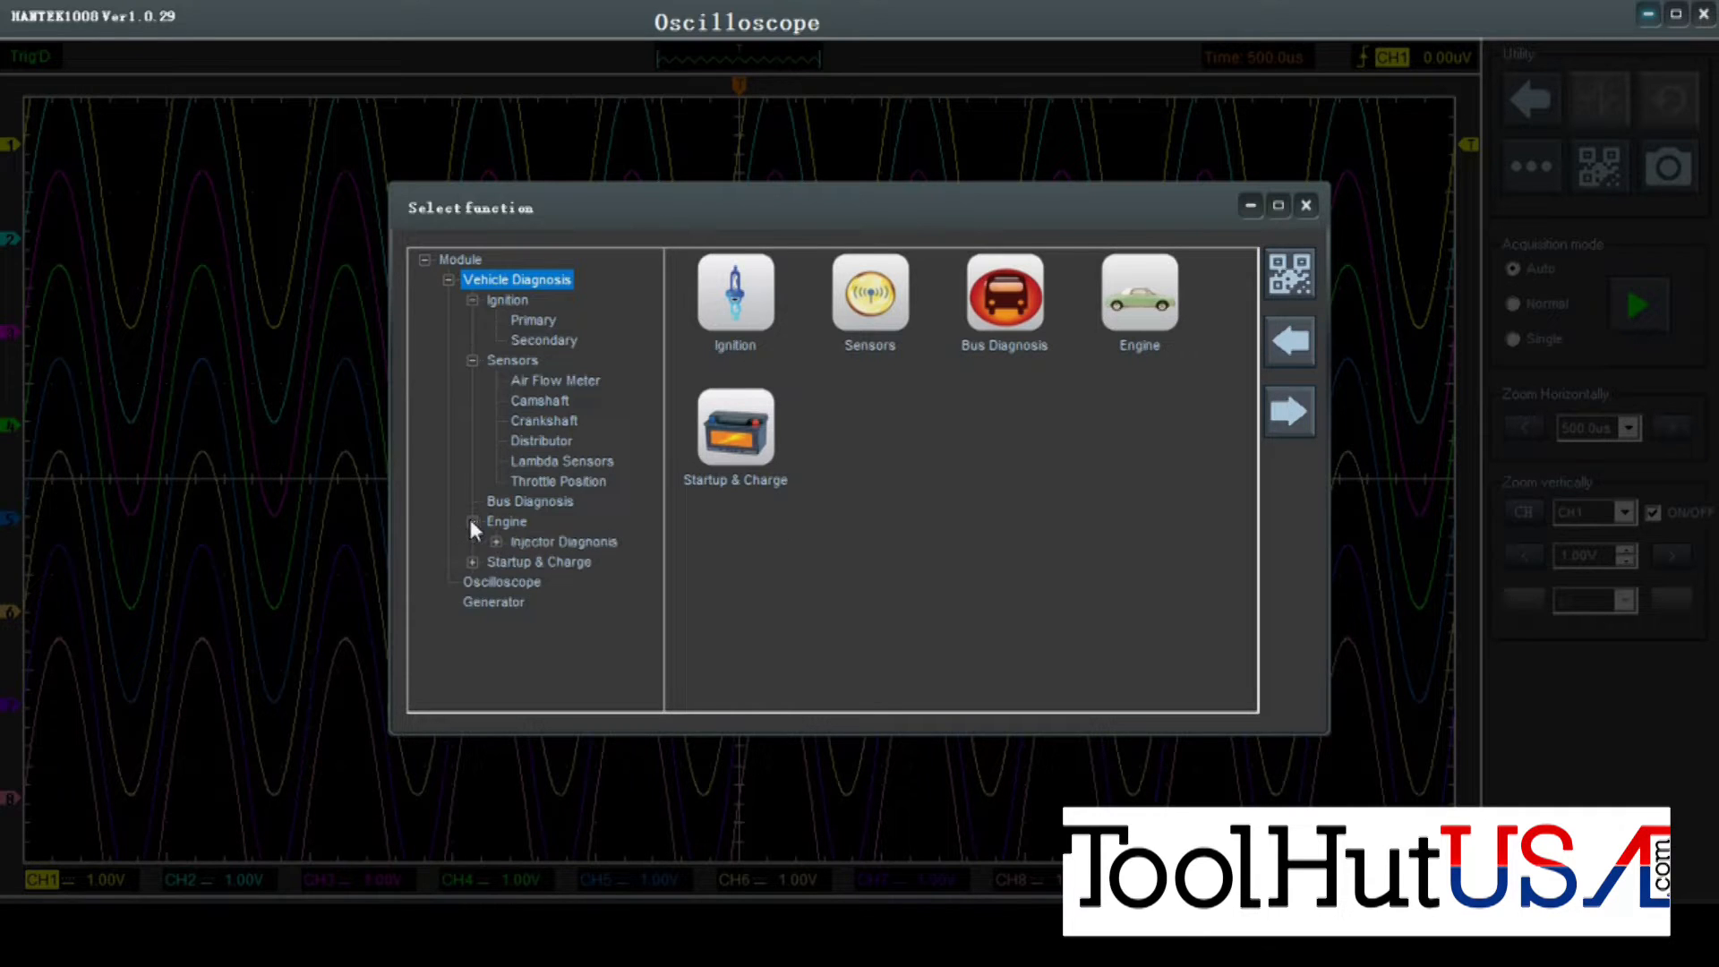
left_click(494, 541)
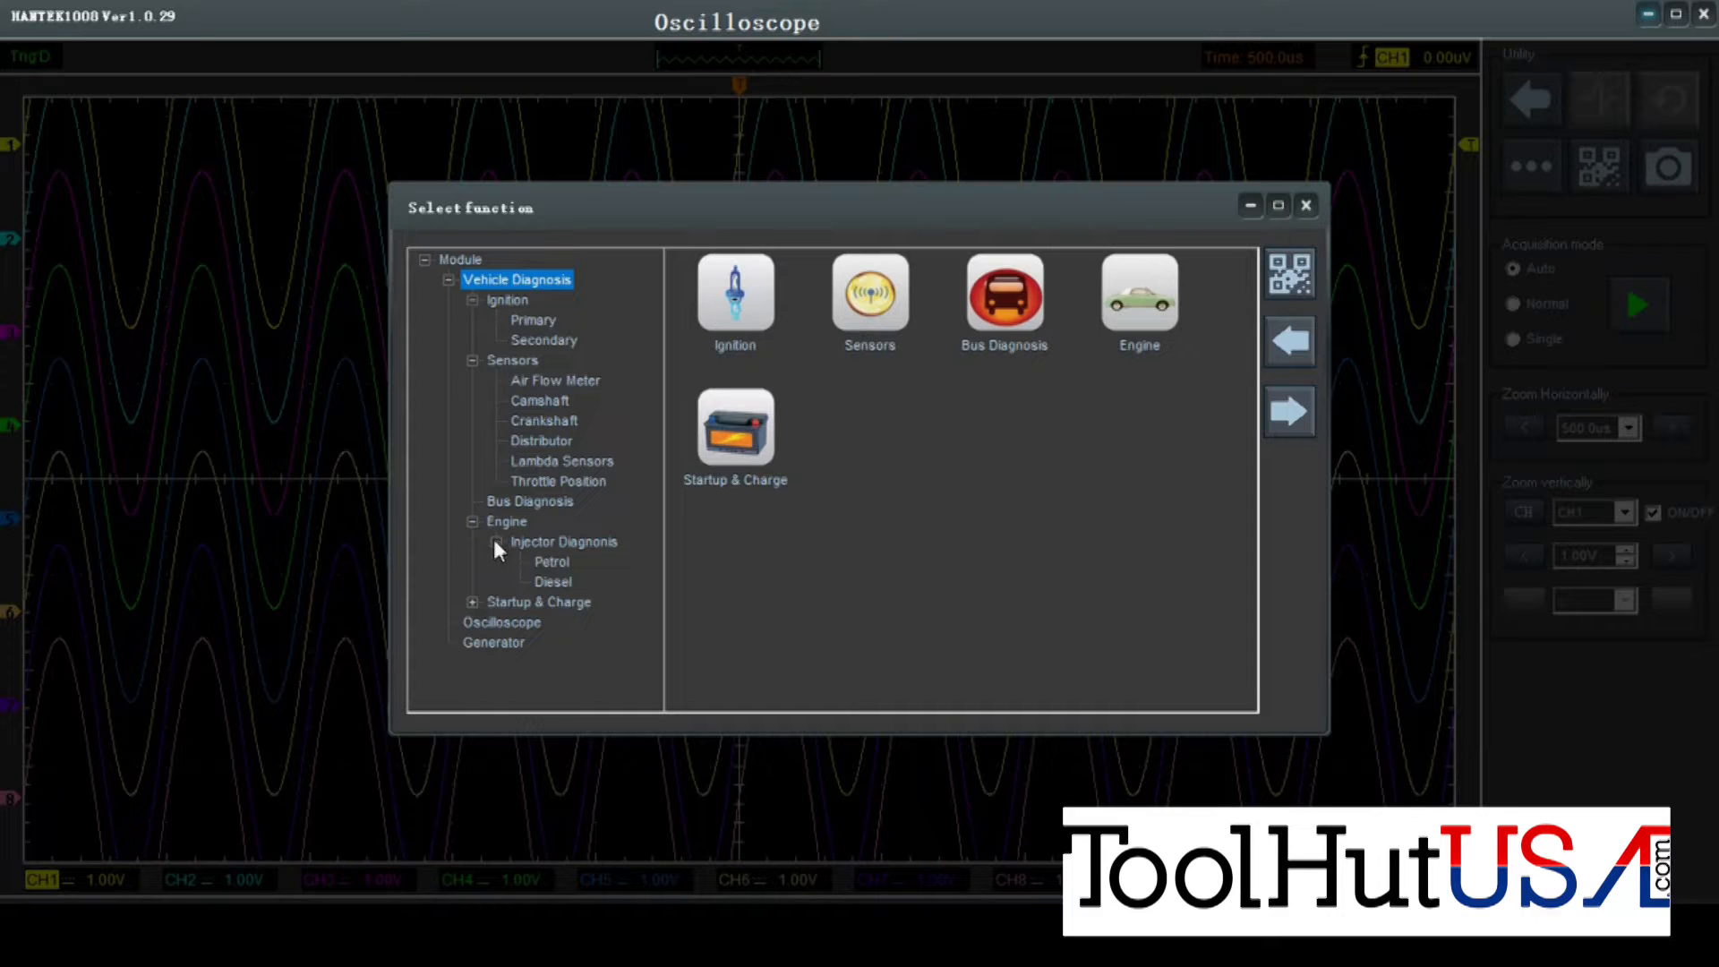
left_click(472, 521)
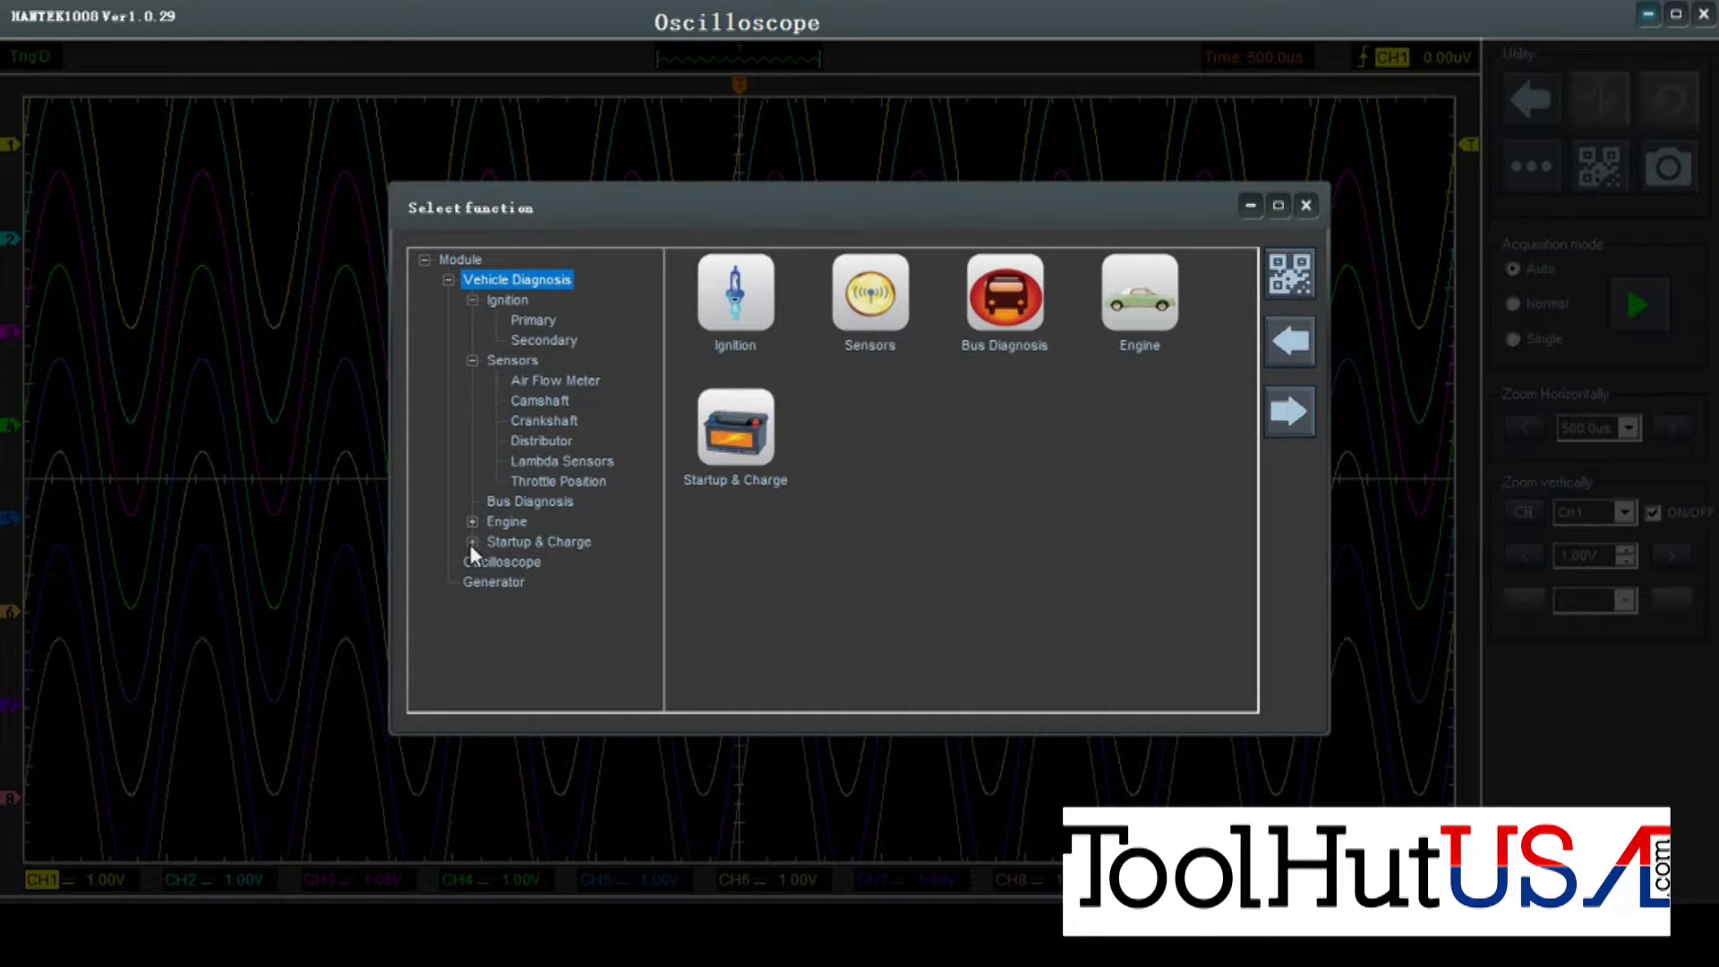
left_click(471, 541)
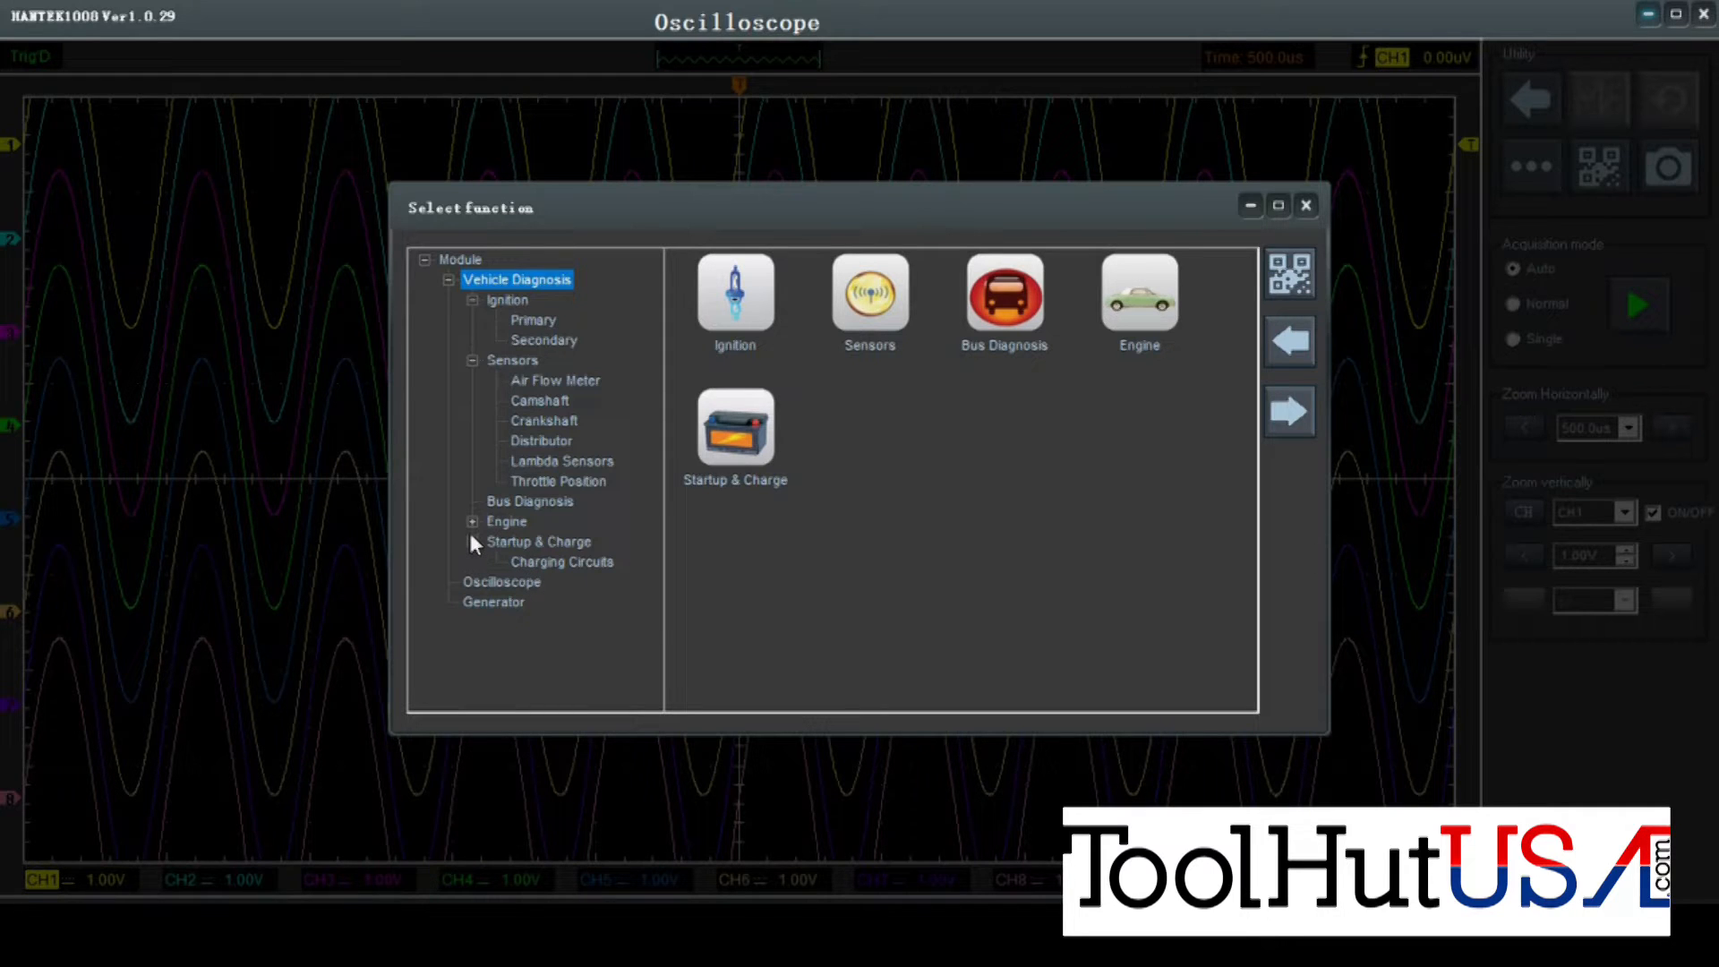
left_click(471, 541)
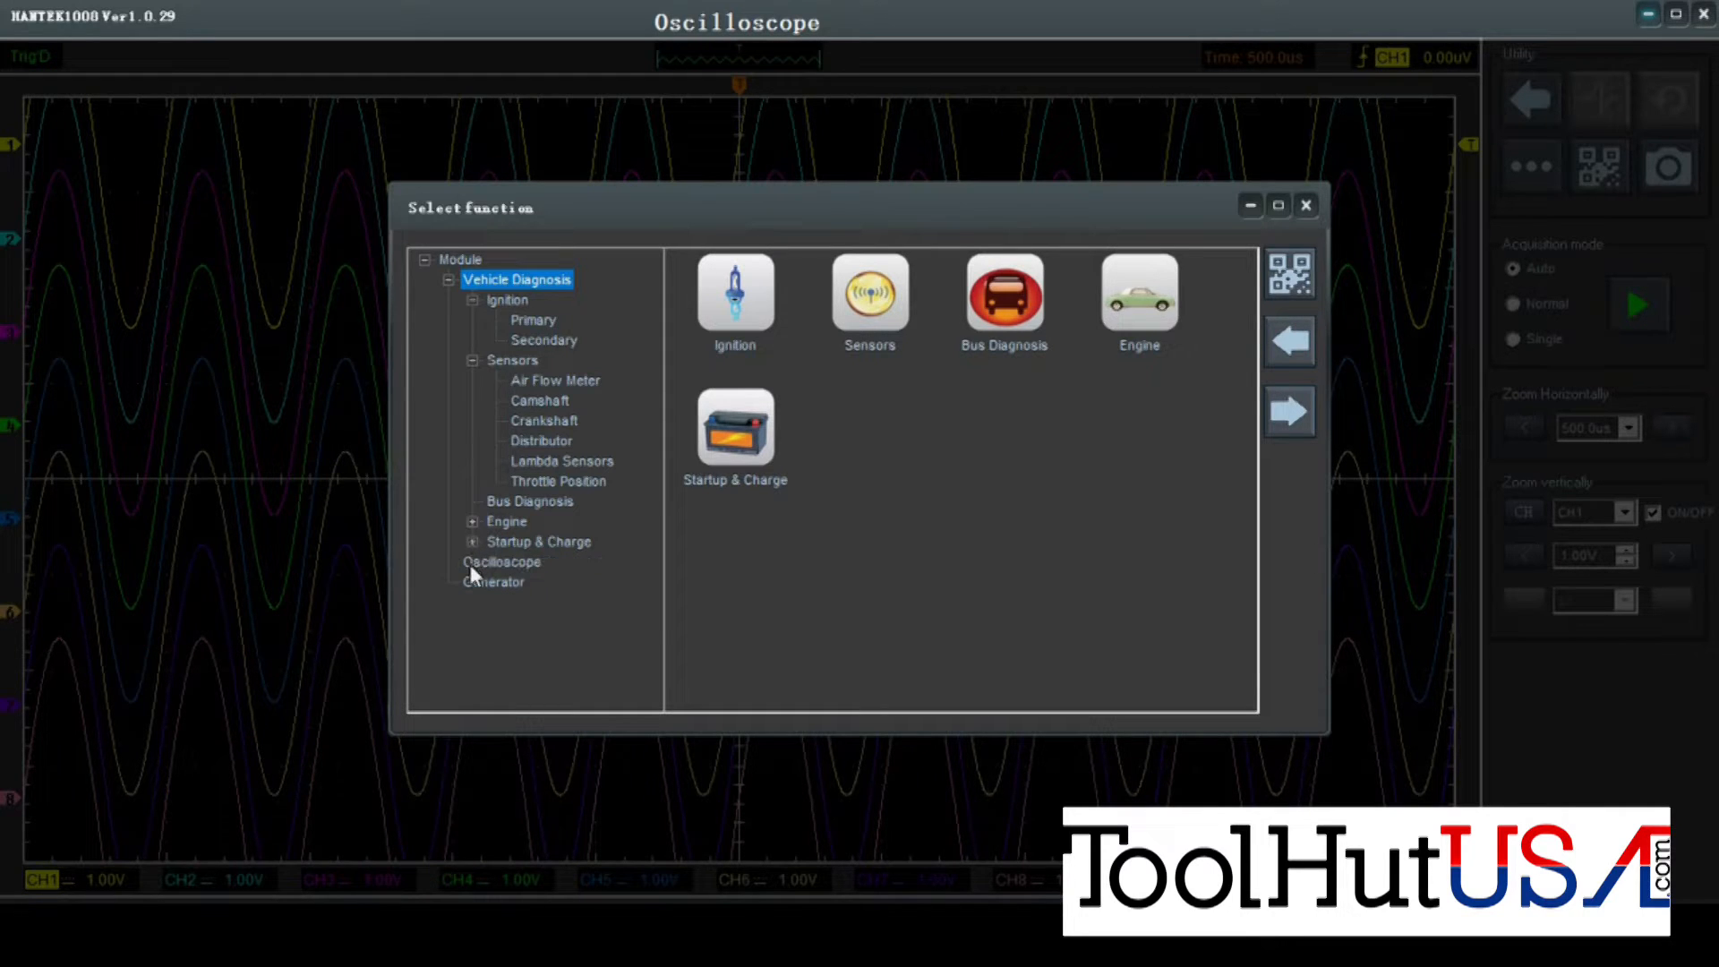
mouse_move(533, 571)
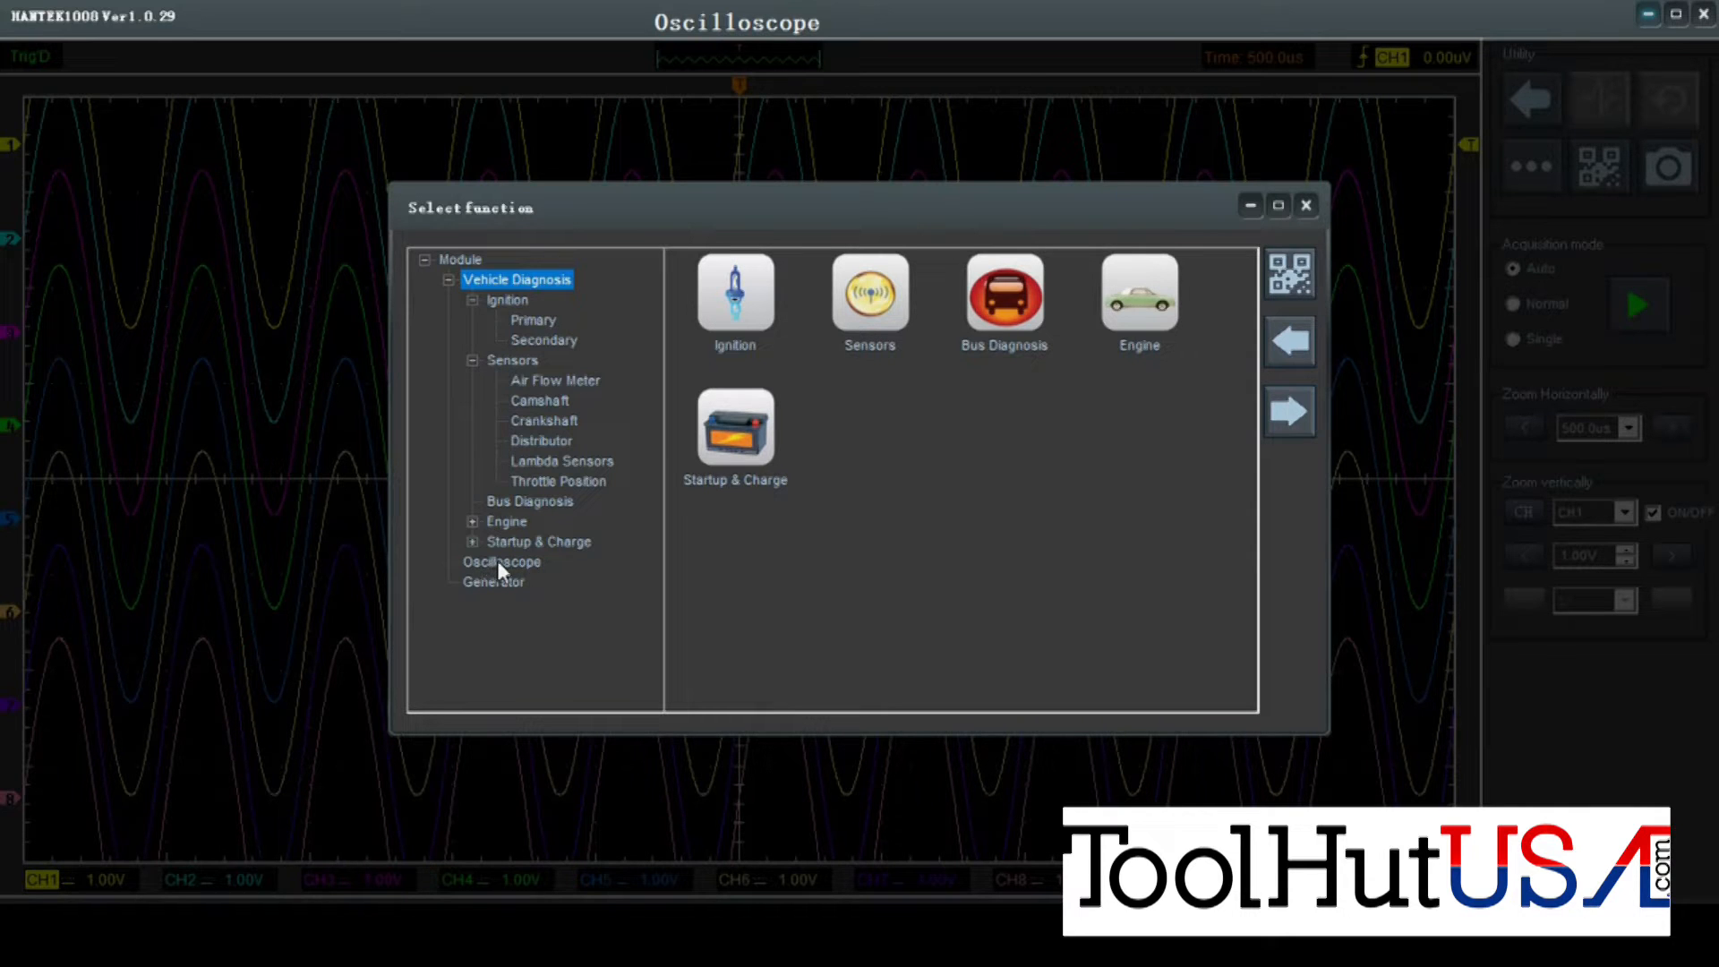
Enter the Oscilloscope function and hide every trace except CH1's sine wave.
left_click(501, 560)
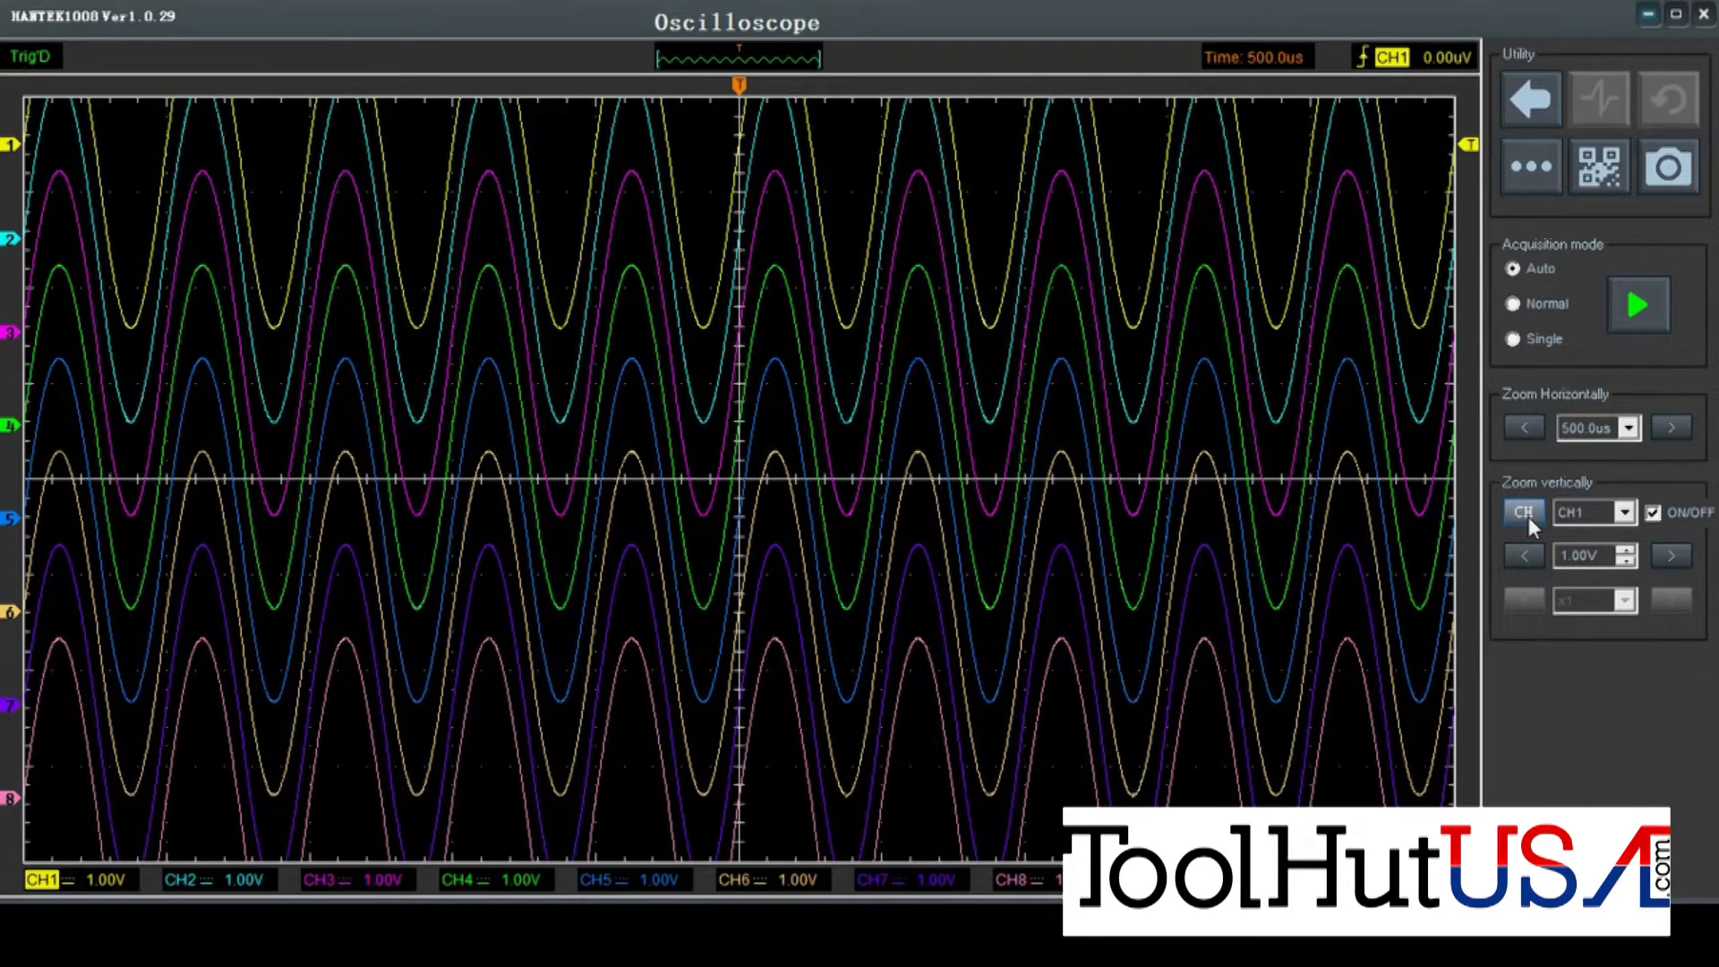
left_click(1522, 512)
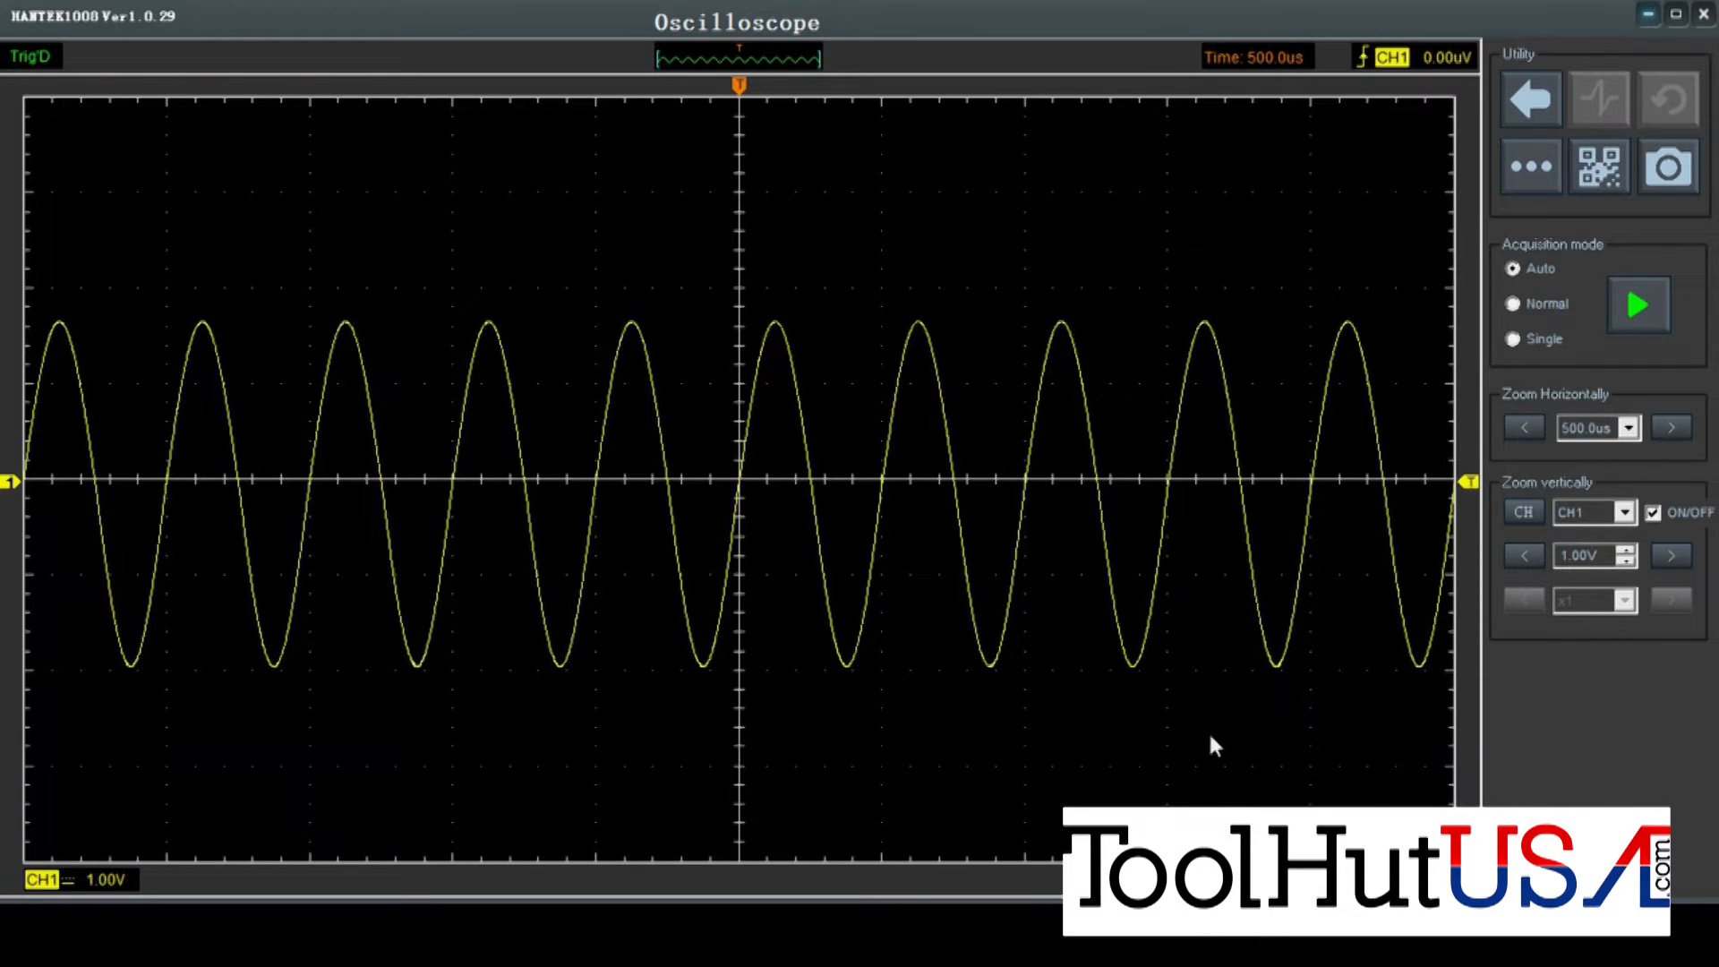
mouse_move(1550, 490)
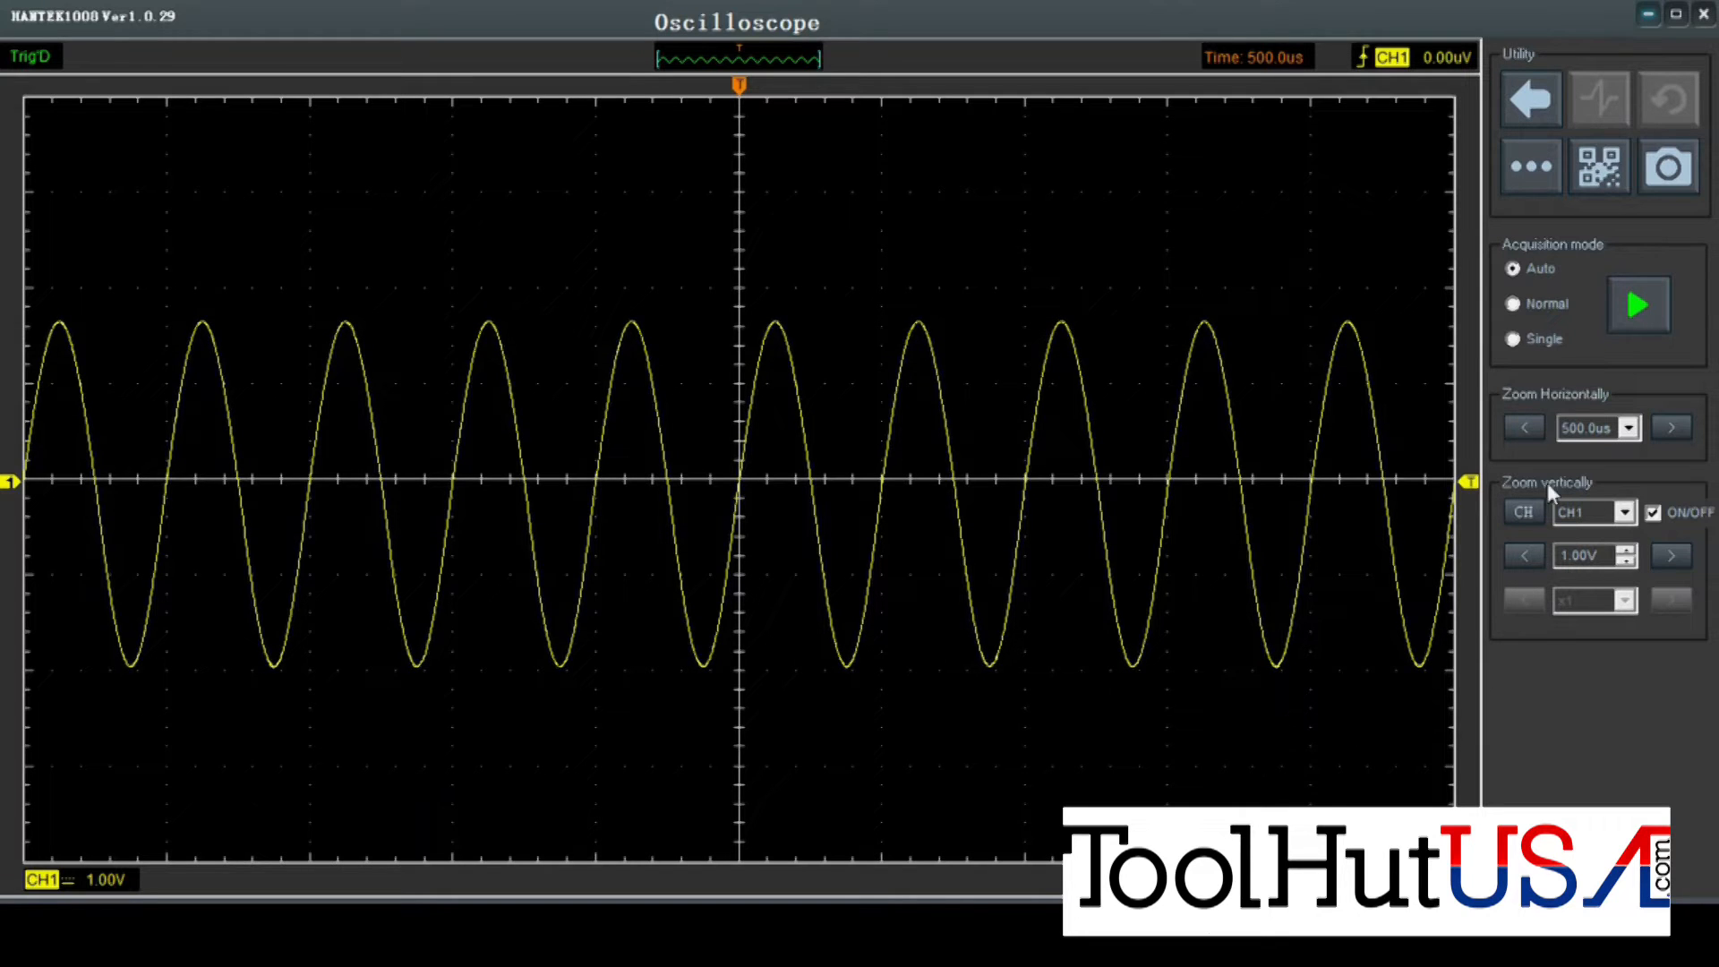
Lengthen the horizontal time base from 500 µs through 1, 10 and 100 ms to 500 ms.
left_click(1668, 428)
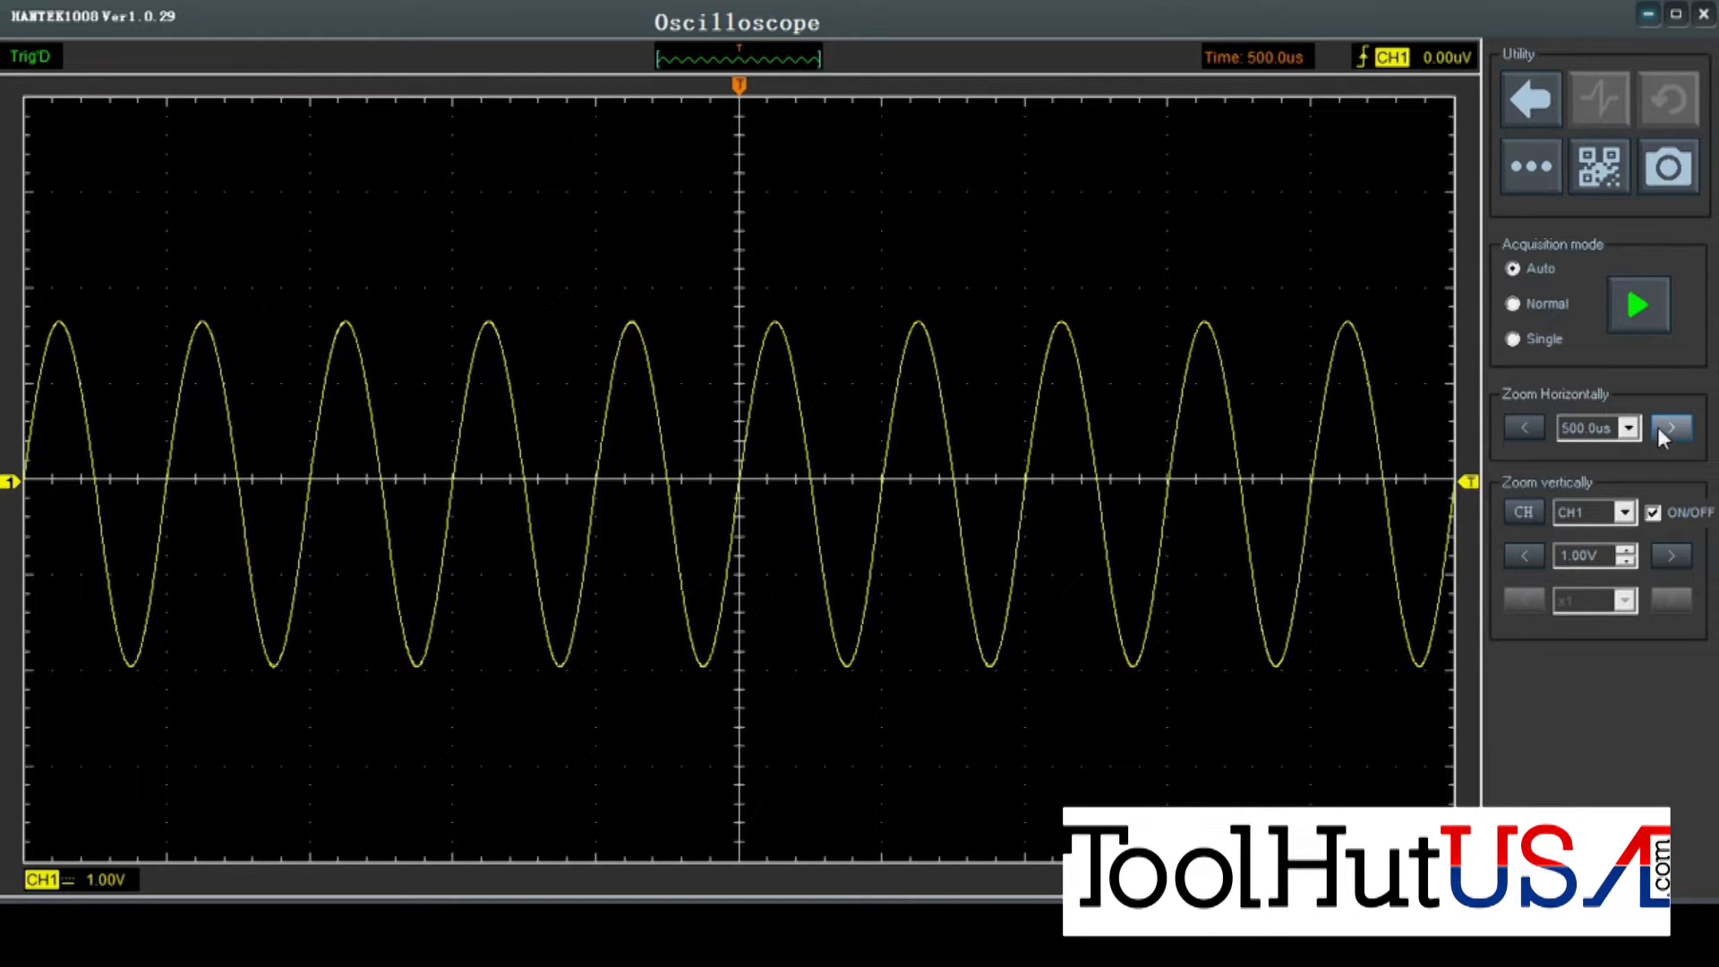
left_click(1671, 428)
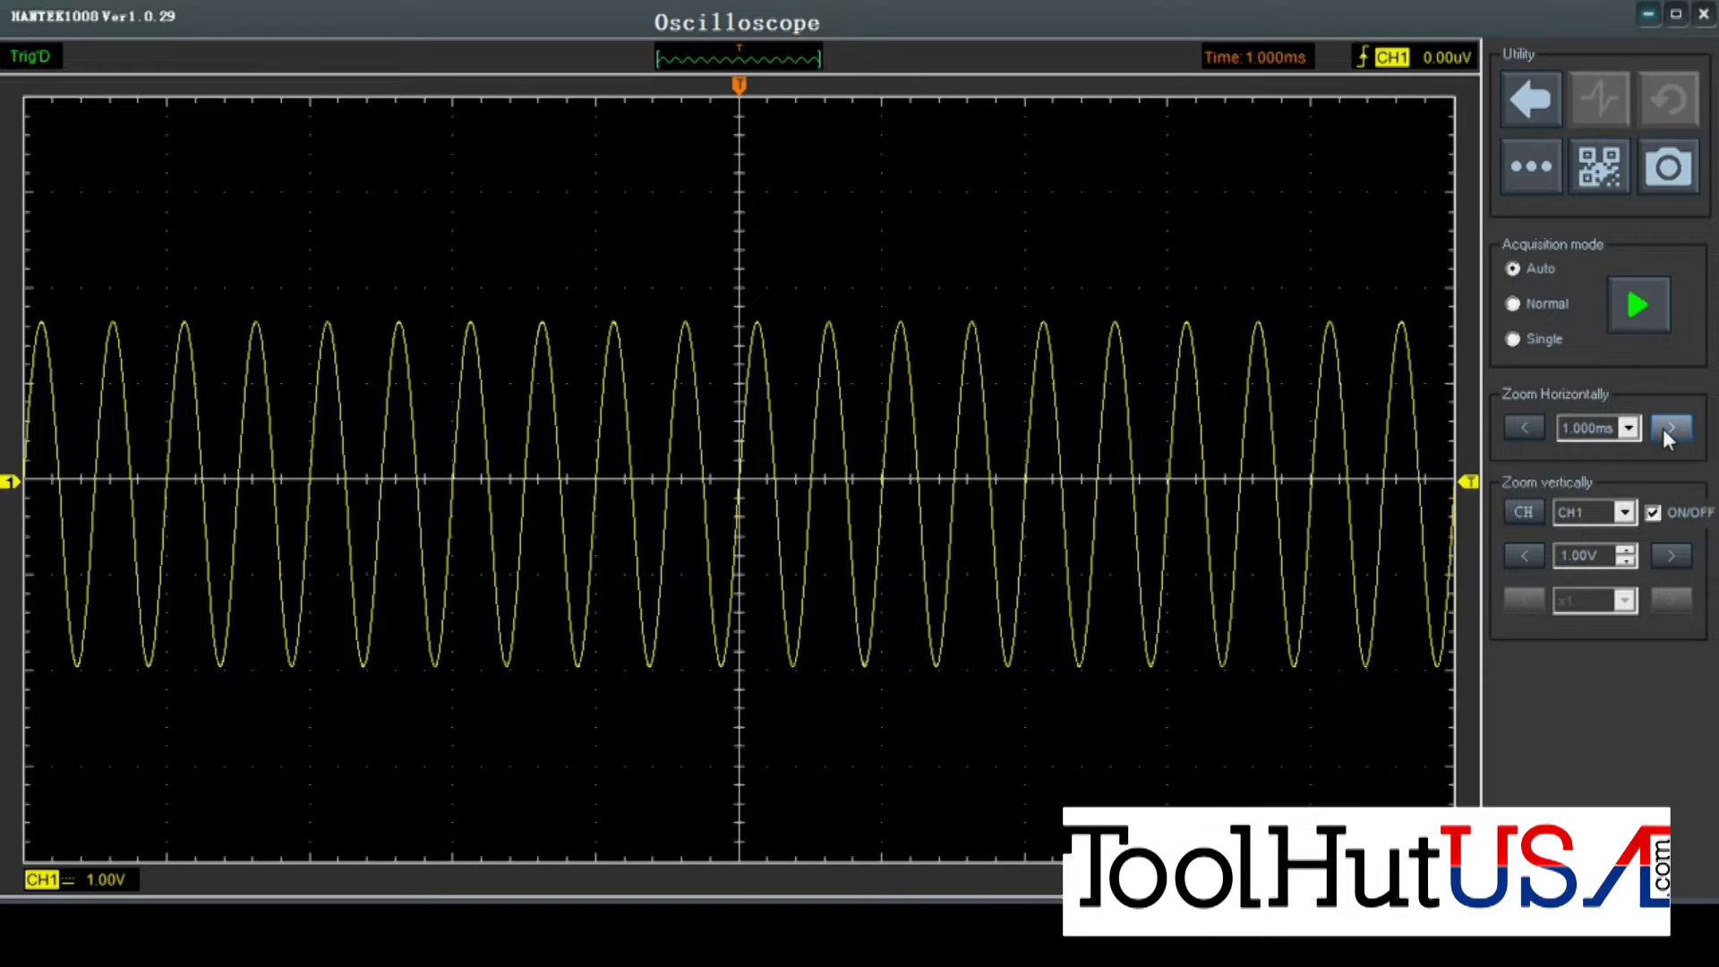
left_click(1671, 428)
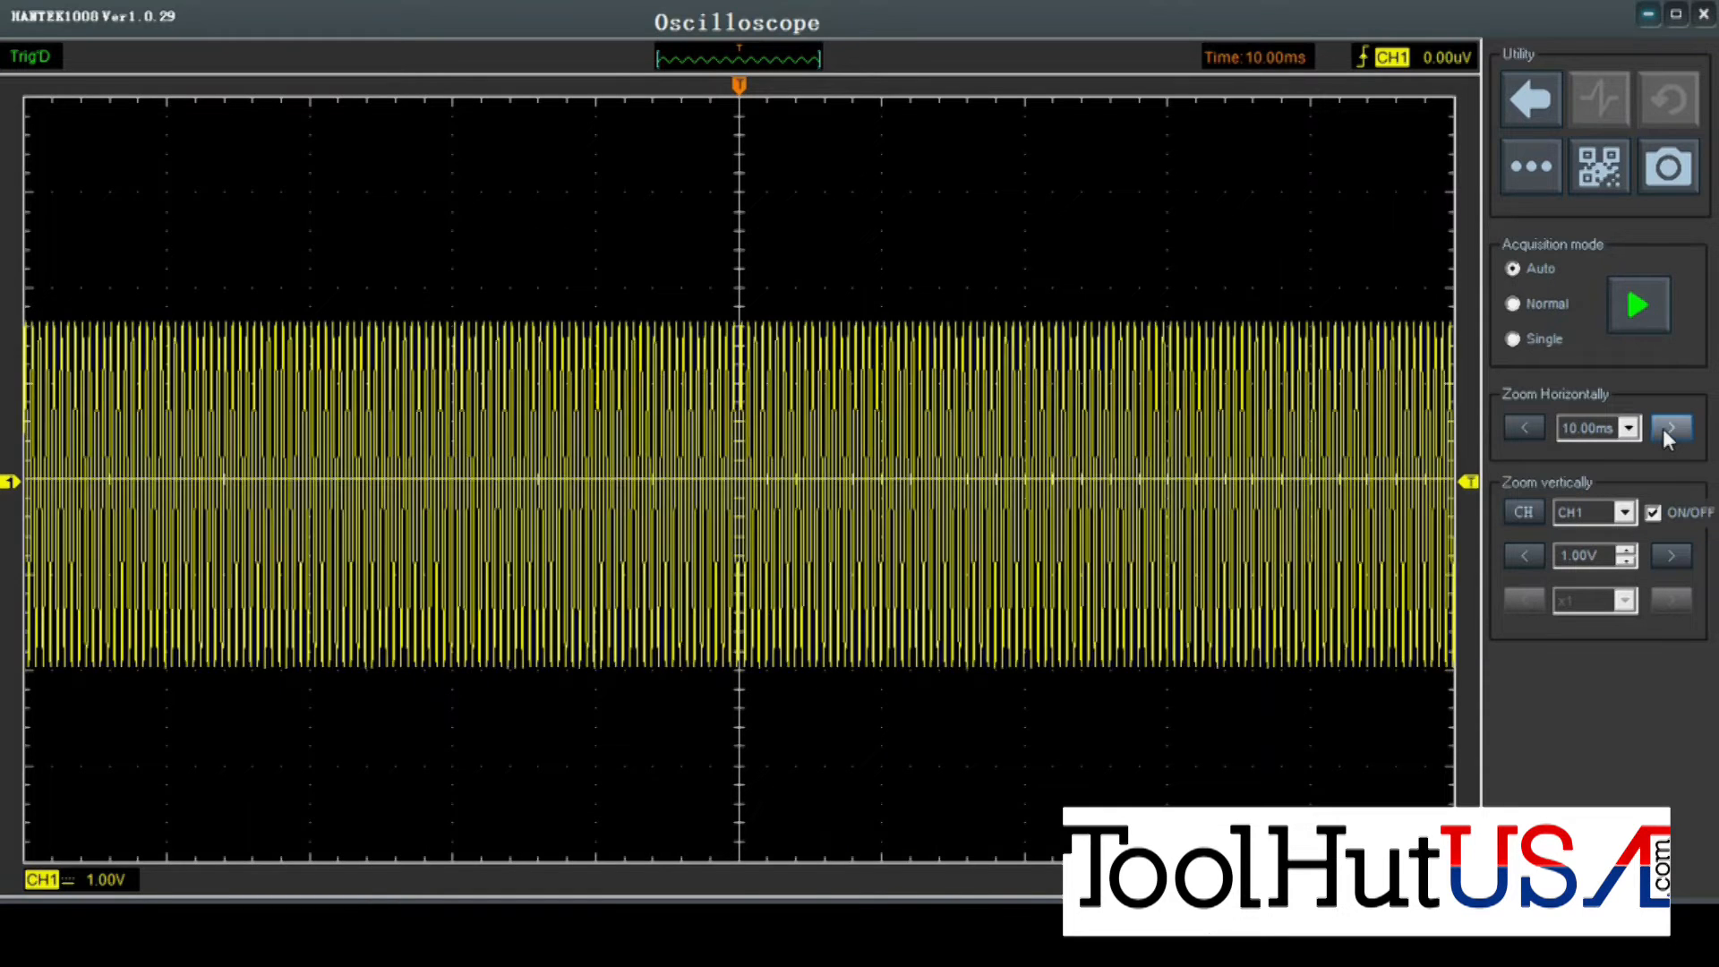
left_click(1671, 427)
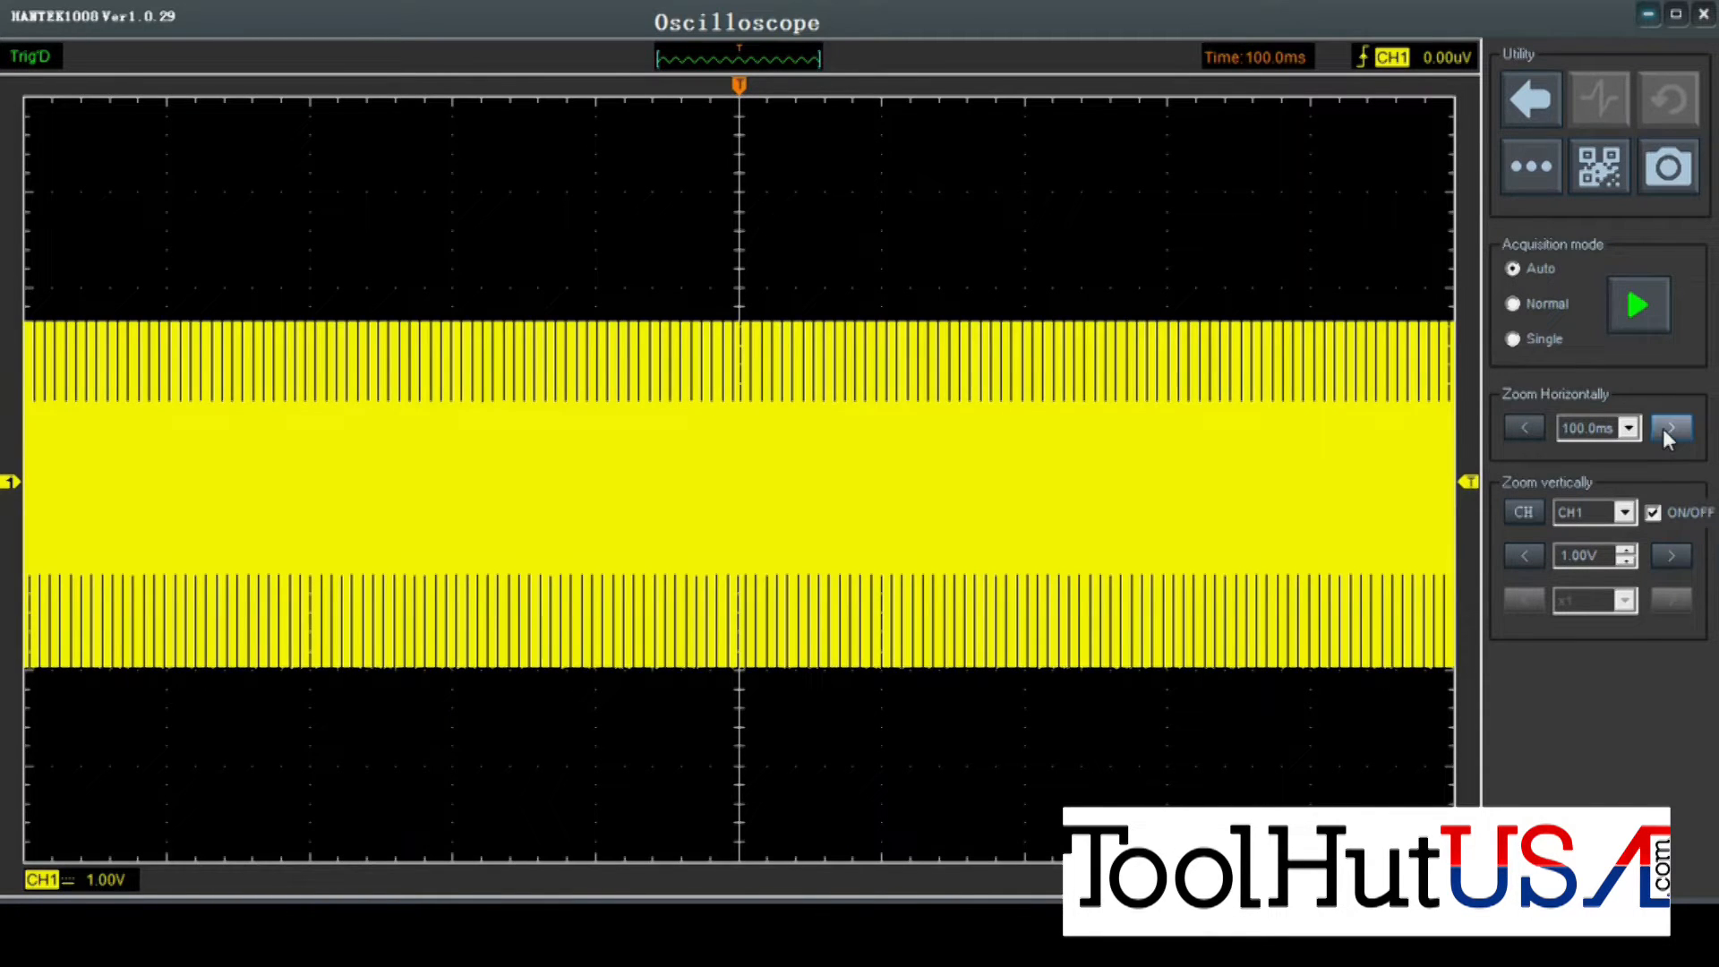
left_click(1671, 428)
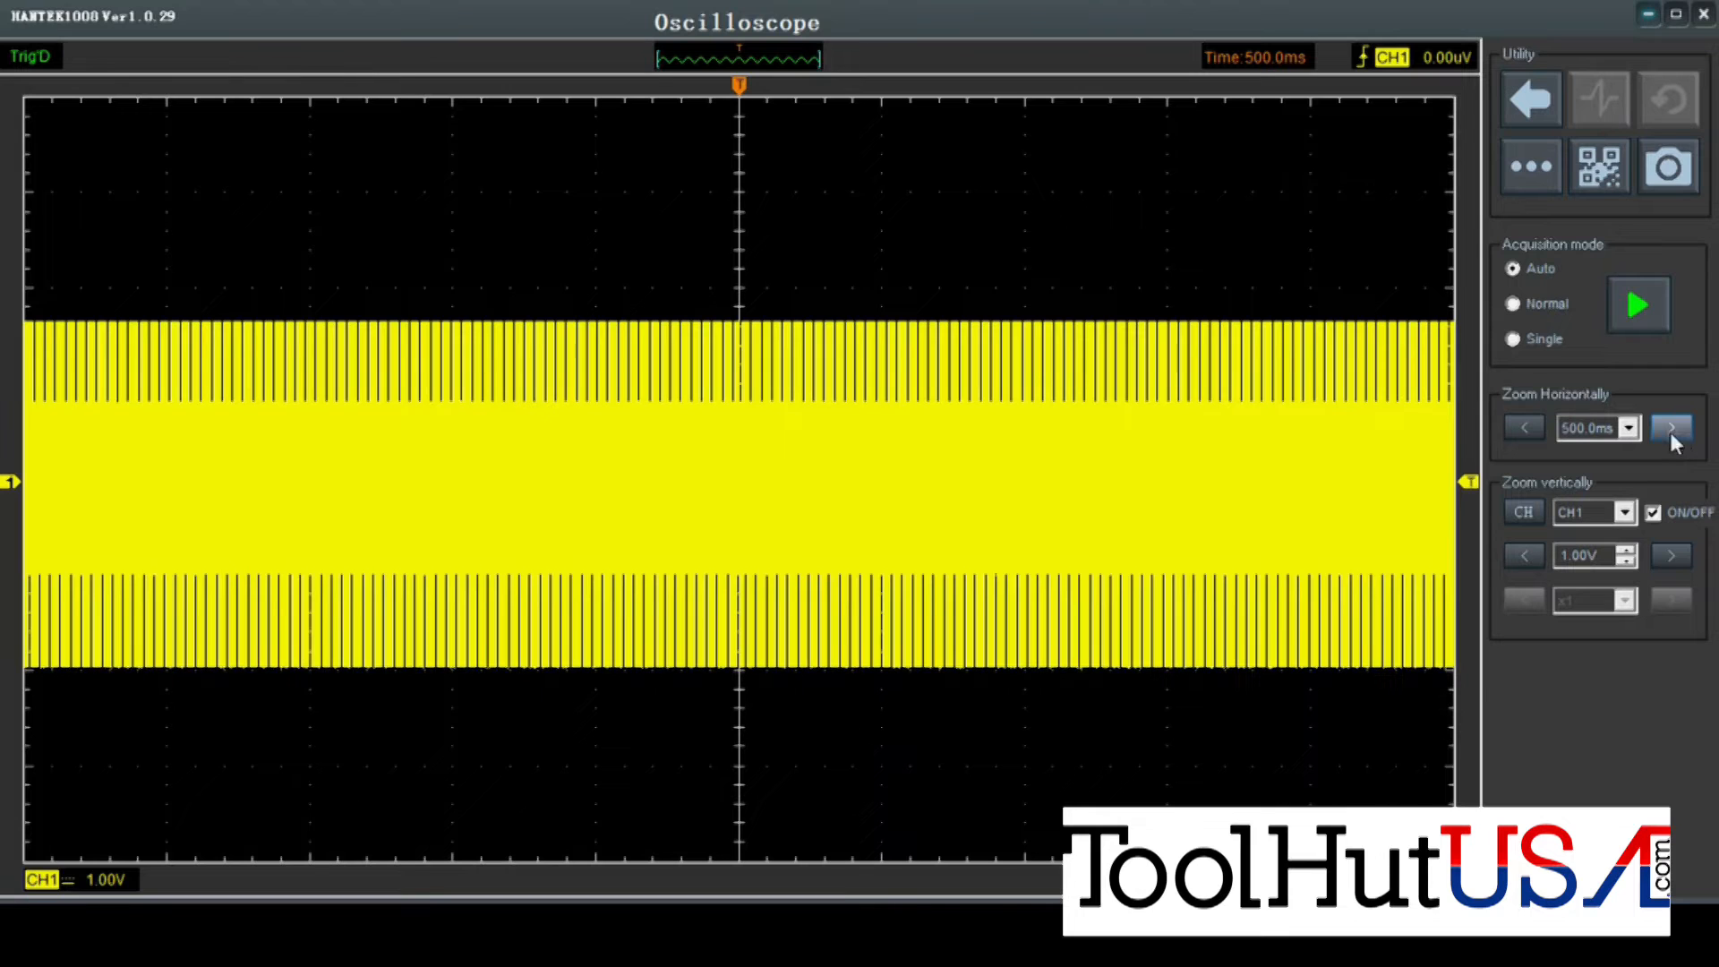
mouse_move(1559, 399)
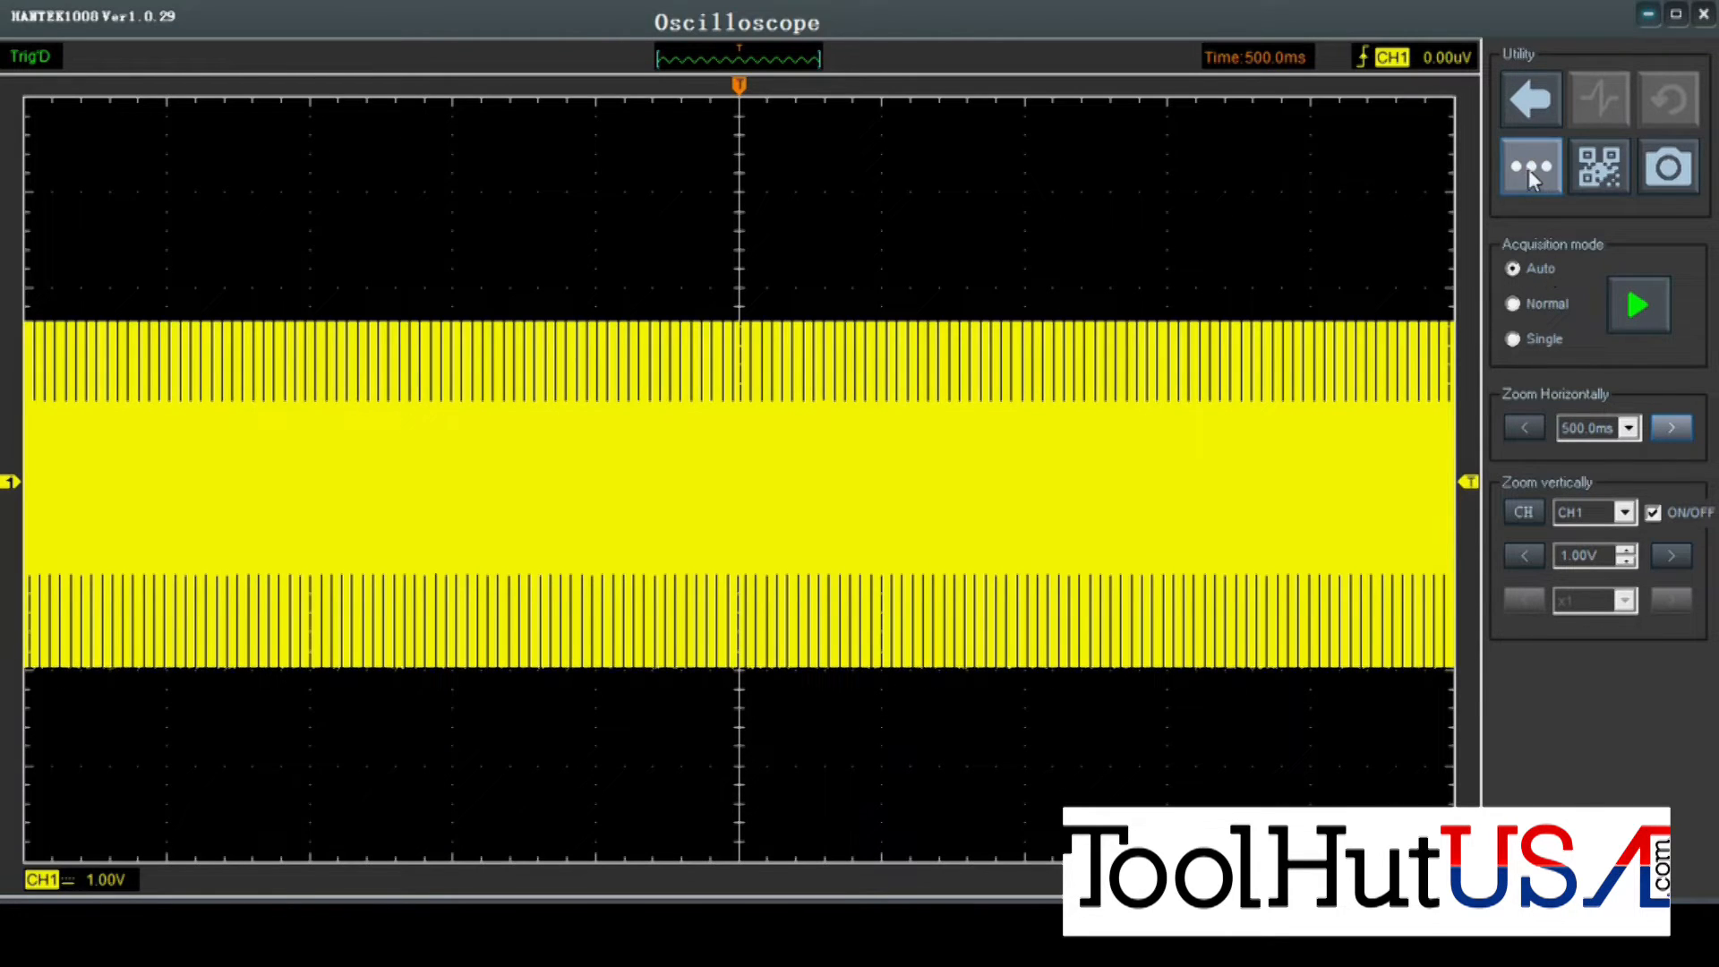
Save the current setup as '500ms 1 channel 5v.set'.
left_click(1531, 168)
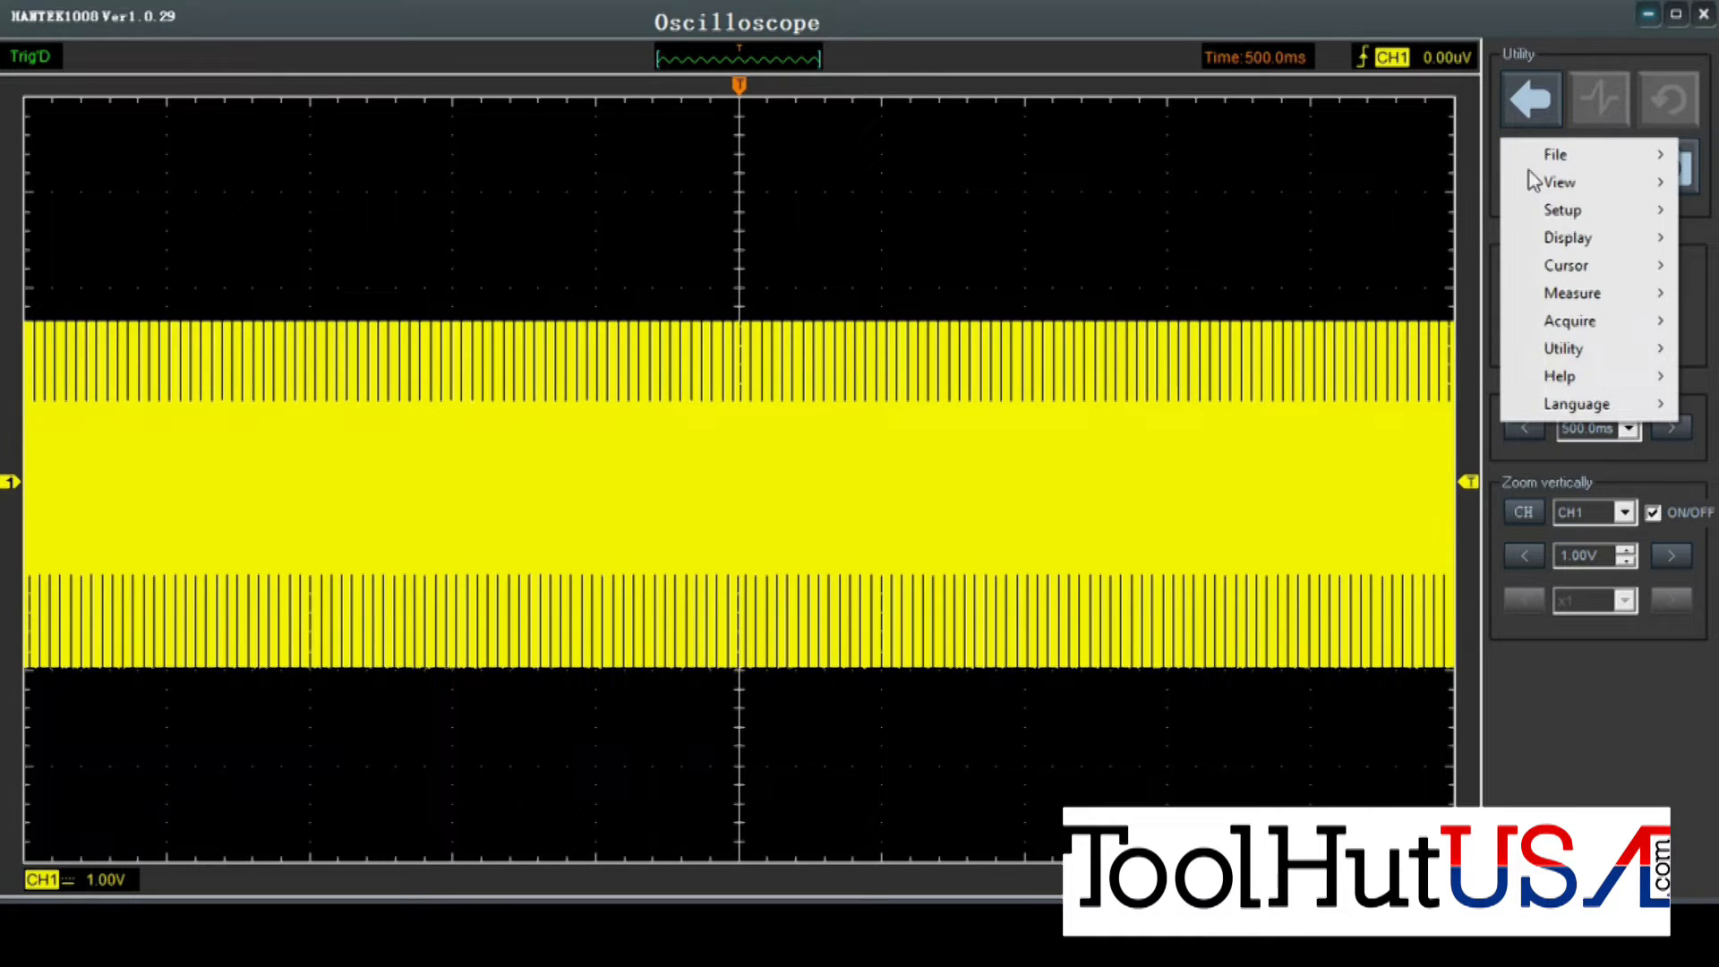
left_click(1554, 154)
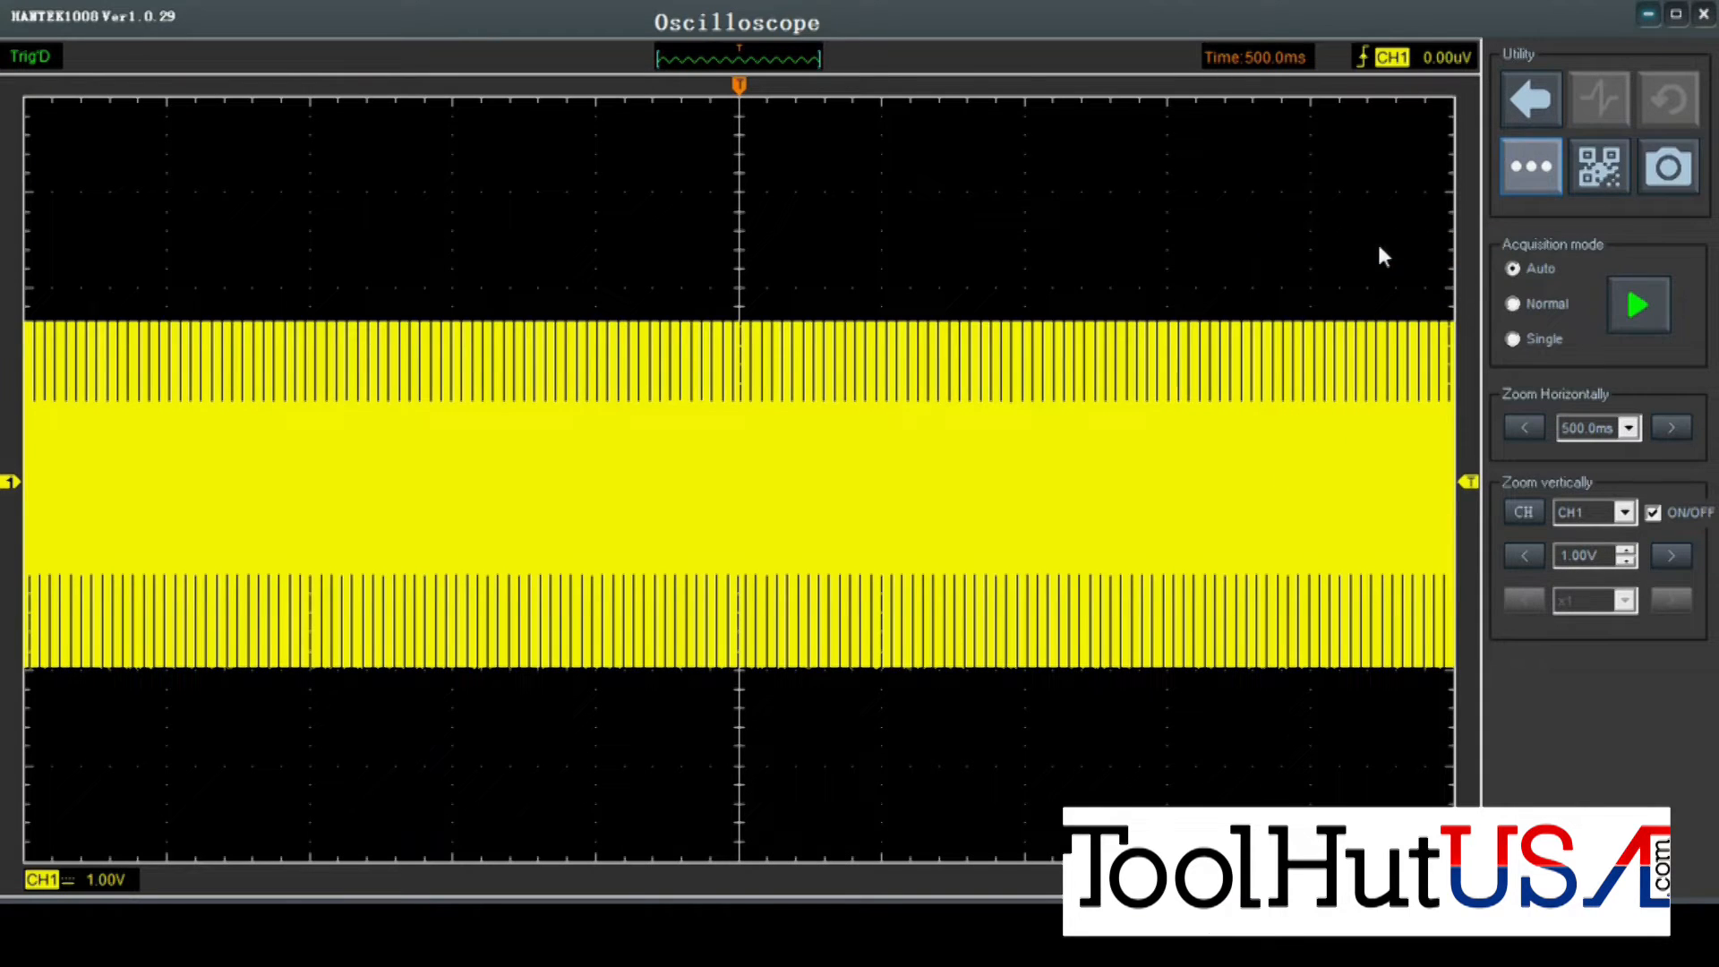
mouse_move(1157, 268)
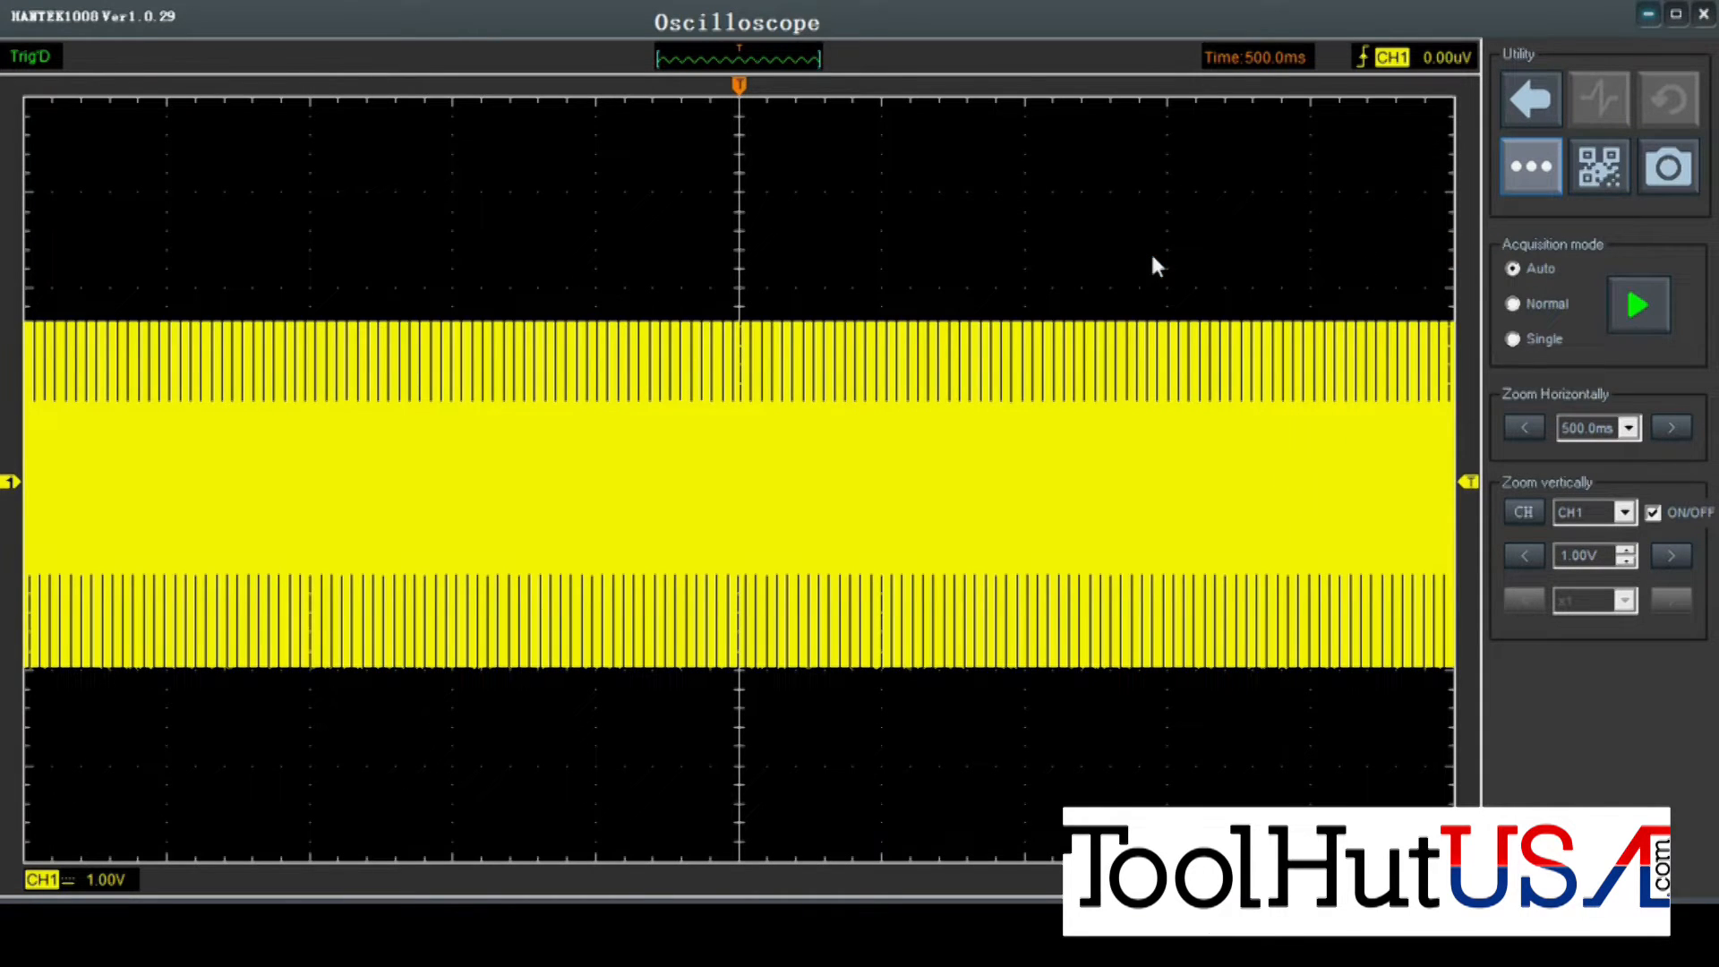
left_click(1531, 167)
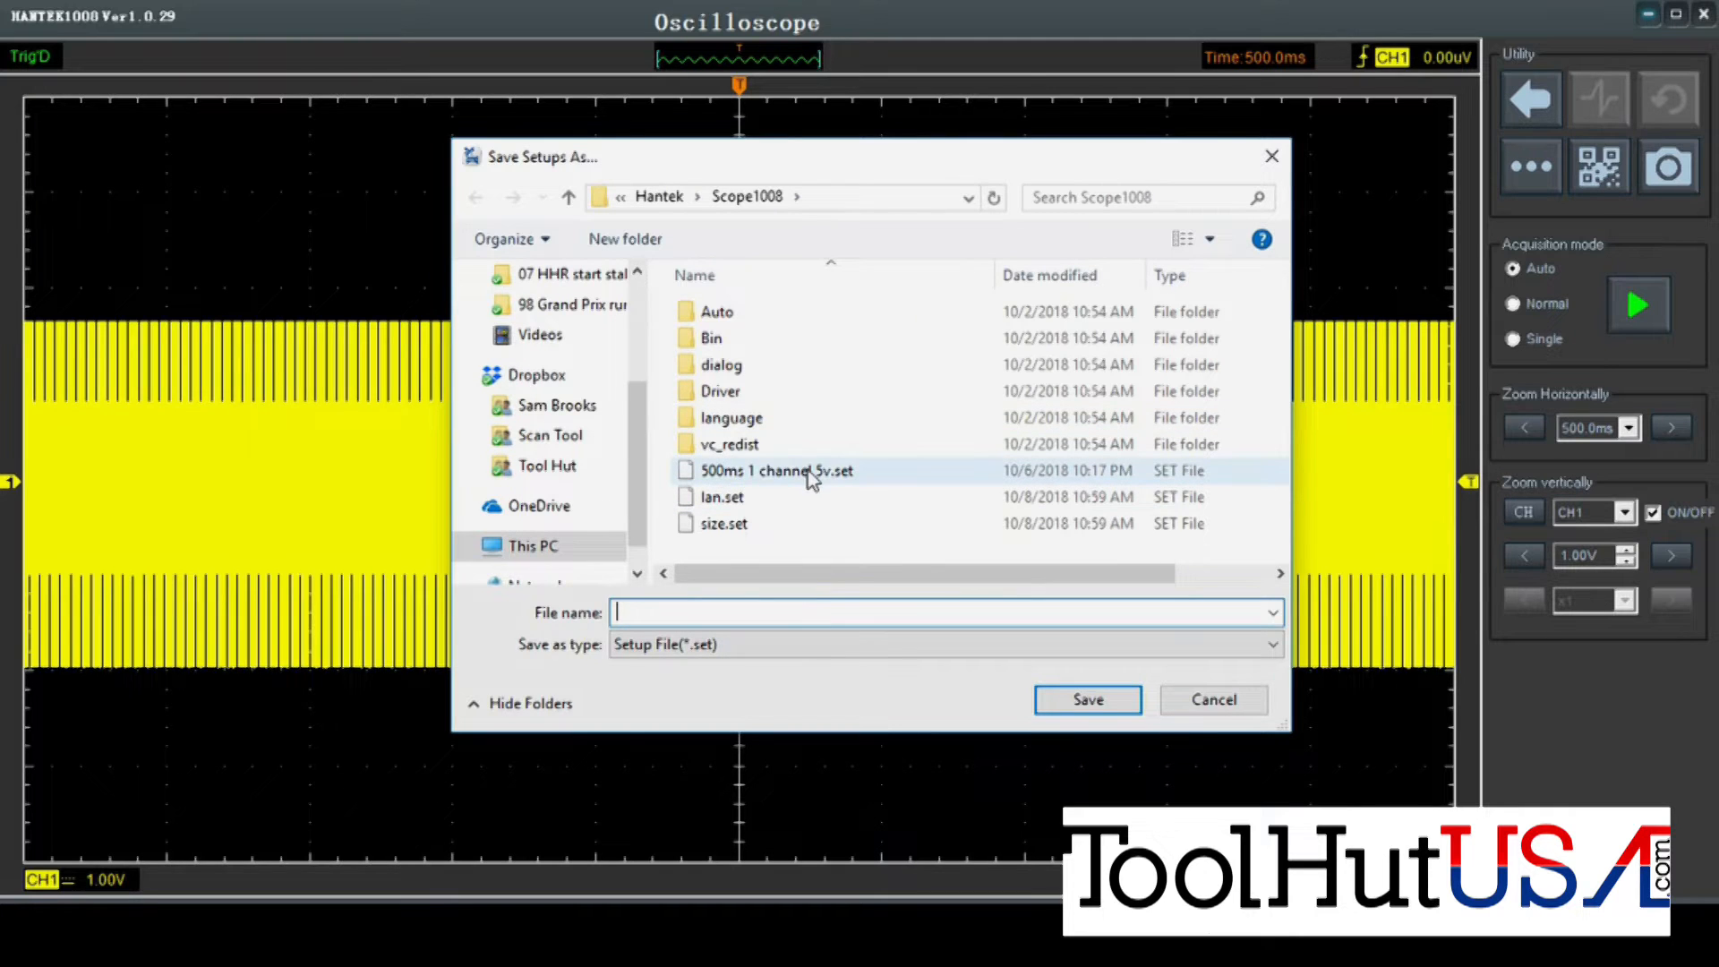
mouse_move(775, 471)
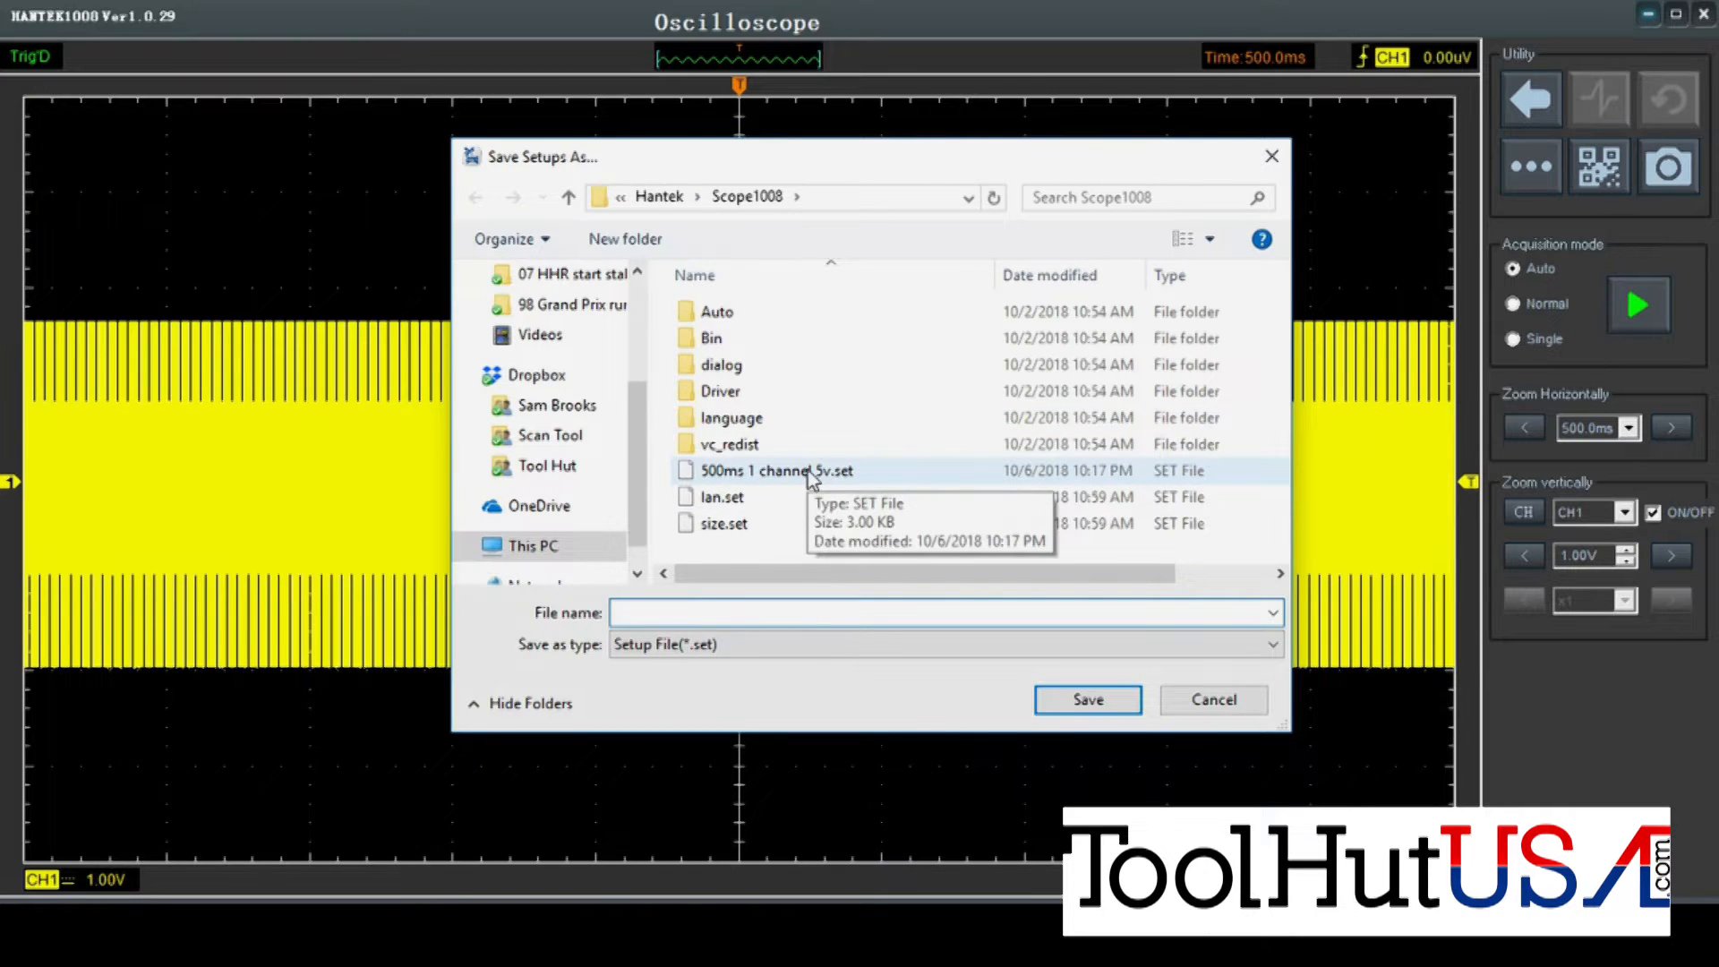
left_click(773, 471)
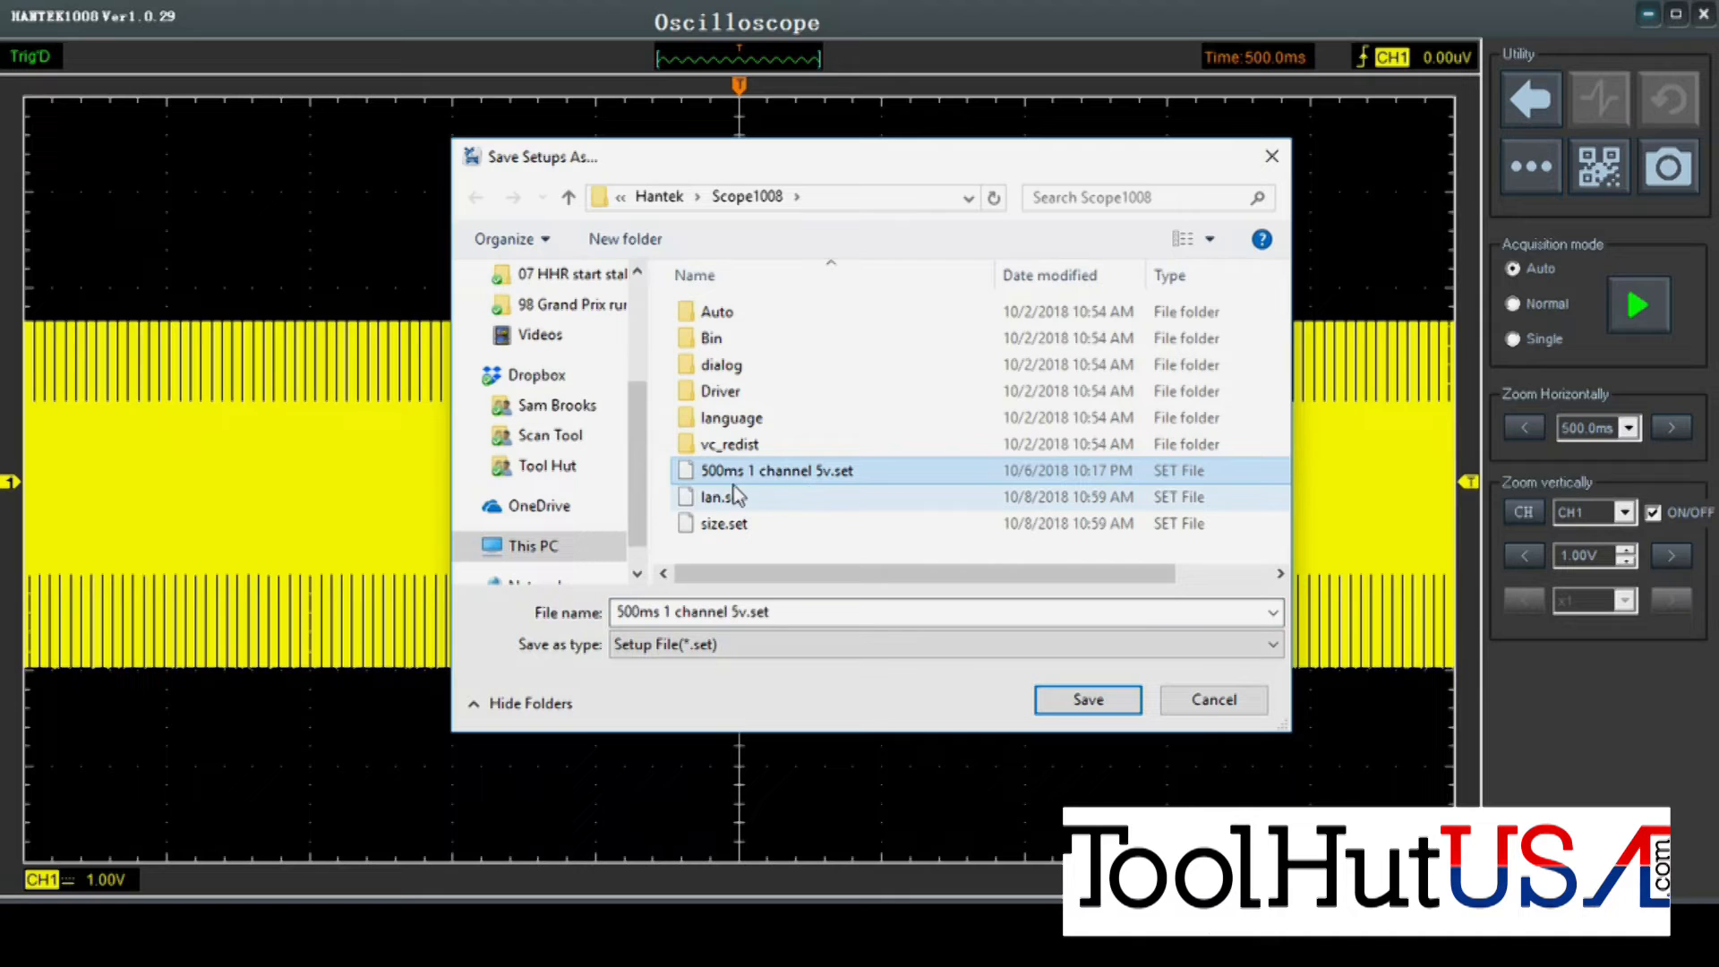
mouse_move(718, 487)
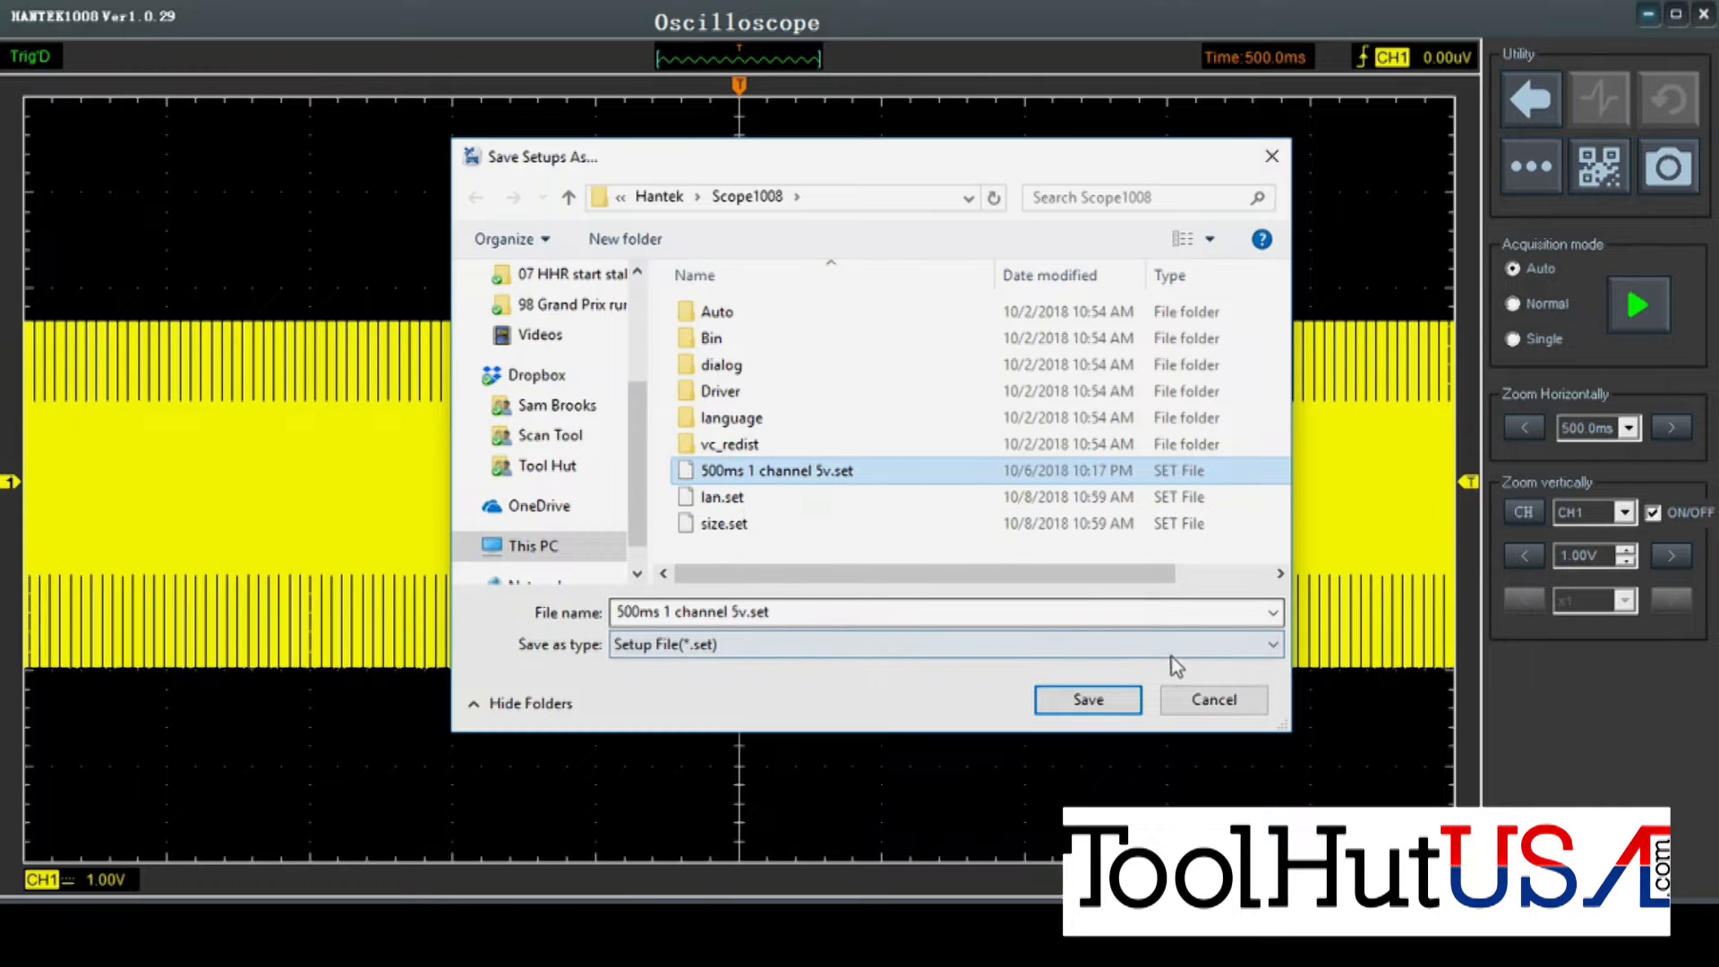
left_click(1085, 700)
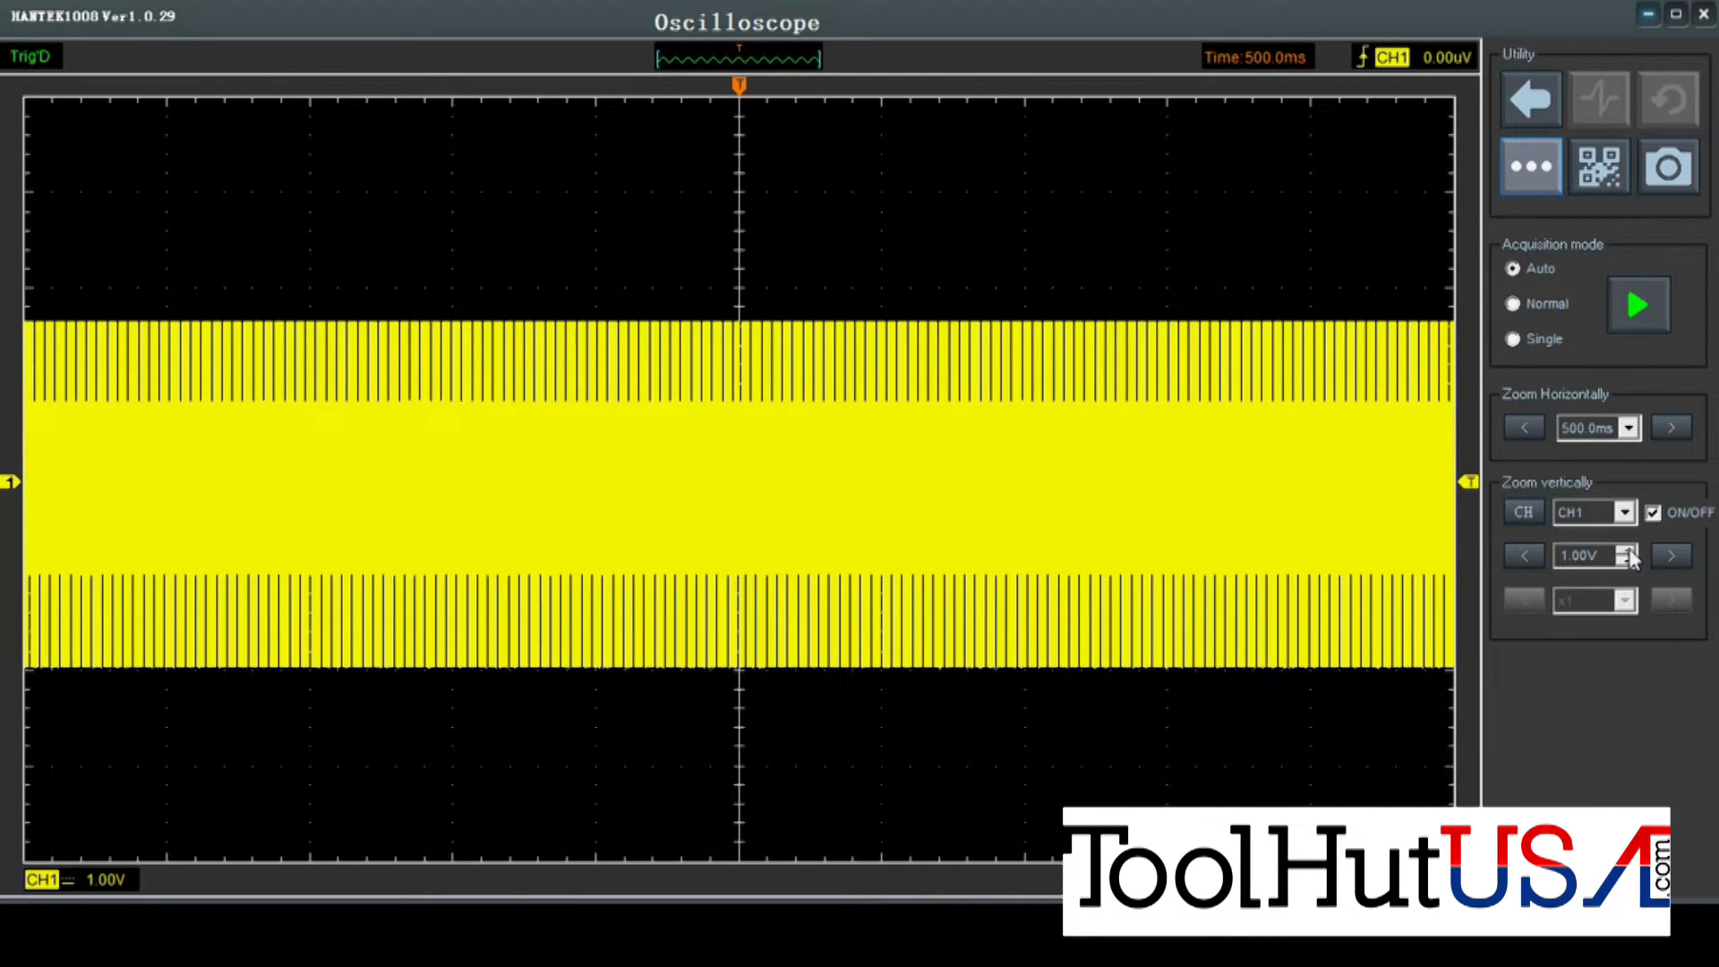
Set CH1's vertical scale to 5.00 V per division.
left_click(1633, 560)
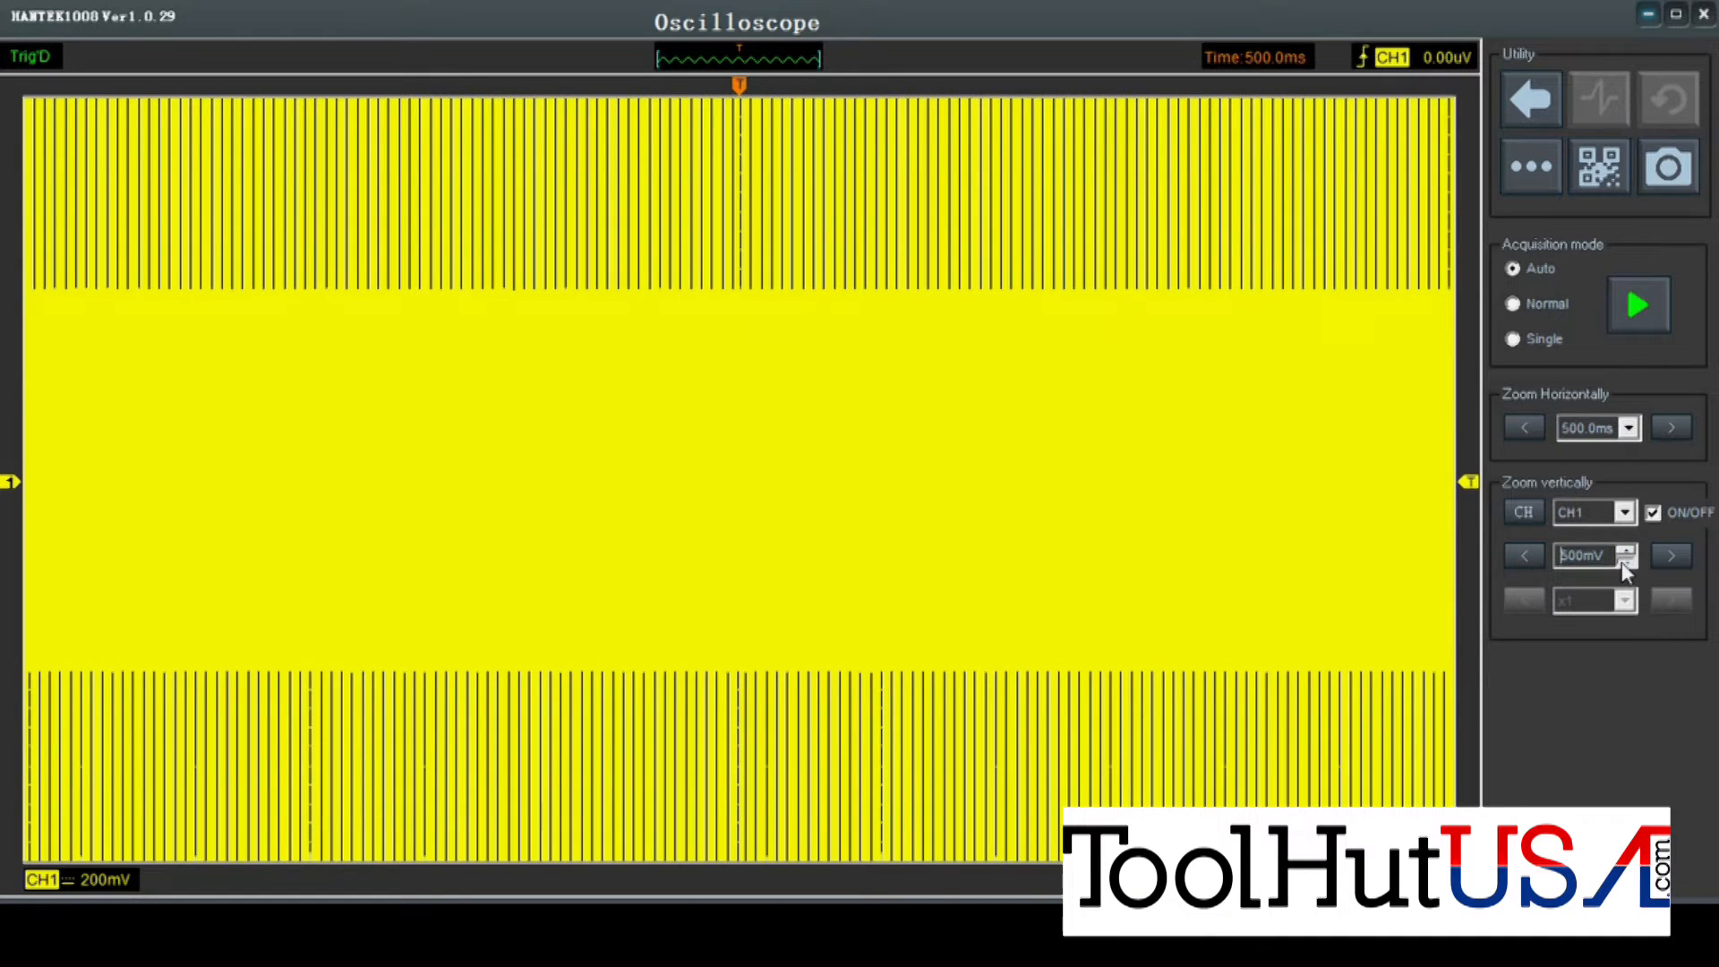
left_click(1670, 555)
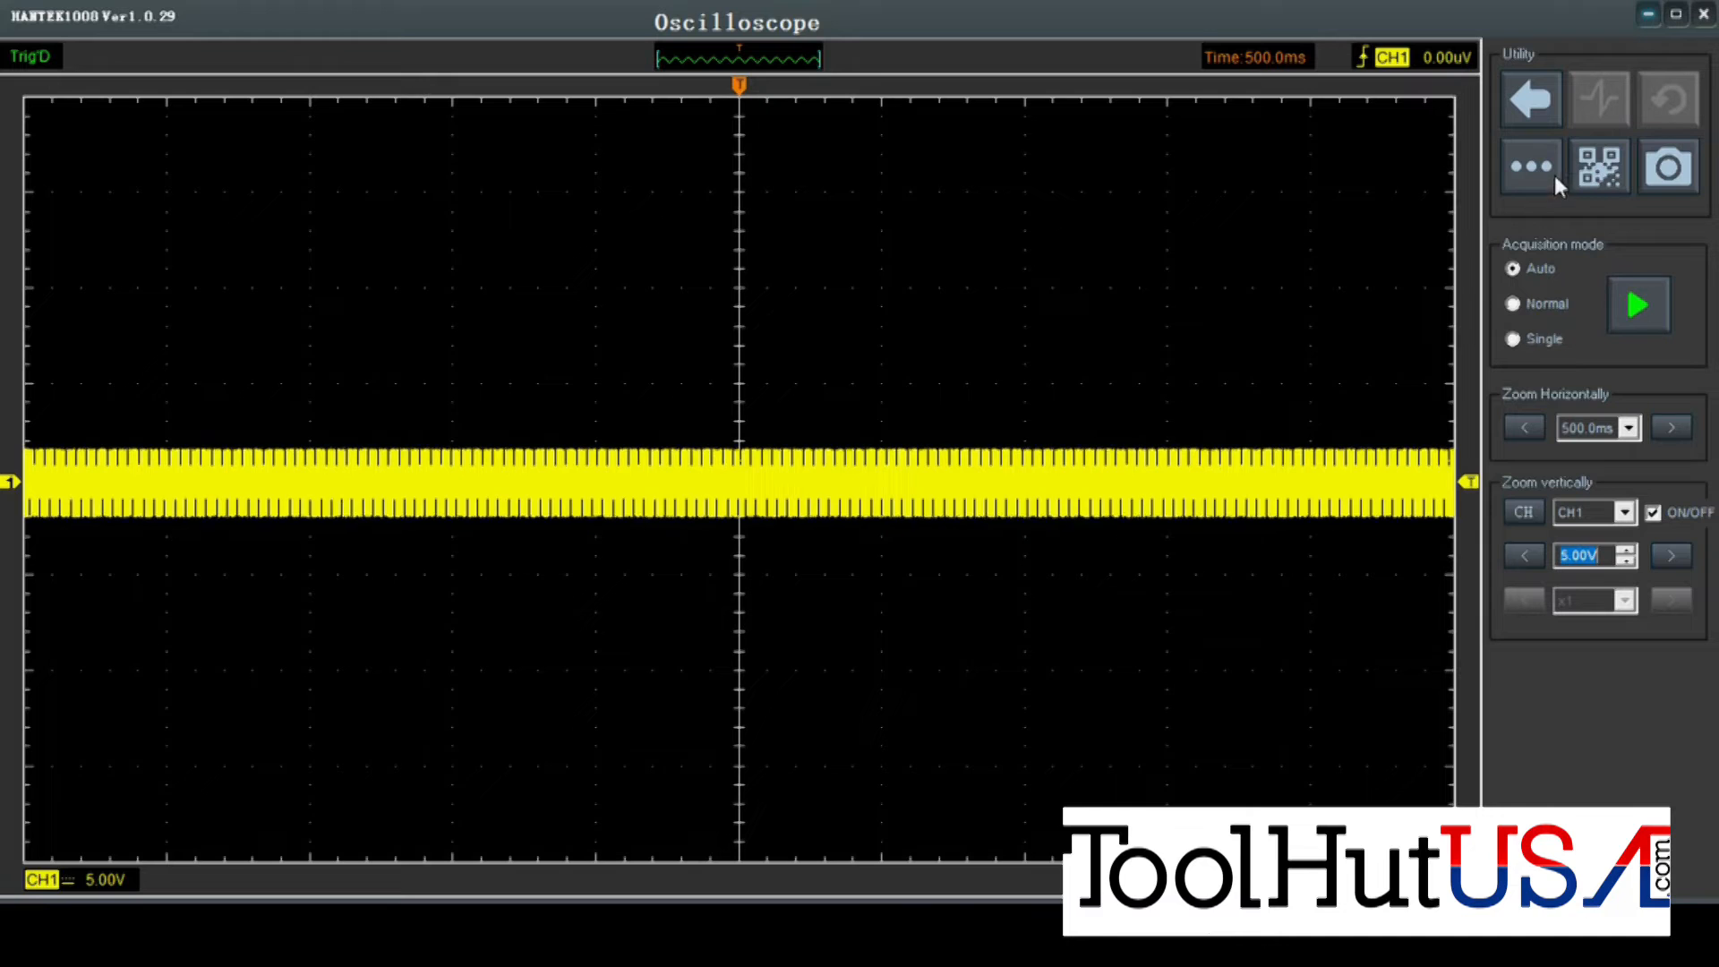
Load the saved '500ms 1 channel 5v.set' setup back via File > Load Setup.
left_click(1531, 167)
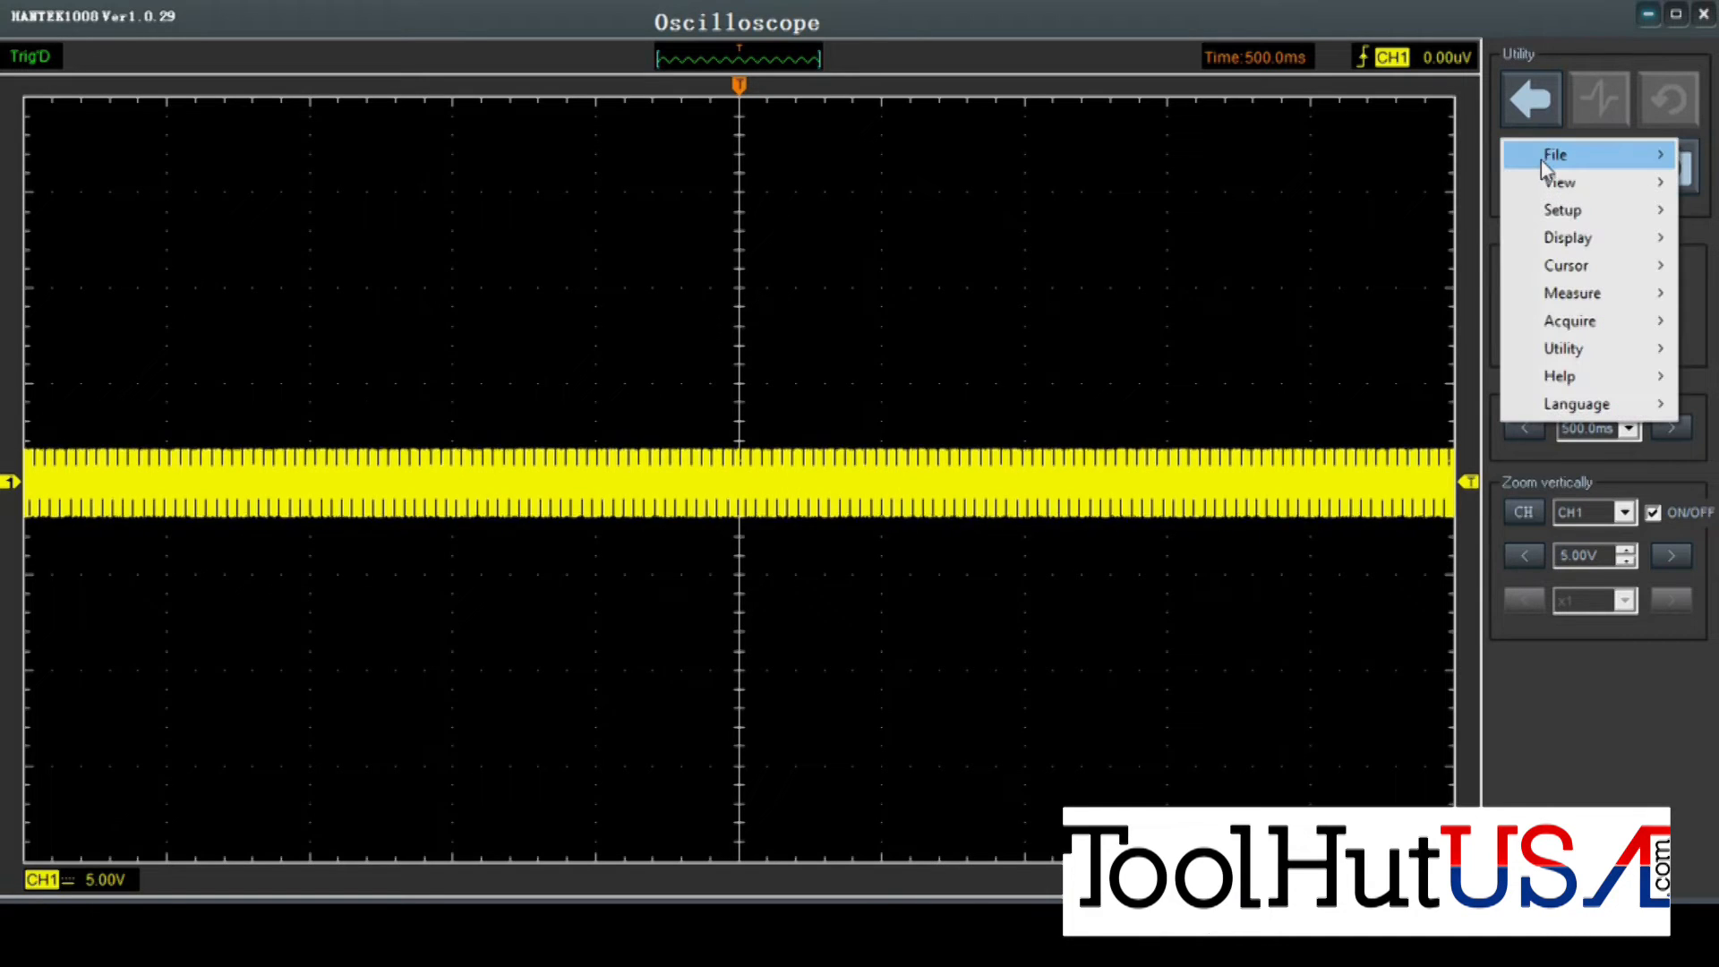
left_click(1556, 154)
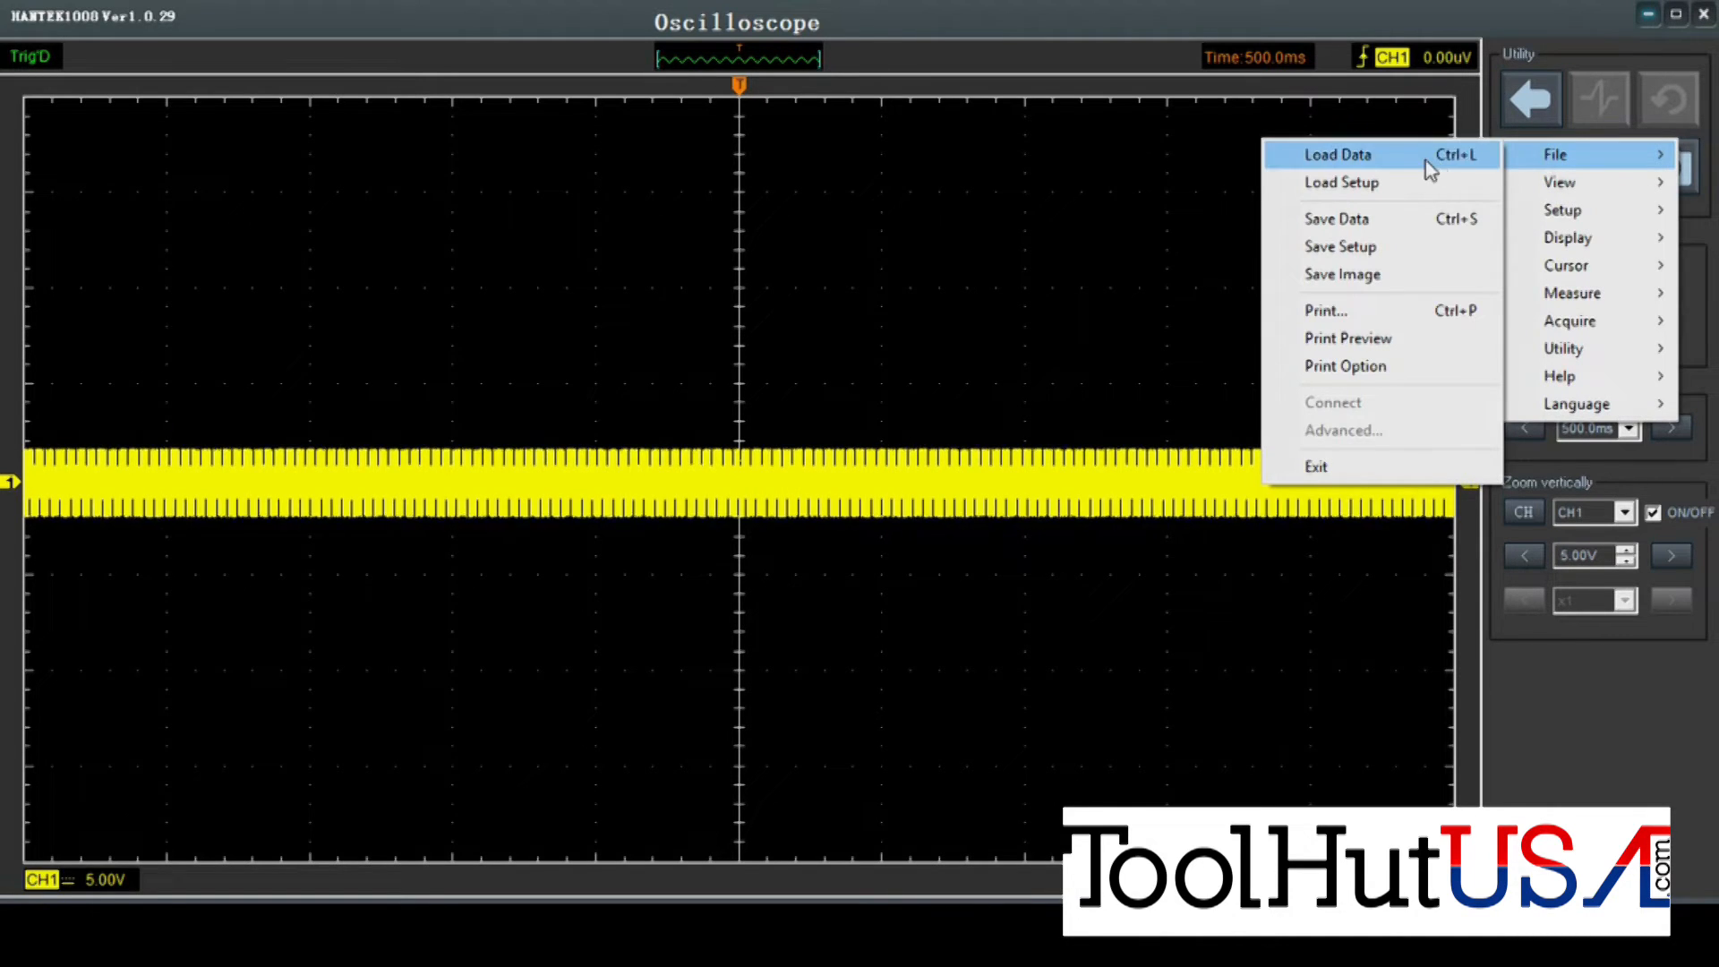
mouse_move(1359, 183)
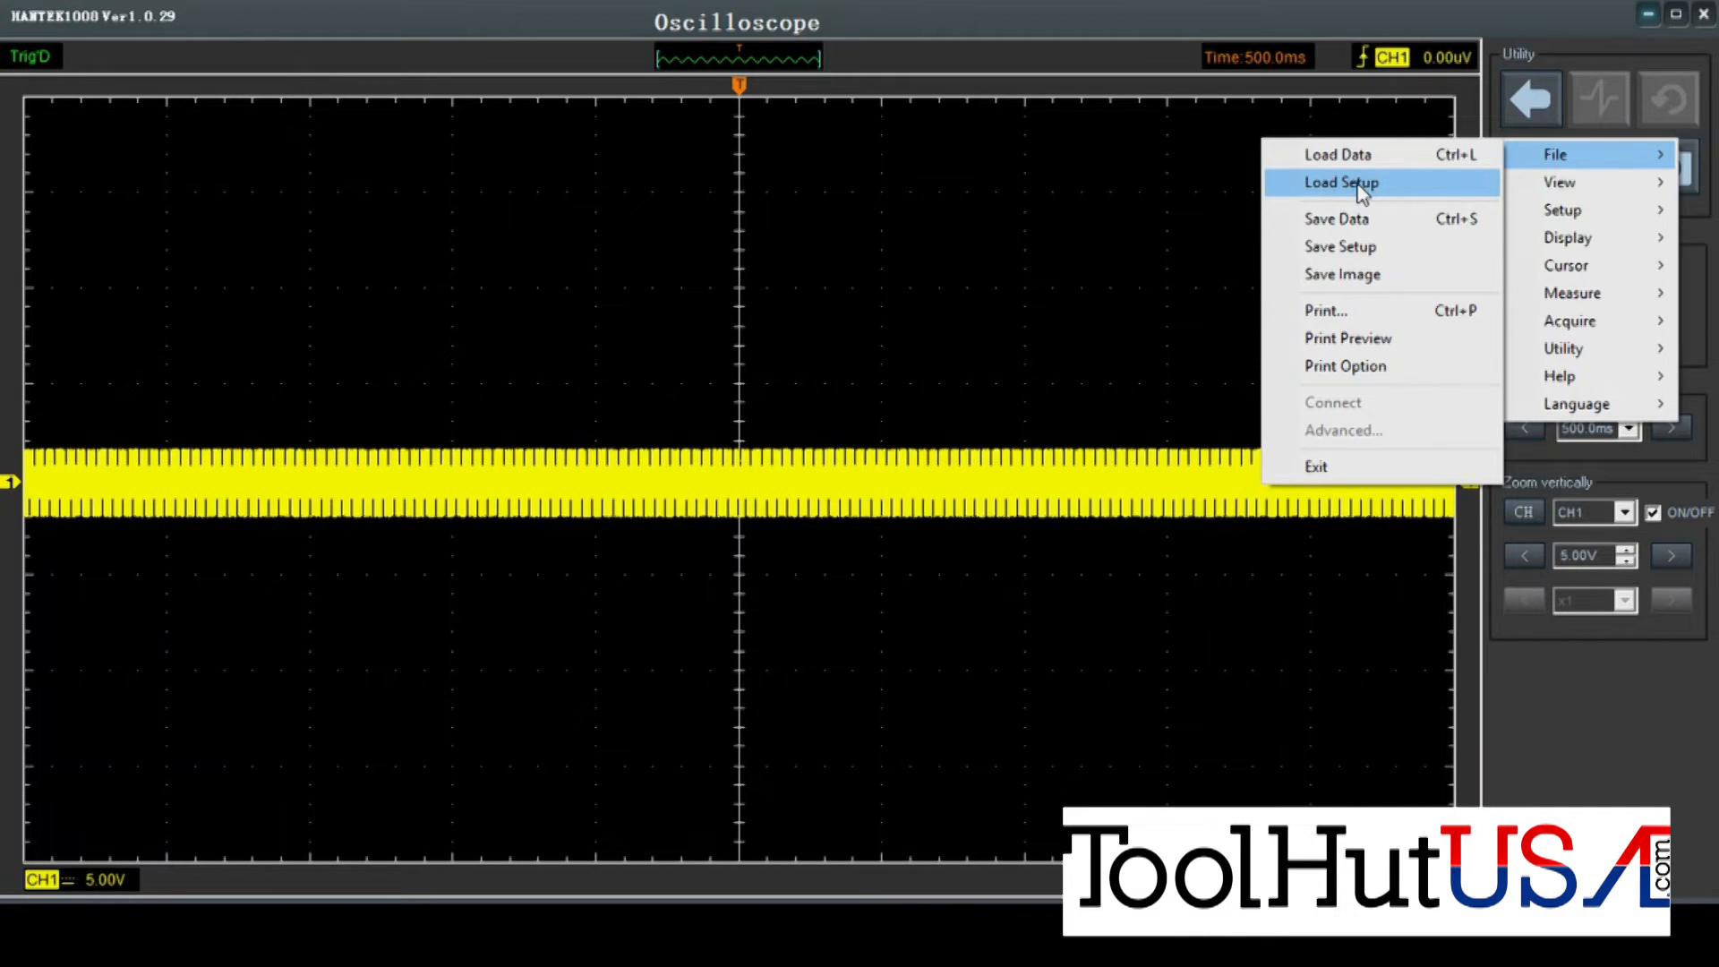
left_click(1340, 182)
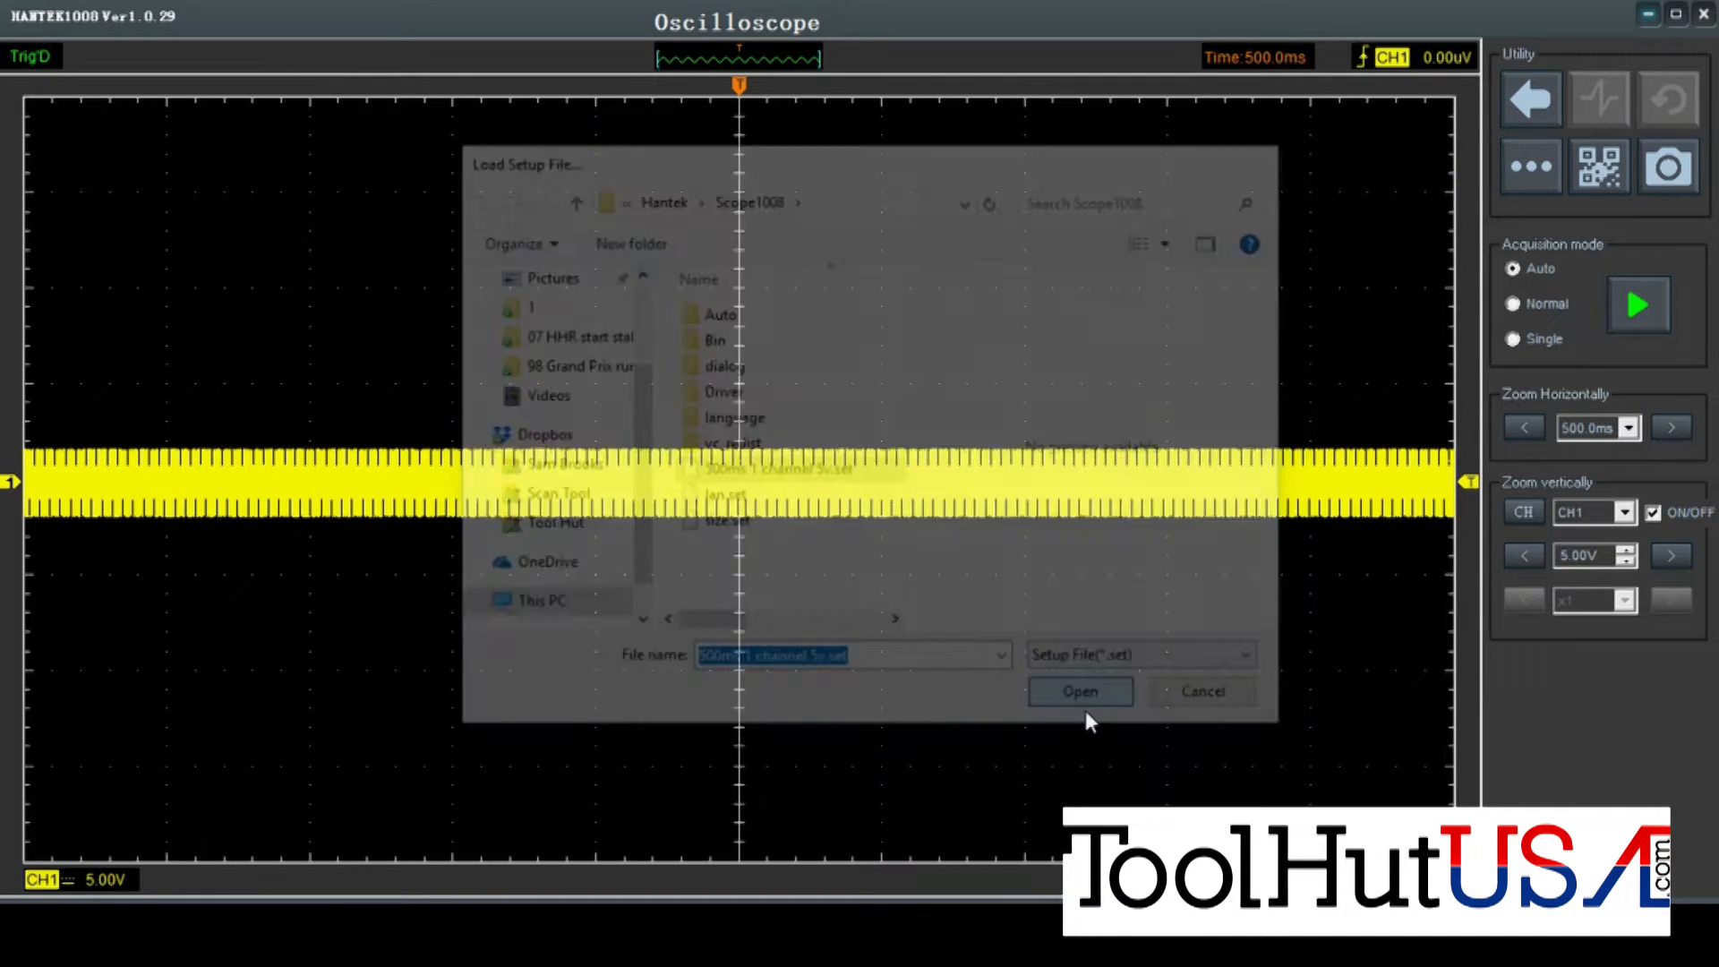
left_click(1078, 691)
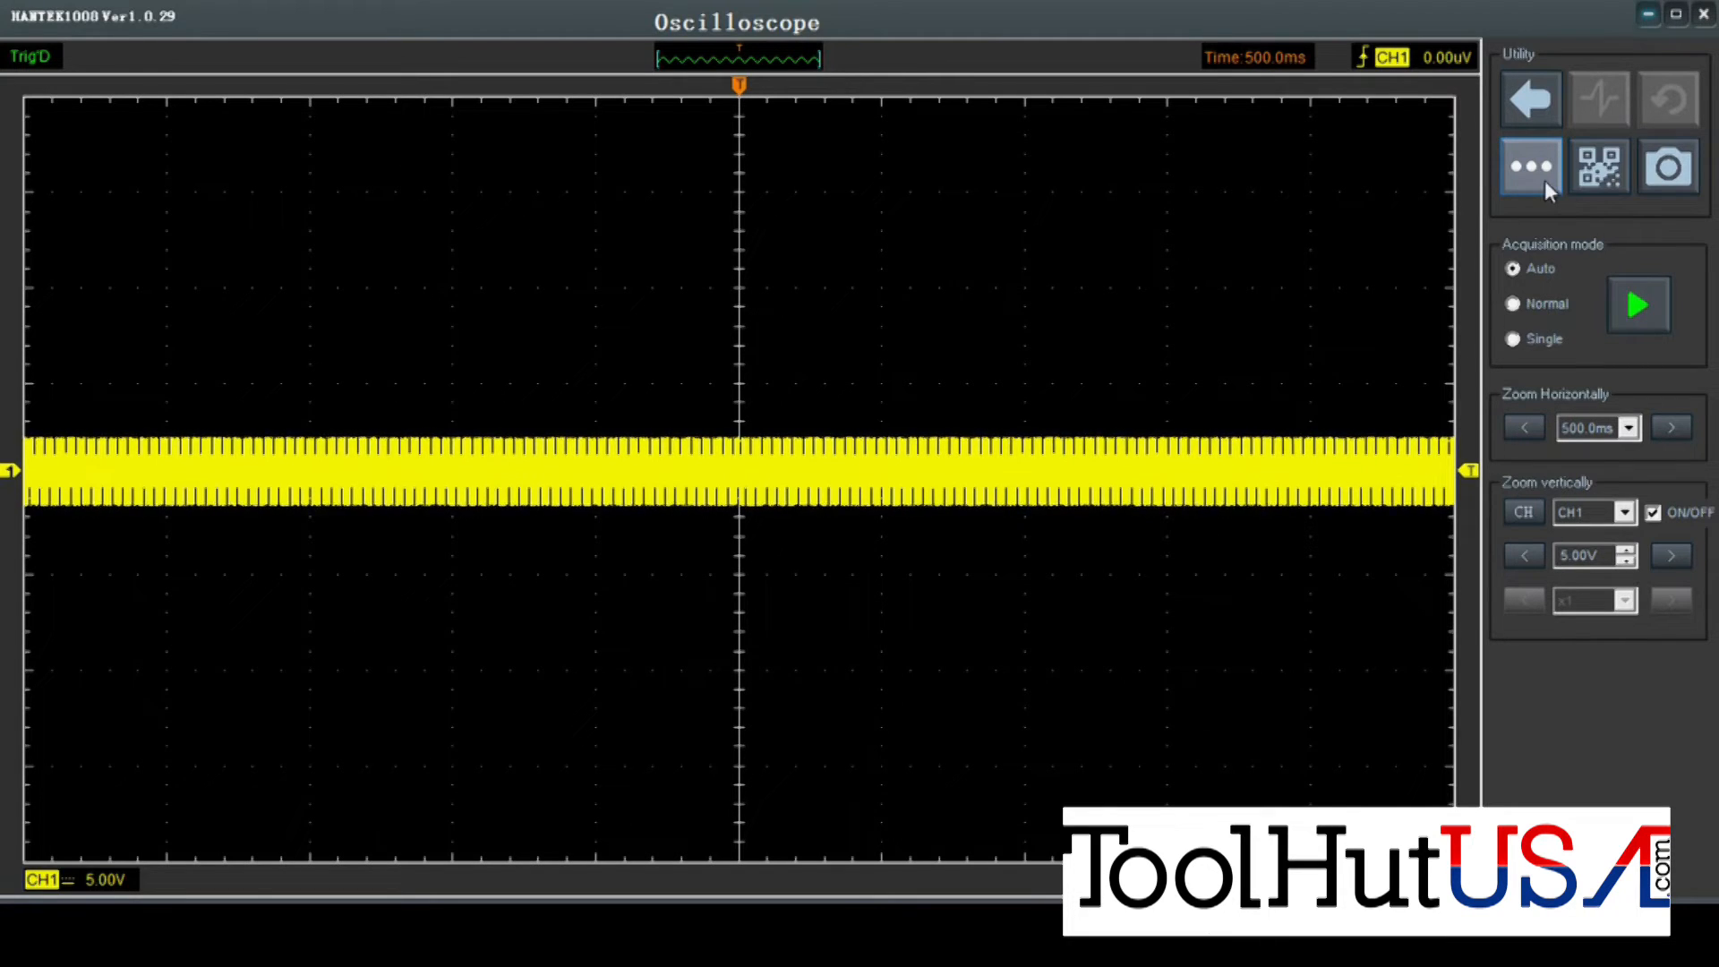
mouse_move(1529, 167)
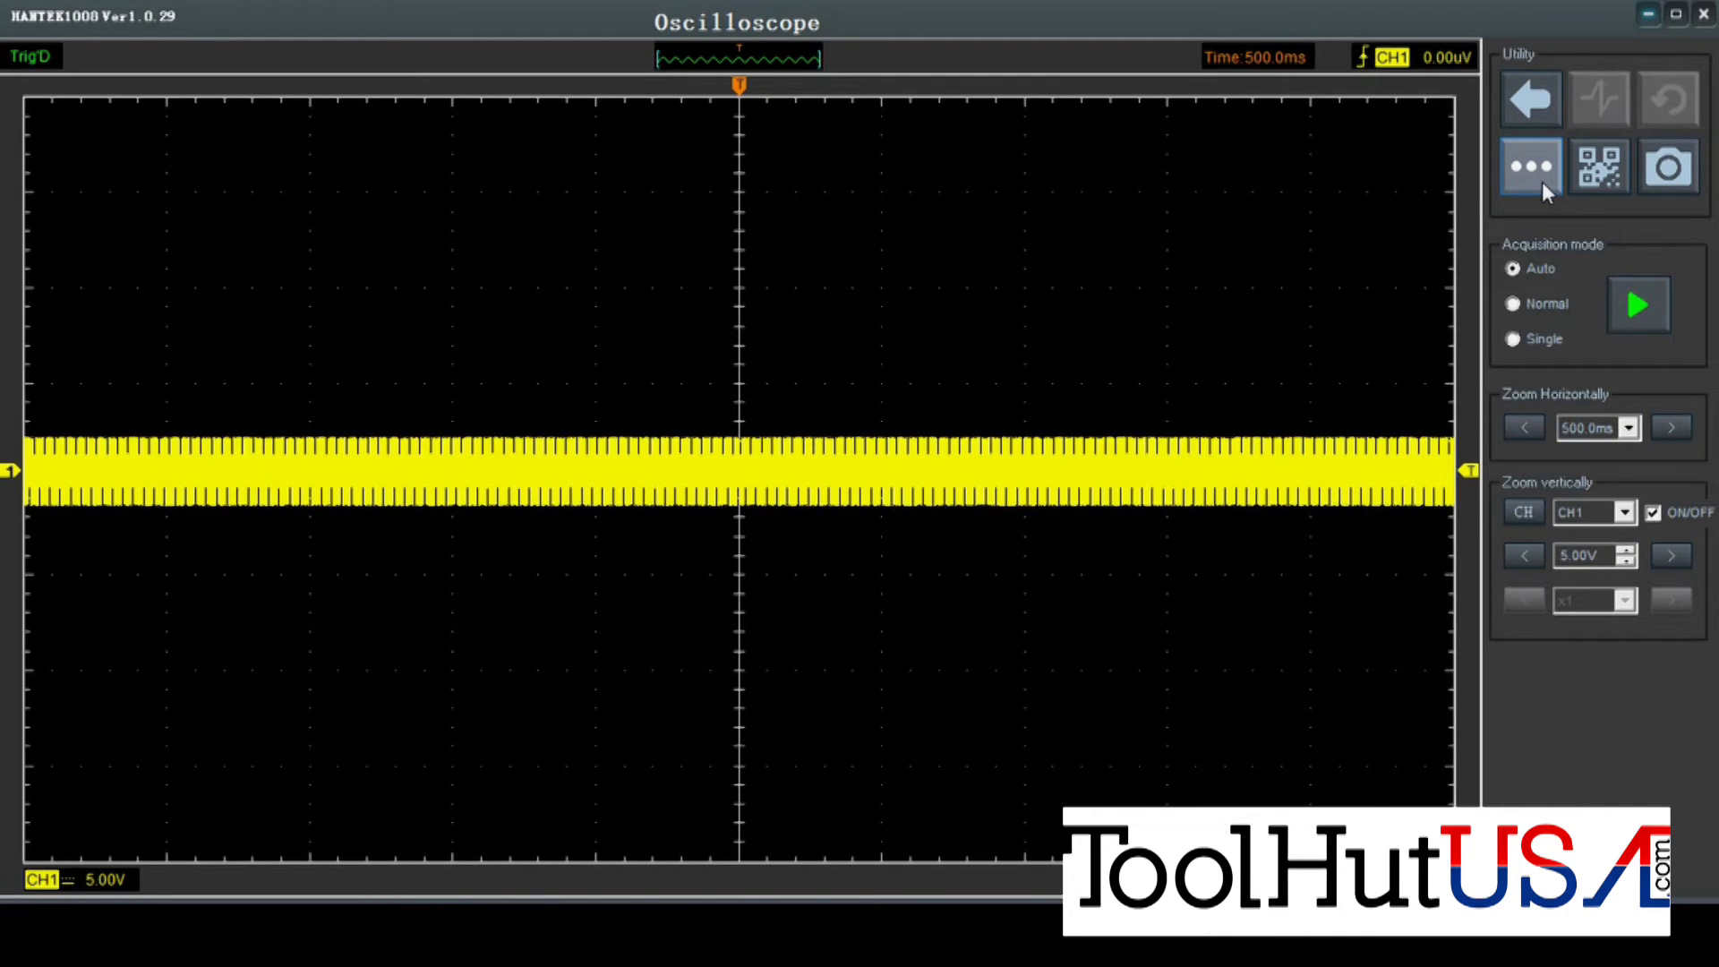
left_click(1531, 167)
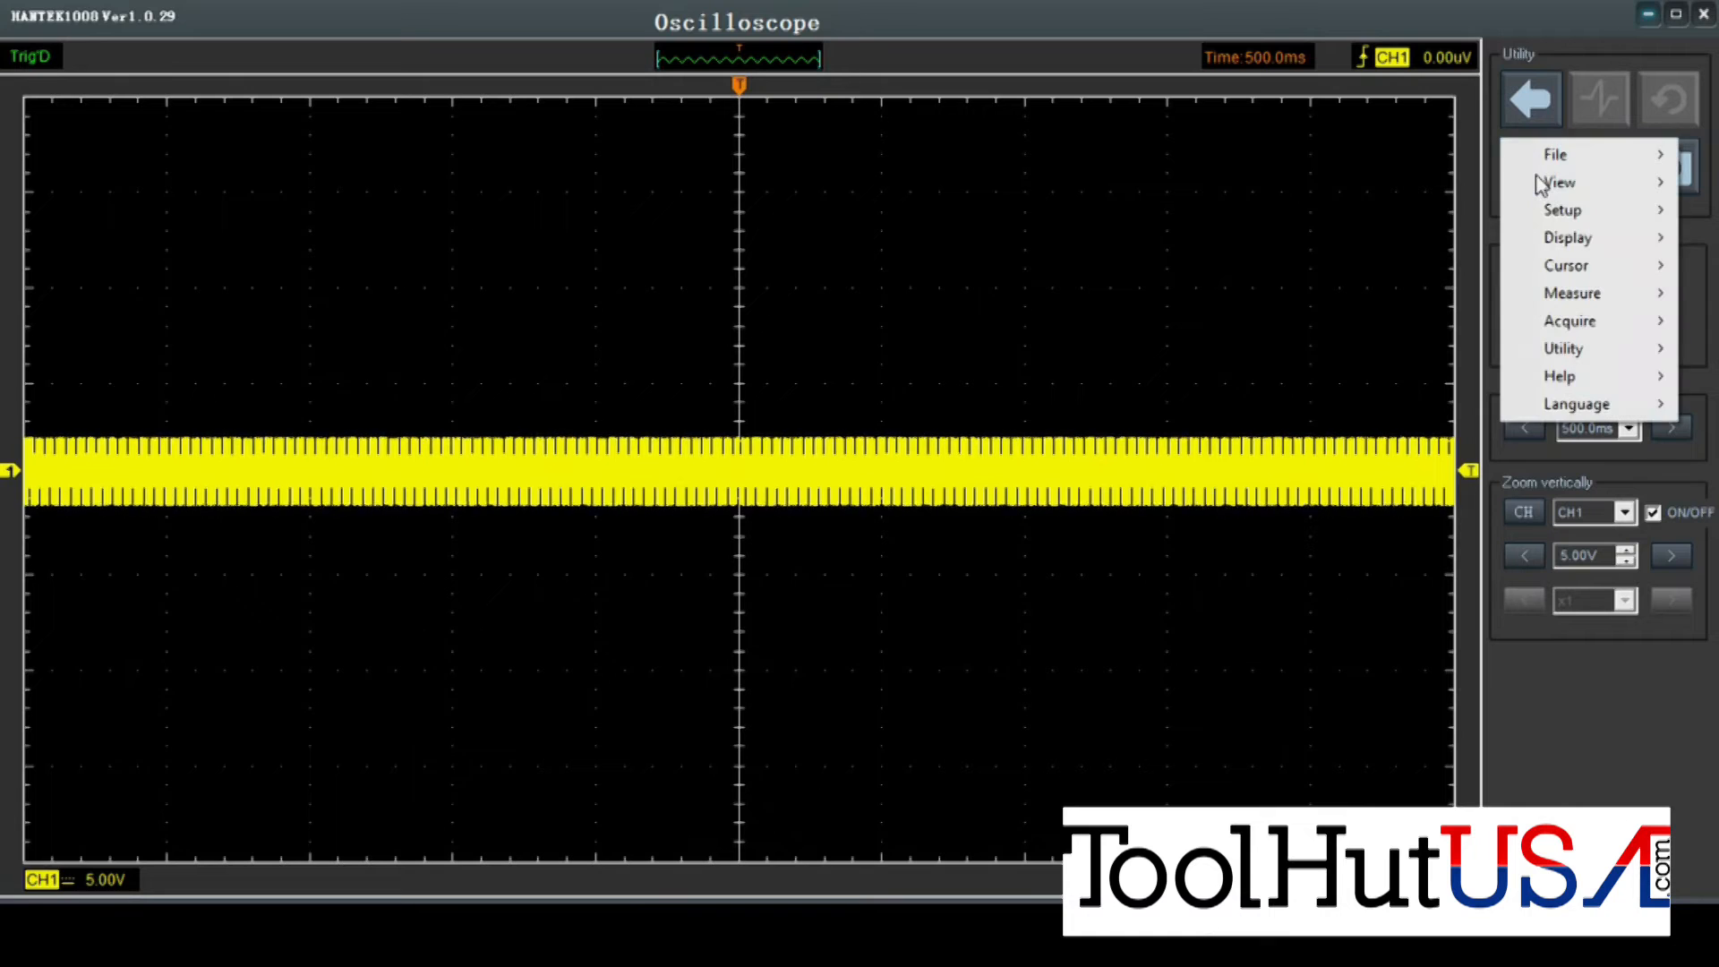
Turn on the Toolbar from the View menu, then dismiss the reopened menu.
left_click(1556, 154)
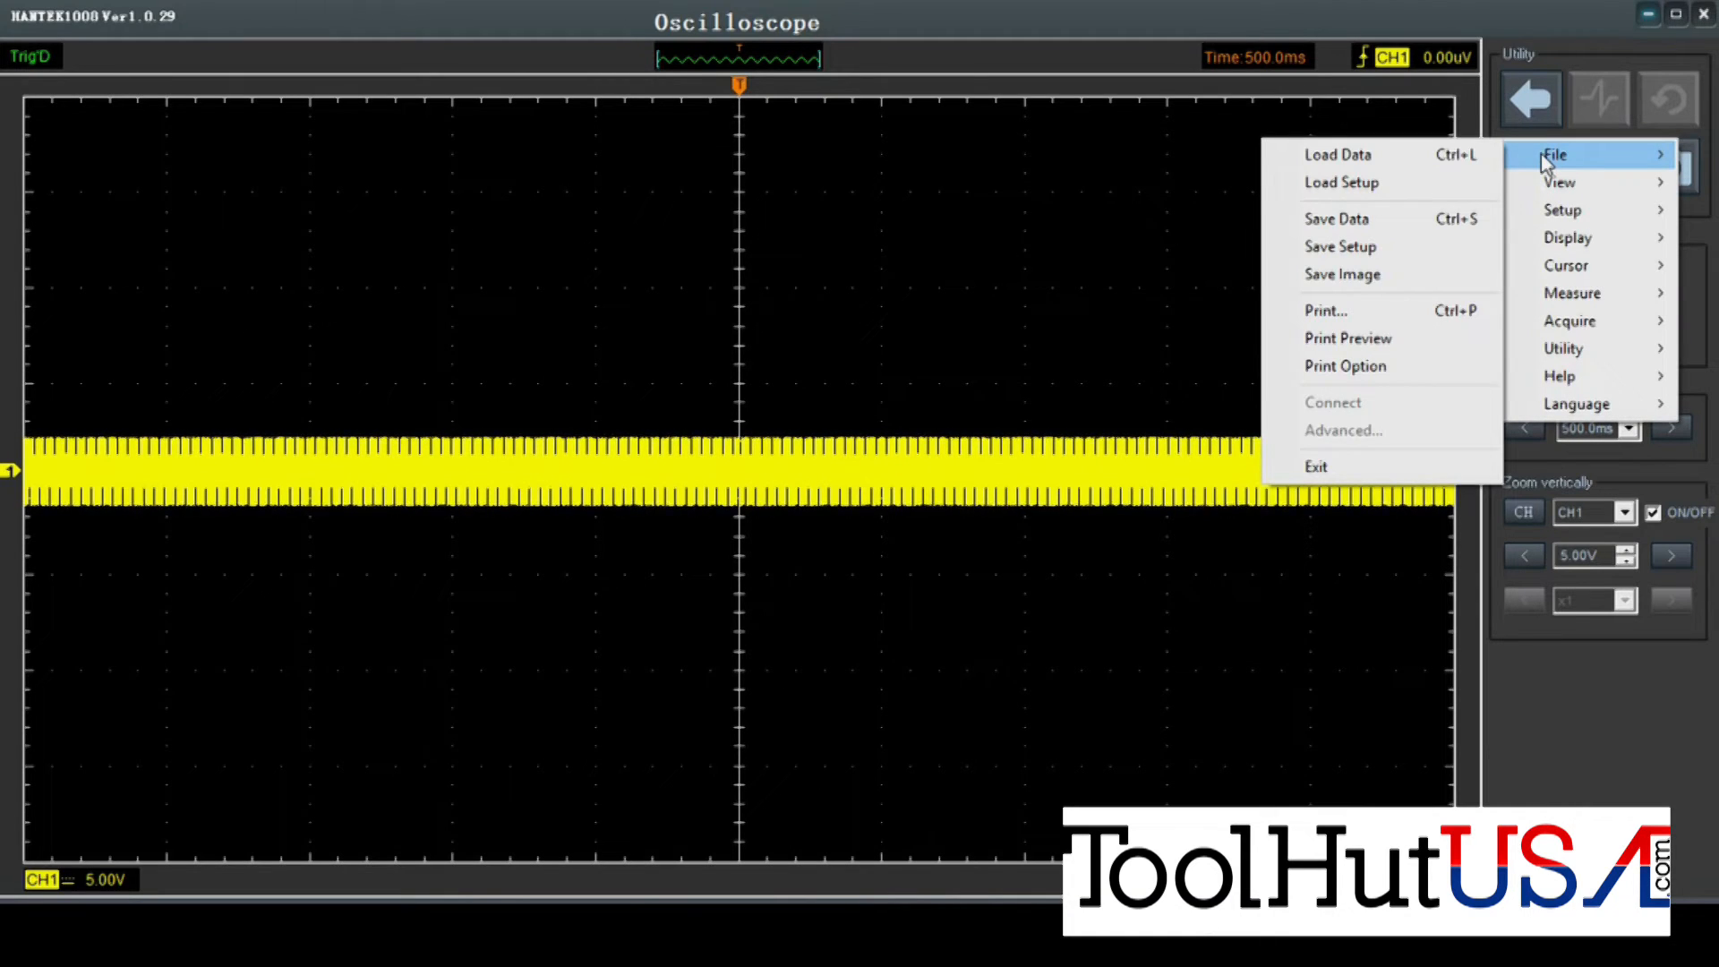
left_click(1560, 182)
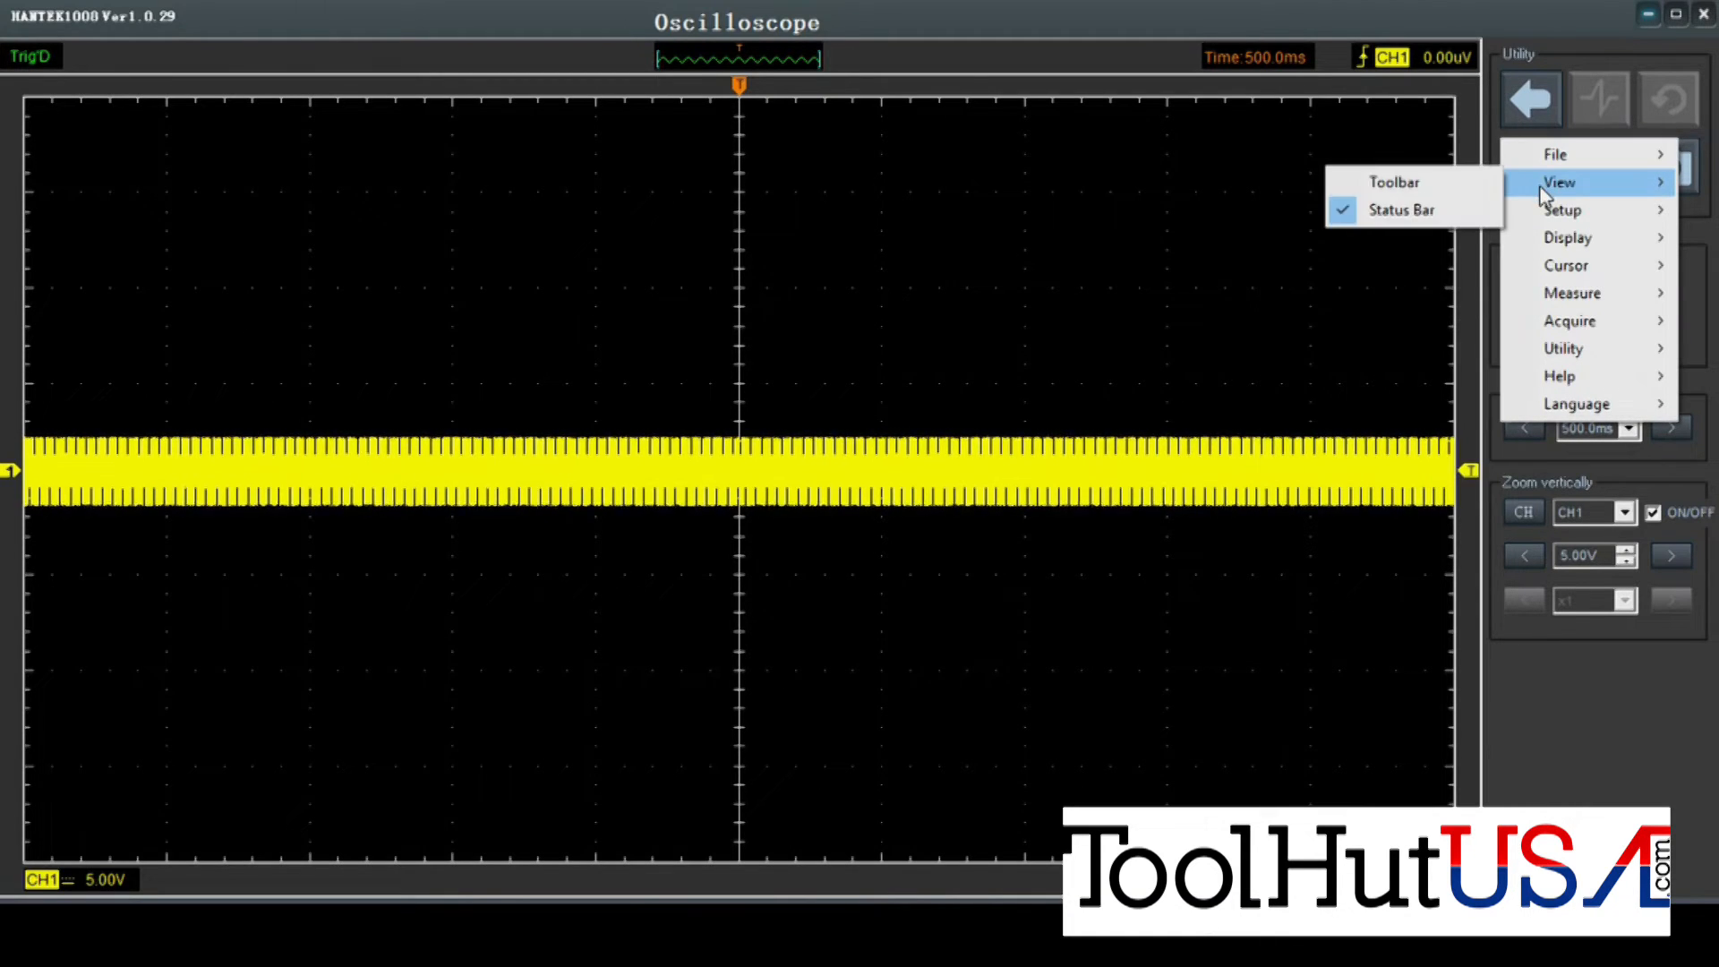
left_click(1393, 181)
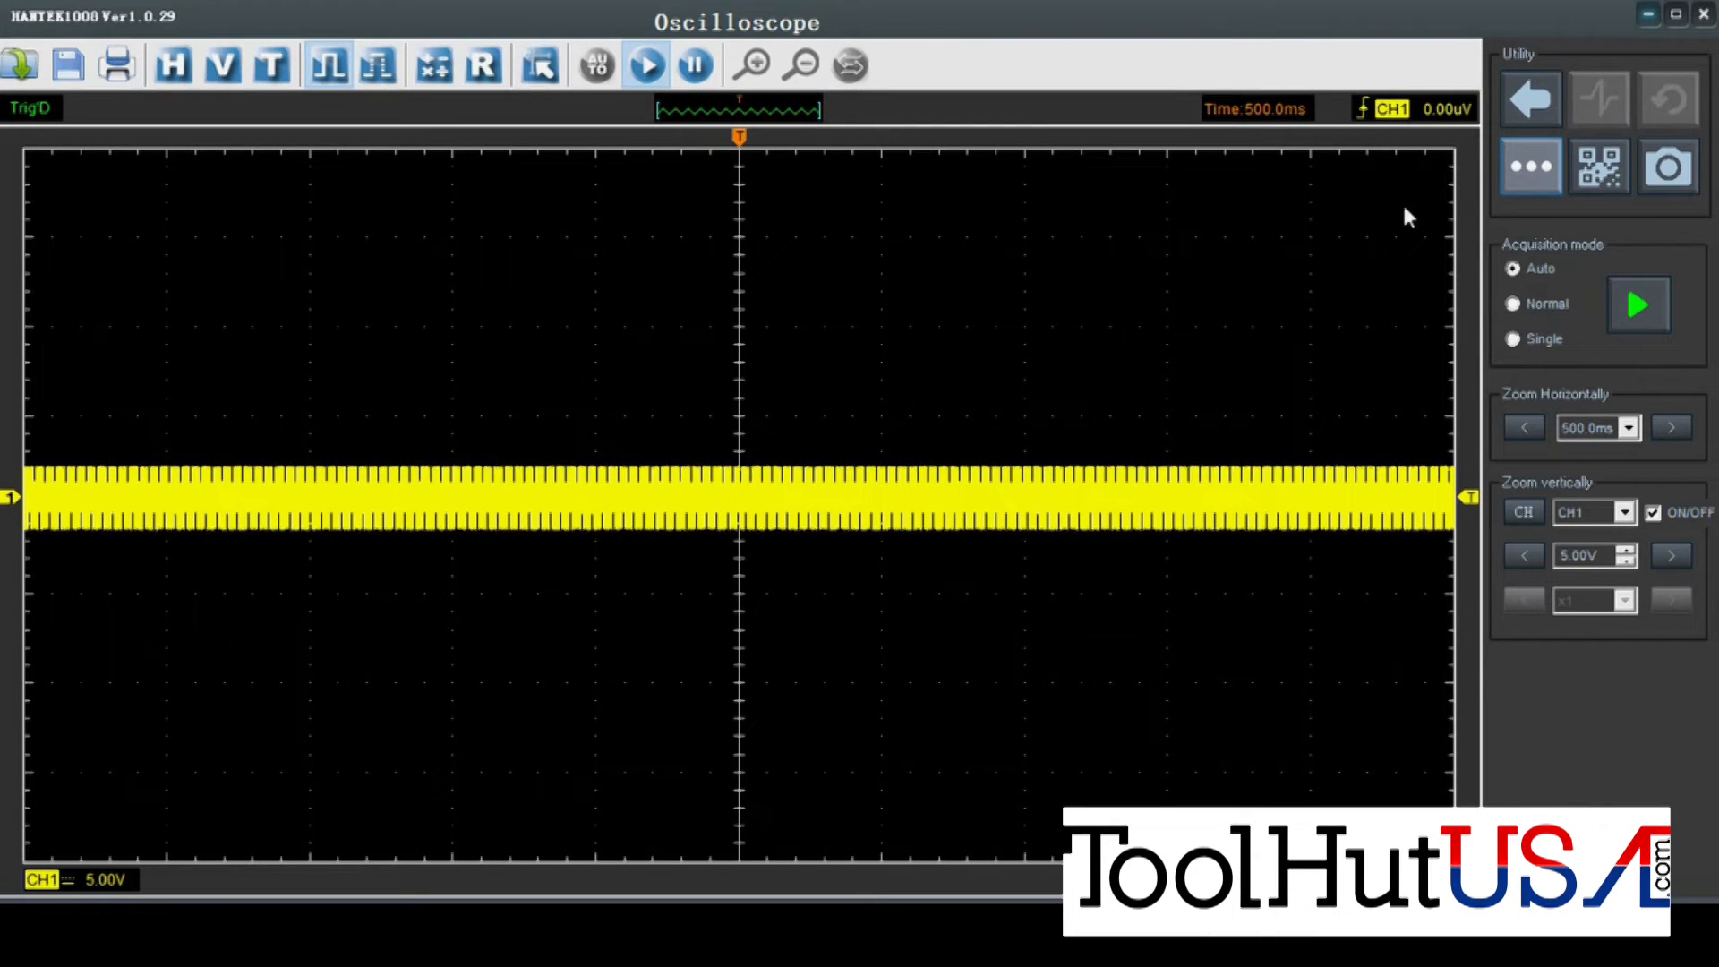
mouse_move(539, 315)
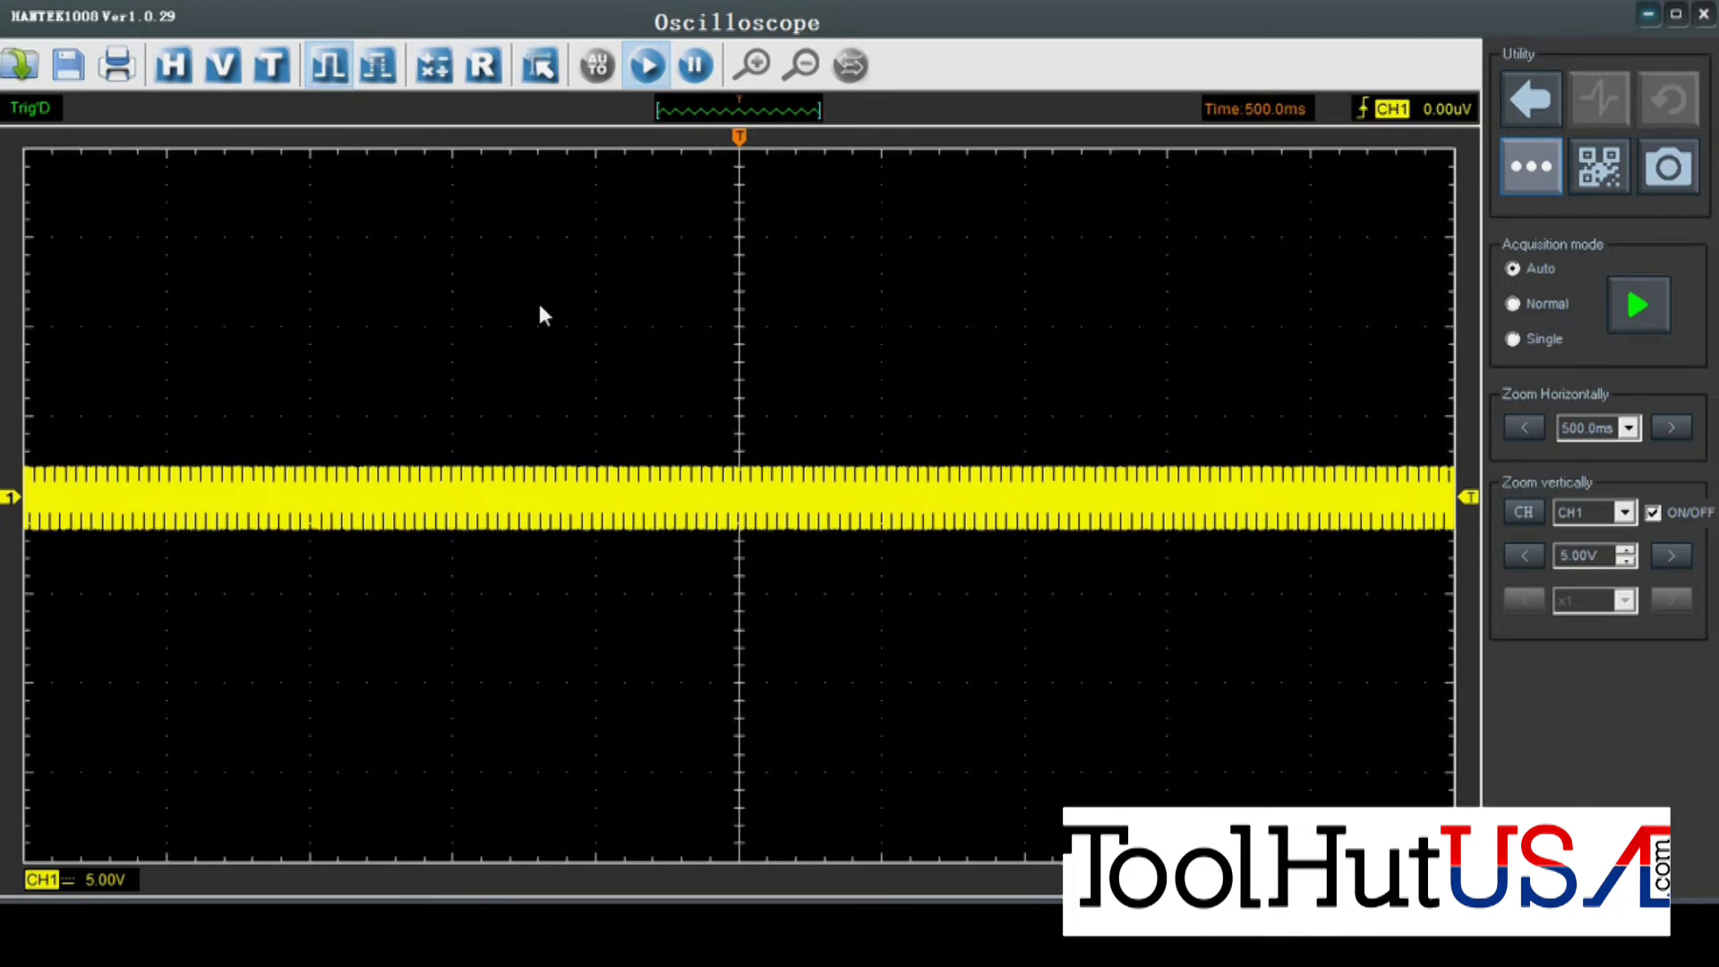
mouse_move(1429, 216)
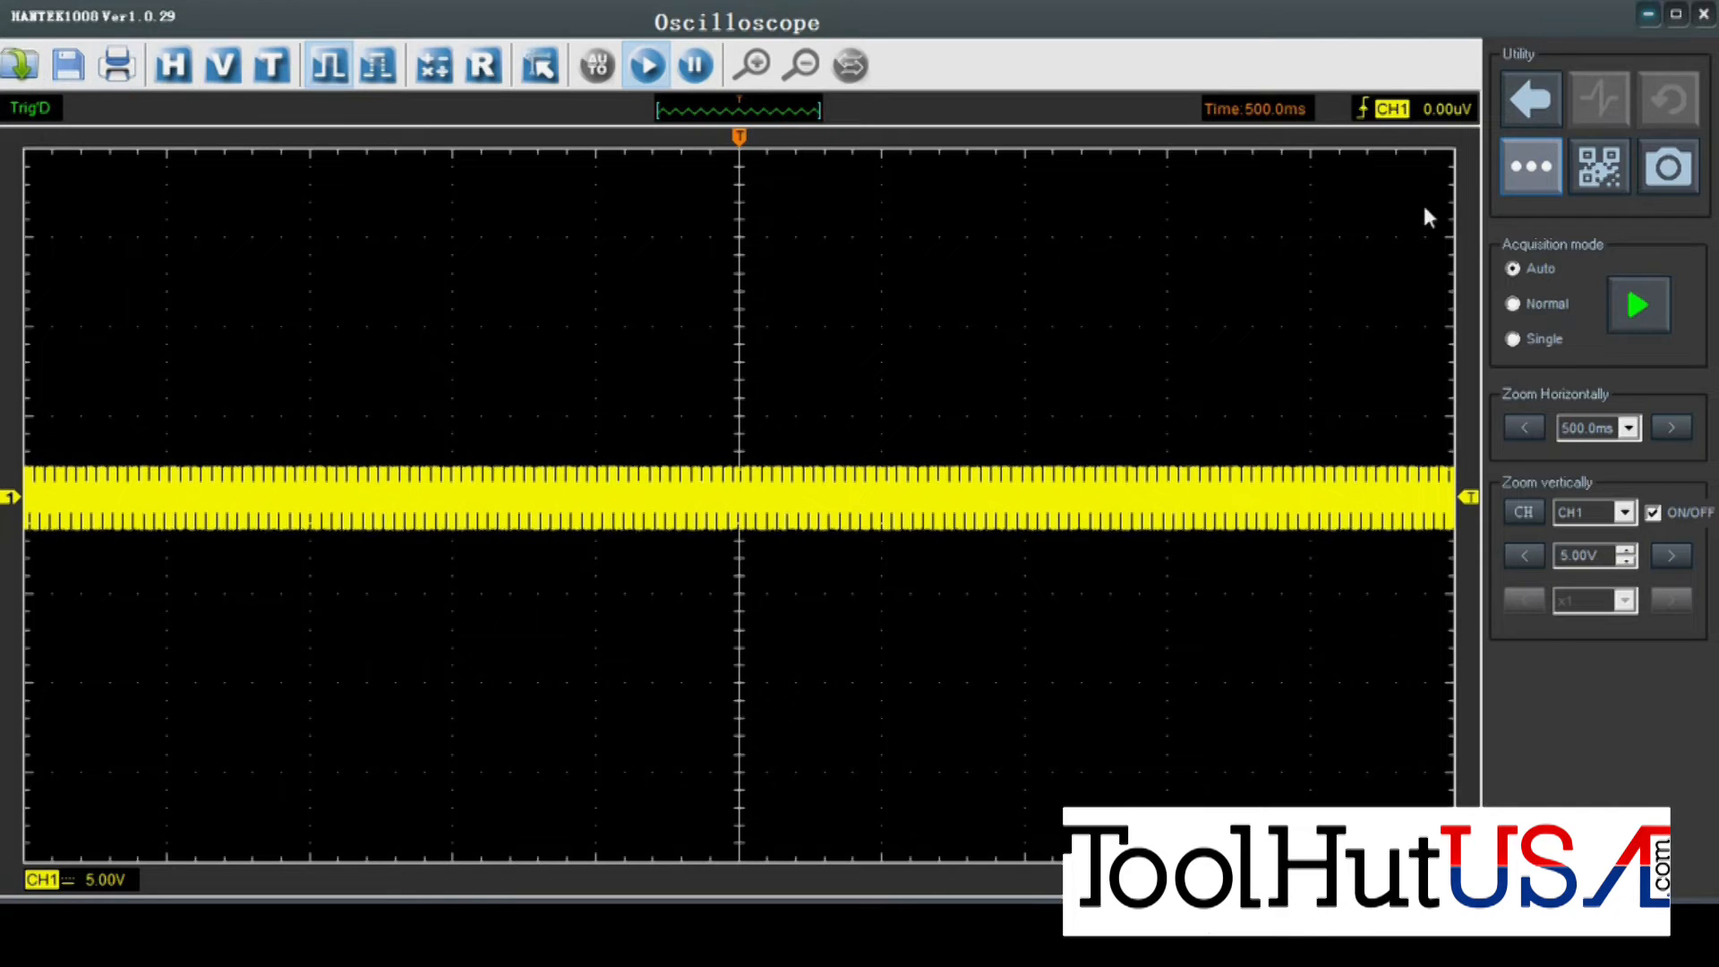
left_click(1531, 166)
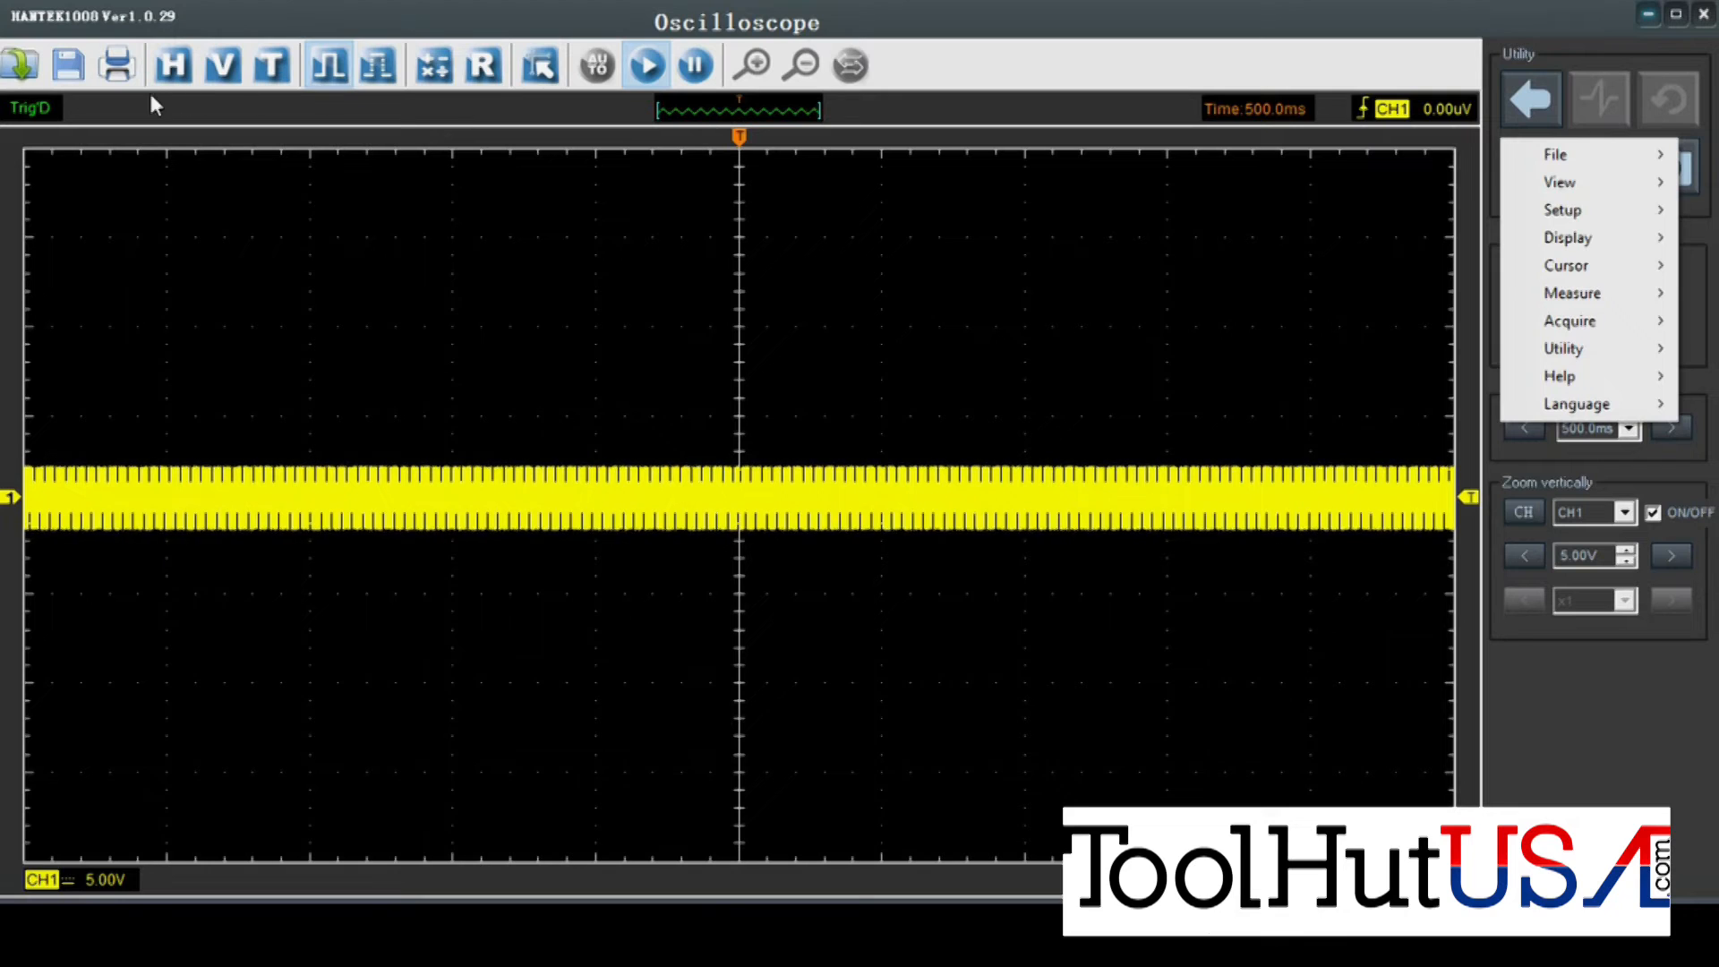
mouse_move(1062, 72)
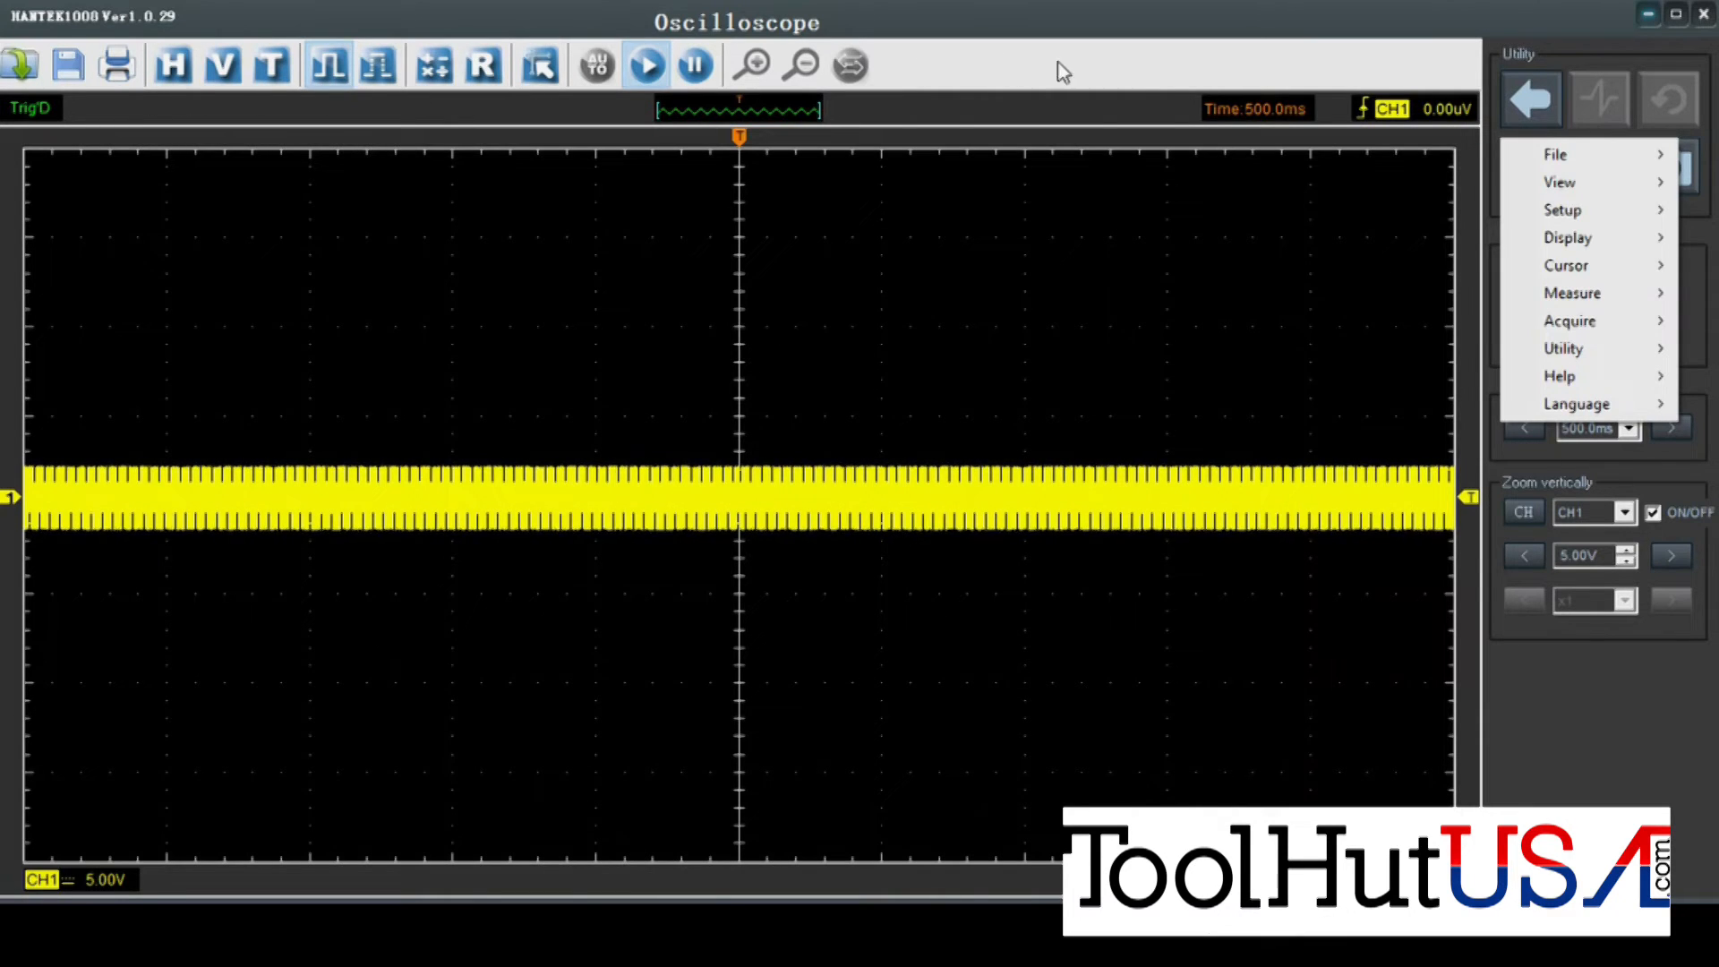
left_click(1568, 320)
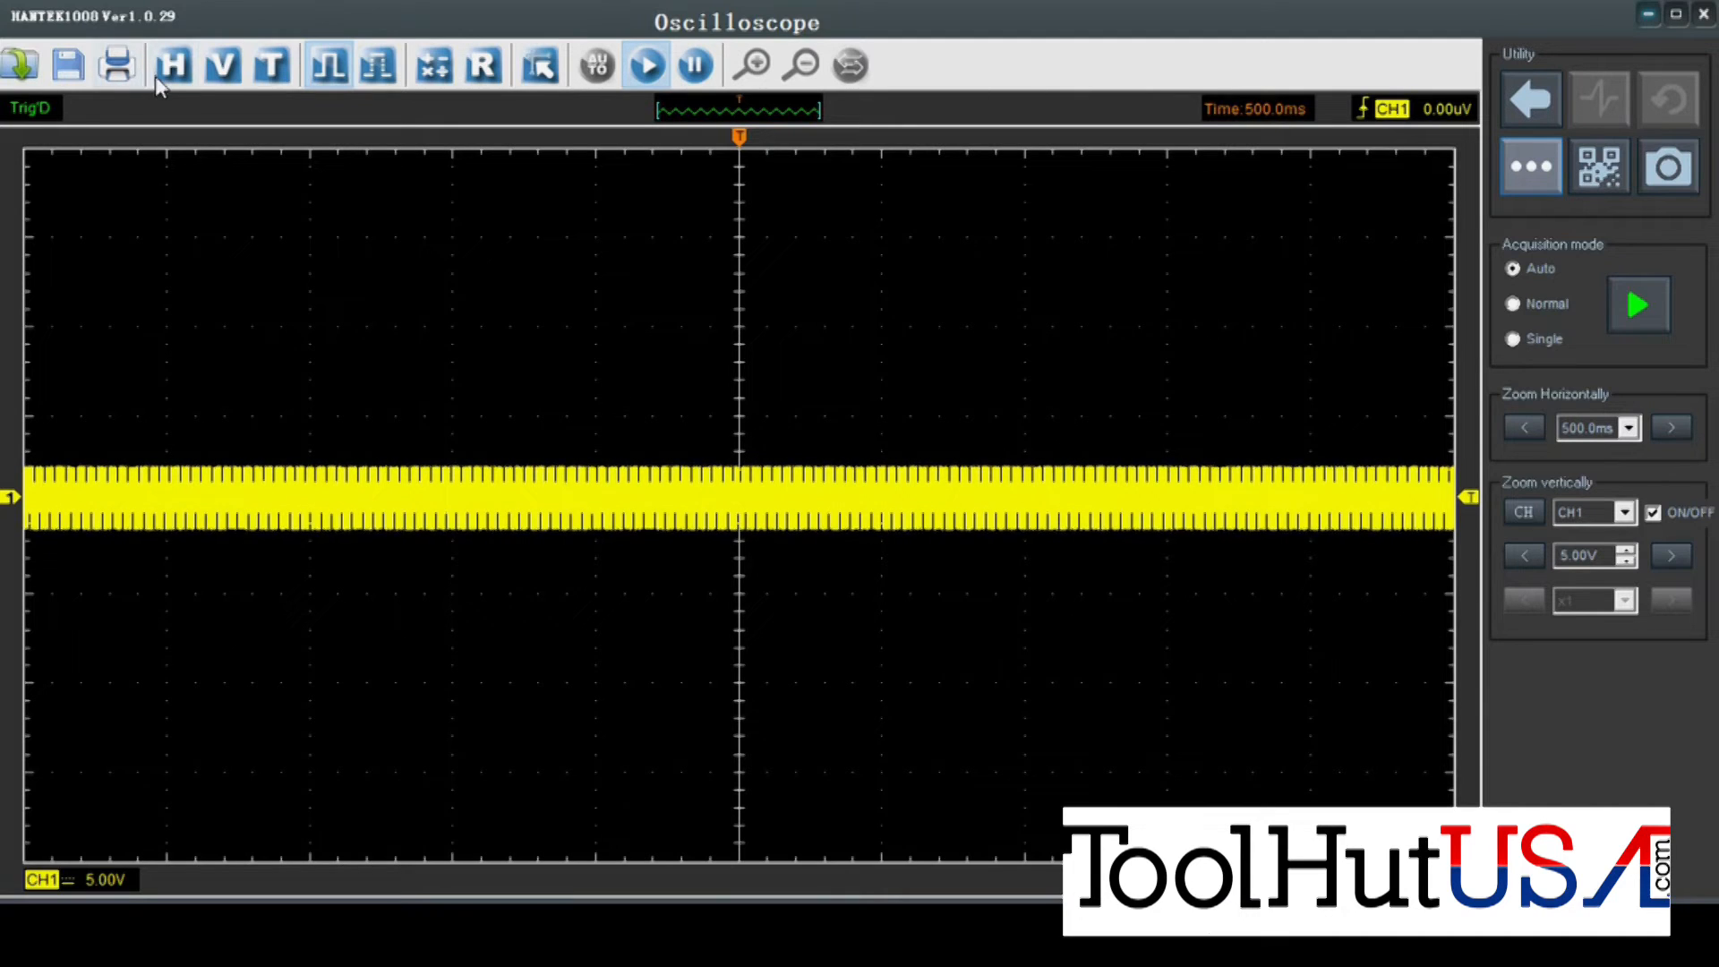
mouse_move(224, 66)
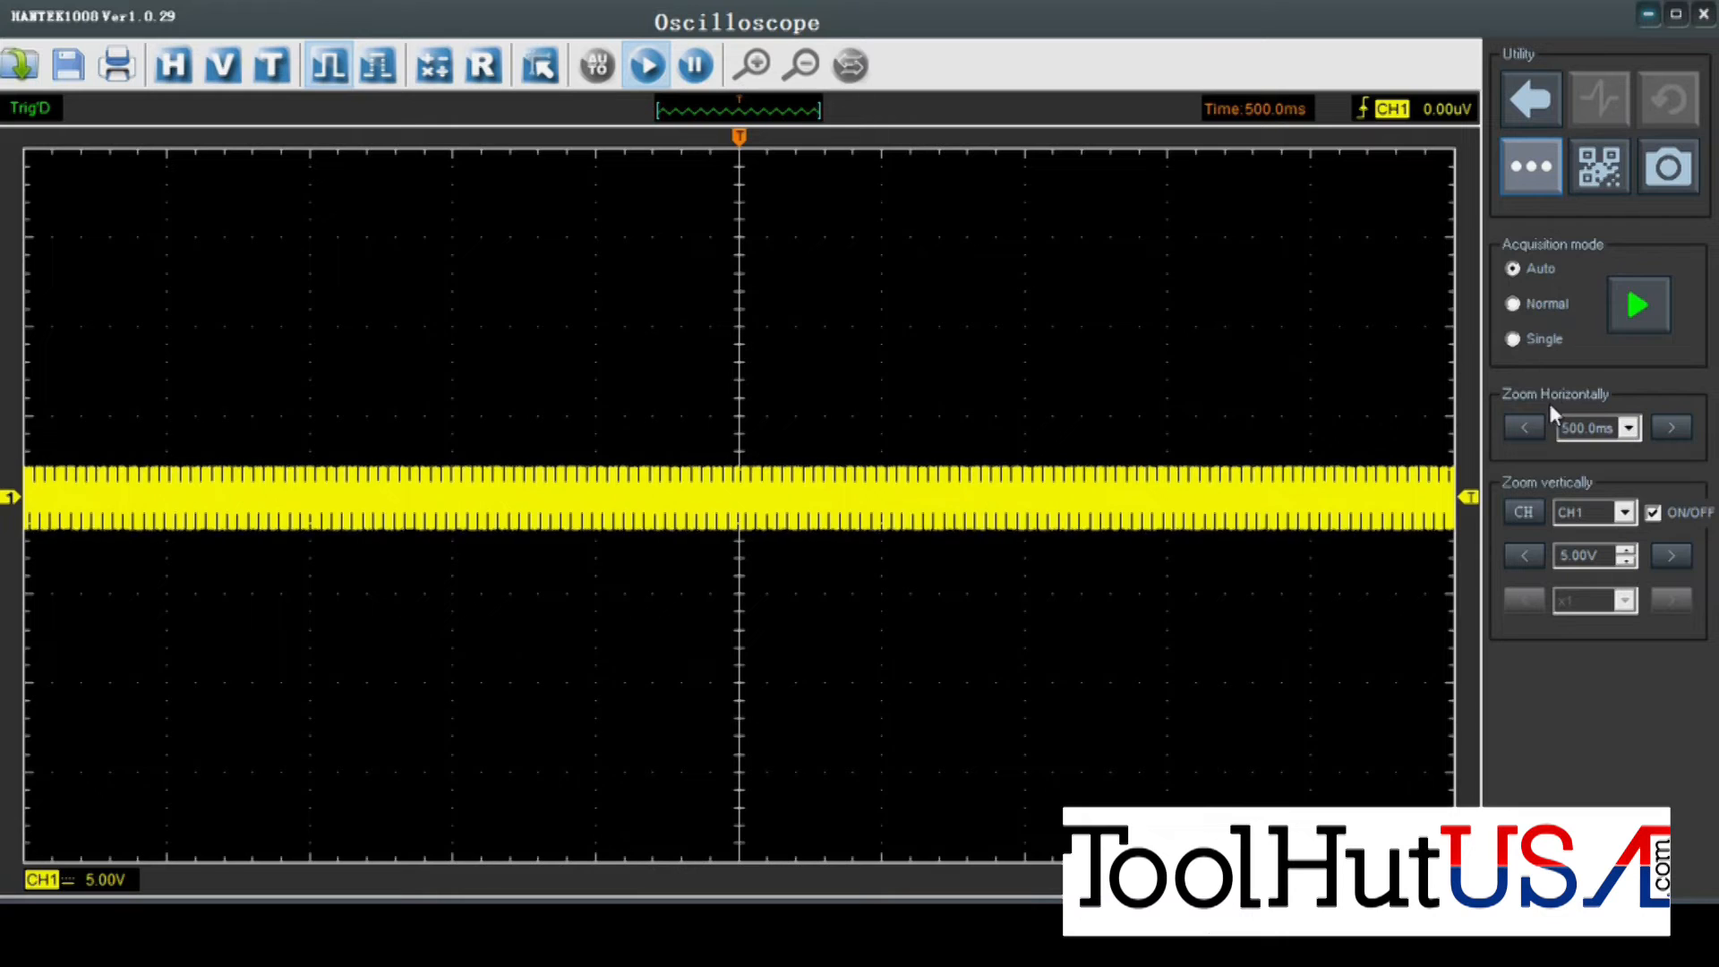
mouse_move(1418, 441)
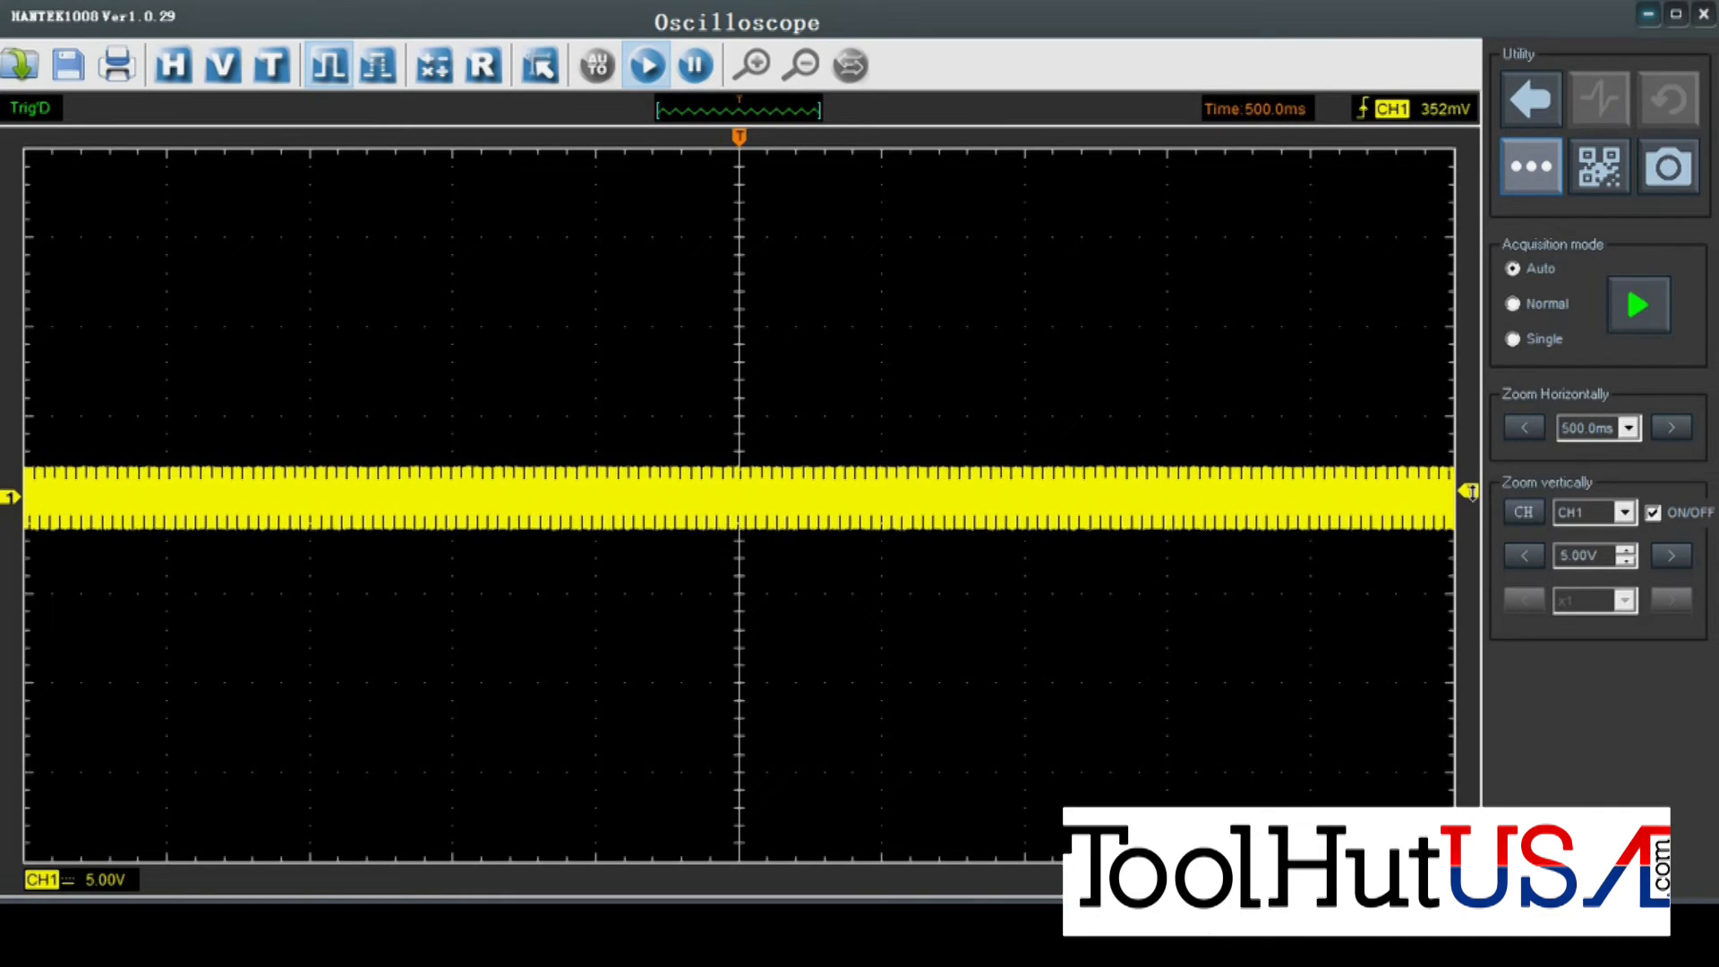
Drag the trigger point toward the left of the display.
left_click_drag(740, 136, 494, 136)
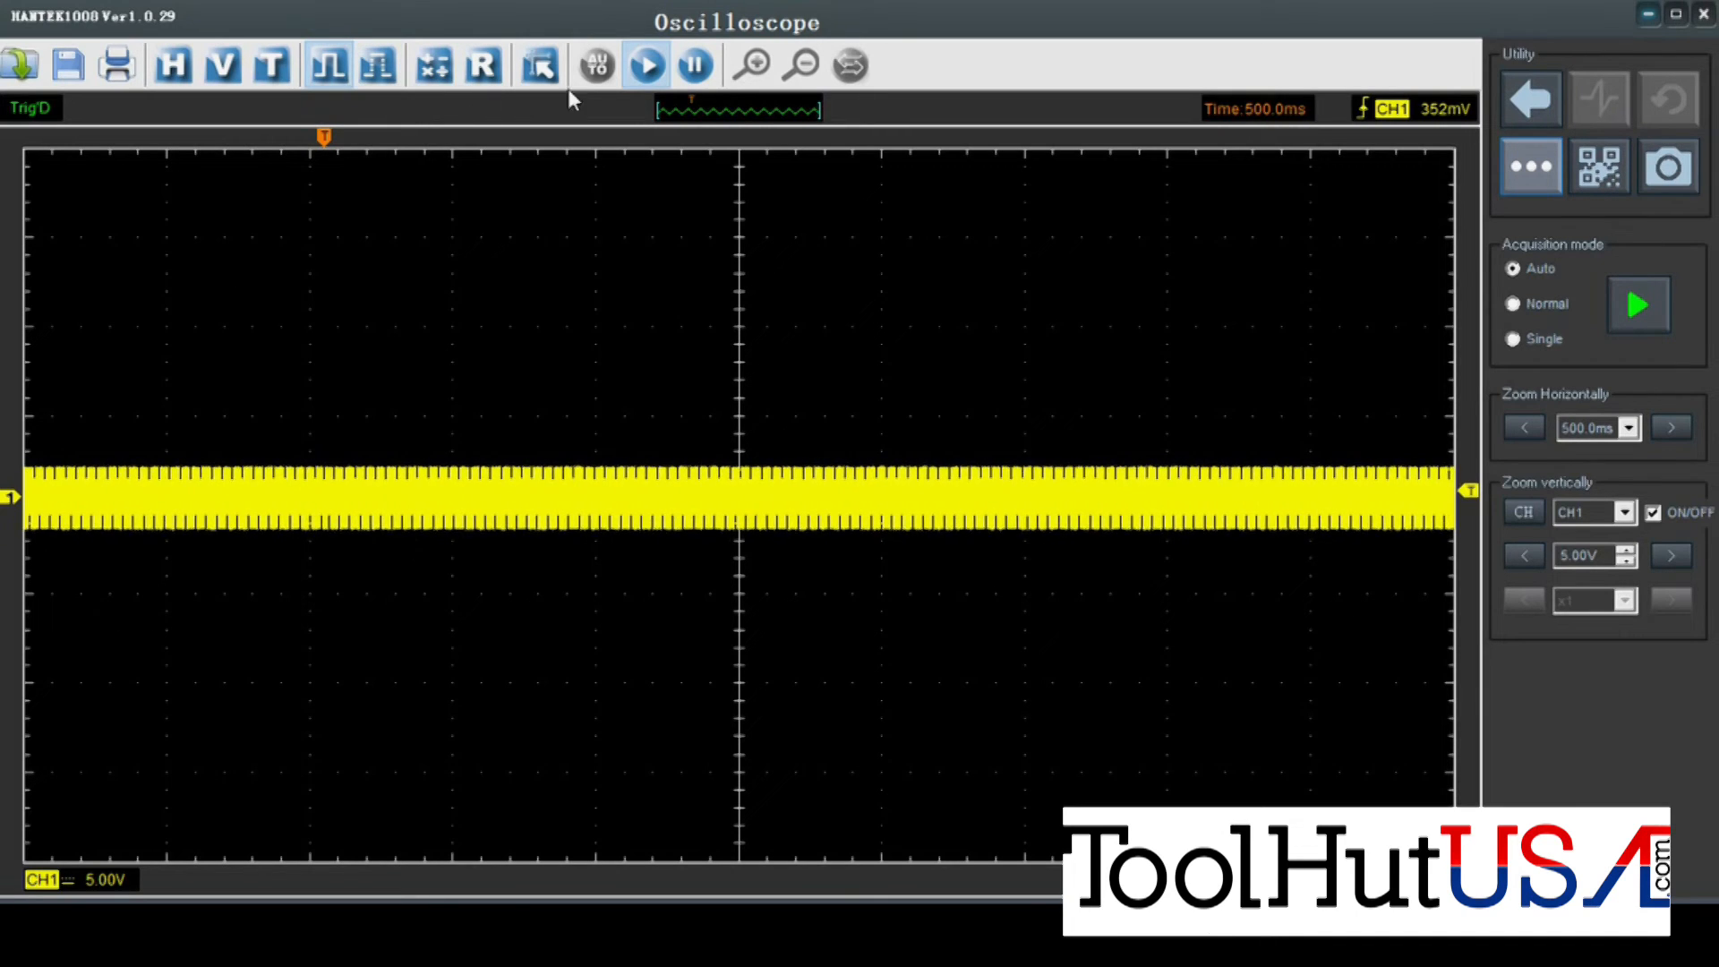
mouse_move(595, 65)
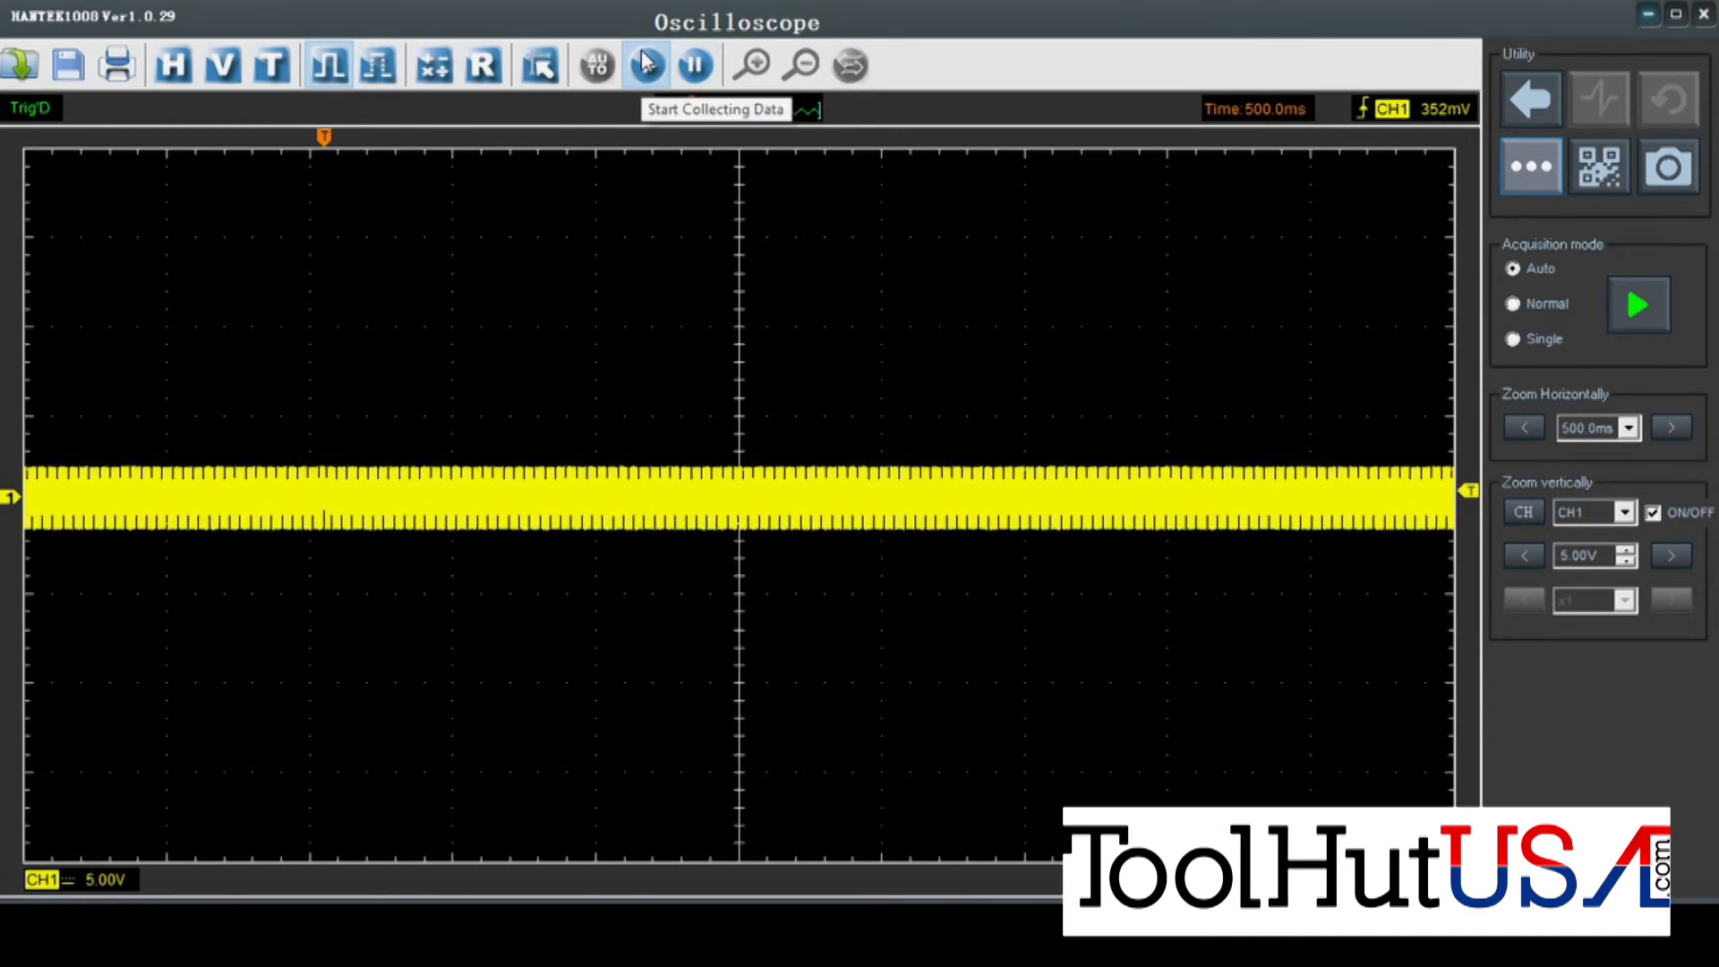
Stop acquisition and zoom the time base in to 10 ms to reveal the triangle peaks.
left_click(646, 65)
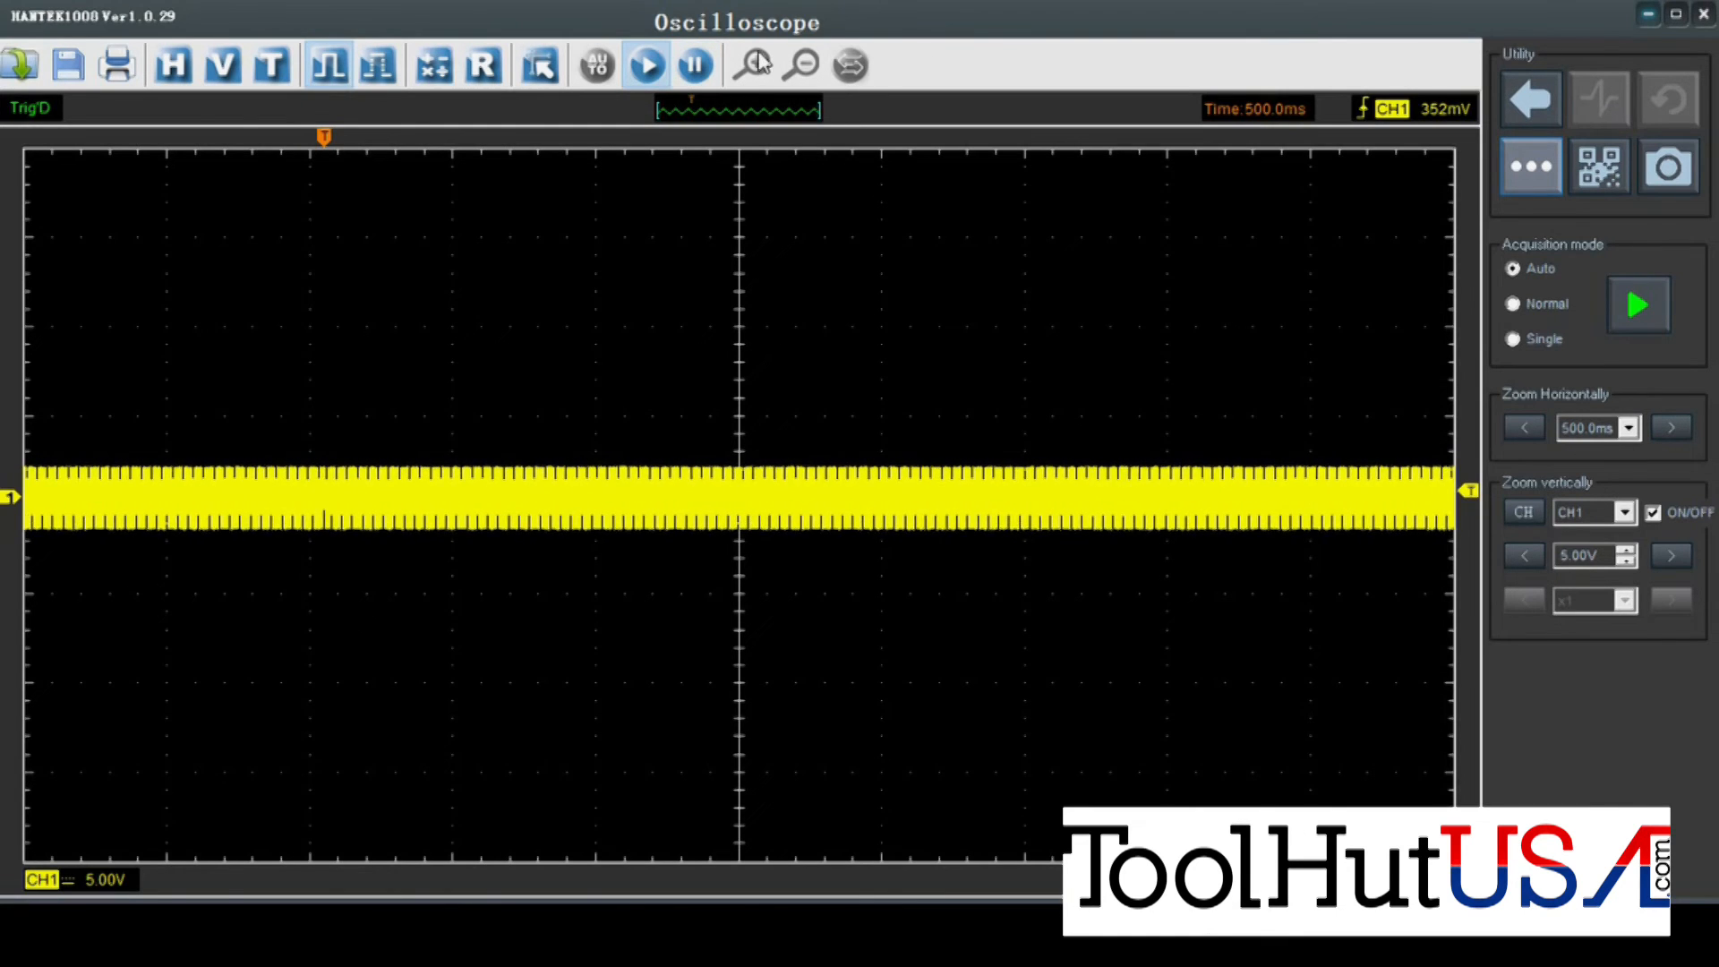
mouse_move(779, 151)
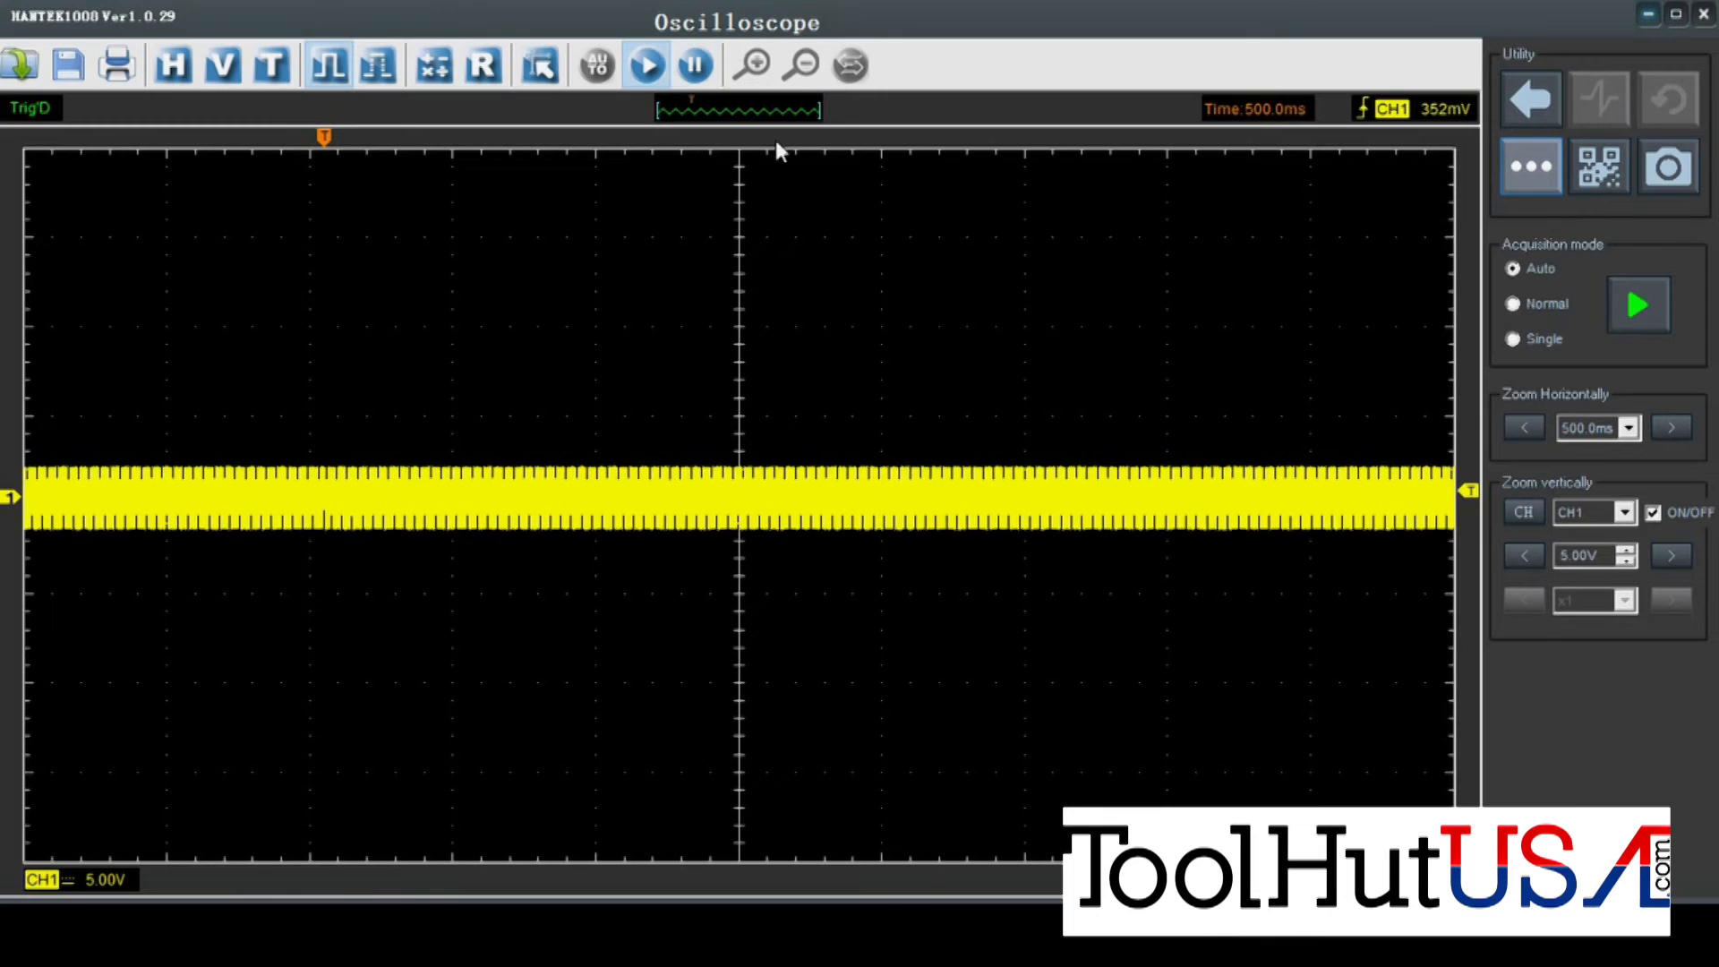
left_click(695, 66)
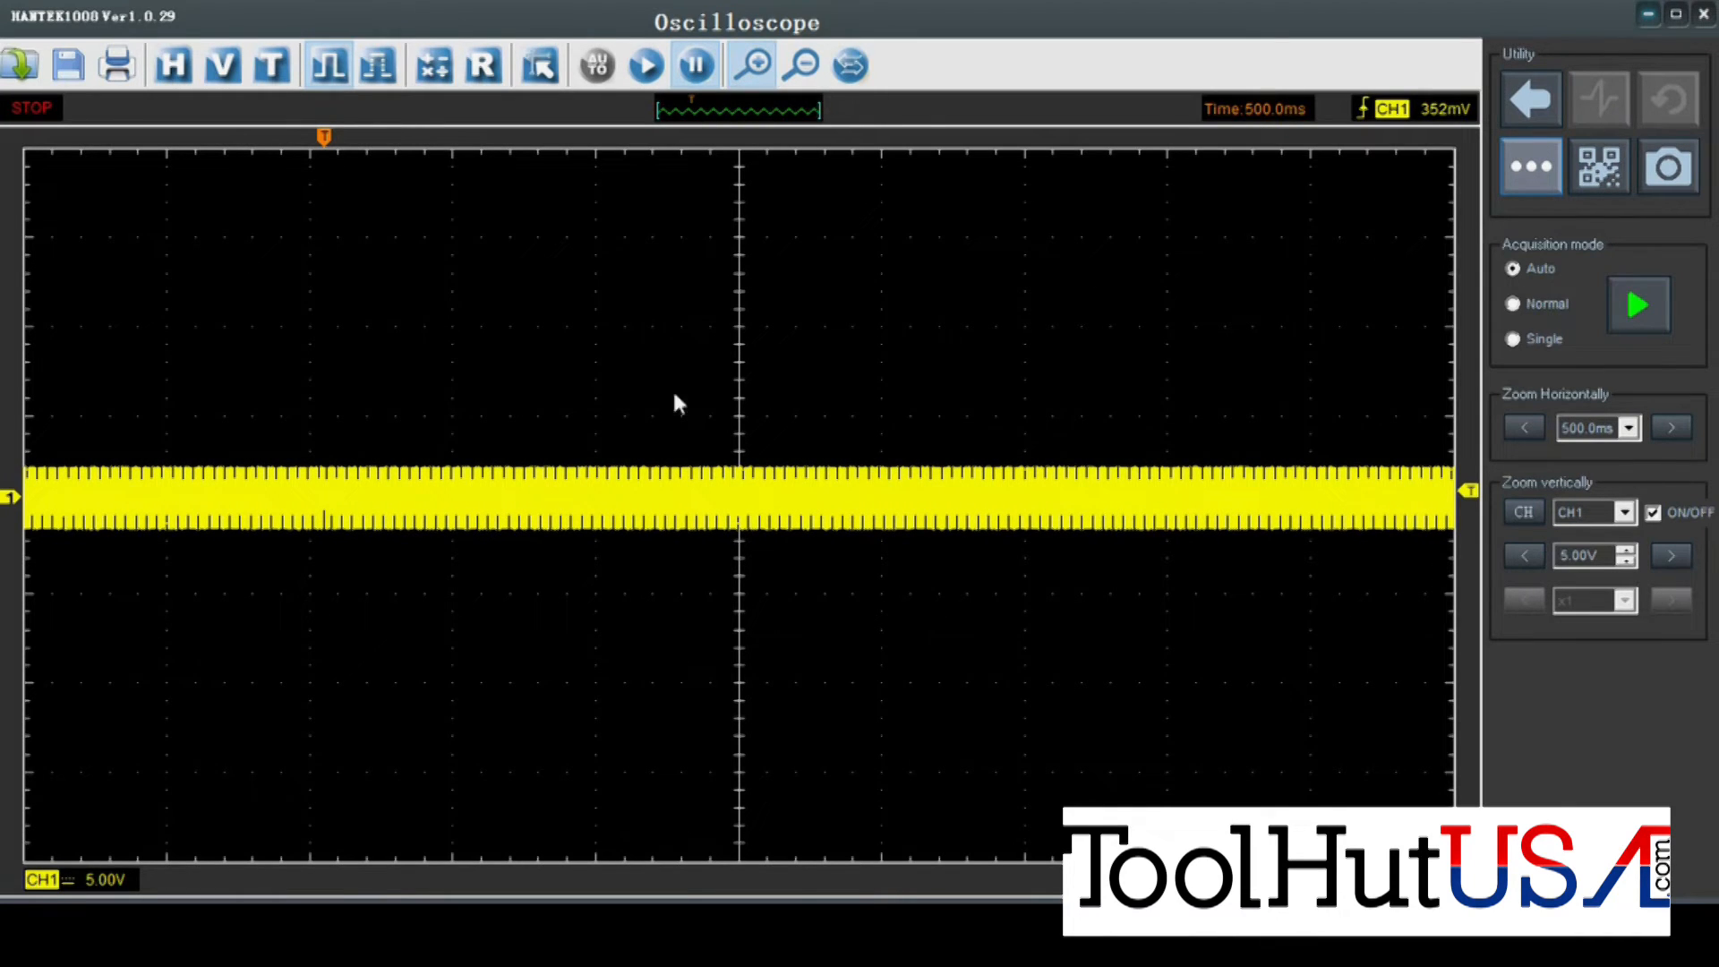
left_click(1524, 428)
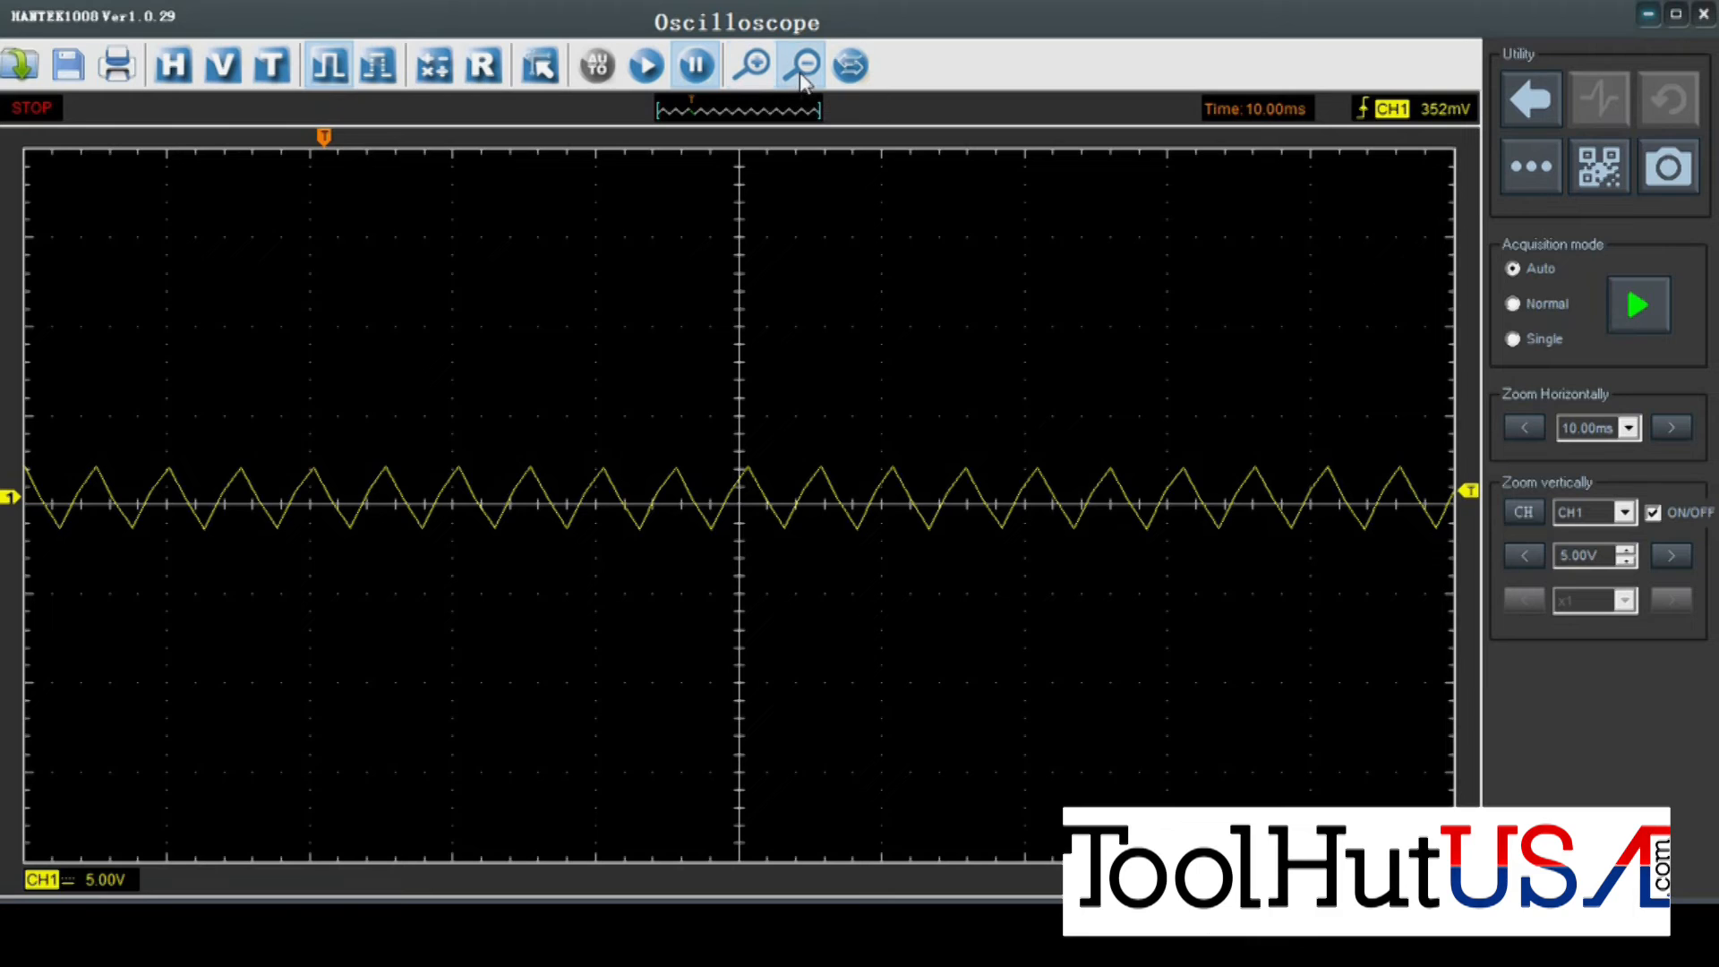
In DragWaveform, set Move Step to 500 and step back to buffer position 0.
left_click(802, 66)
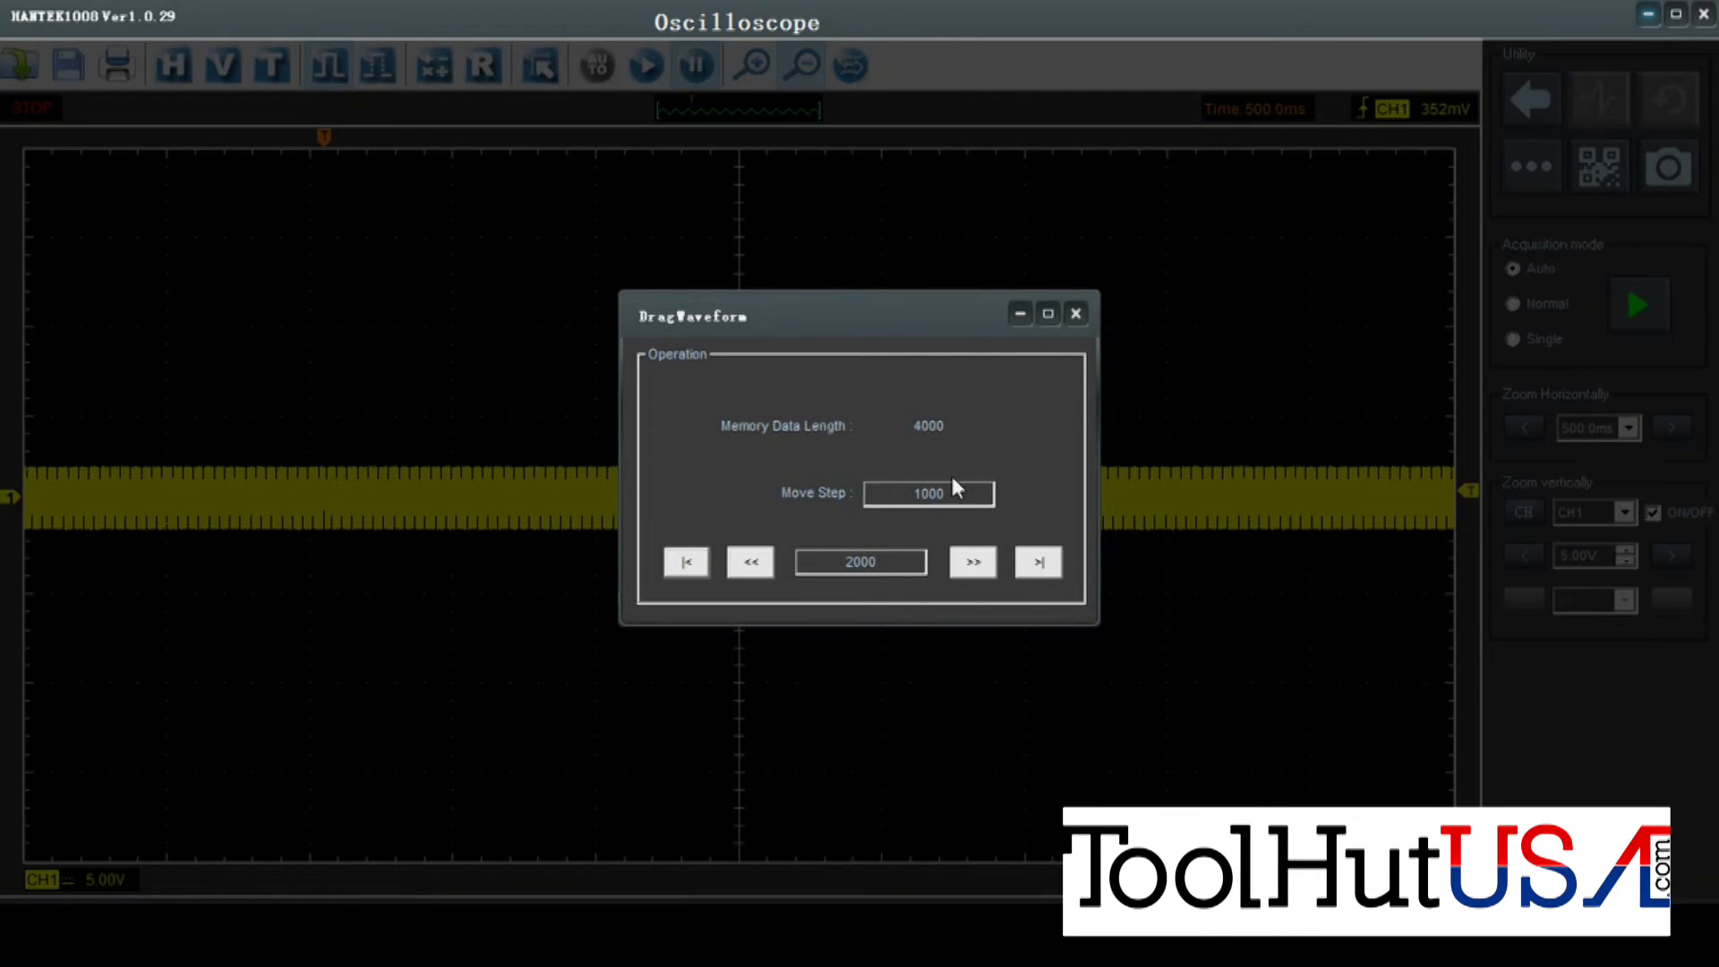
mouse_move(911, 431)
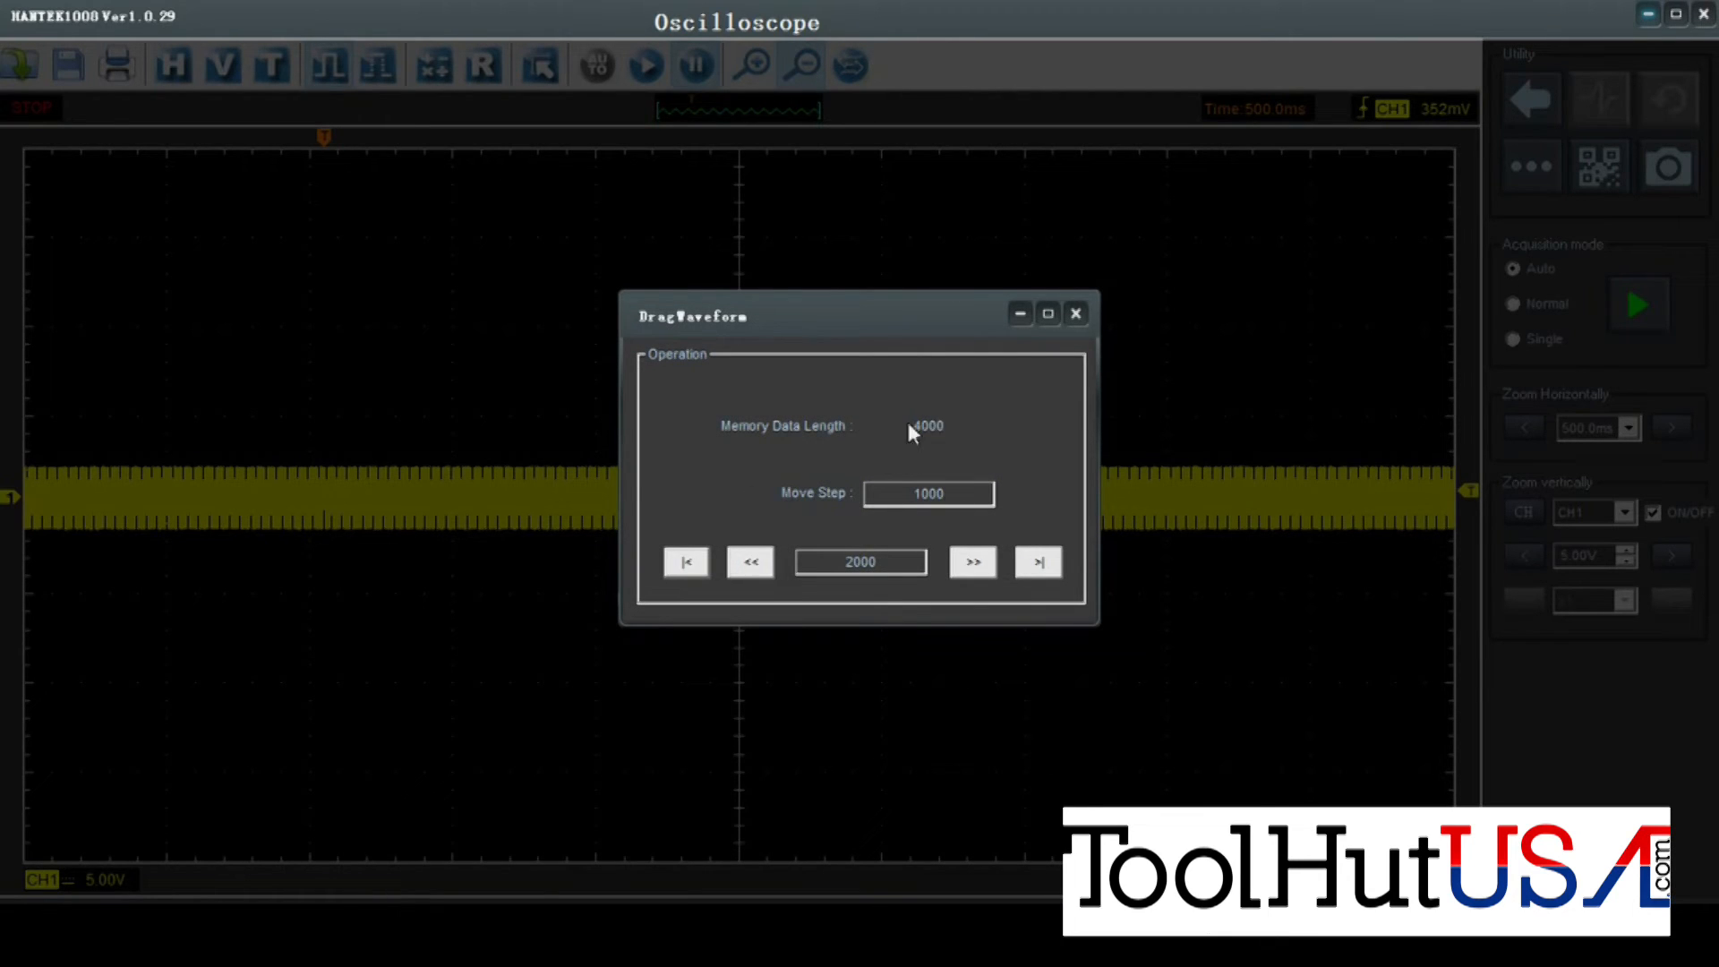
mouse_move(901, 433)
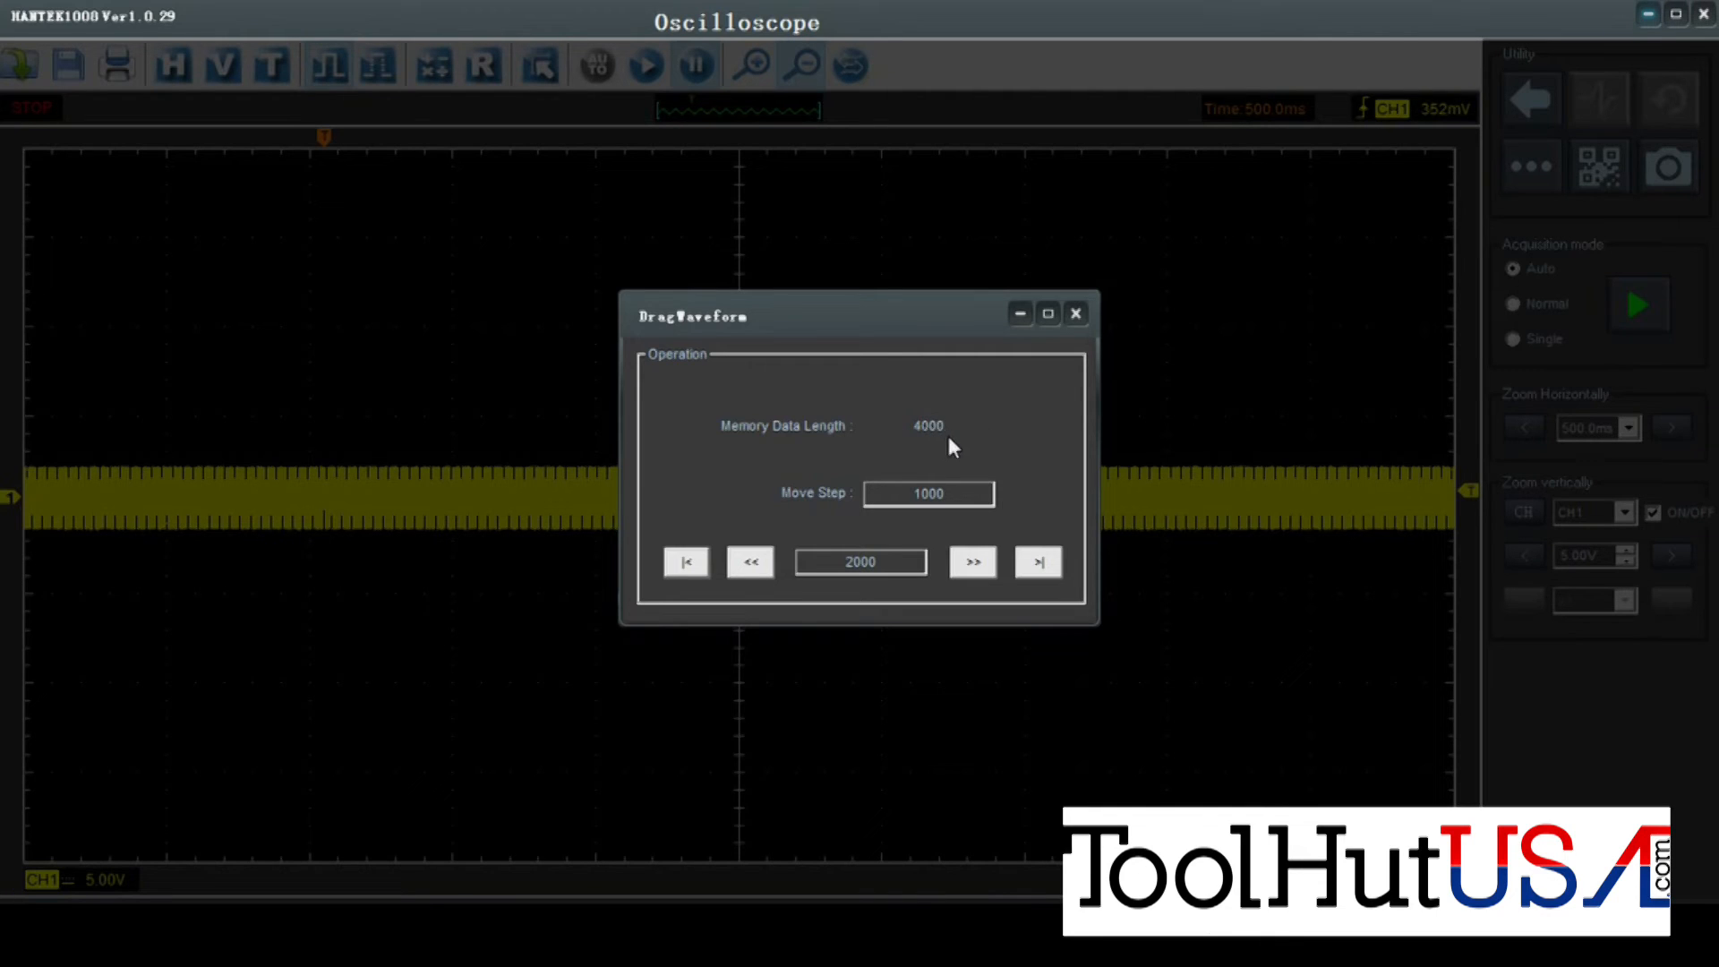
mouse_move(886, 428)
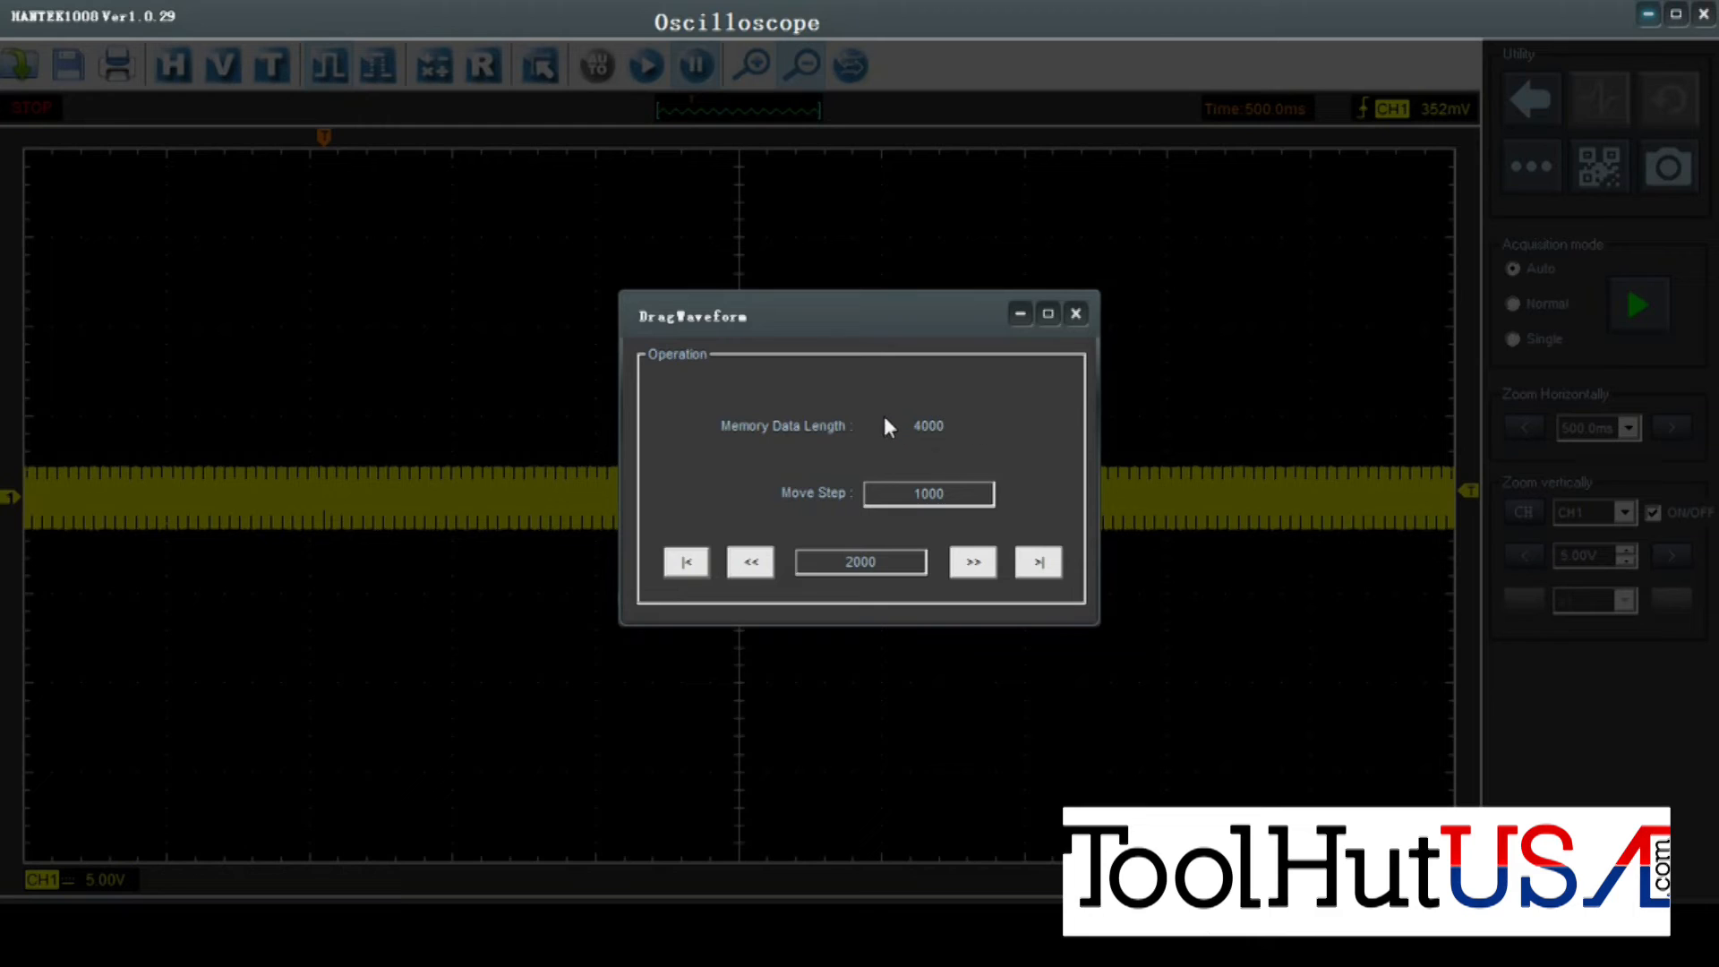
mouse_move(974, 449)
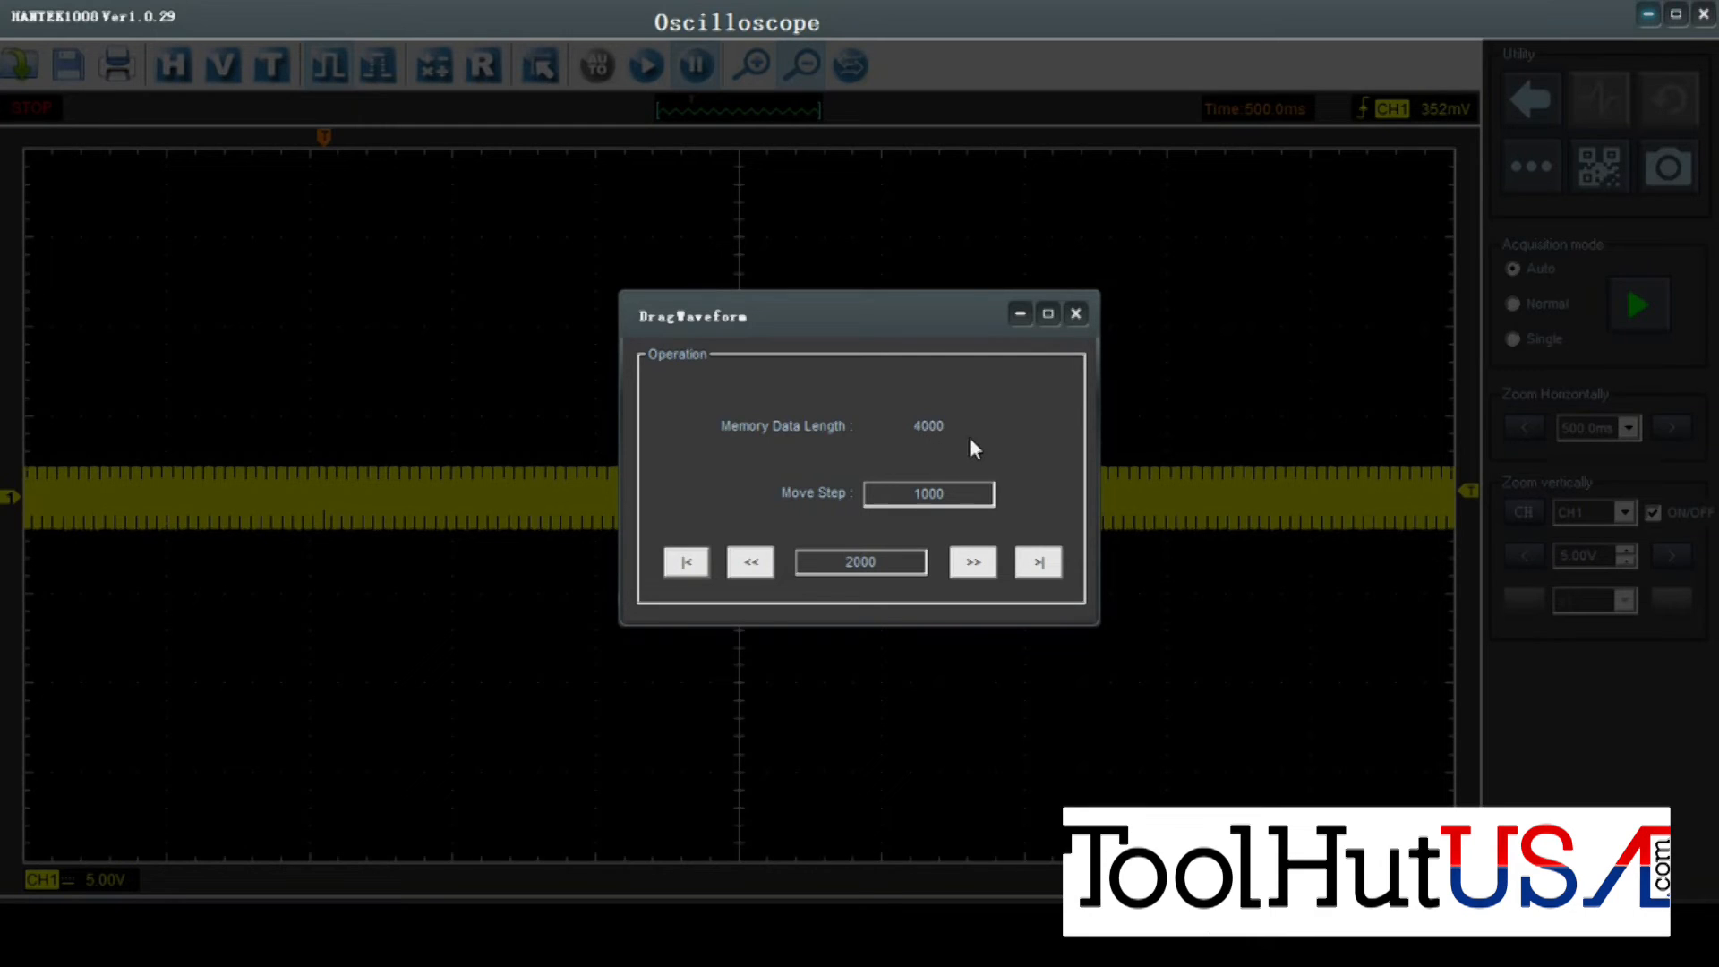
mouse_move(913, 532)
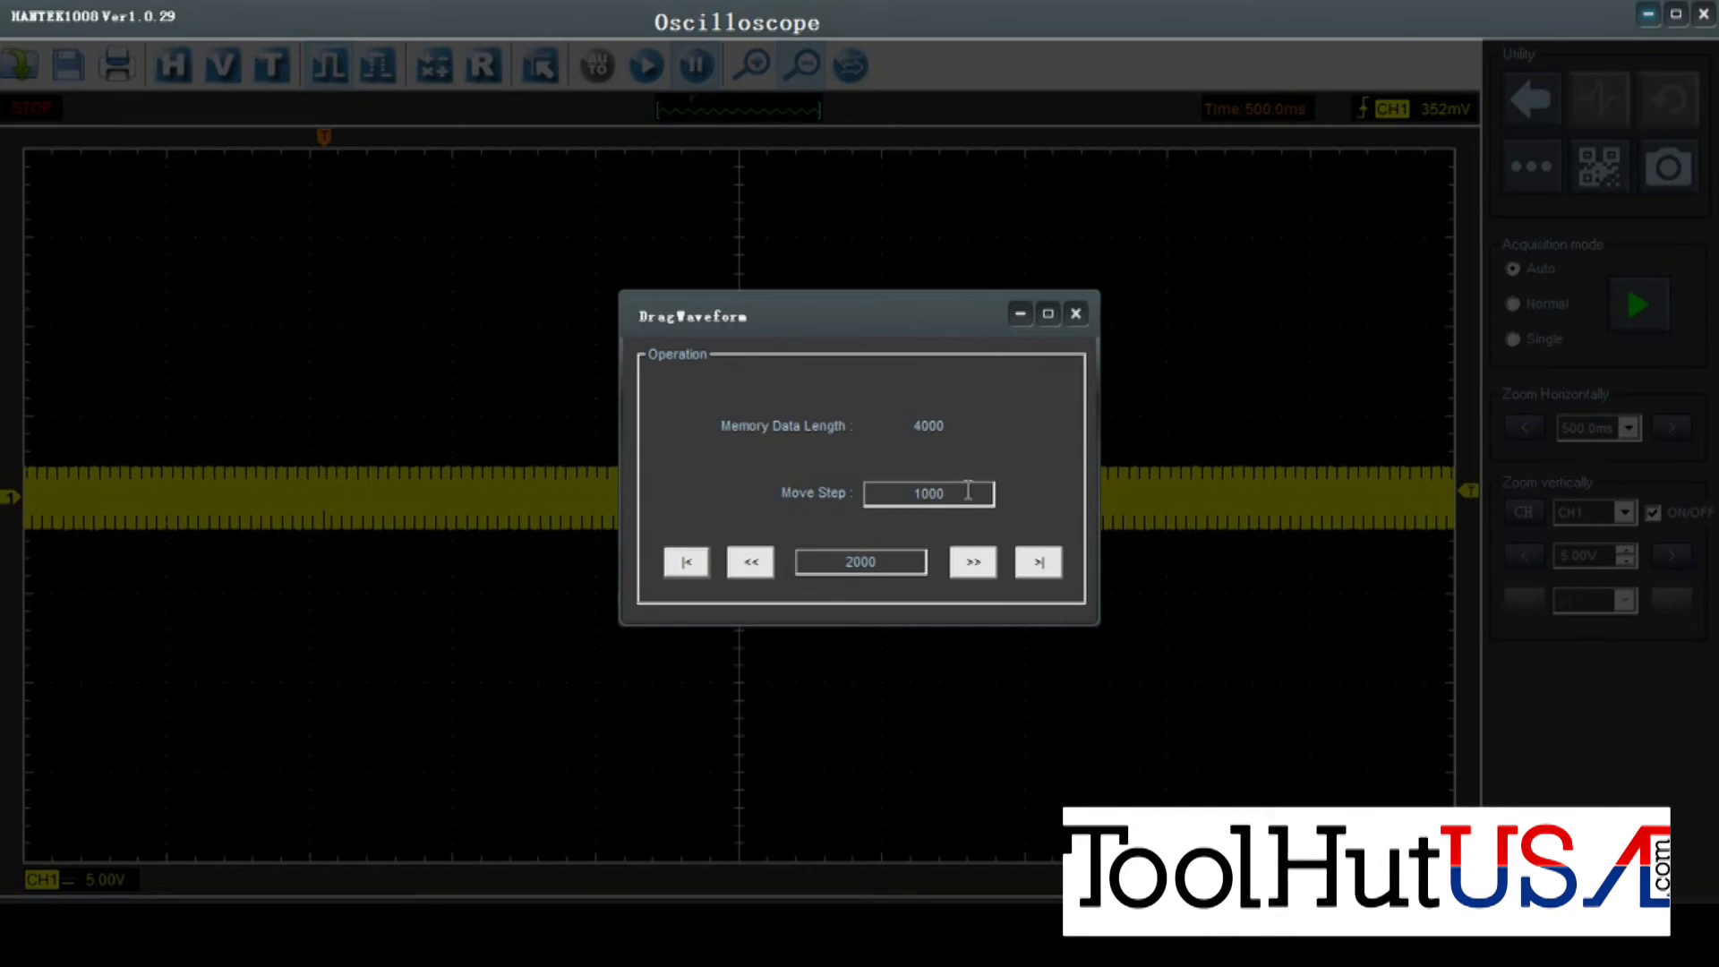
triple_click(929, 494)
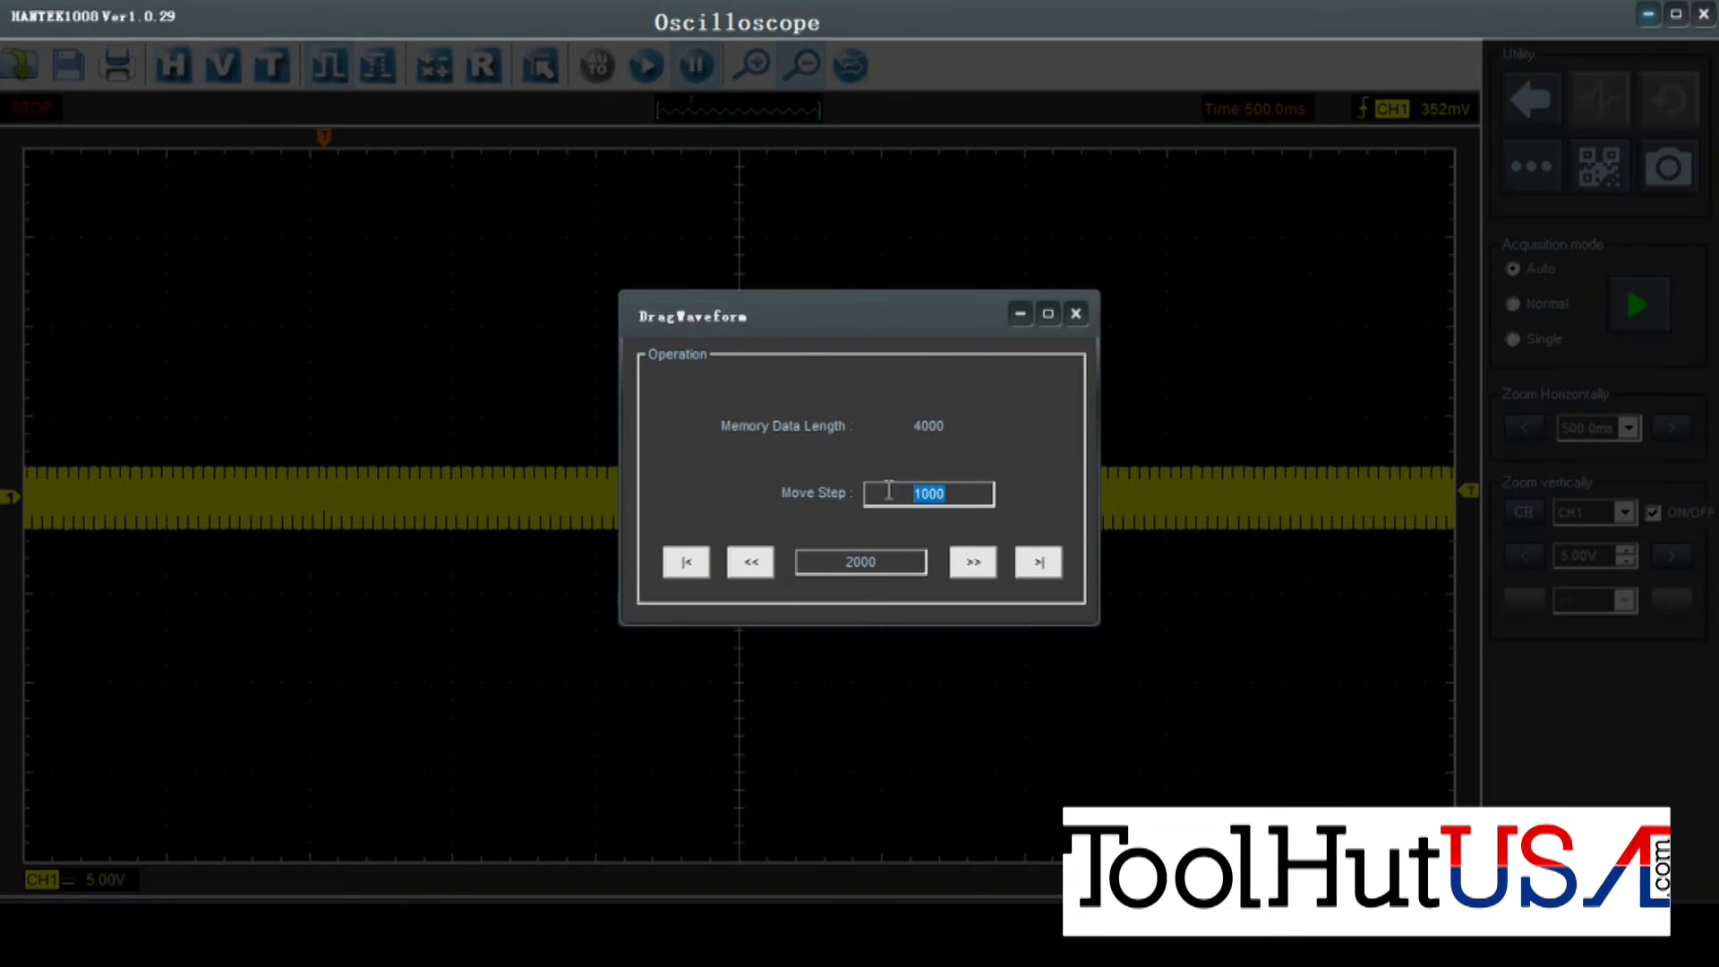
type("500")
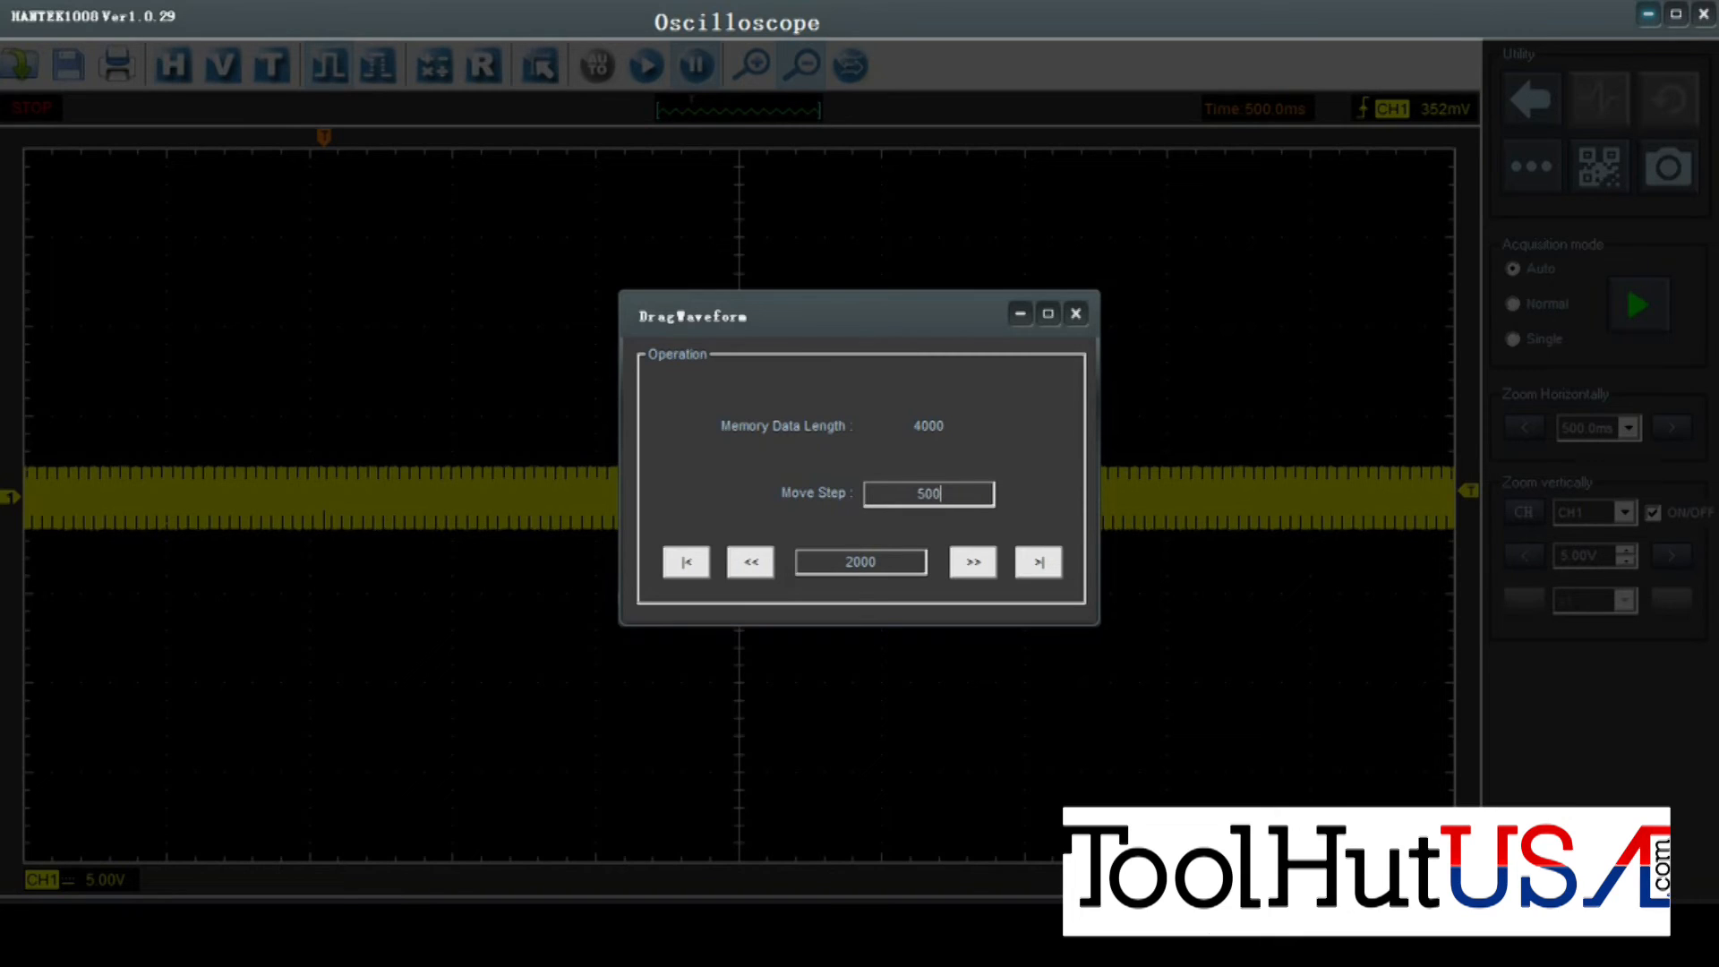
left_click(750, 561)
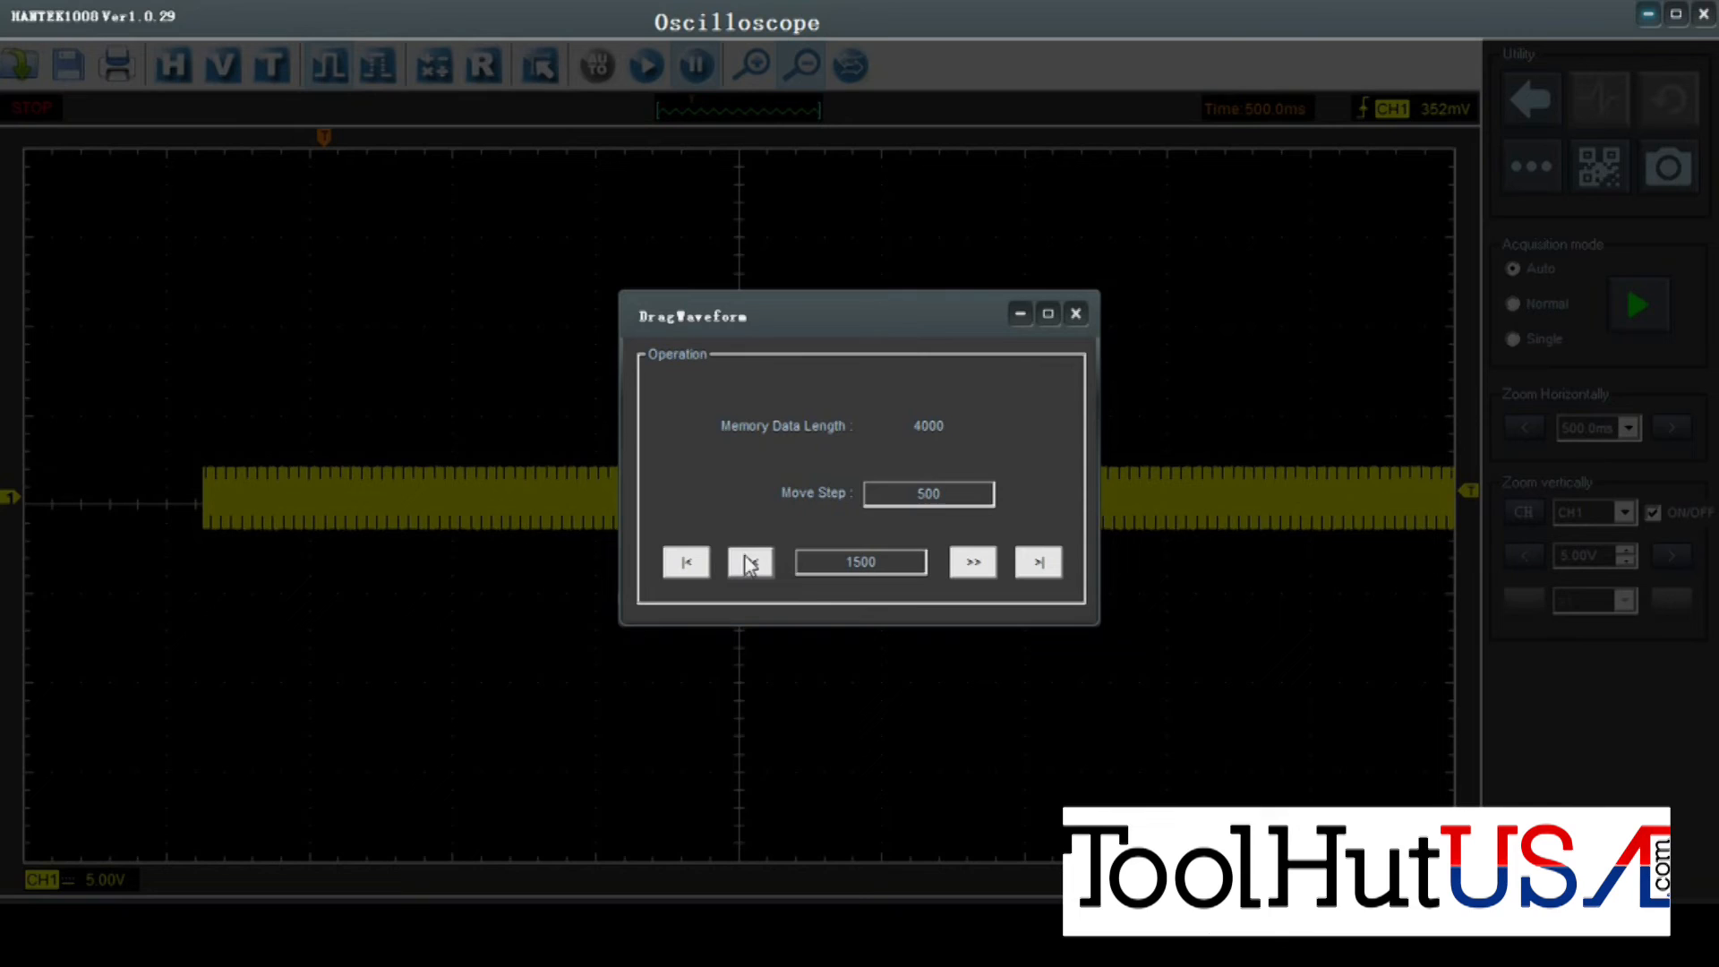
left_click(748, 561)
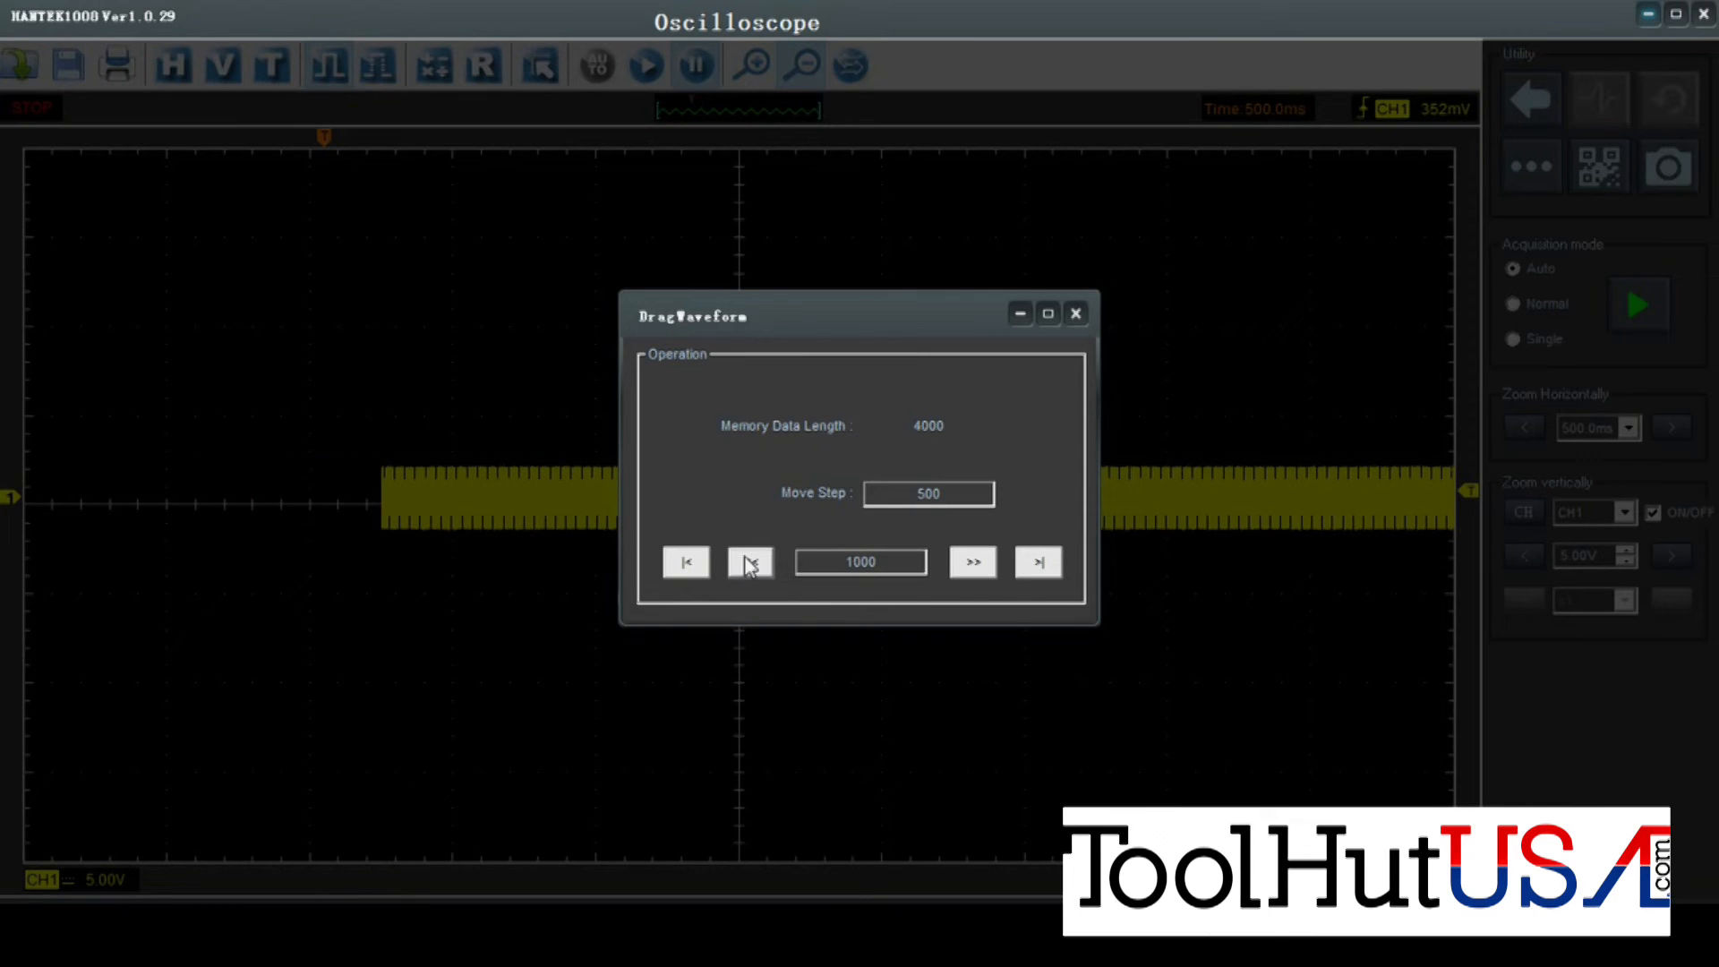
left_click(750, 561)
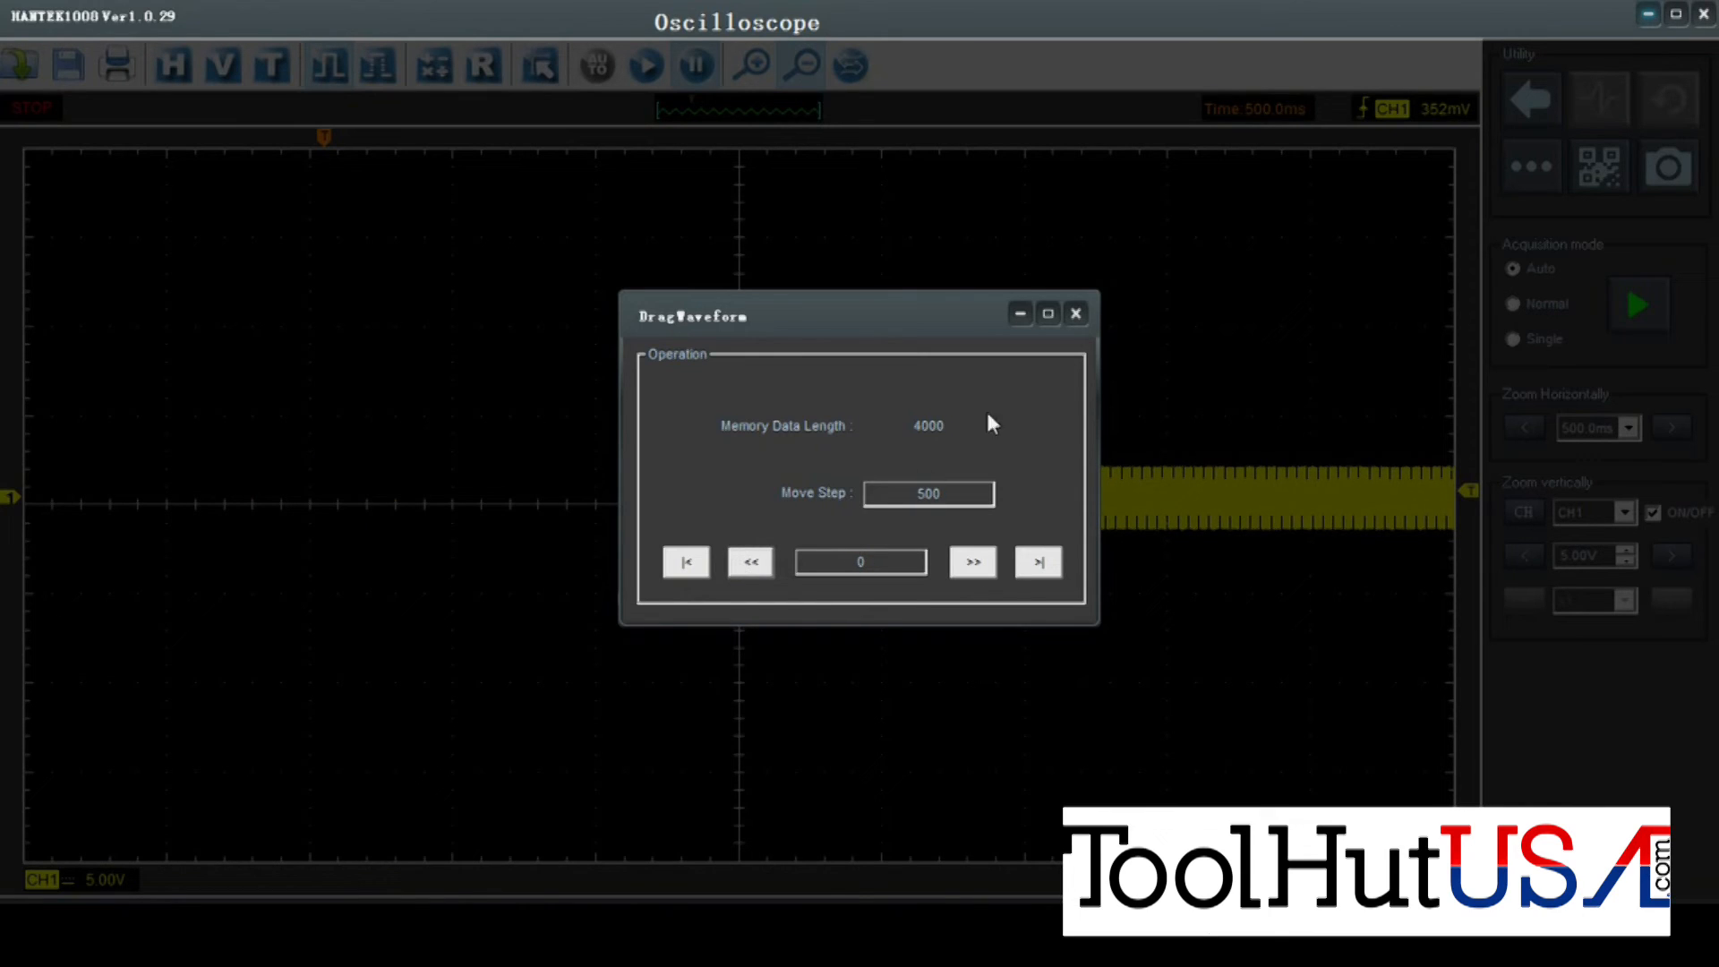
left_click(1075, 316)
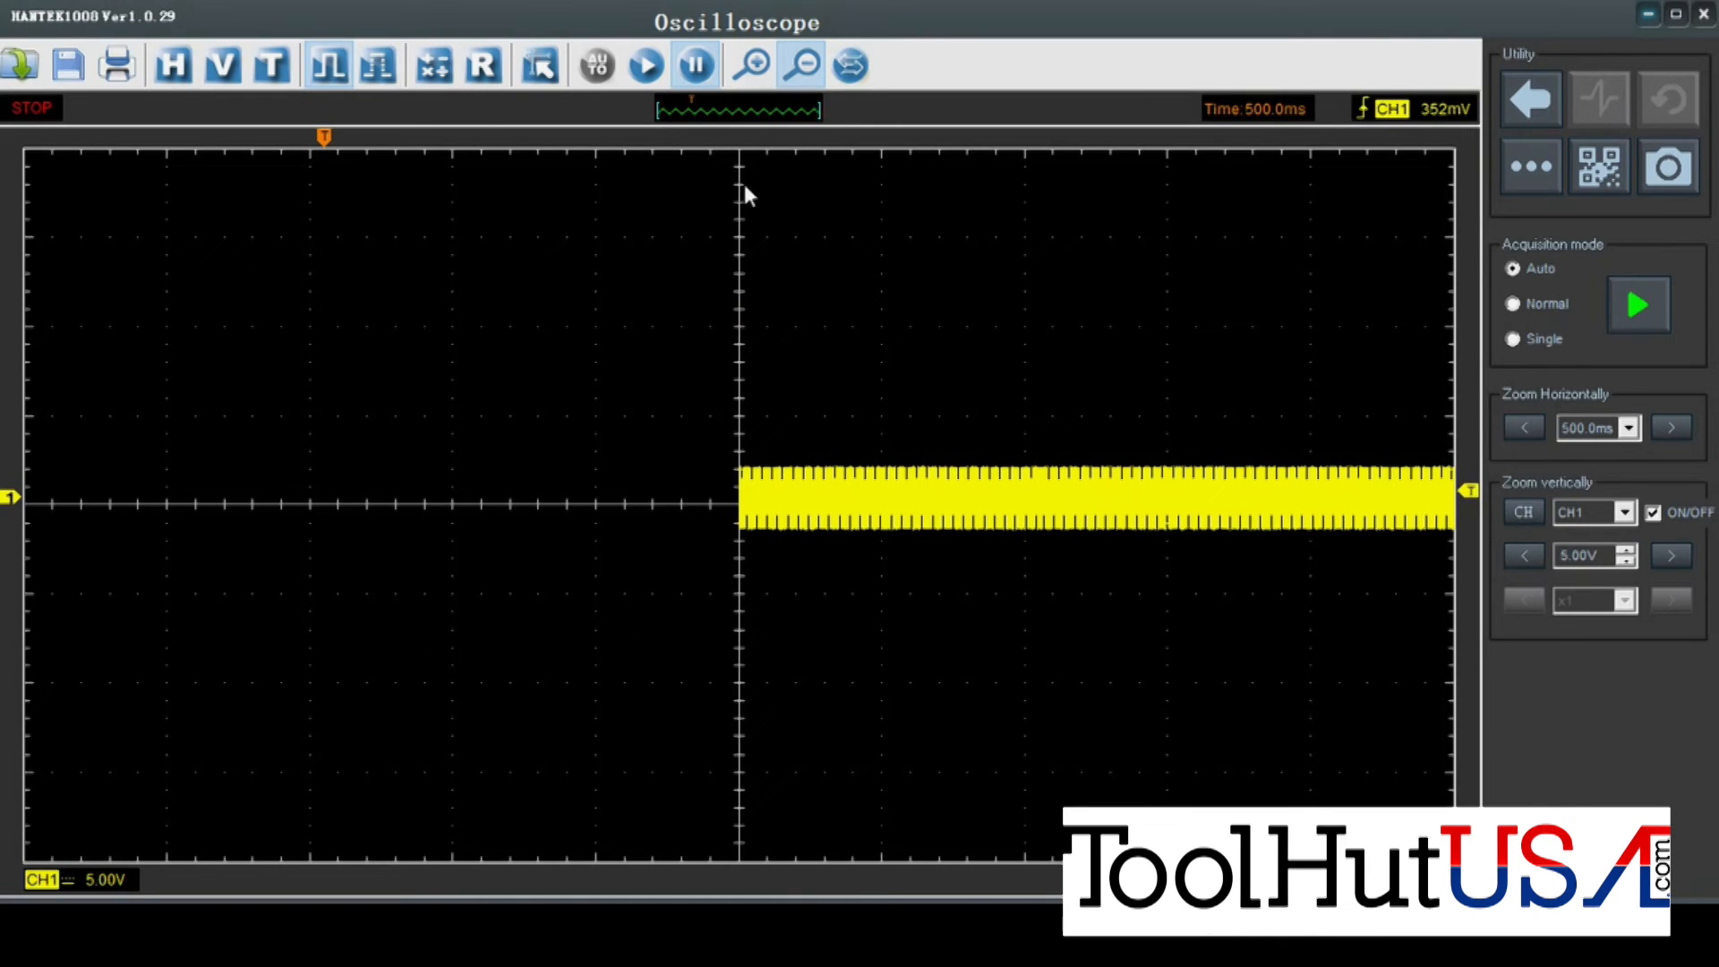
mouse_move(720, 870)
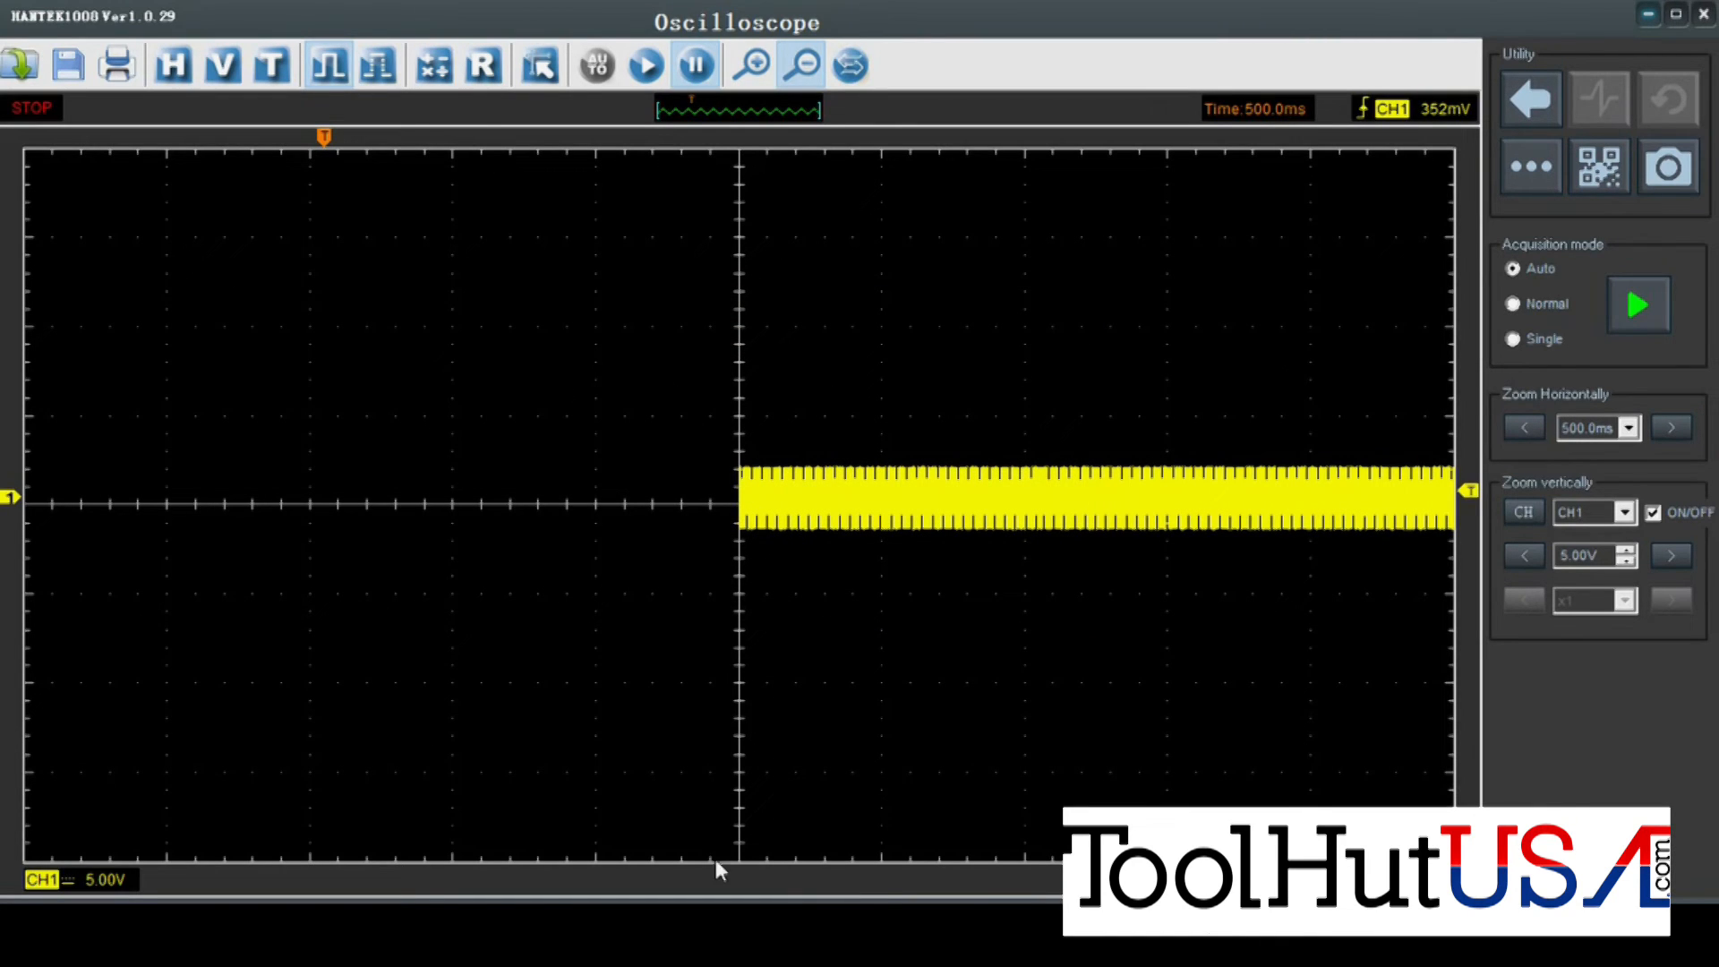
mouse_move(768, 439)
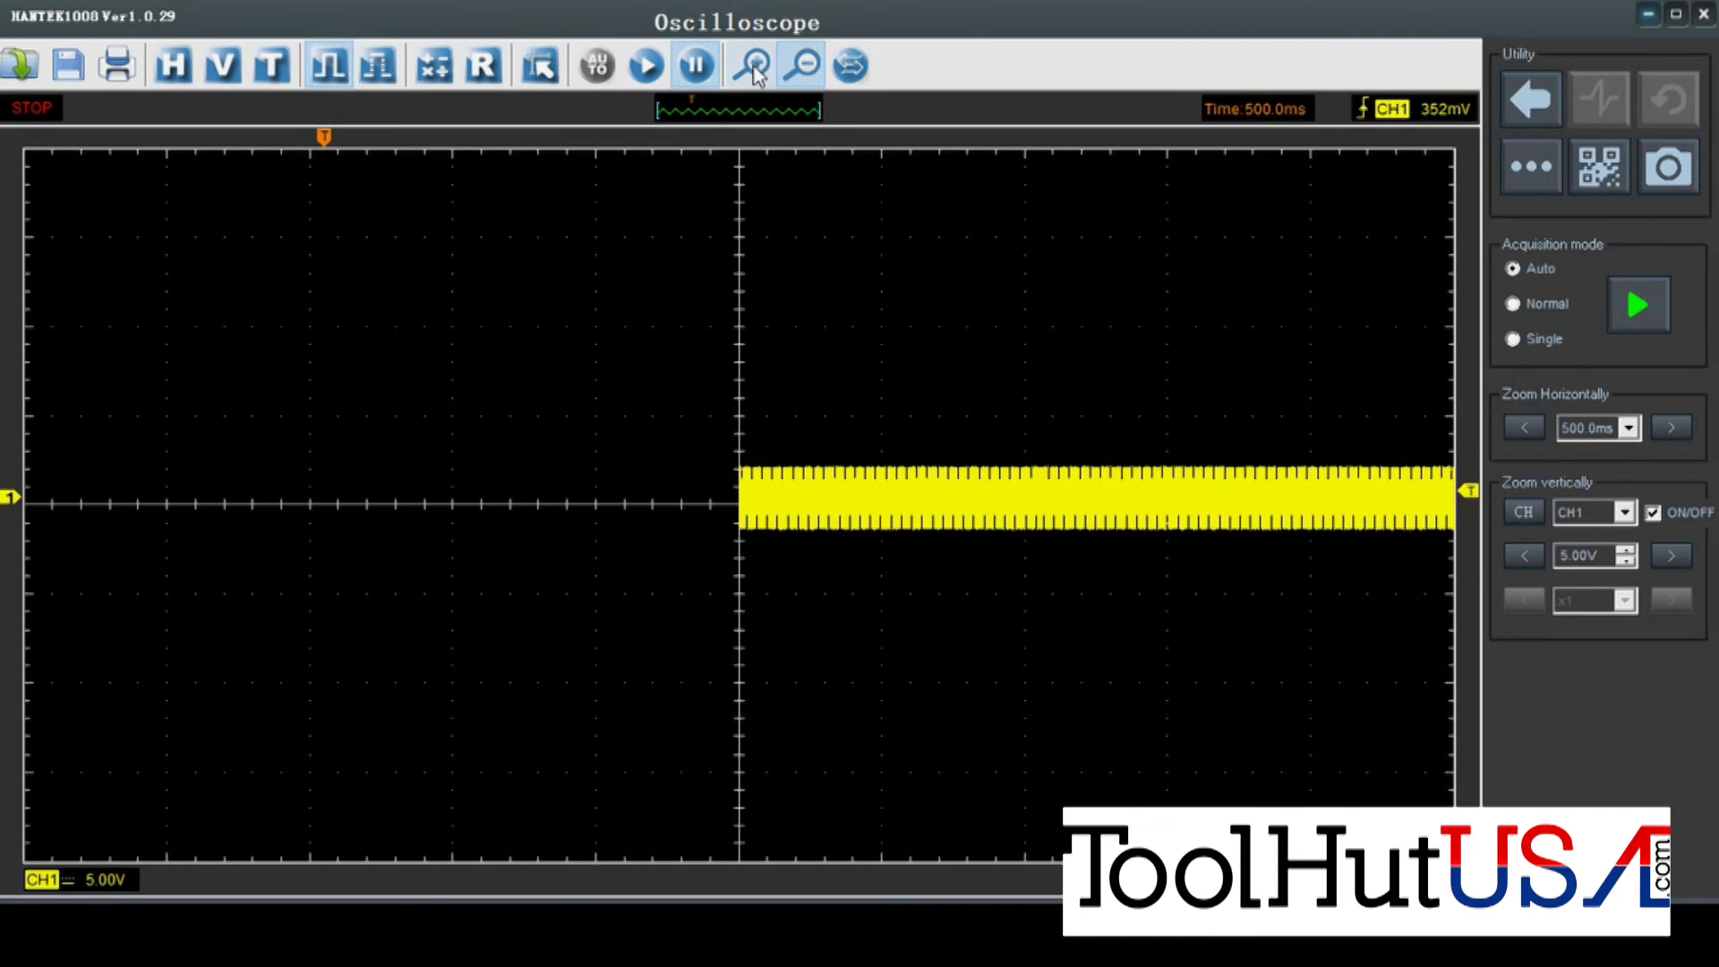
mouse_move(801, 392)
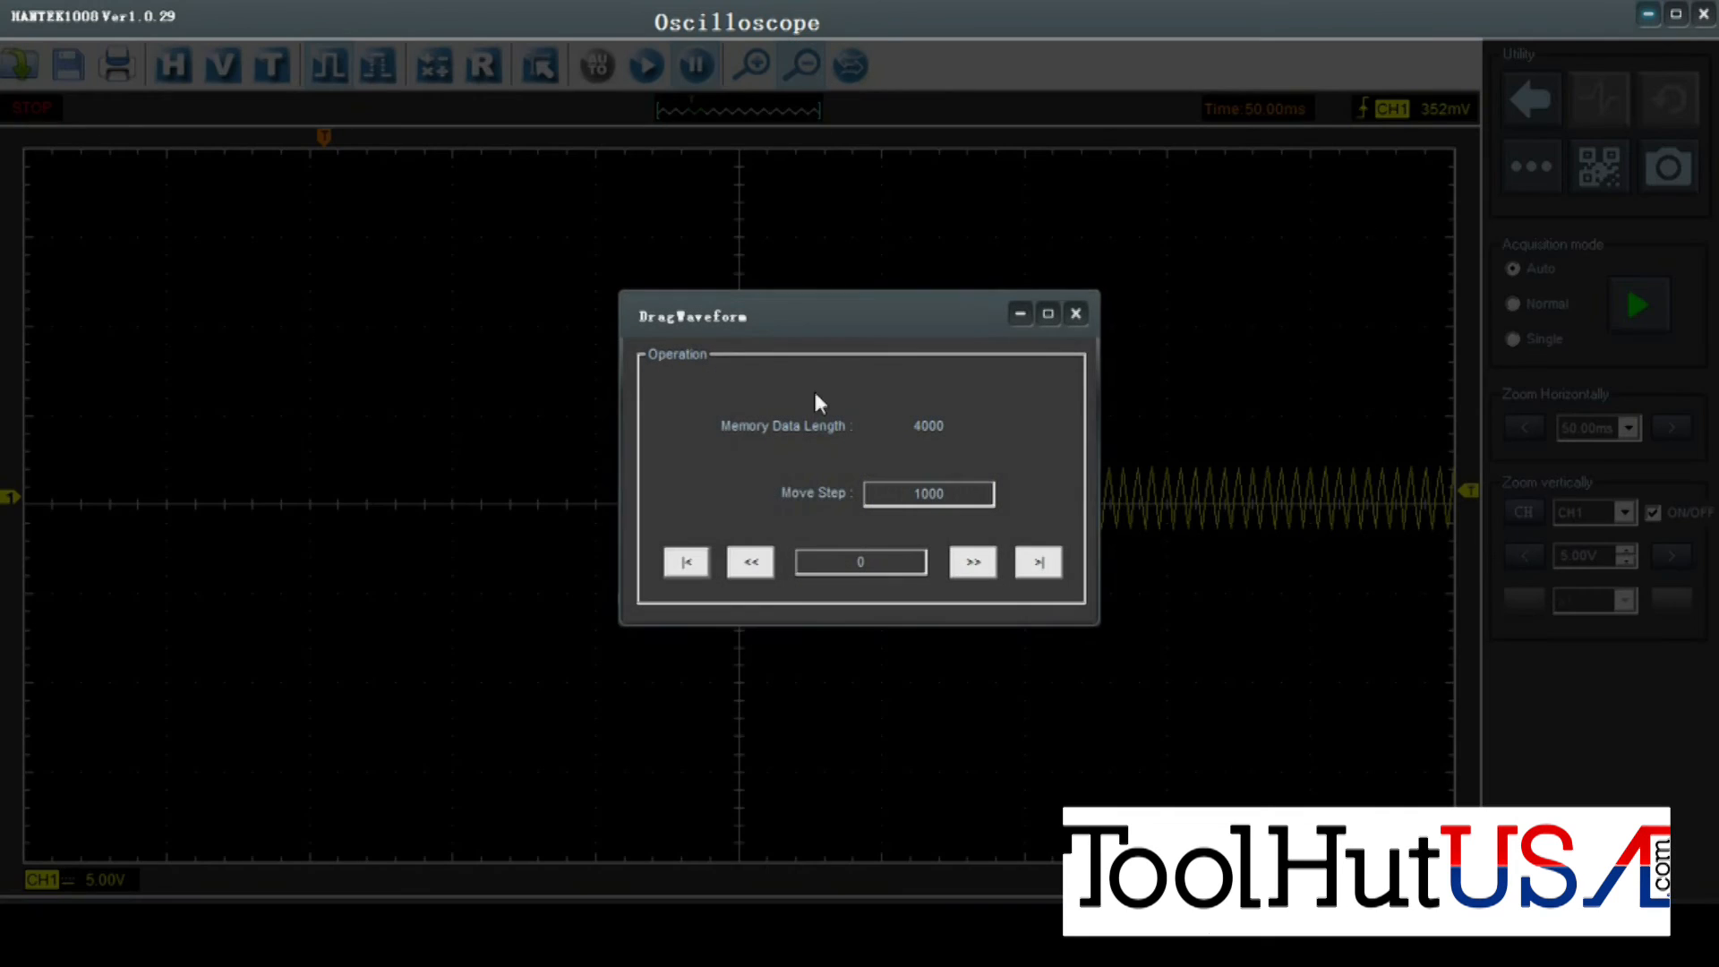
Step forward, jump to the buffer end, then step back to position 2999.
left_click(971, 561)
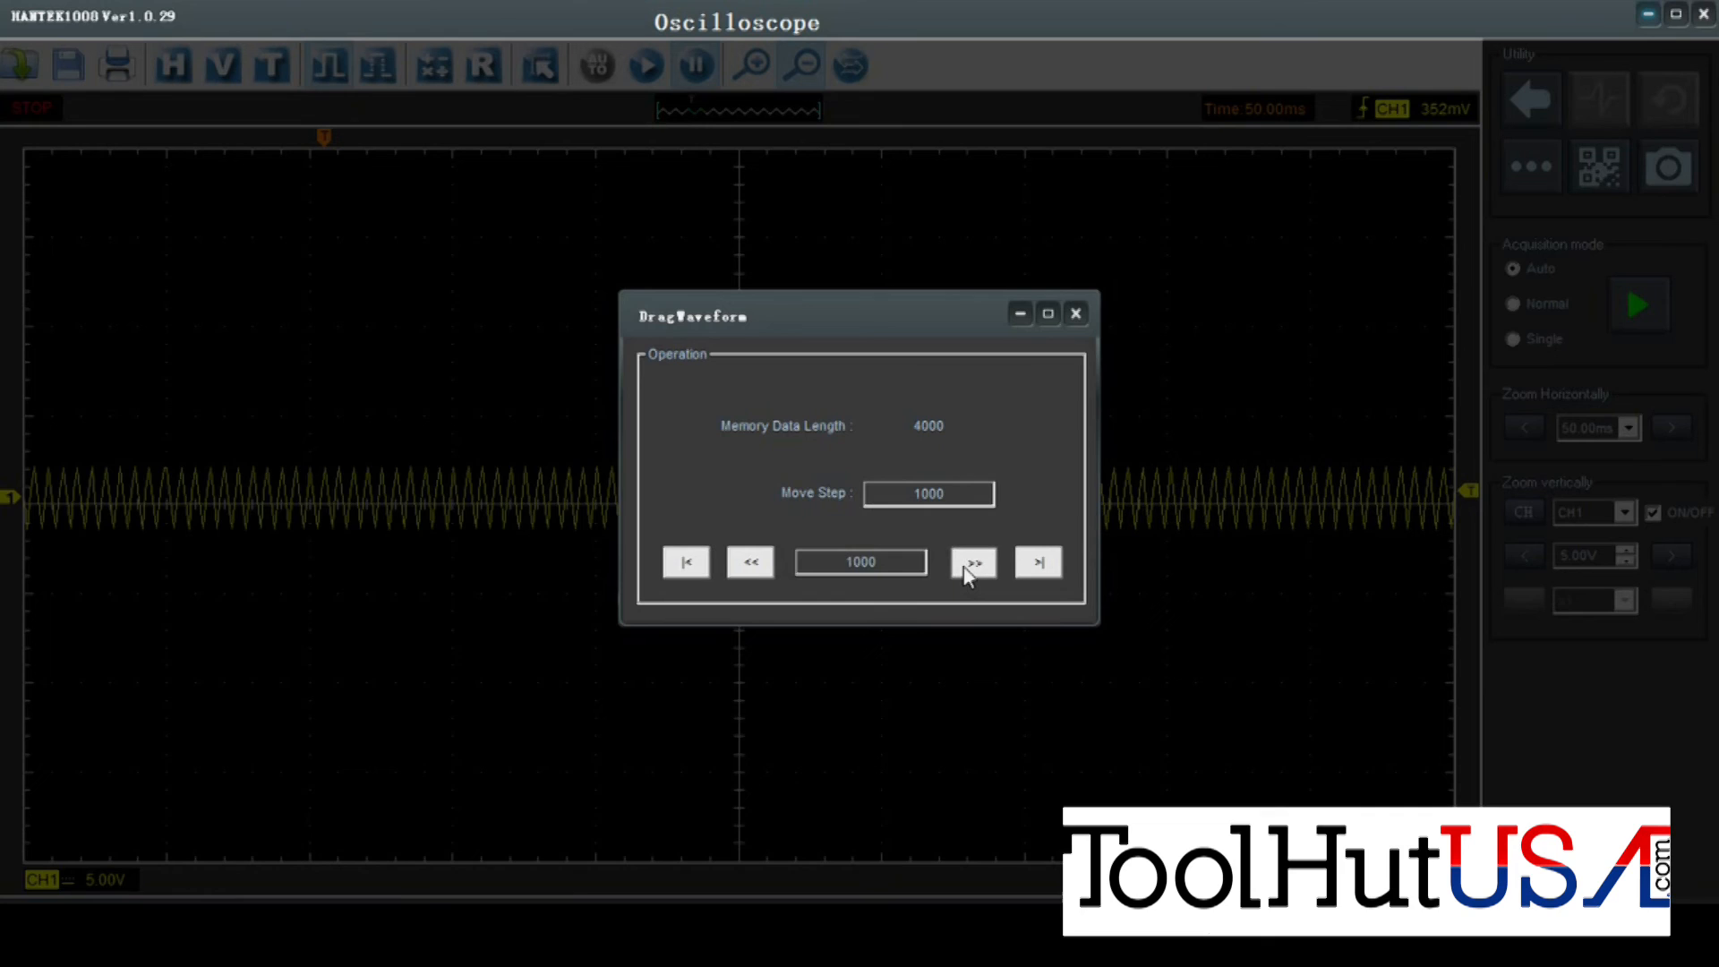
left_click(970, 560)
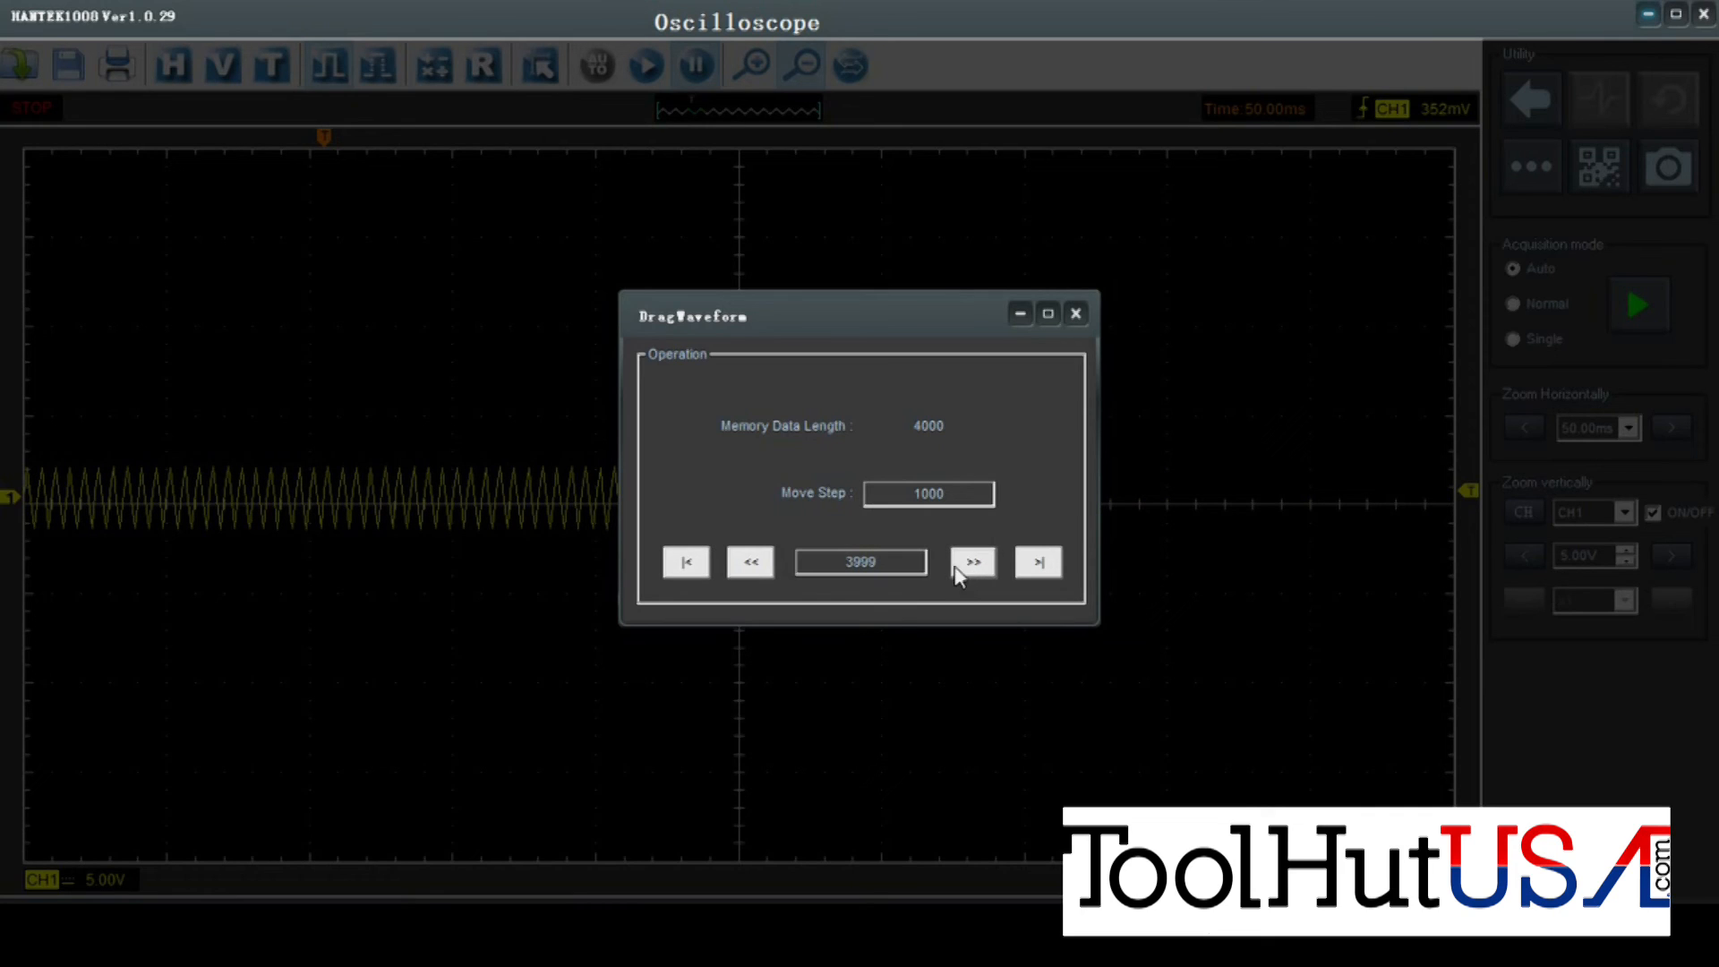
left_click(749, 561)
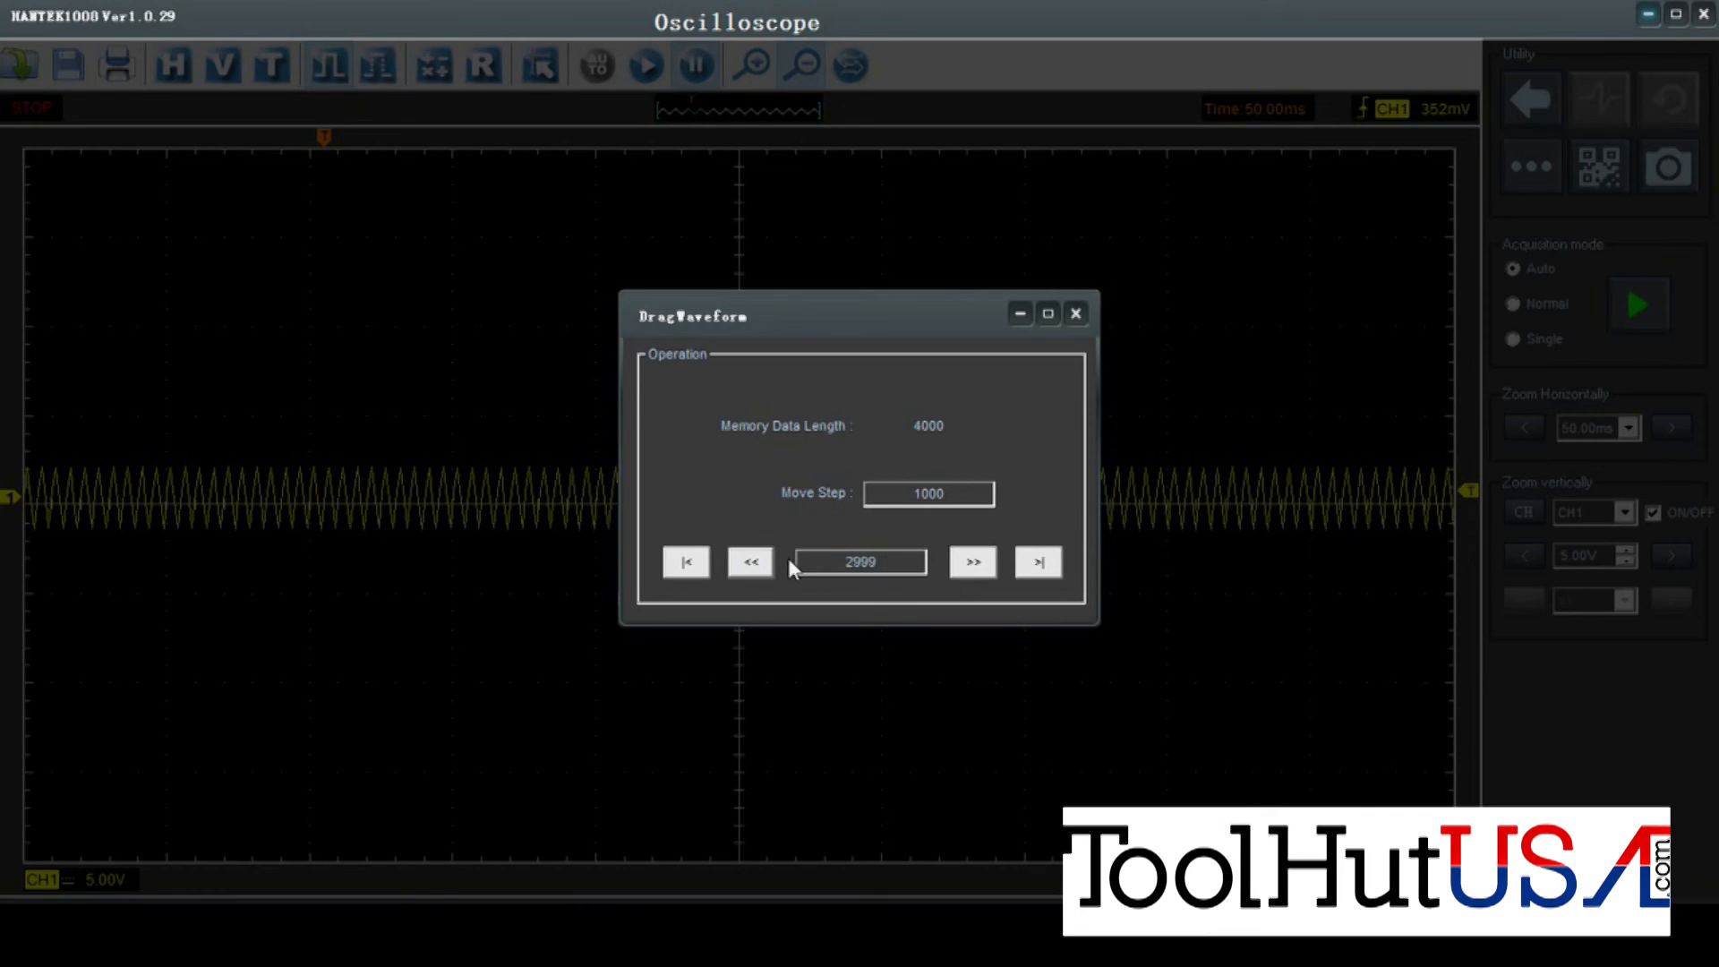
mouse_move(1076, 313)
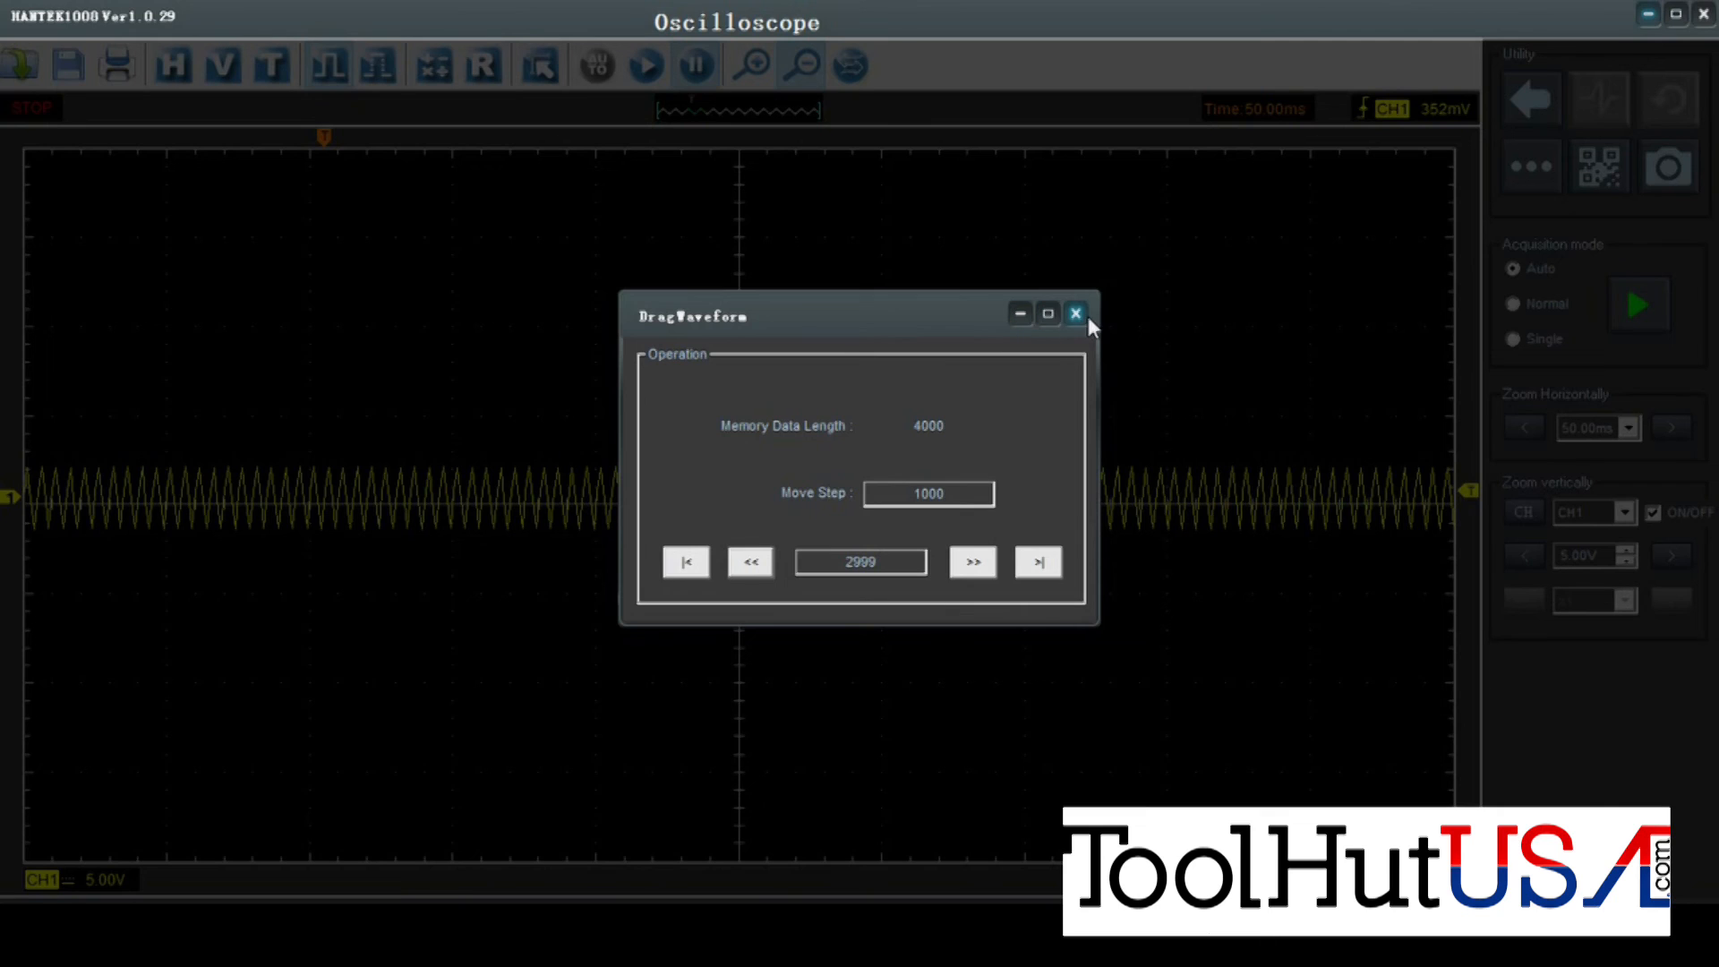
left_click(1074, 315)
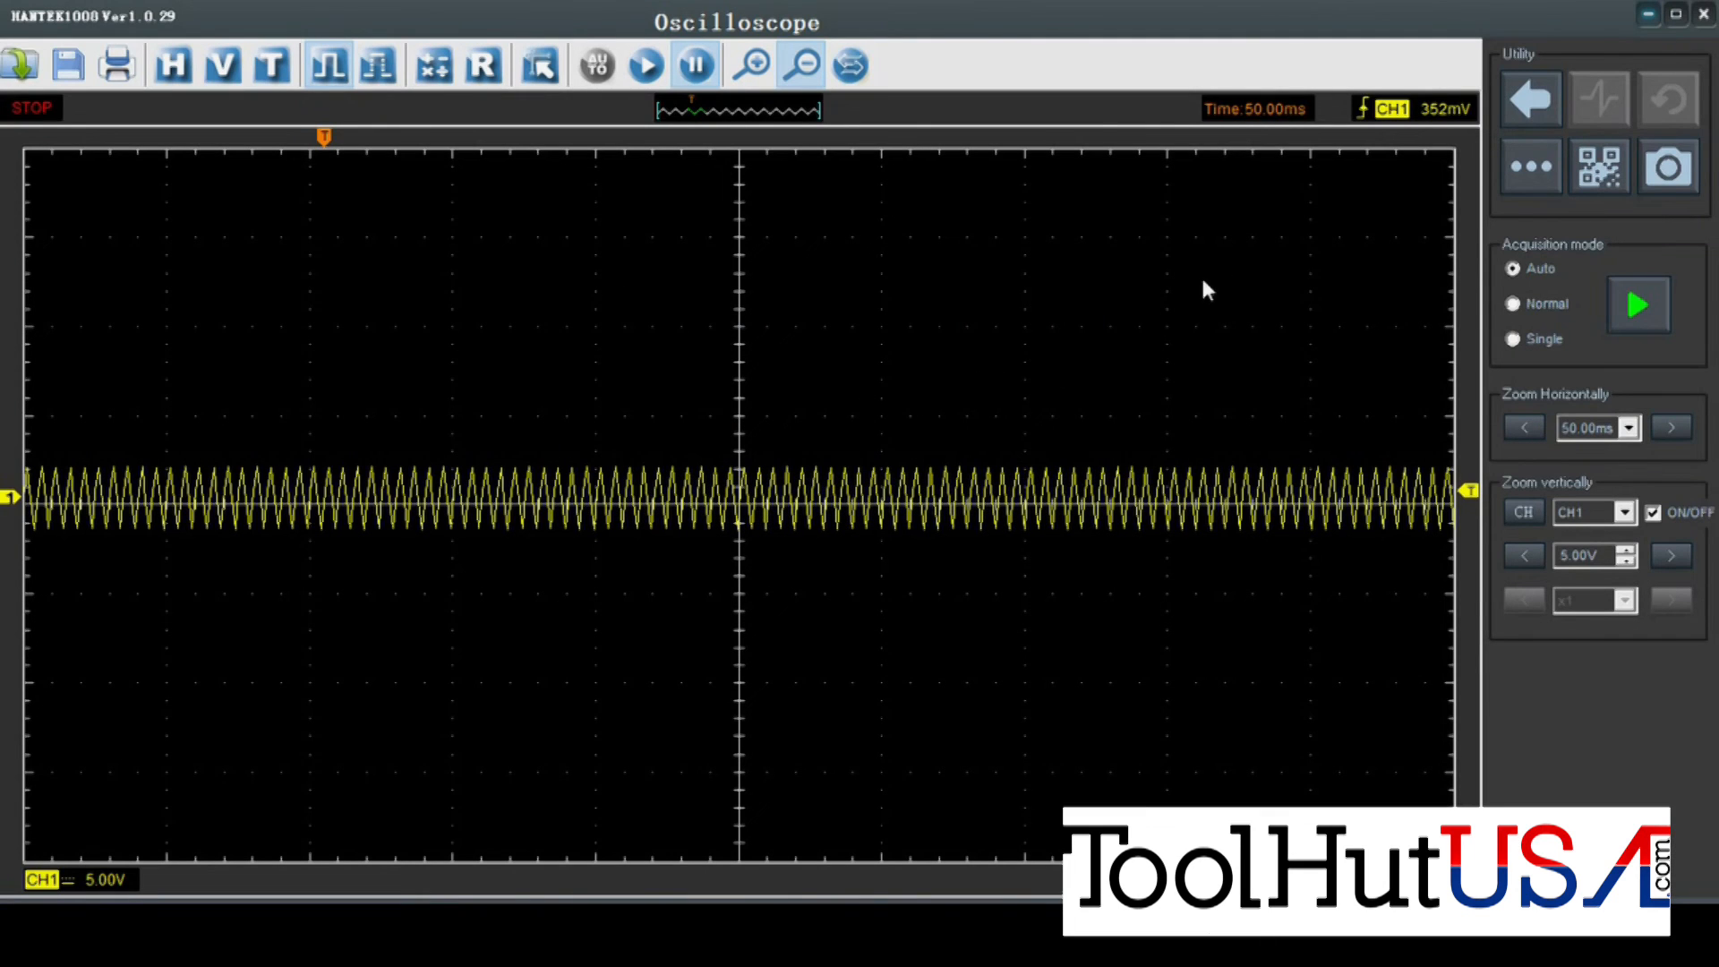
mouse_move(1316, 365)
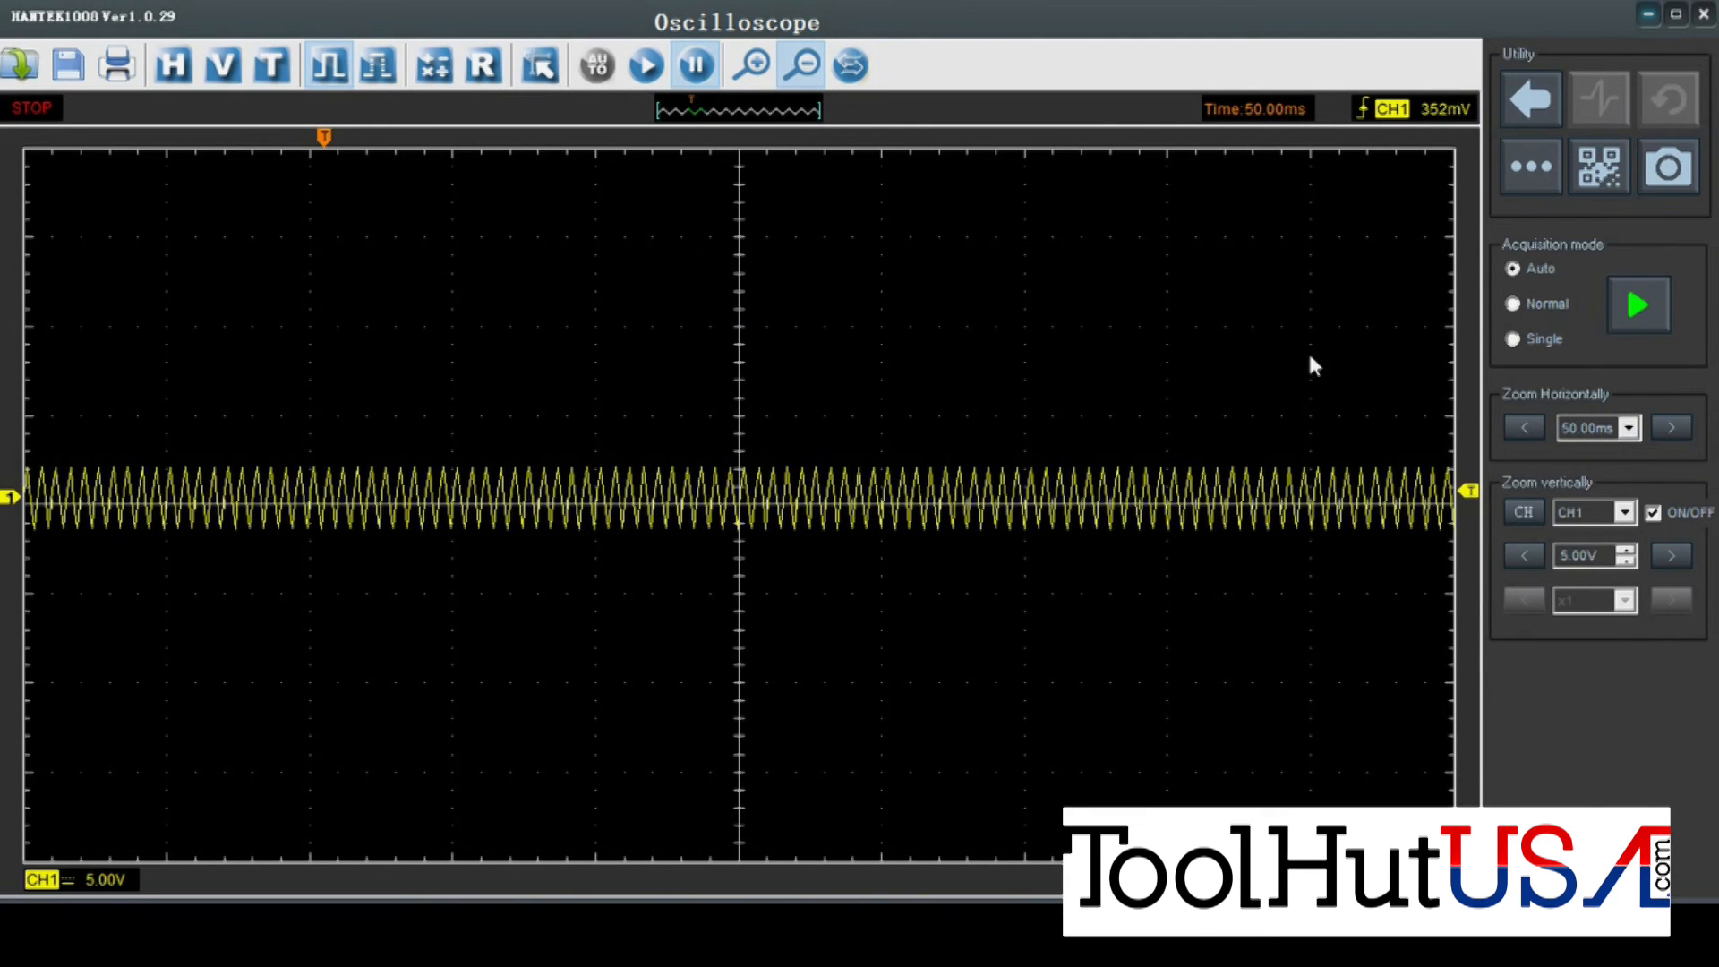
mouse_move(910, 315)
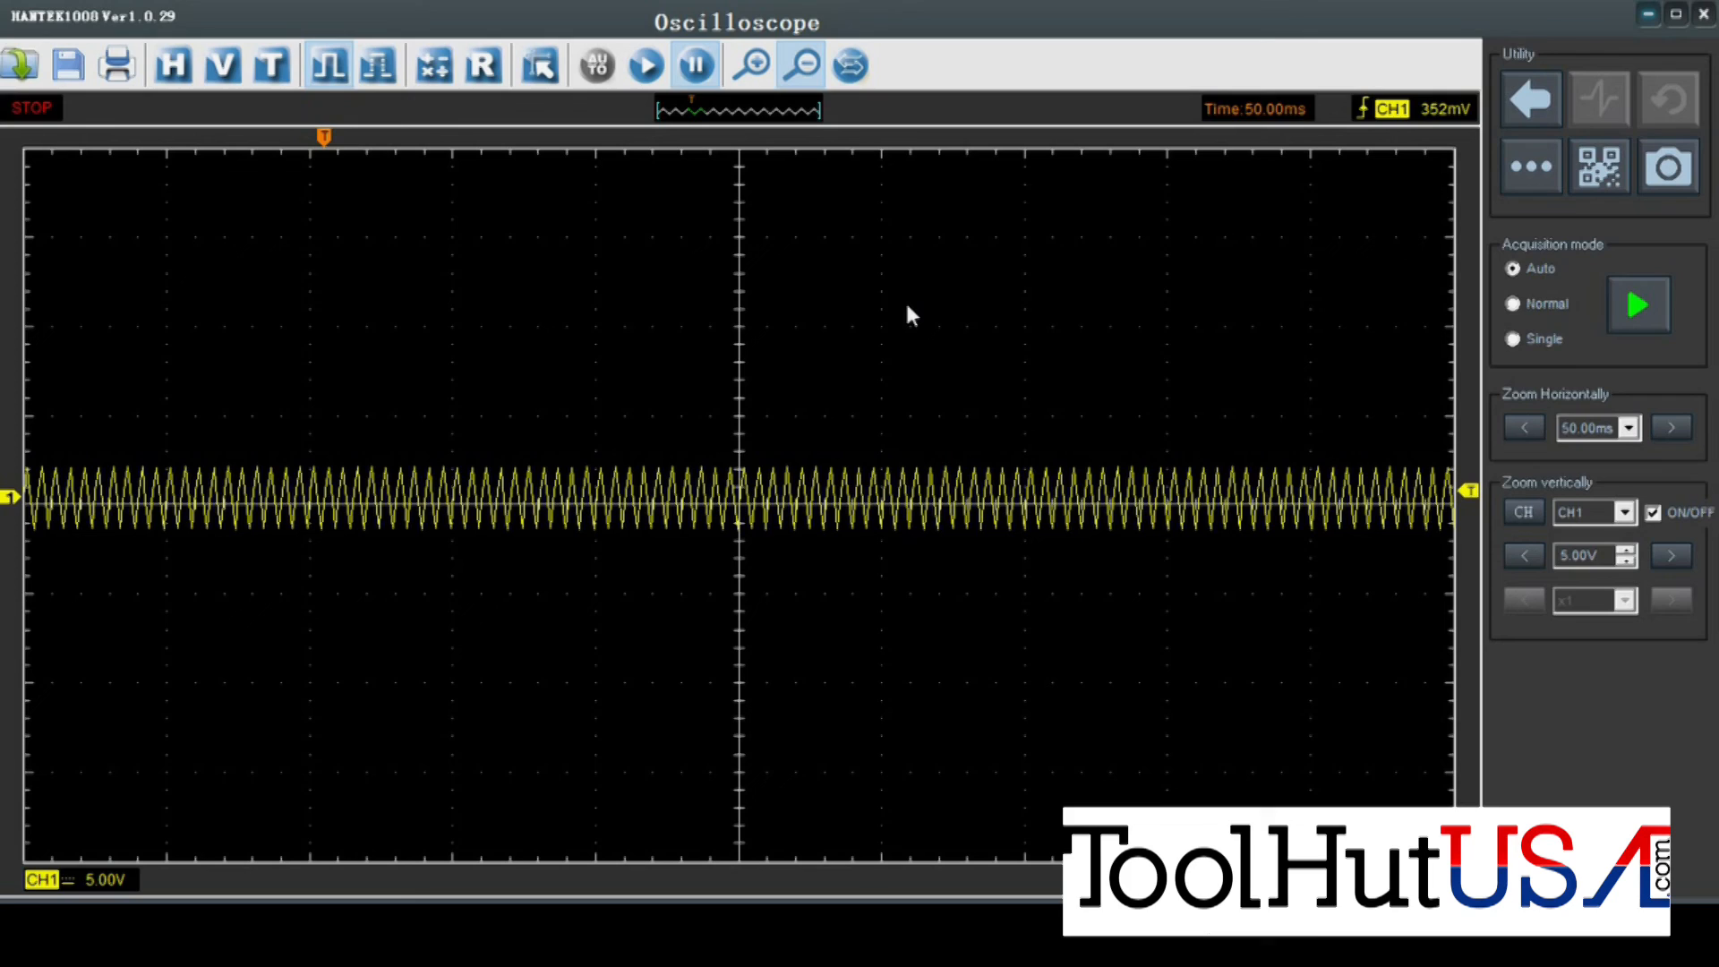
mouse_move(1033, 242)
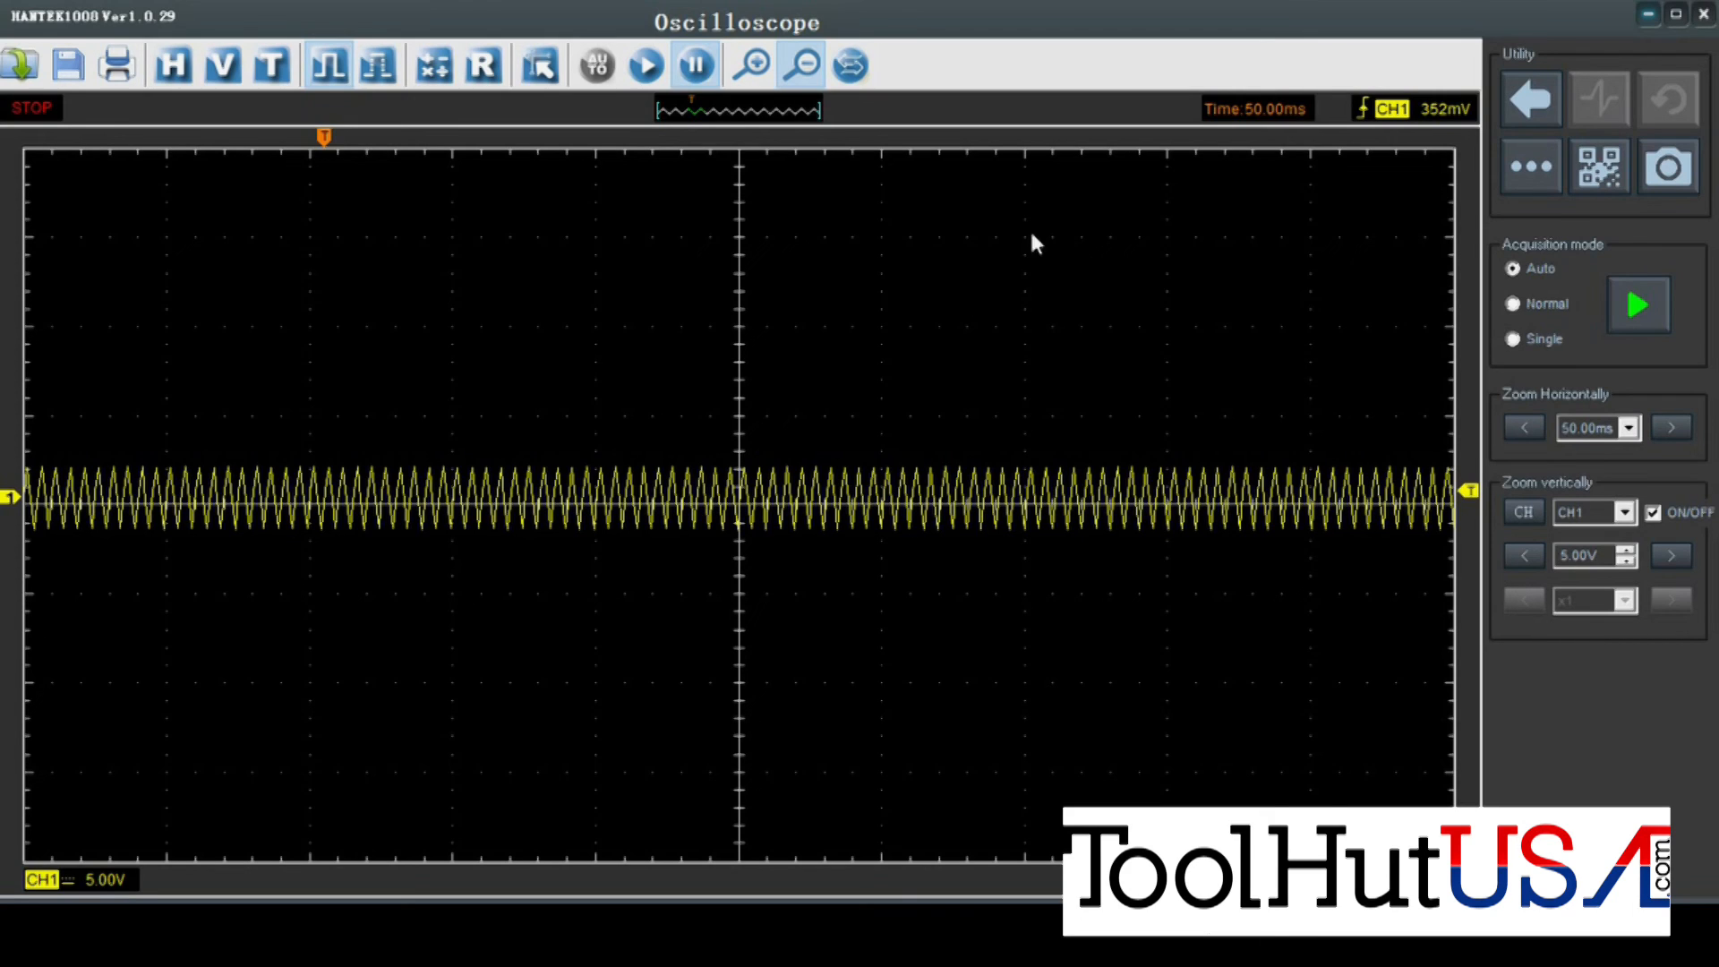
mouse_move(339, 250)
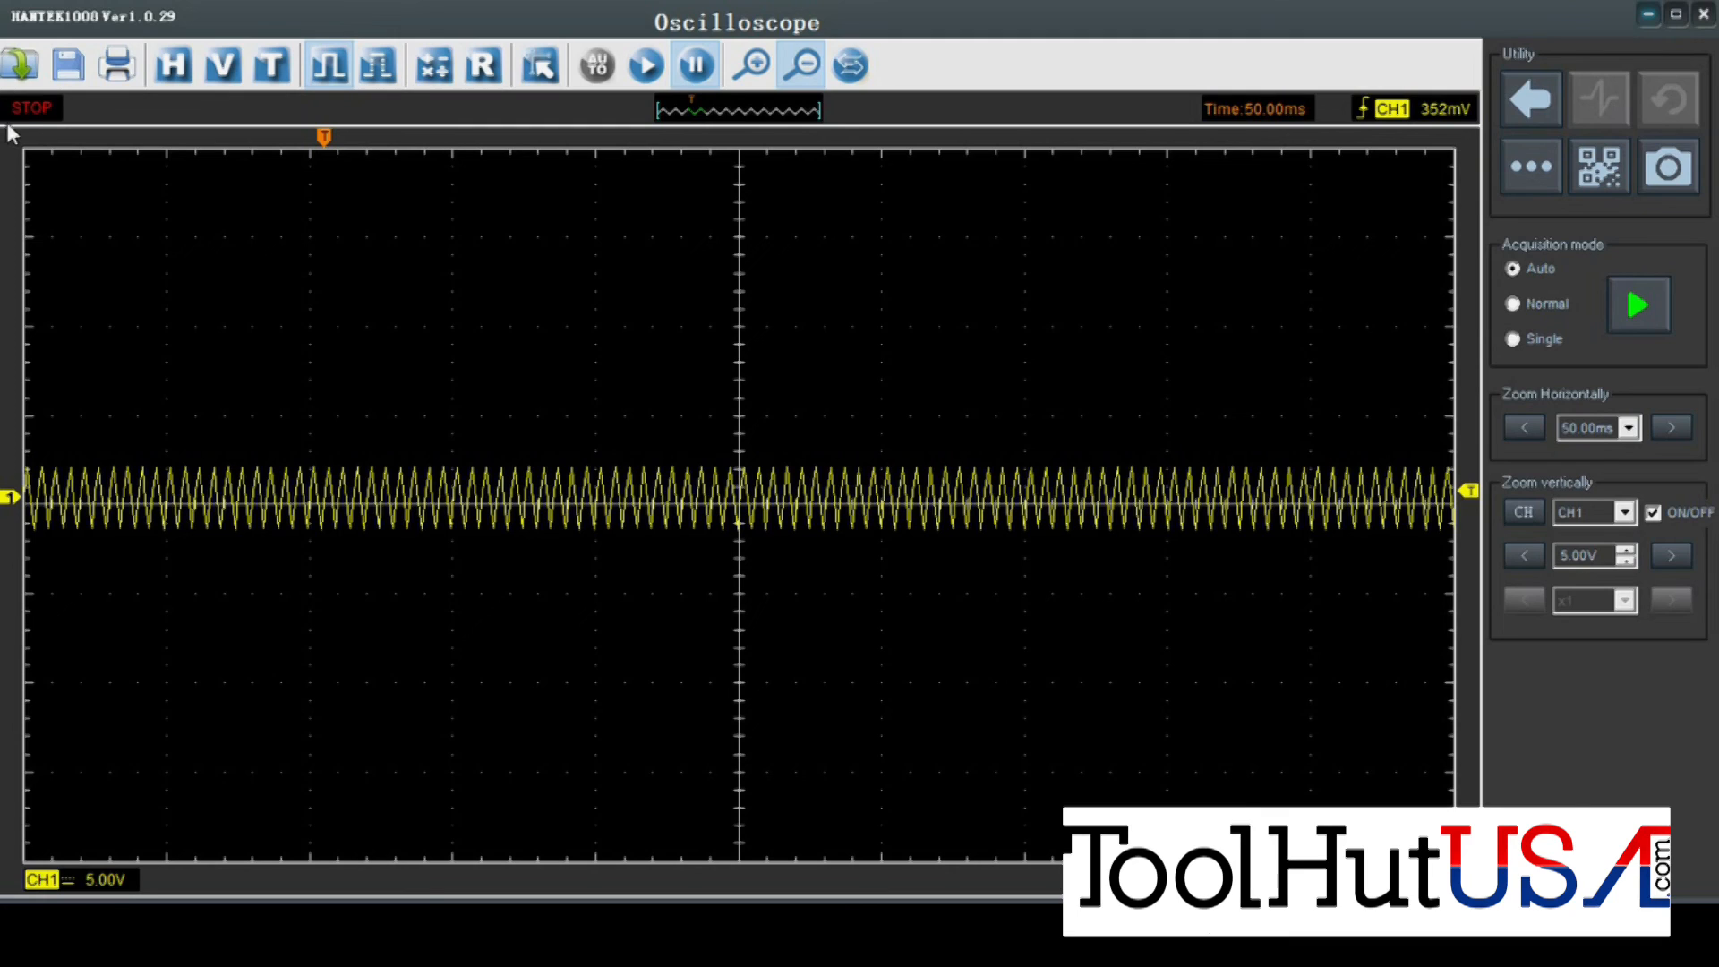
mouse_move(480, 65)
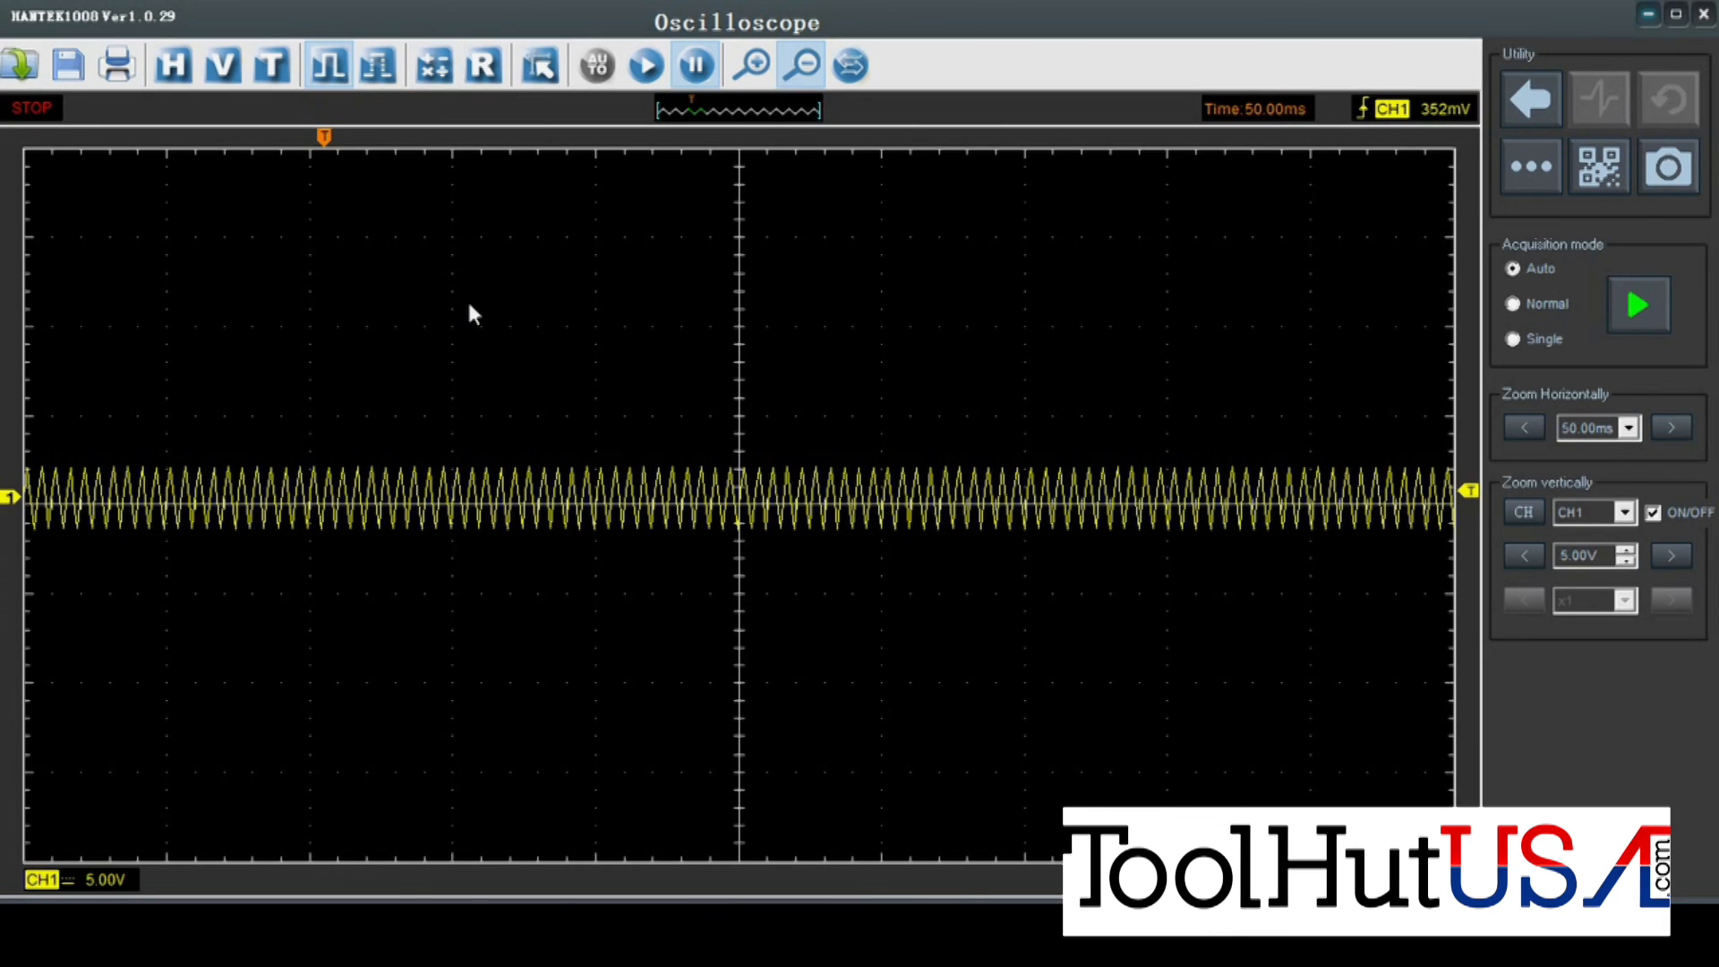
mouse_move(833, 262)
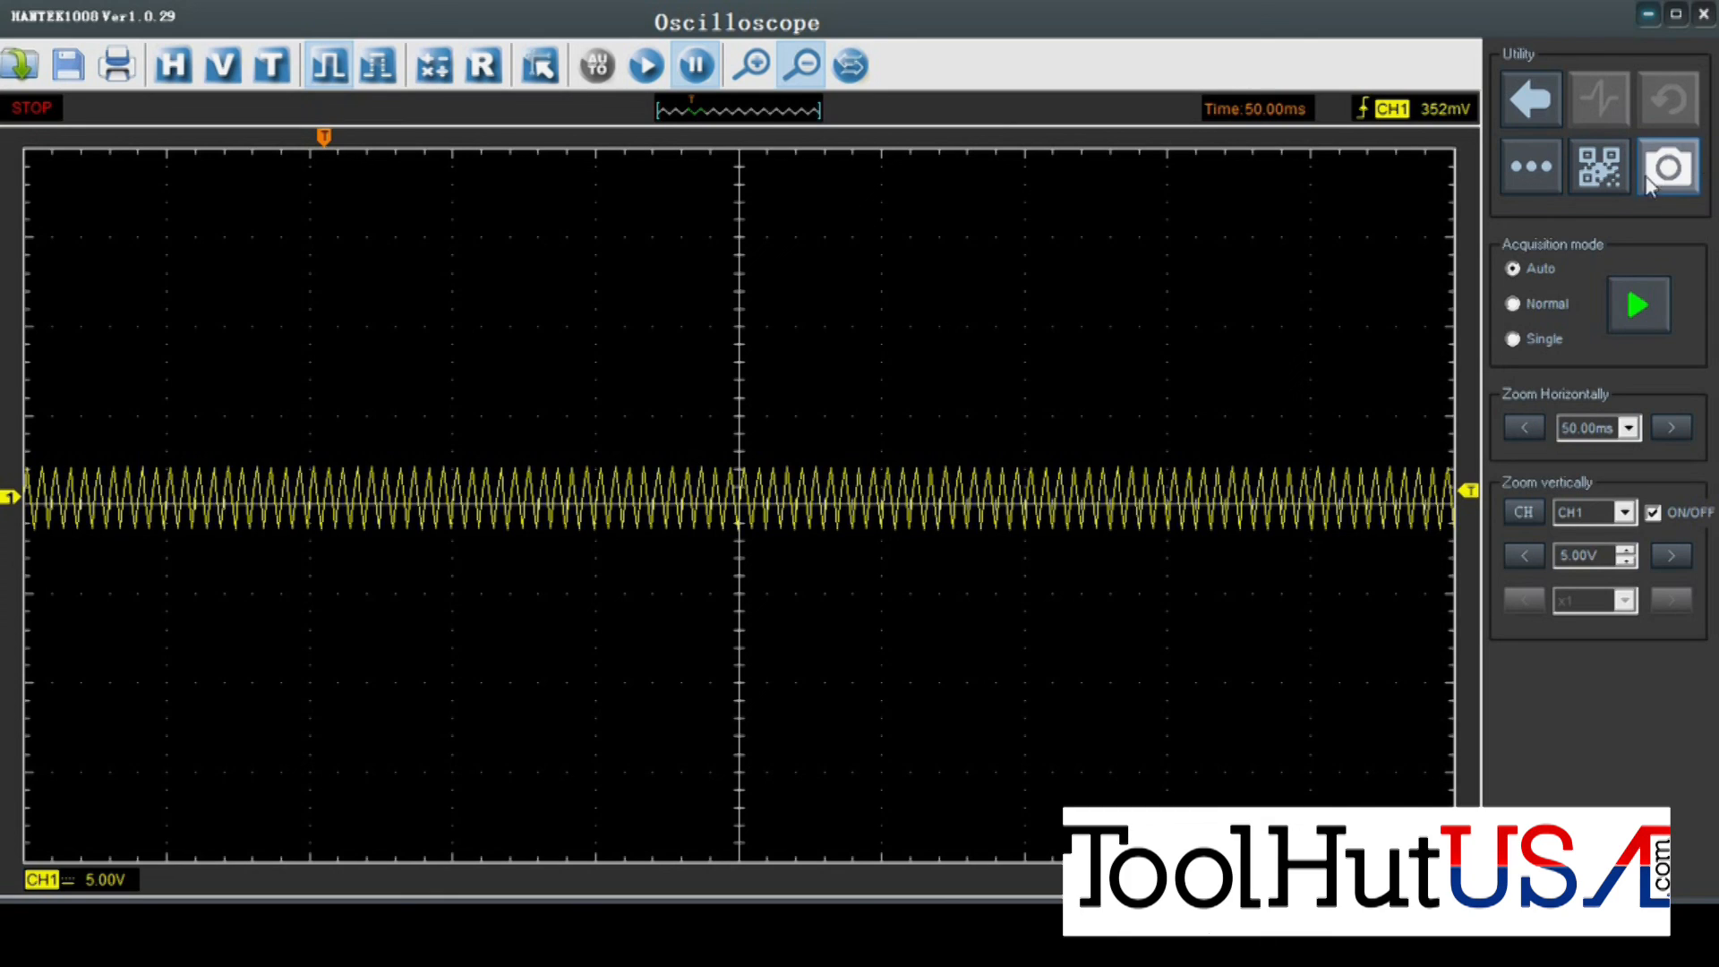
mouse_move(1667, 167)
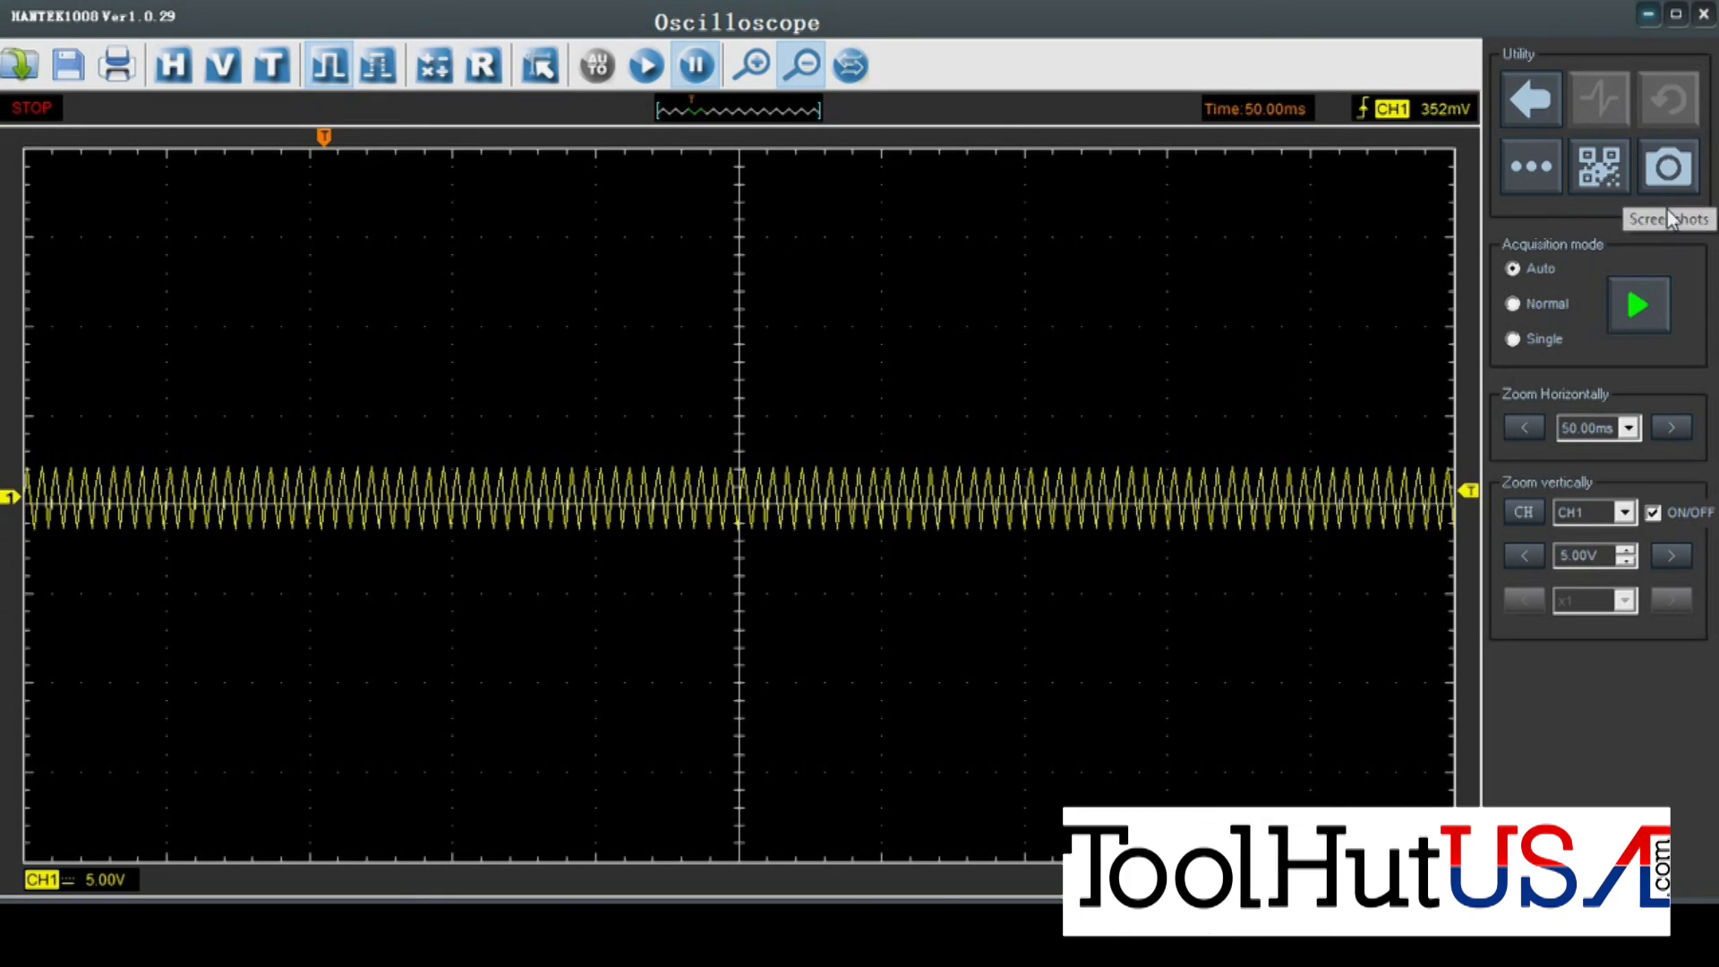
mouse_move(1599, 166)
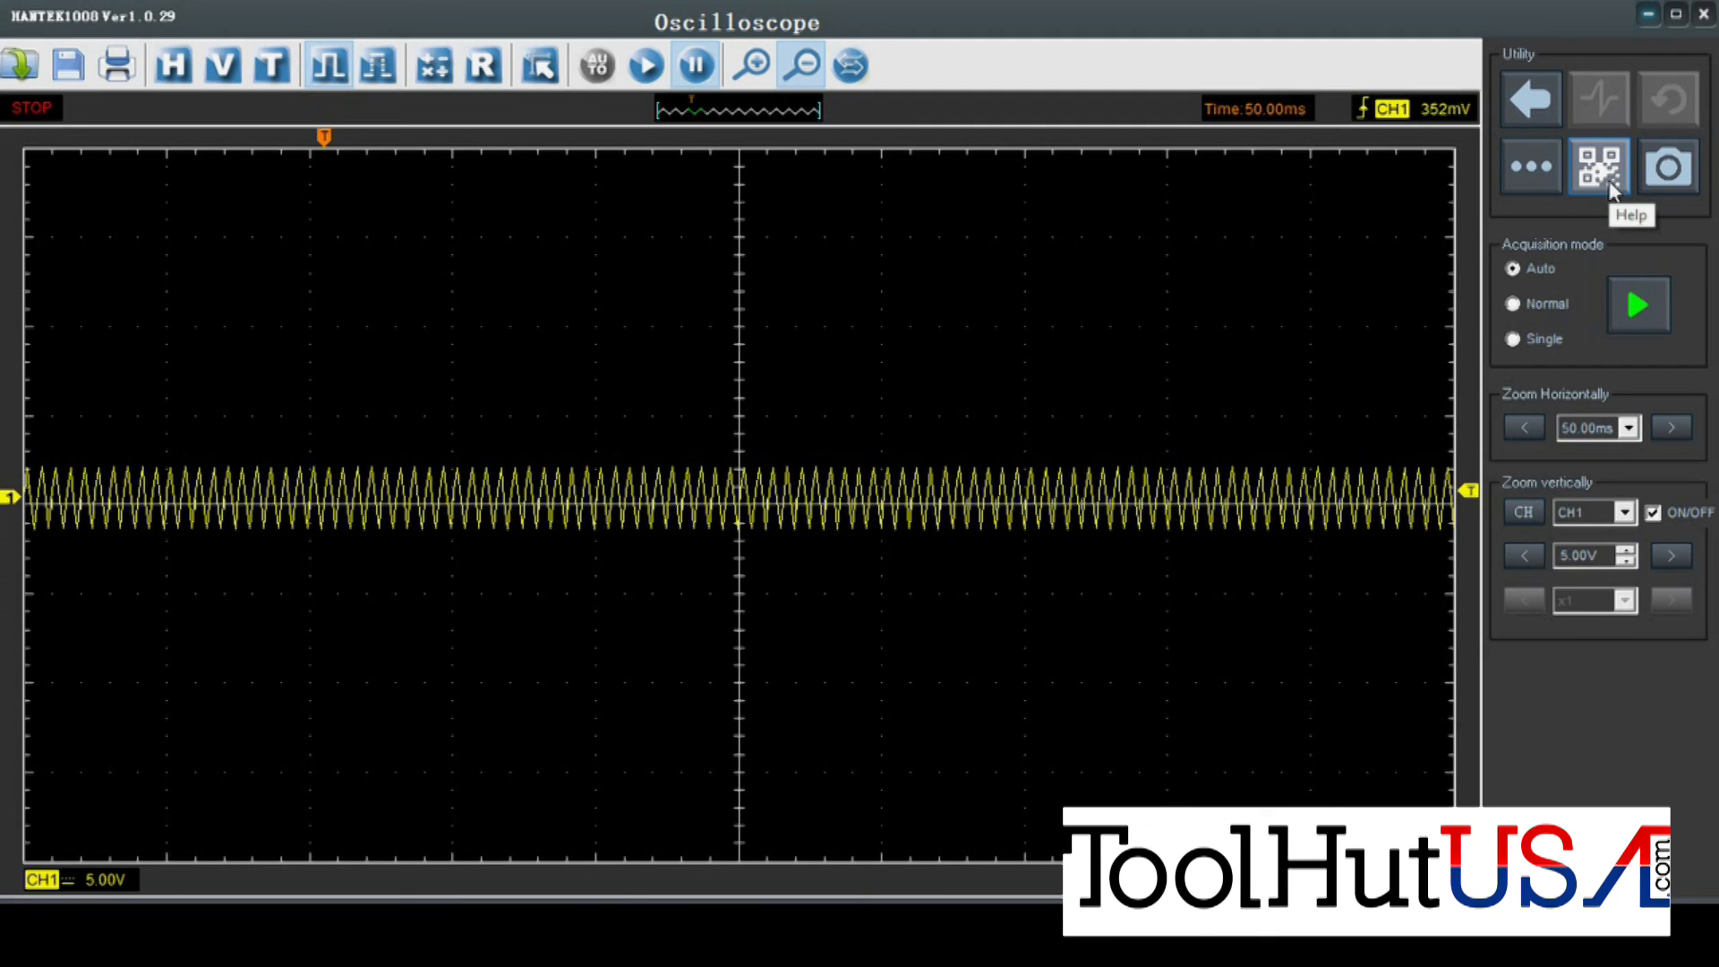